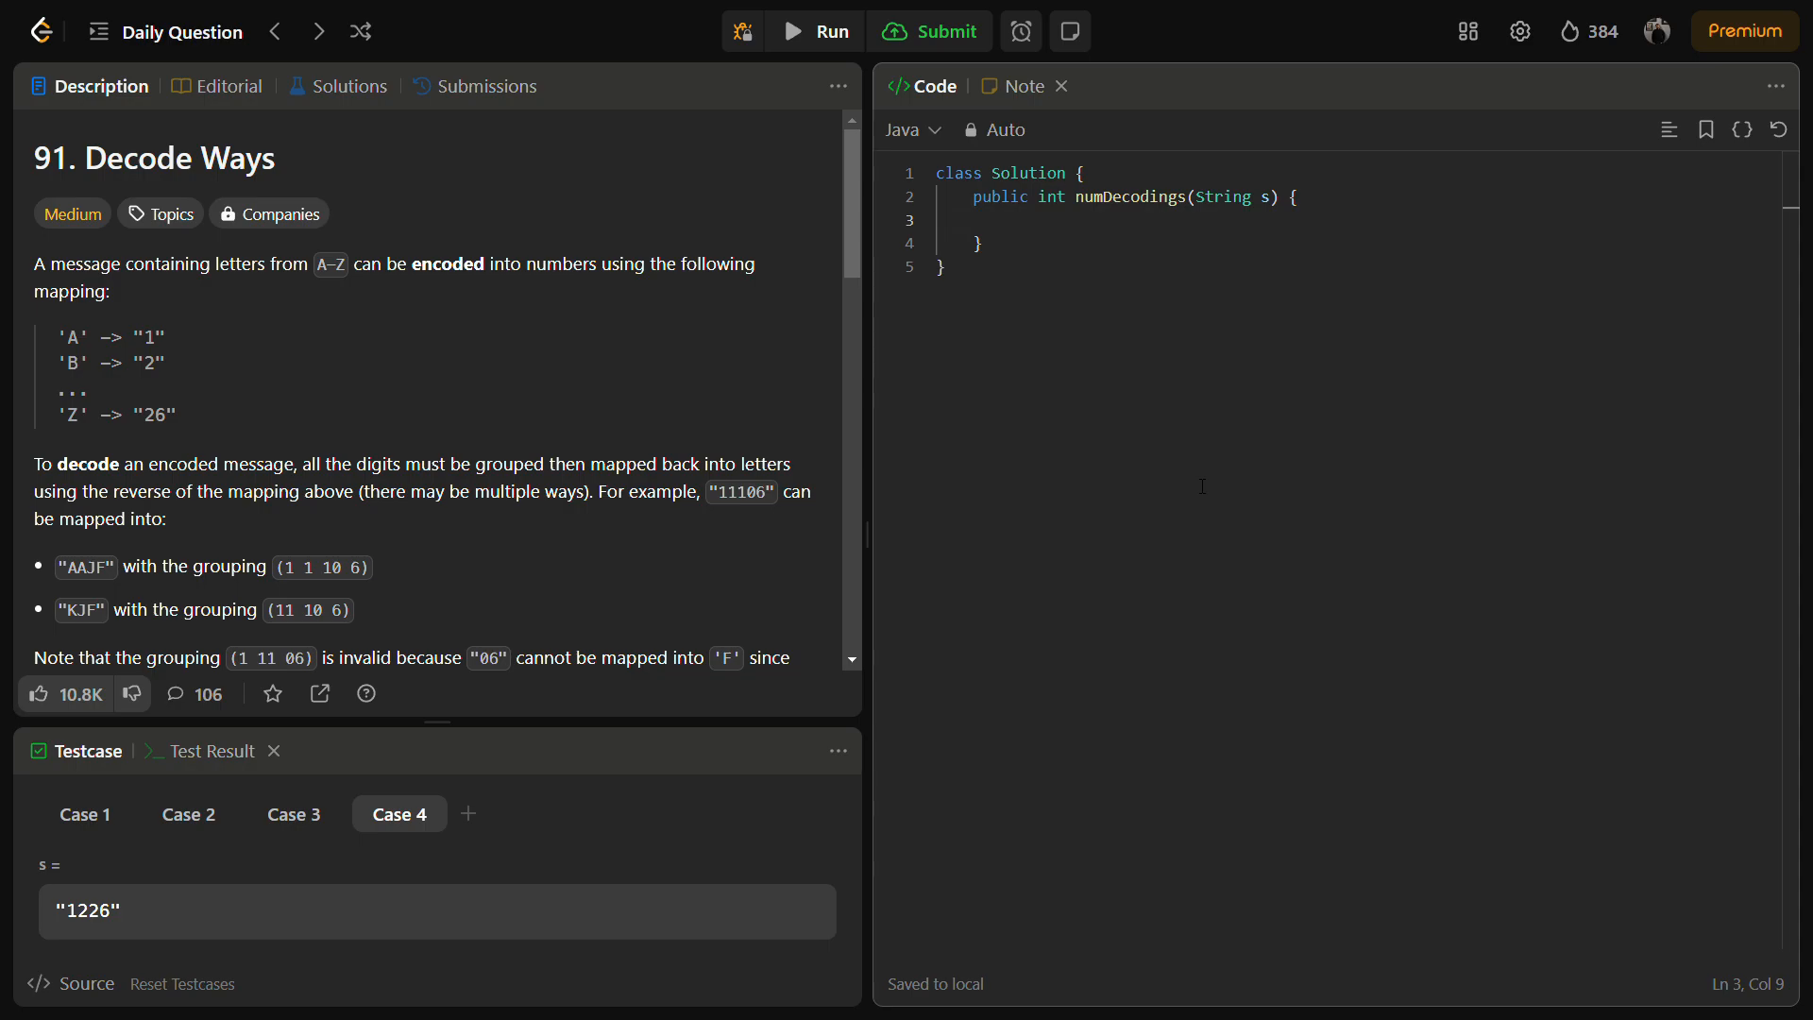
{"action": "mouse_move", "coordinate": [539, 584]}
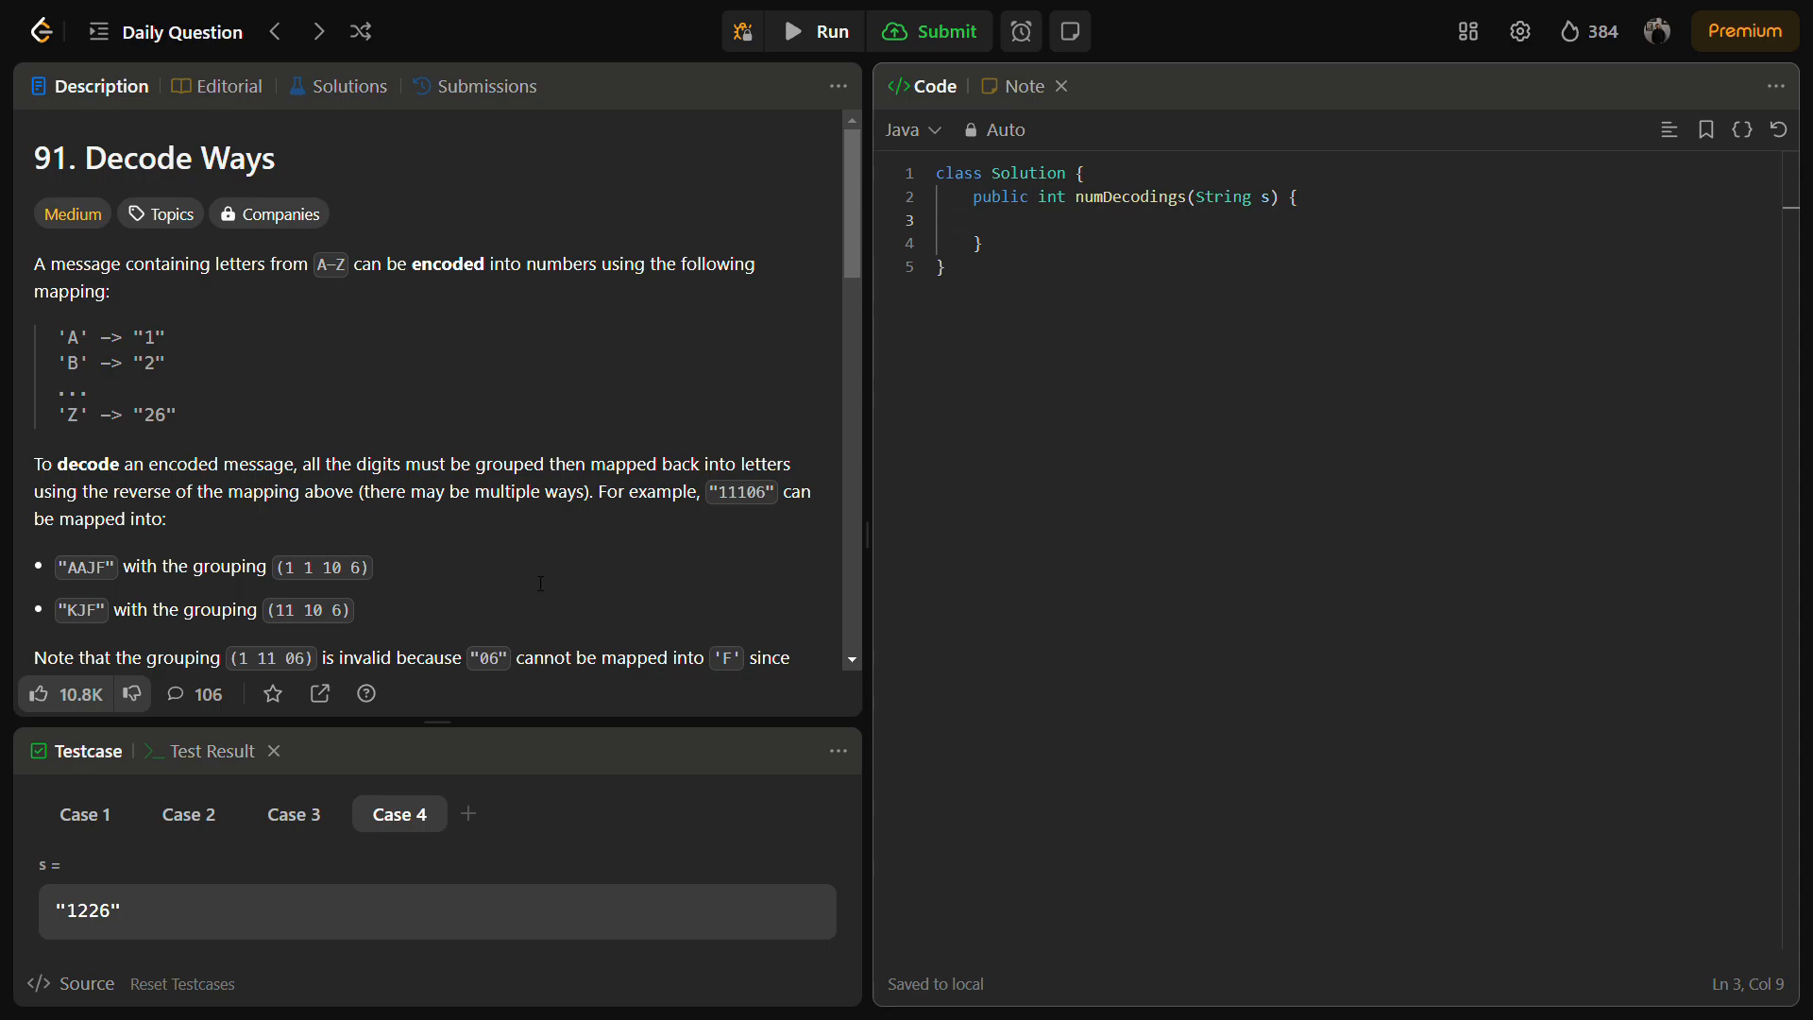
Highlight the example string 11106, scroll, and place the cursor inside numDecodings
{"action": "double_click", "coordinate": [721, 491]}
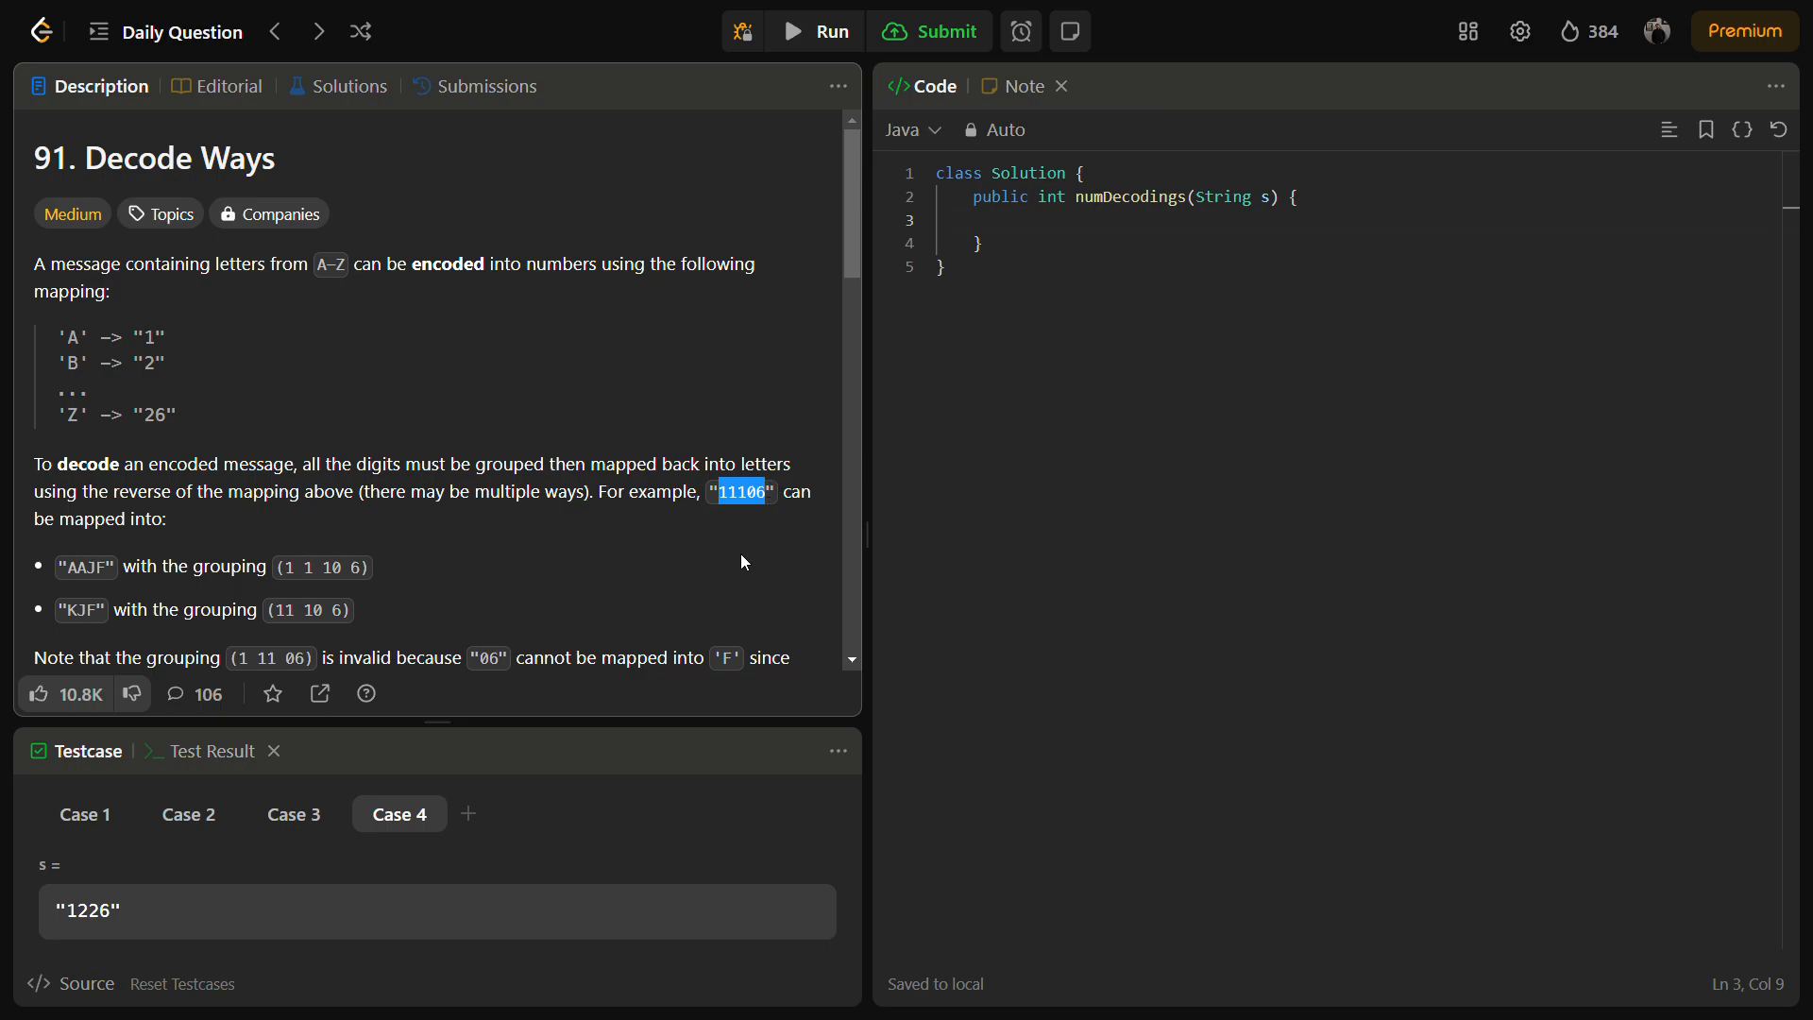
{"action": "scroll", "scroll_direction": "down", "scroll_amount": 3}
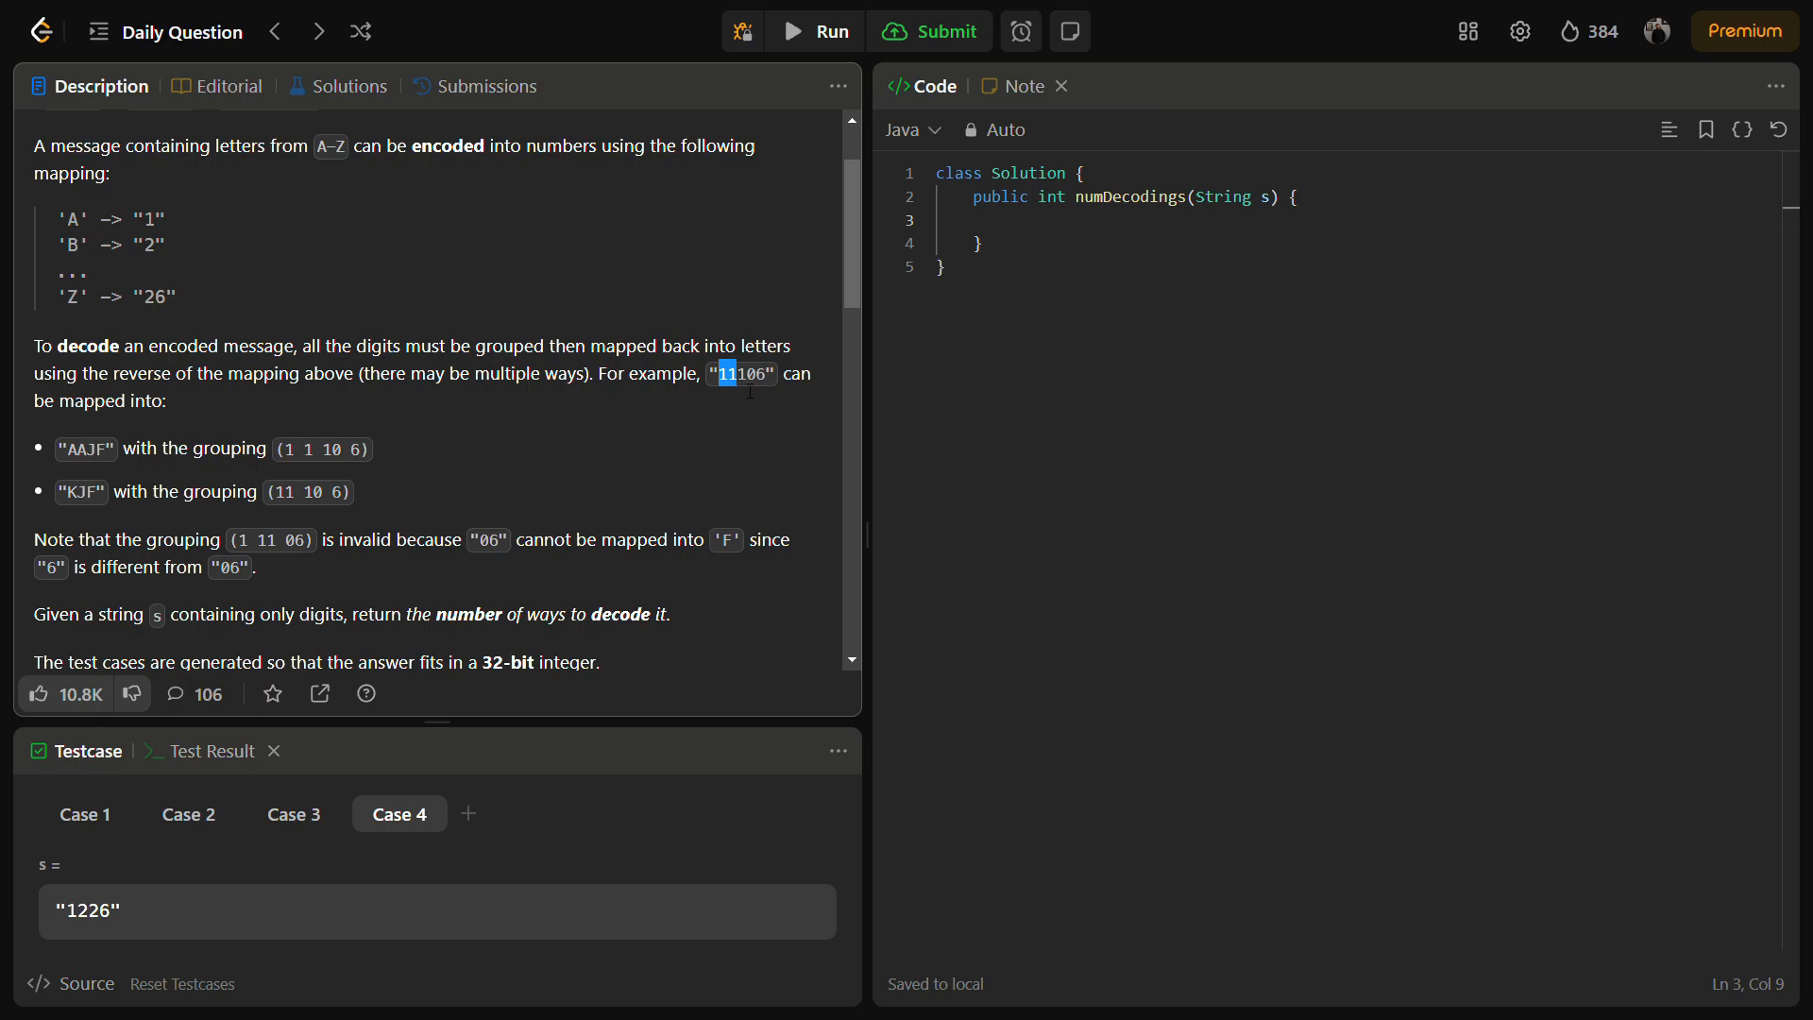
{"action": "mouse_move", "coordinate": [761, 391]}
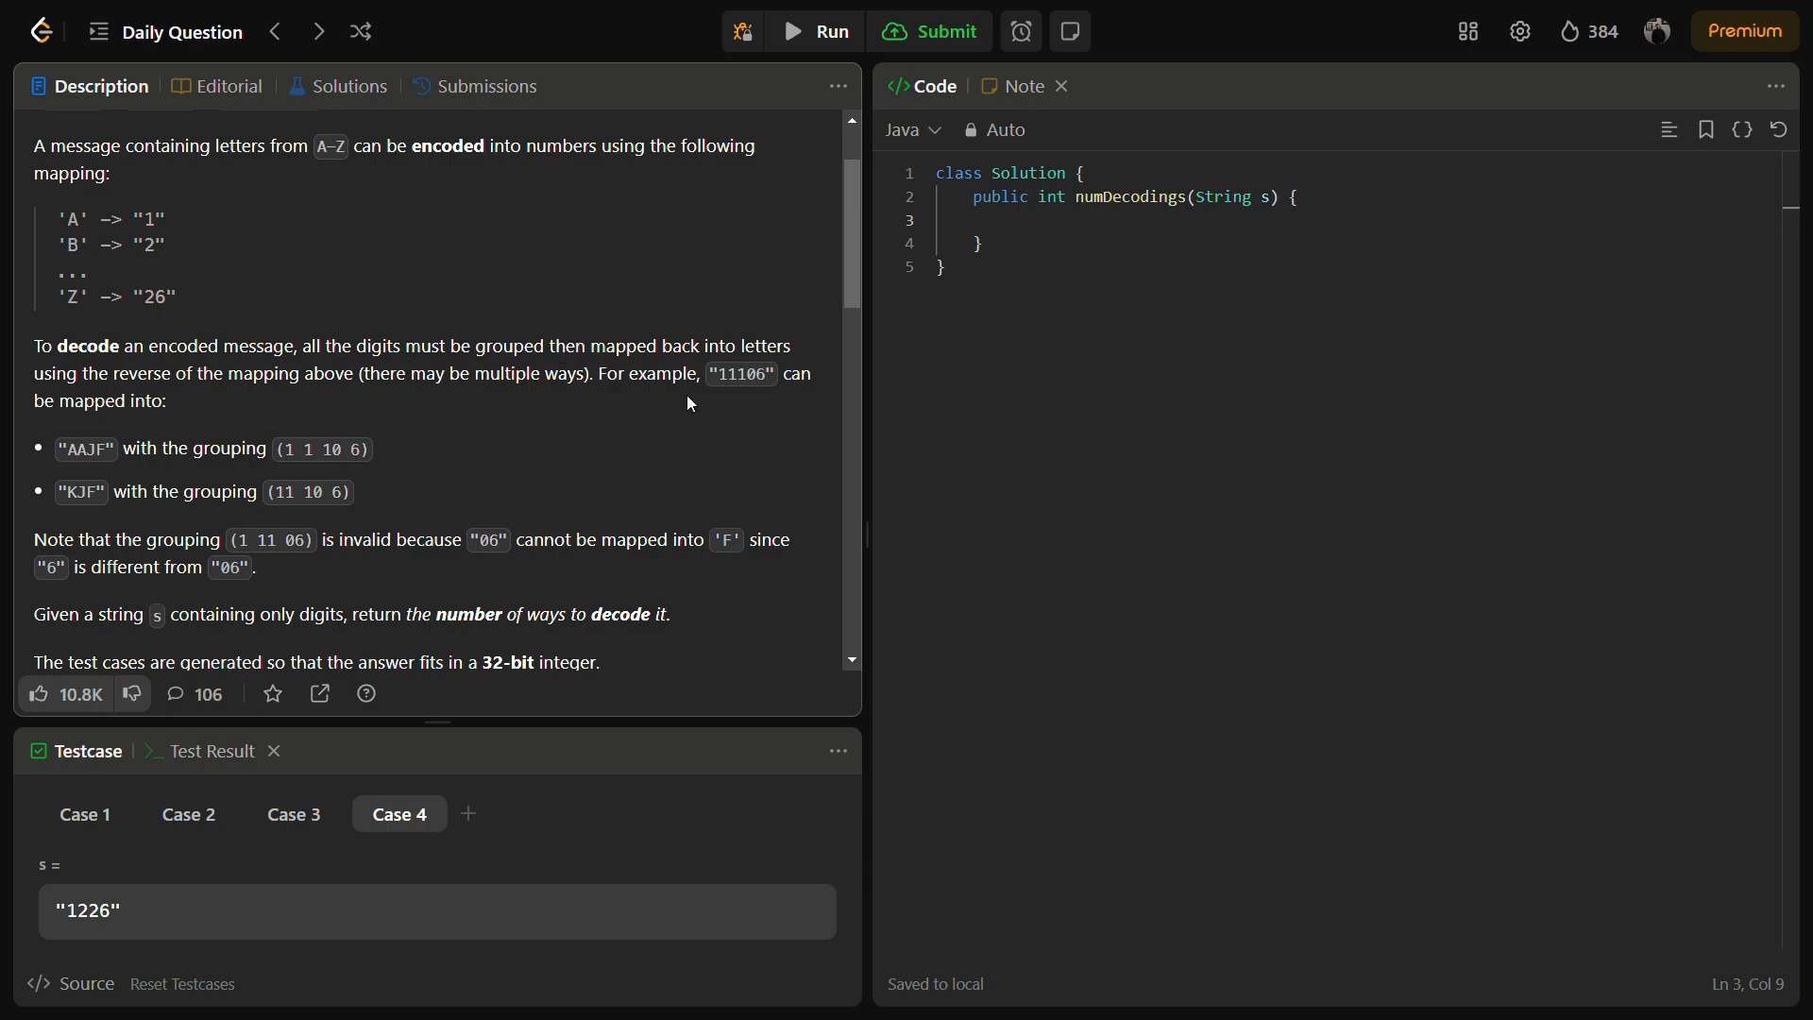
{"action": "left_click", "coordinate": [725, 372]}
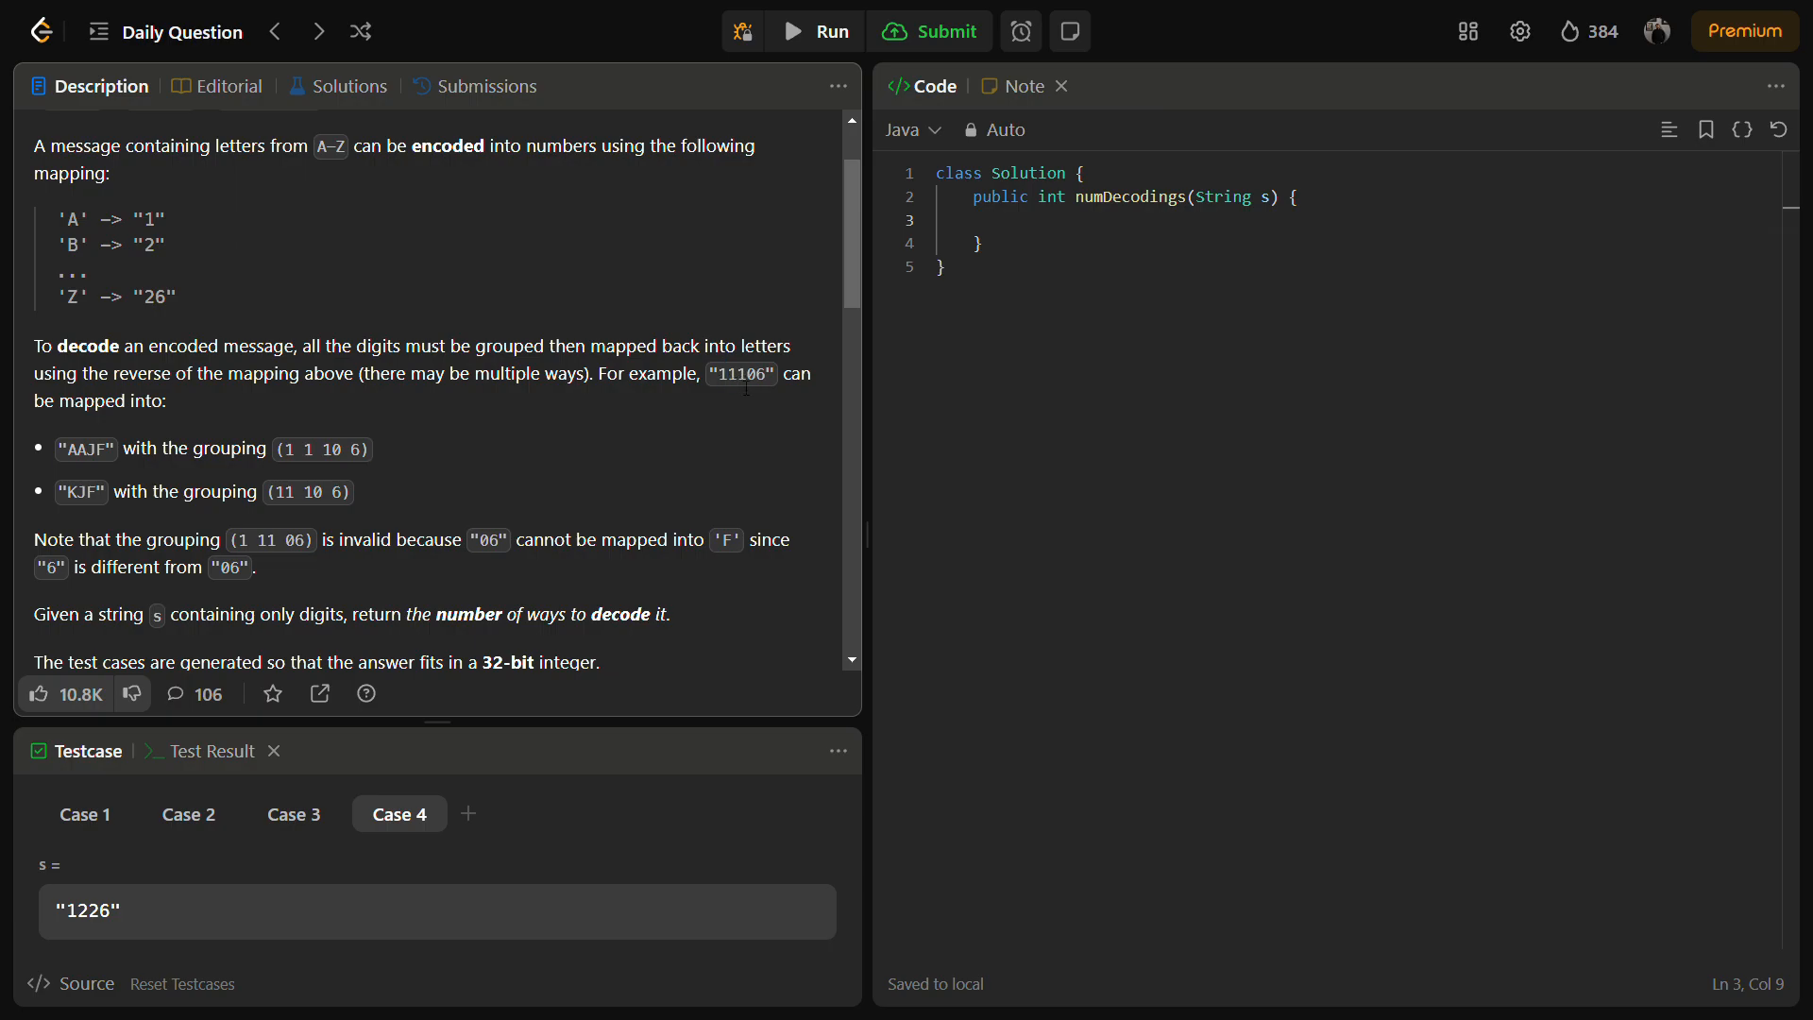
{"action": "mouse_move", "coordinate": [745, 424]}
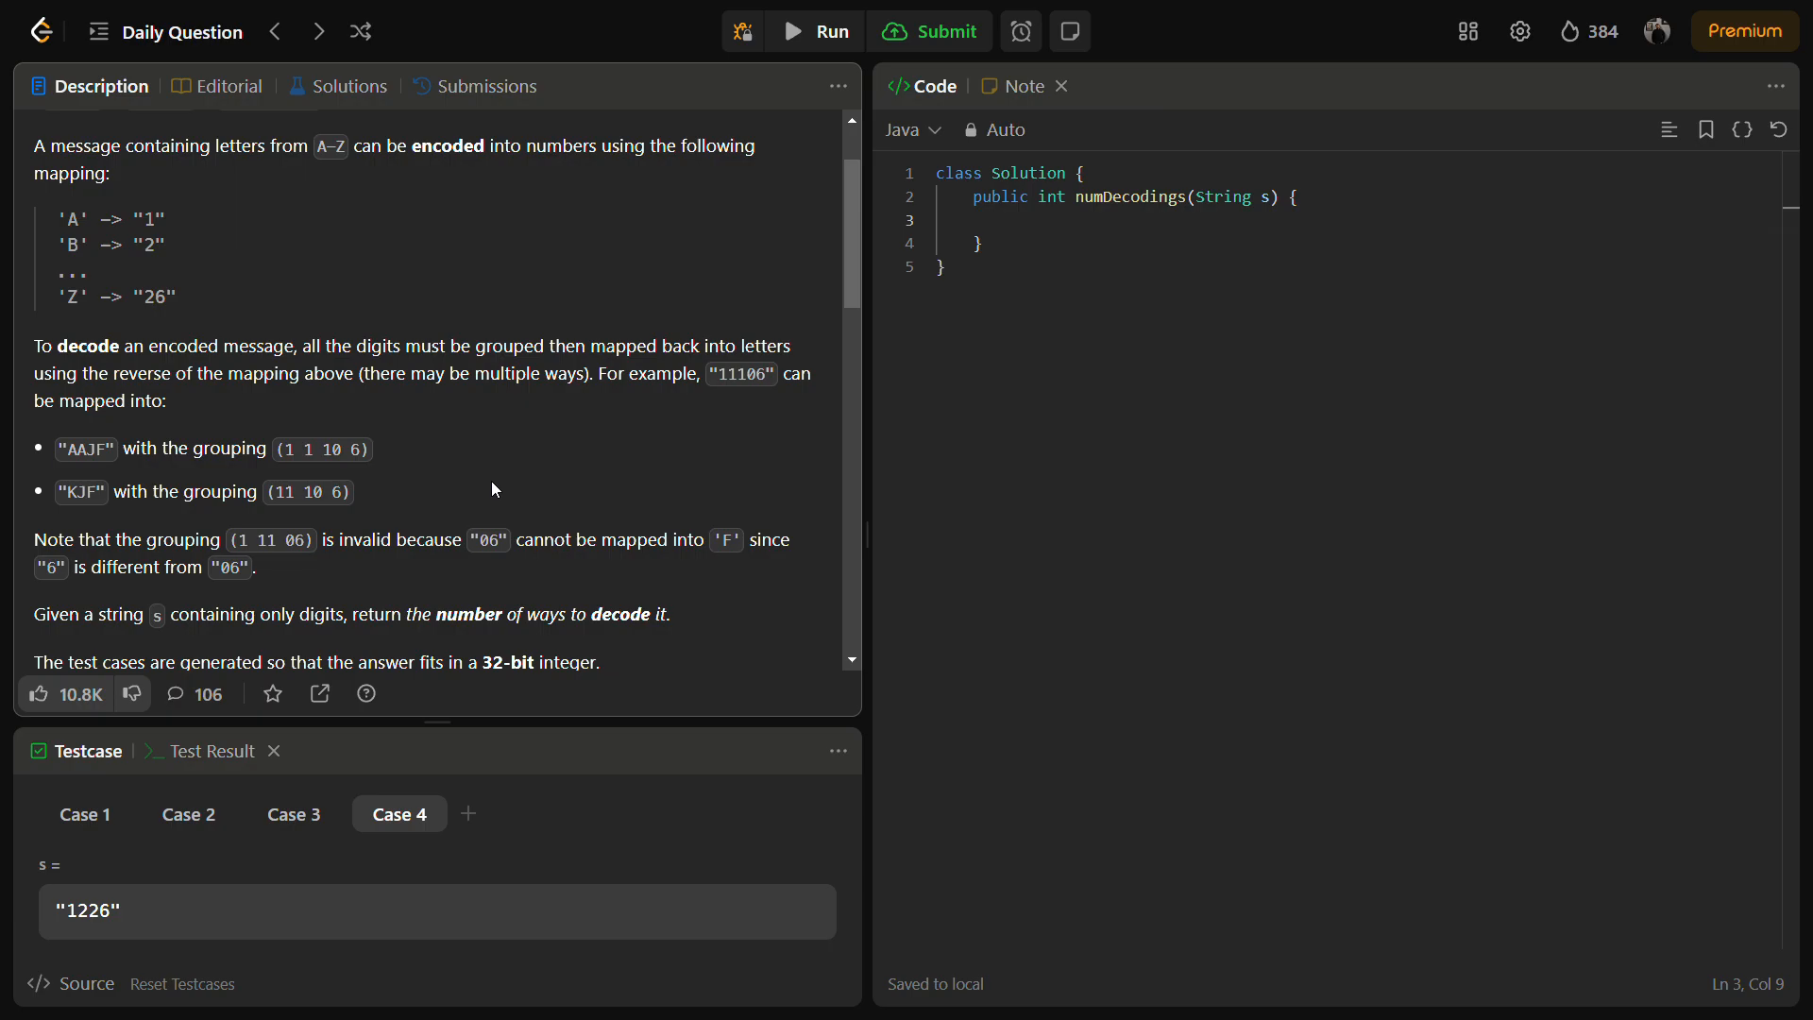
{"action": "mouse_move", "coordinate": [826, 352]}
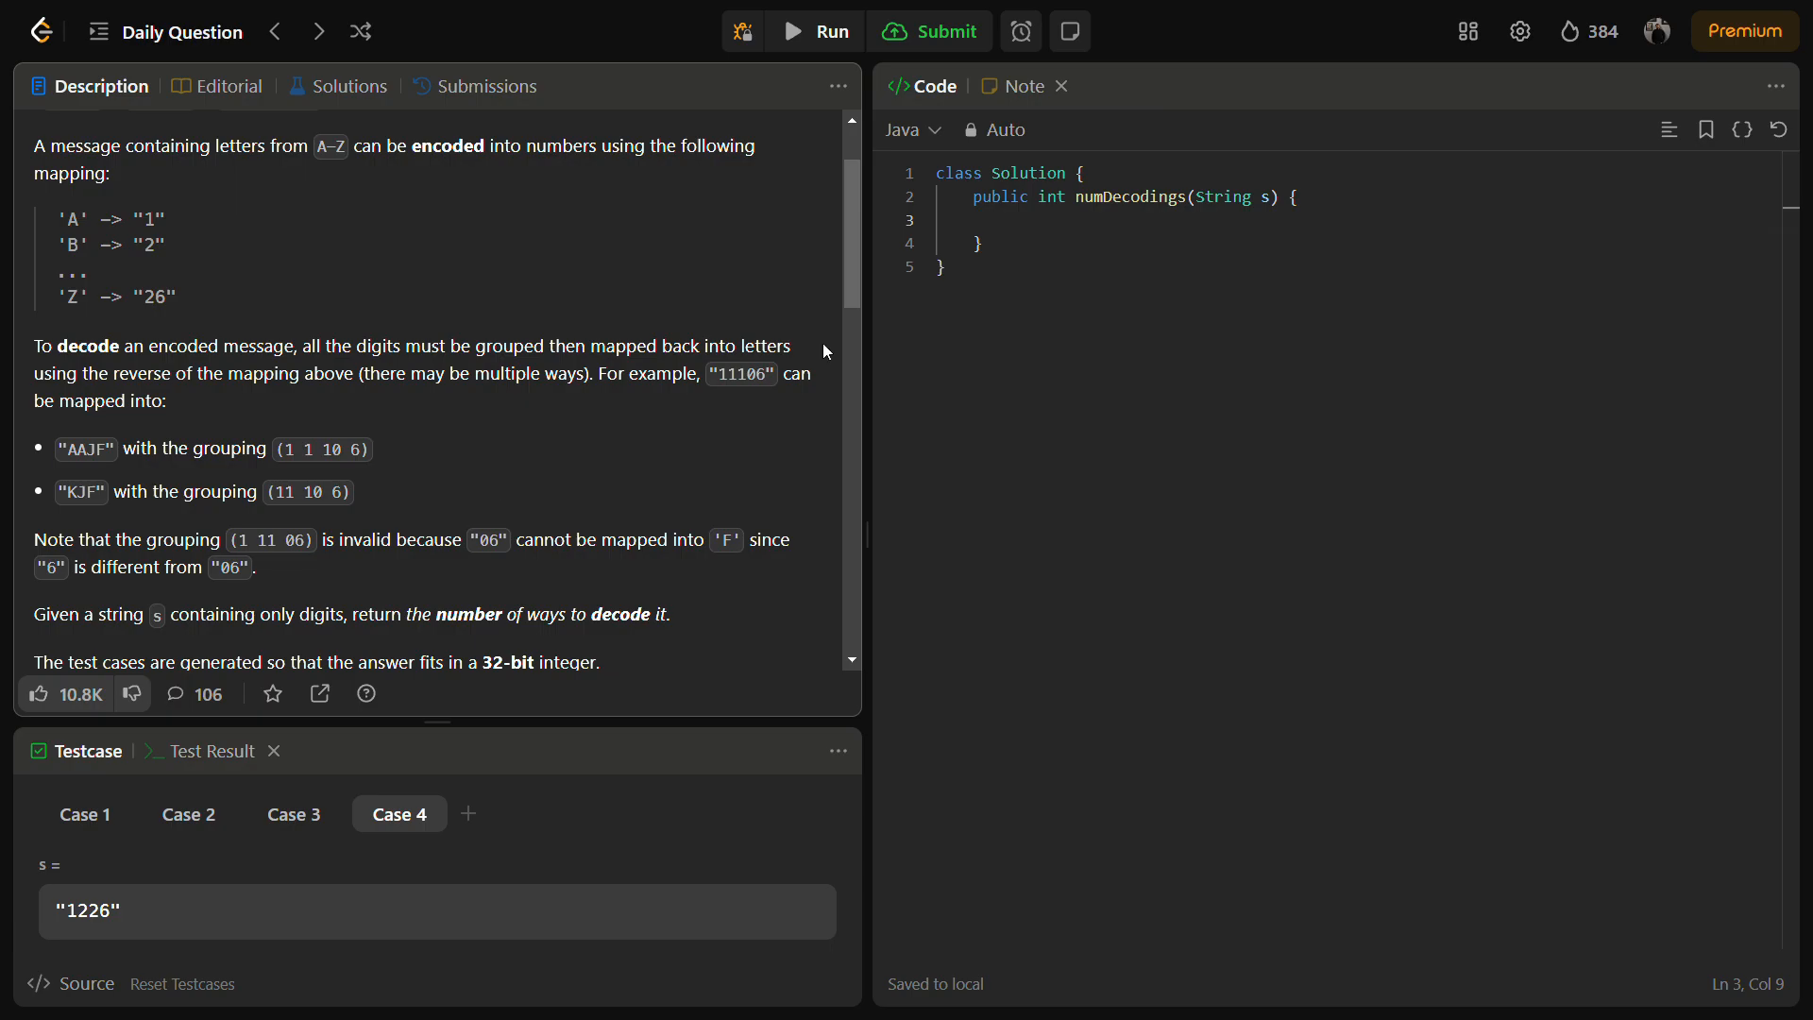
{"action": "left_click", "coordinate": [1011, 220]}
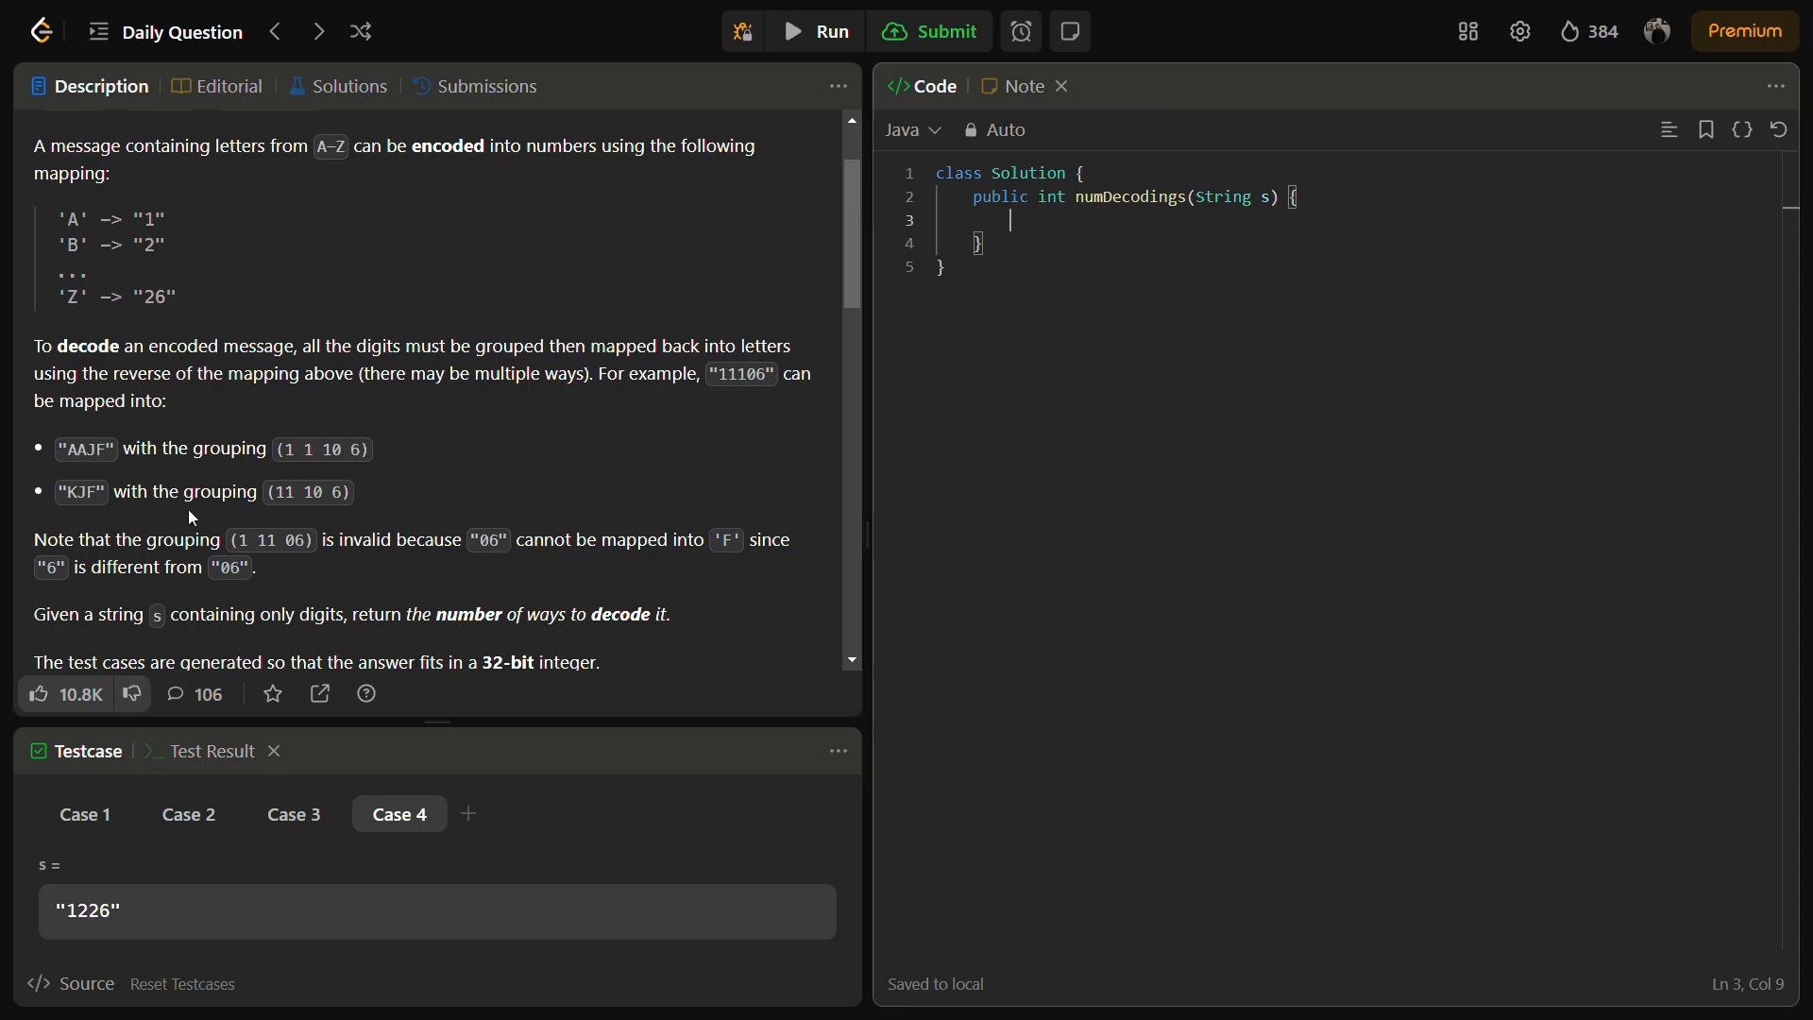
{"action": "mouse_move", "coordinate": [362, 465]}
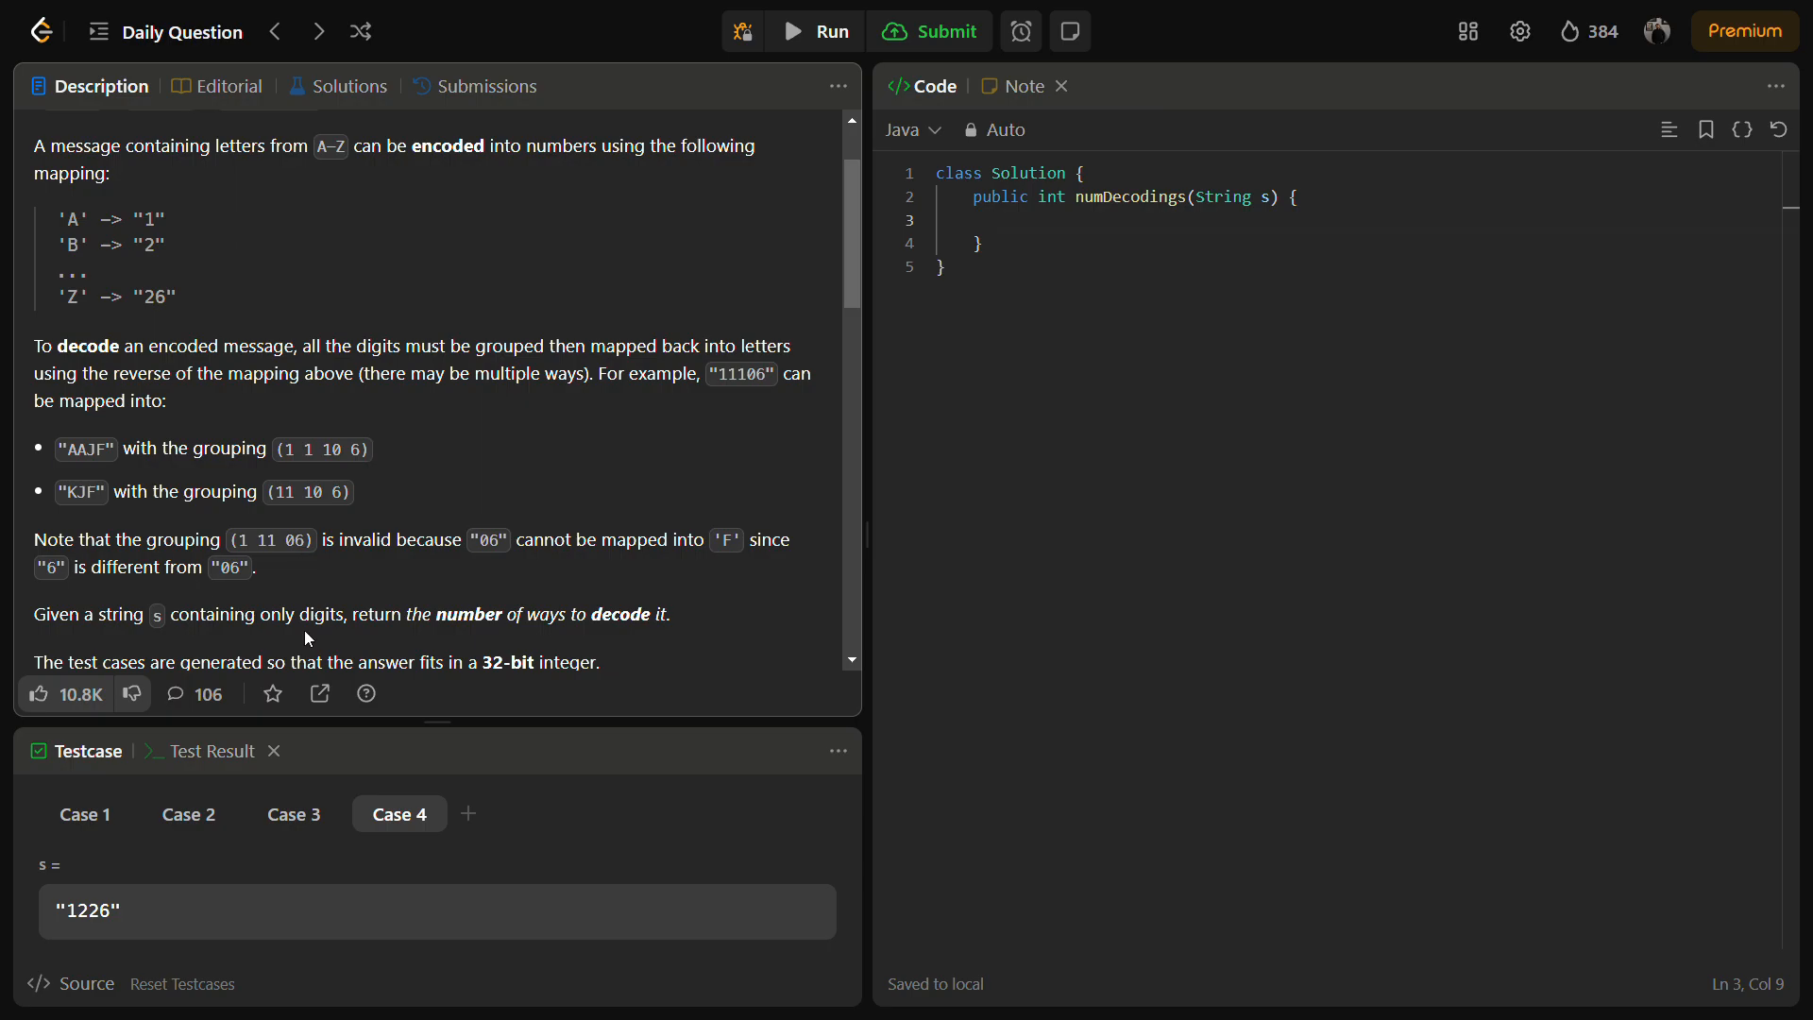
{"action": "mouse_move", "coordinate": [310, 552]}
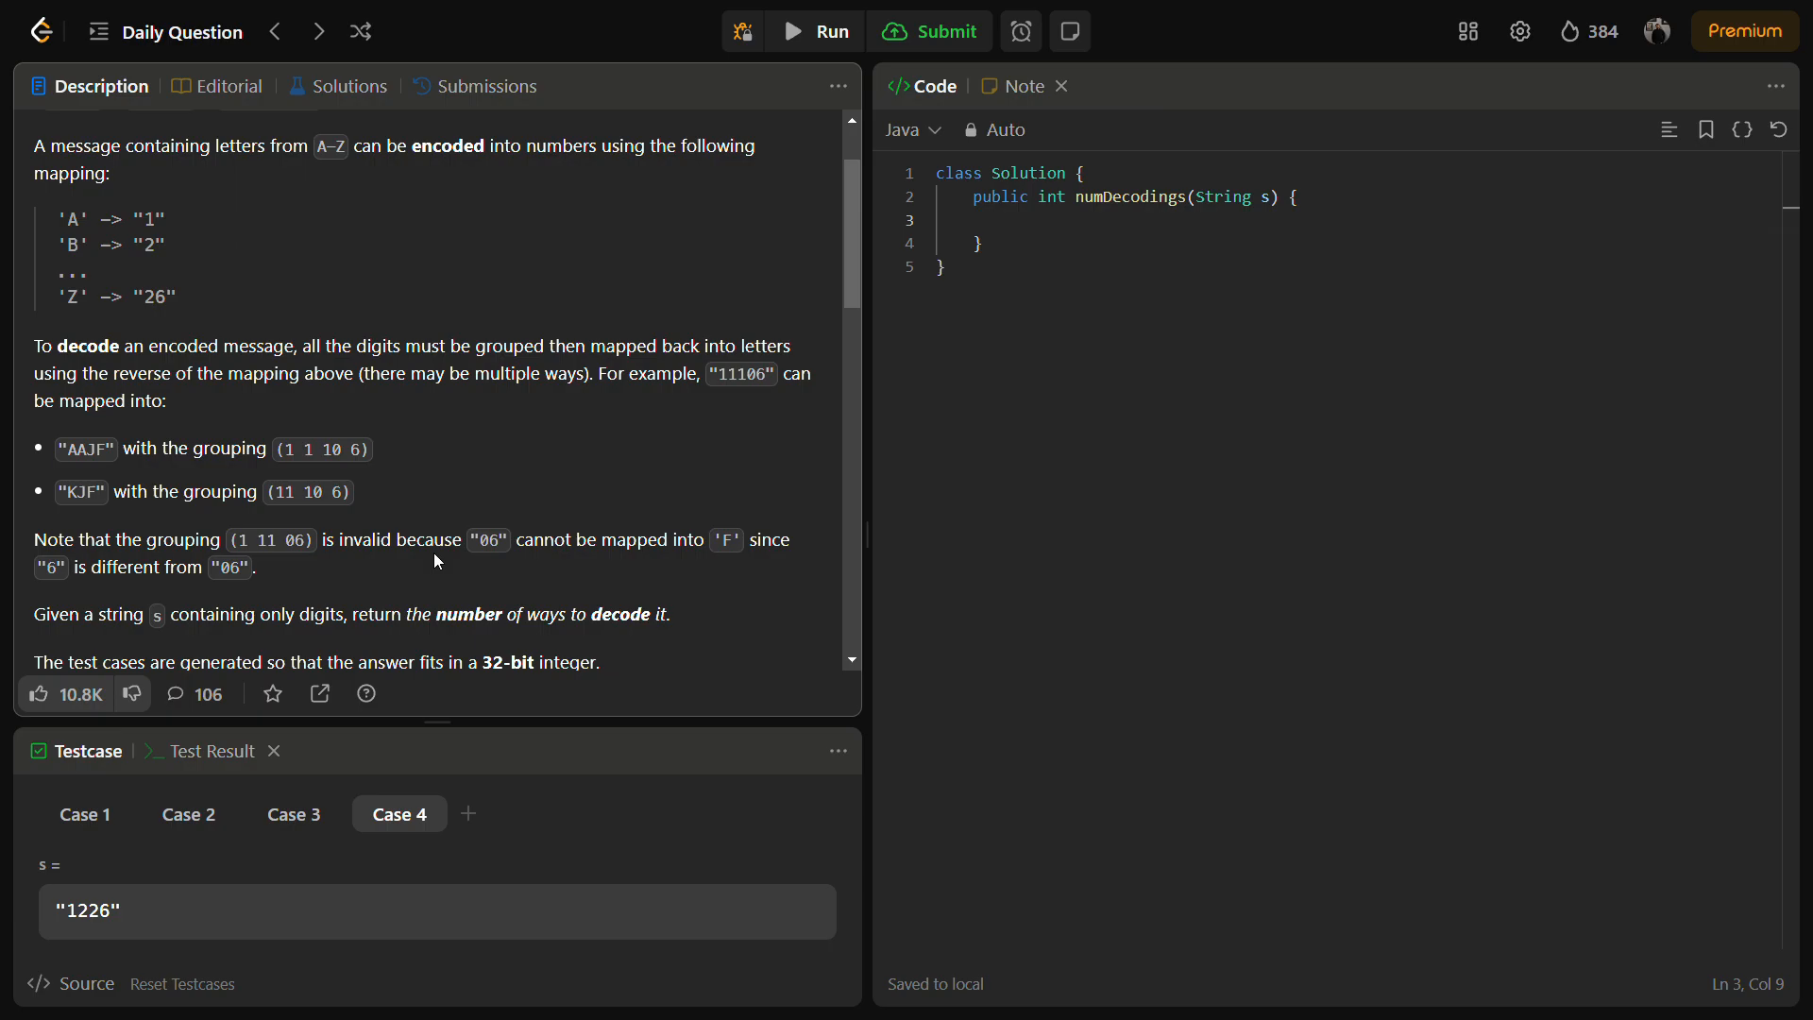
{"action": "mouse_move", "coordinate": [700, 557]}
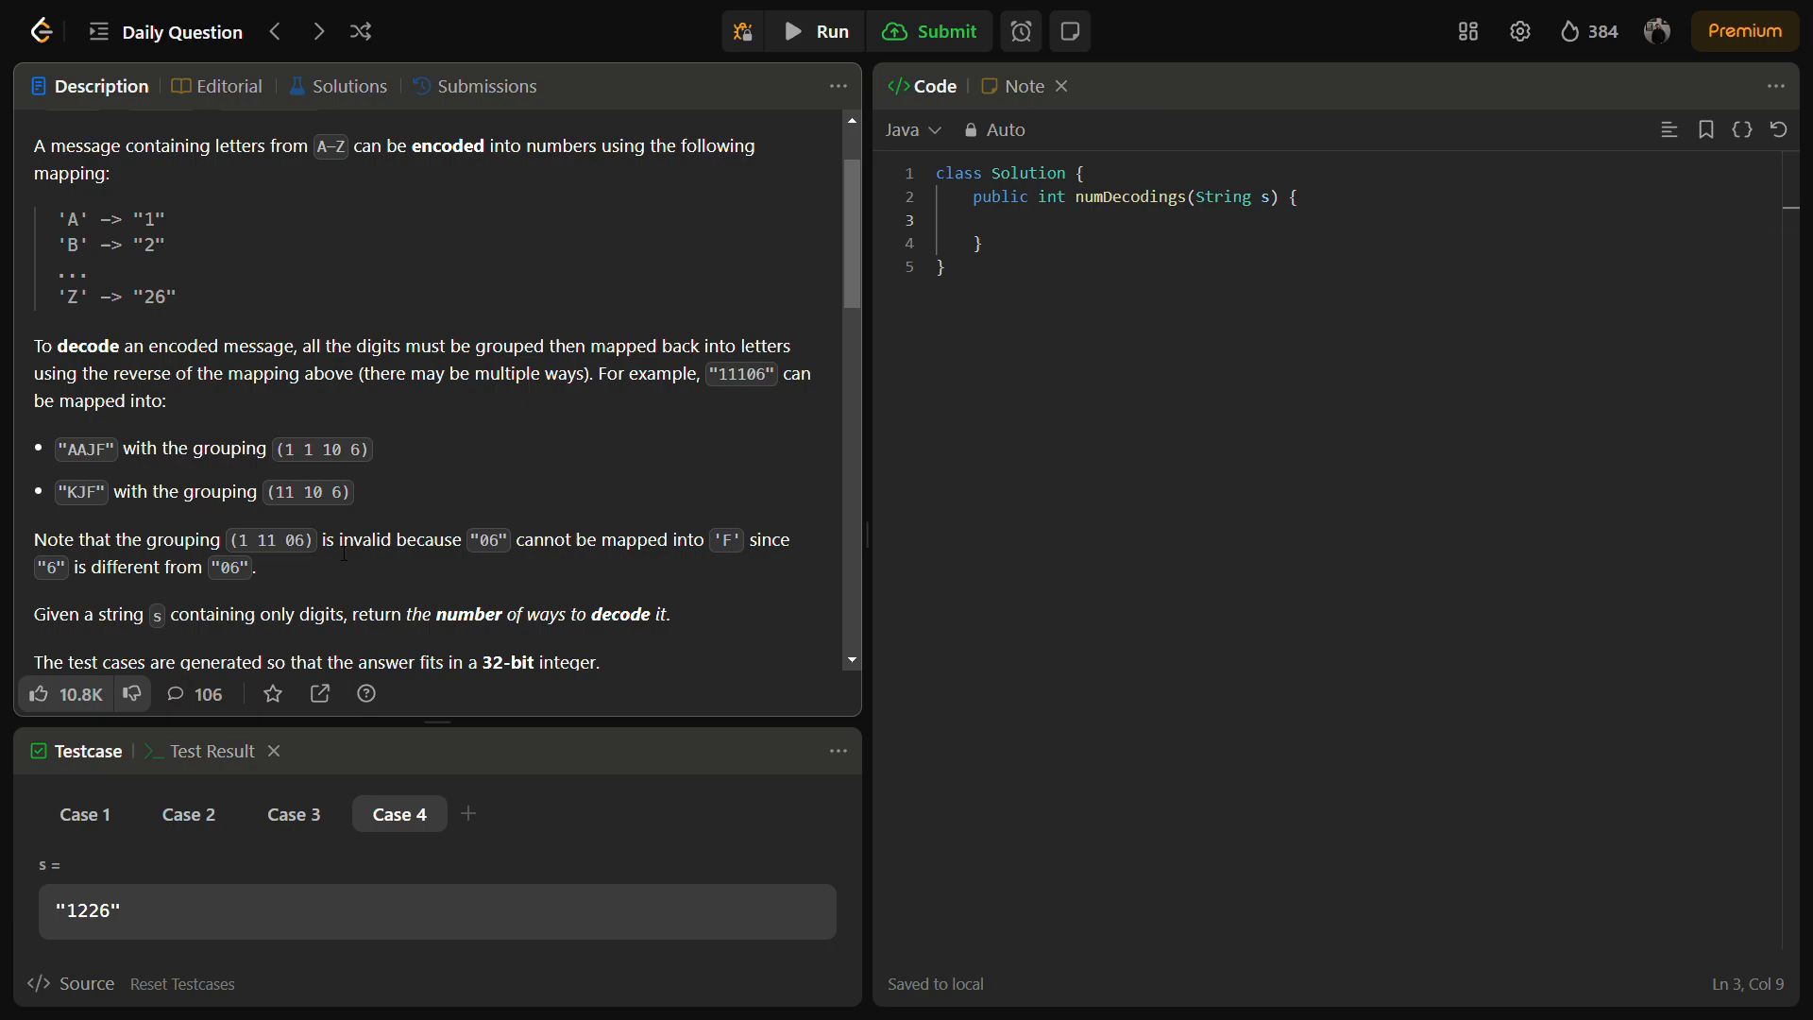
{"action": "left_click", "coordinate": [1011, 220]}
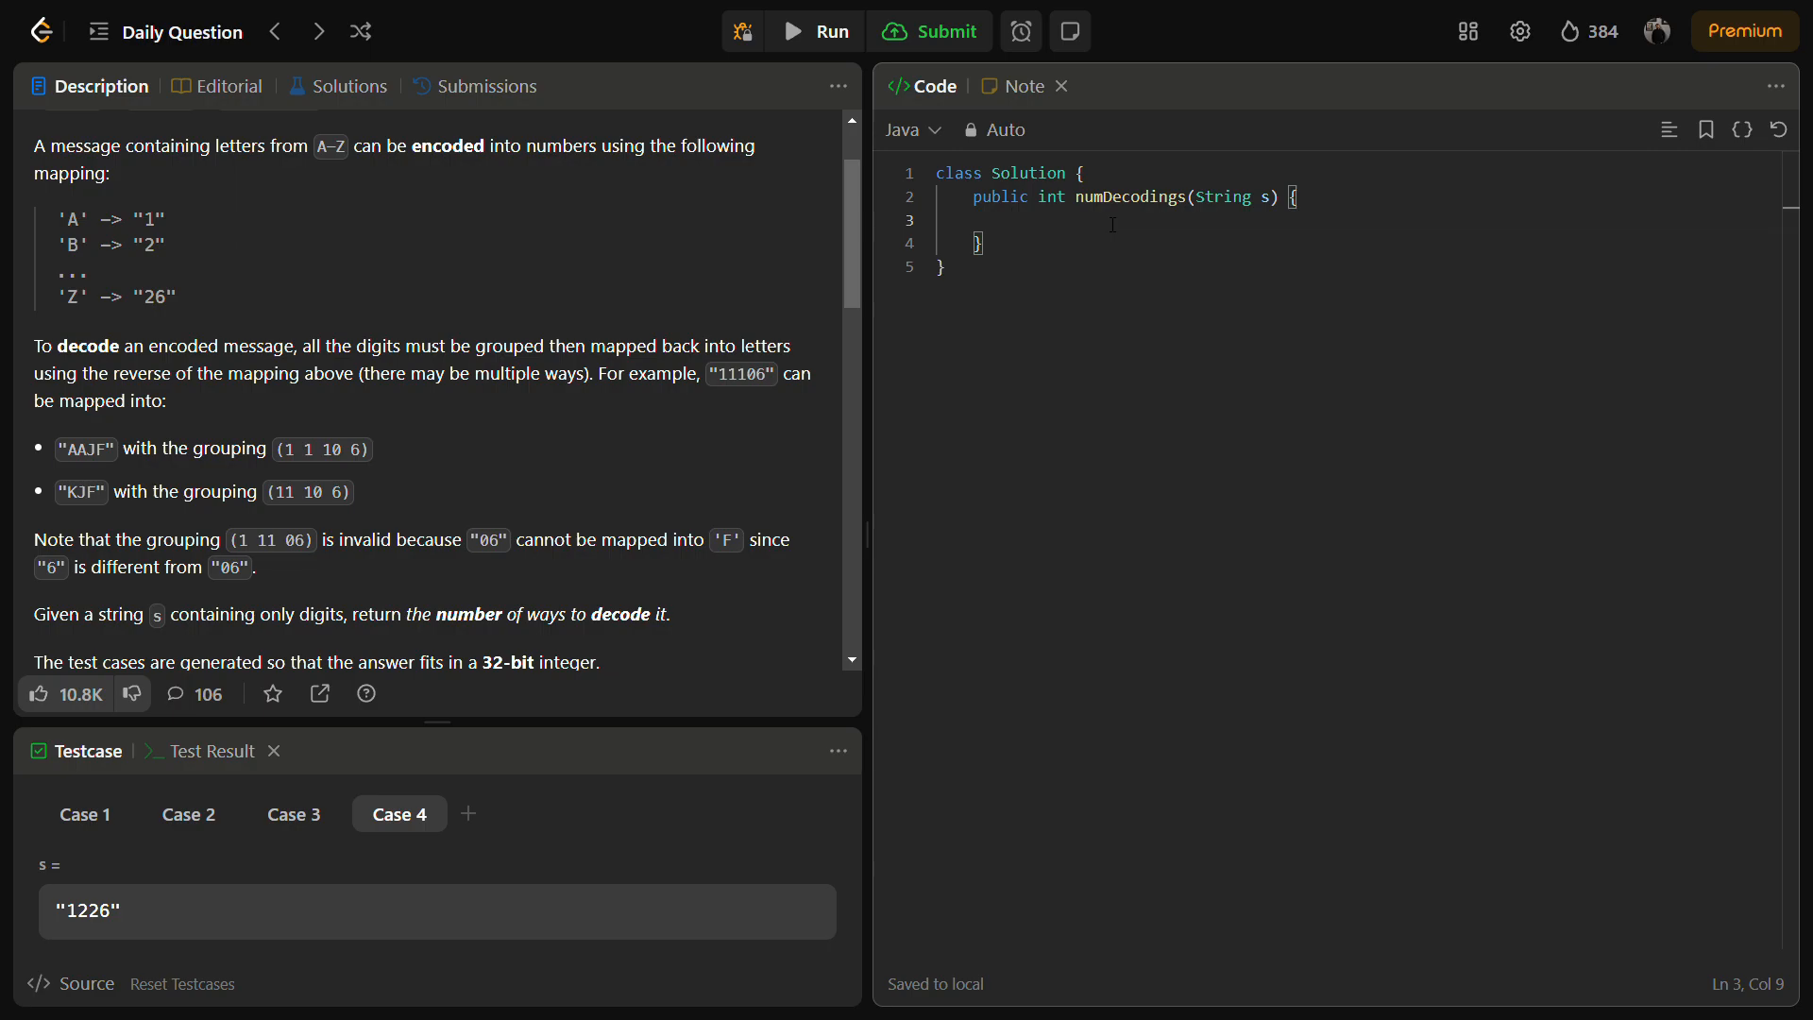
Declare n = s.length and an int array dp of size n+1
{"action": "left_click", "coordinate": [1009, 220]}
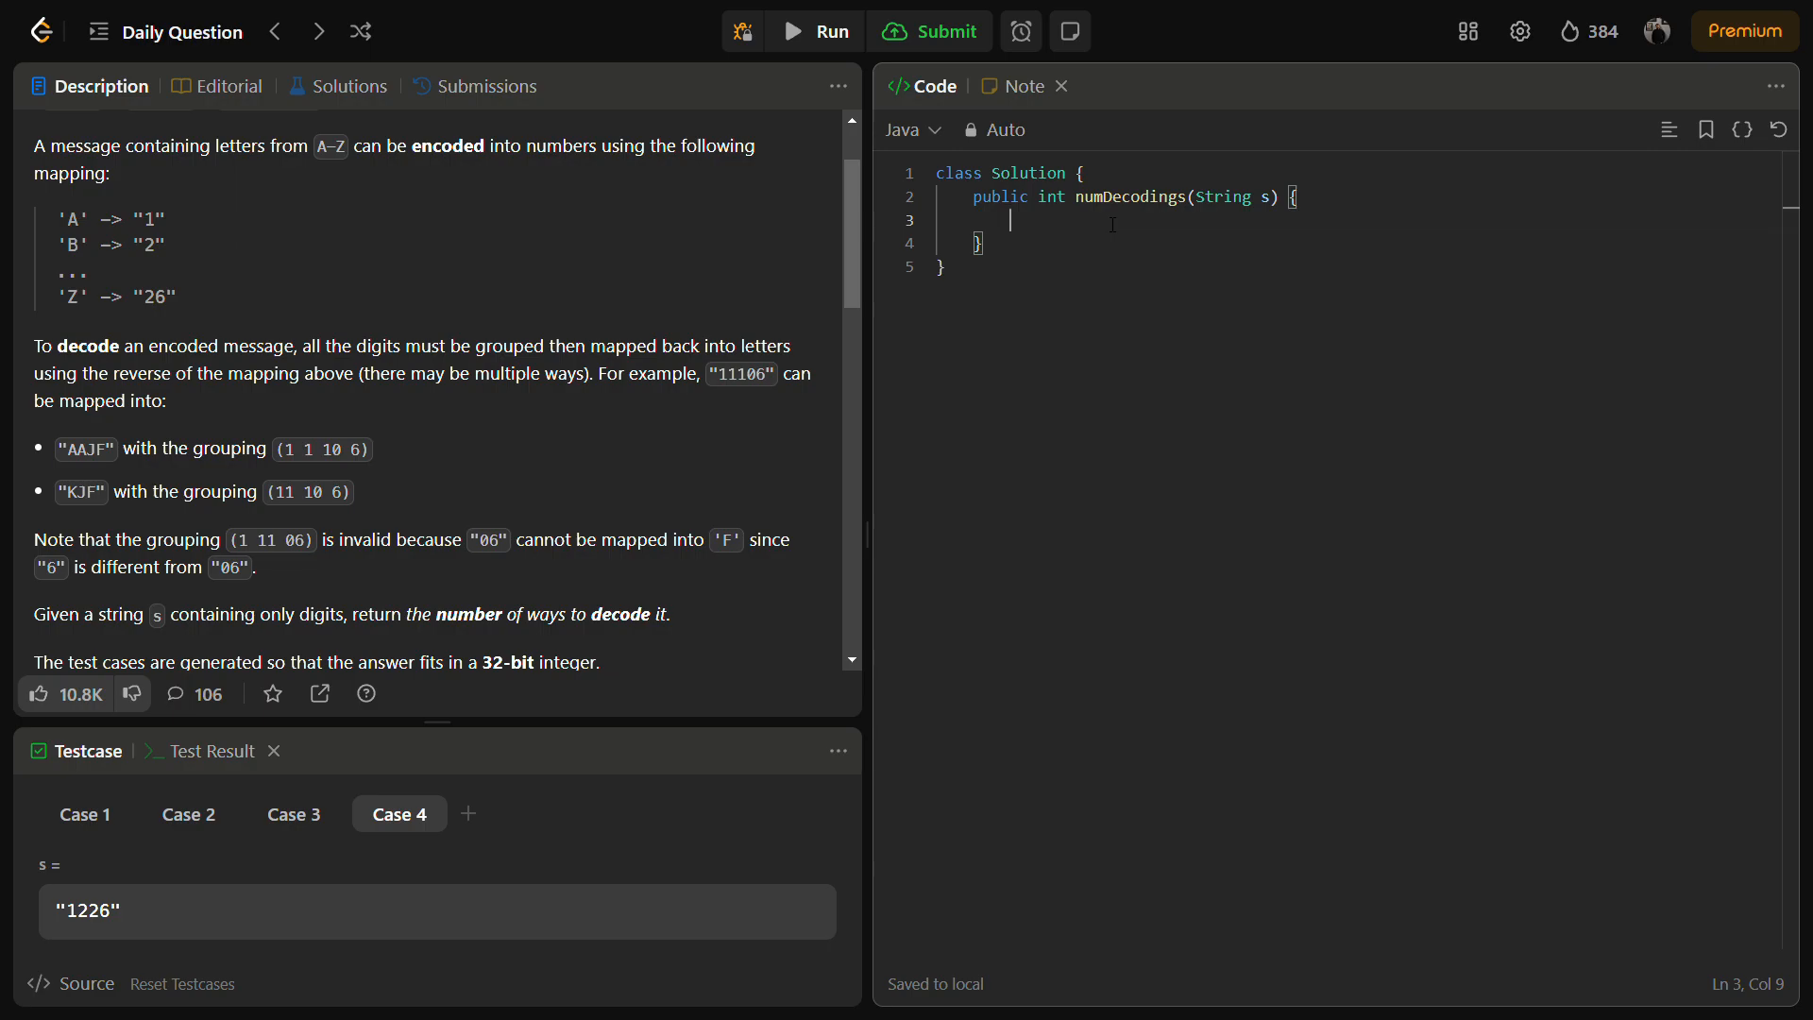
{"action": "type", "text": "int s"}
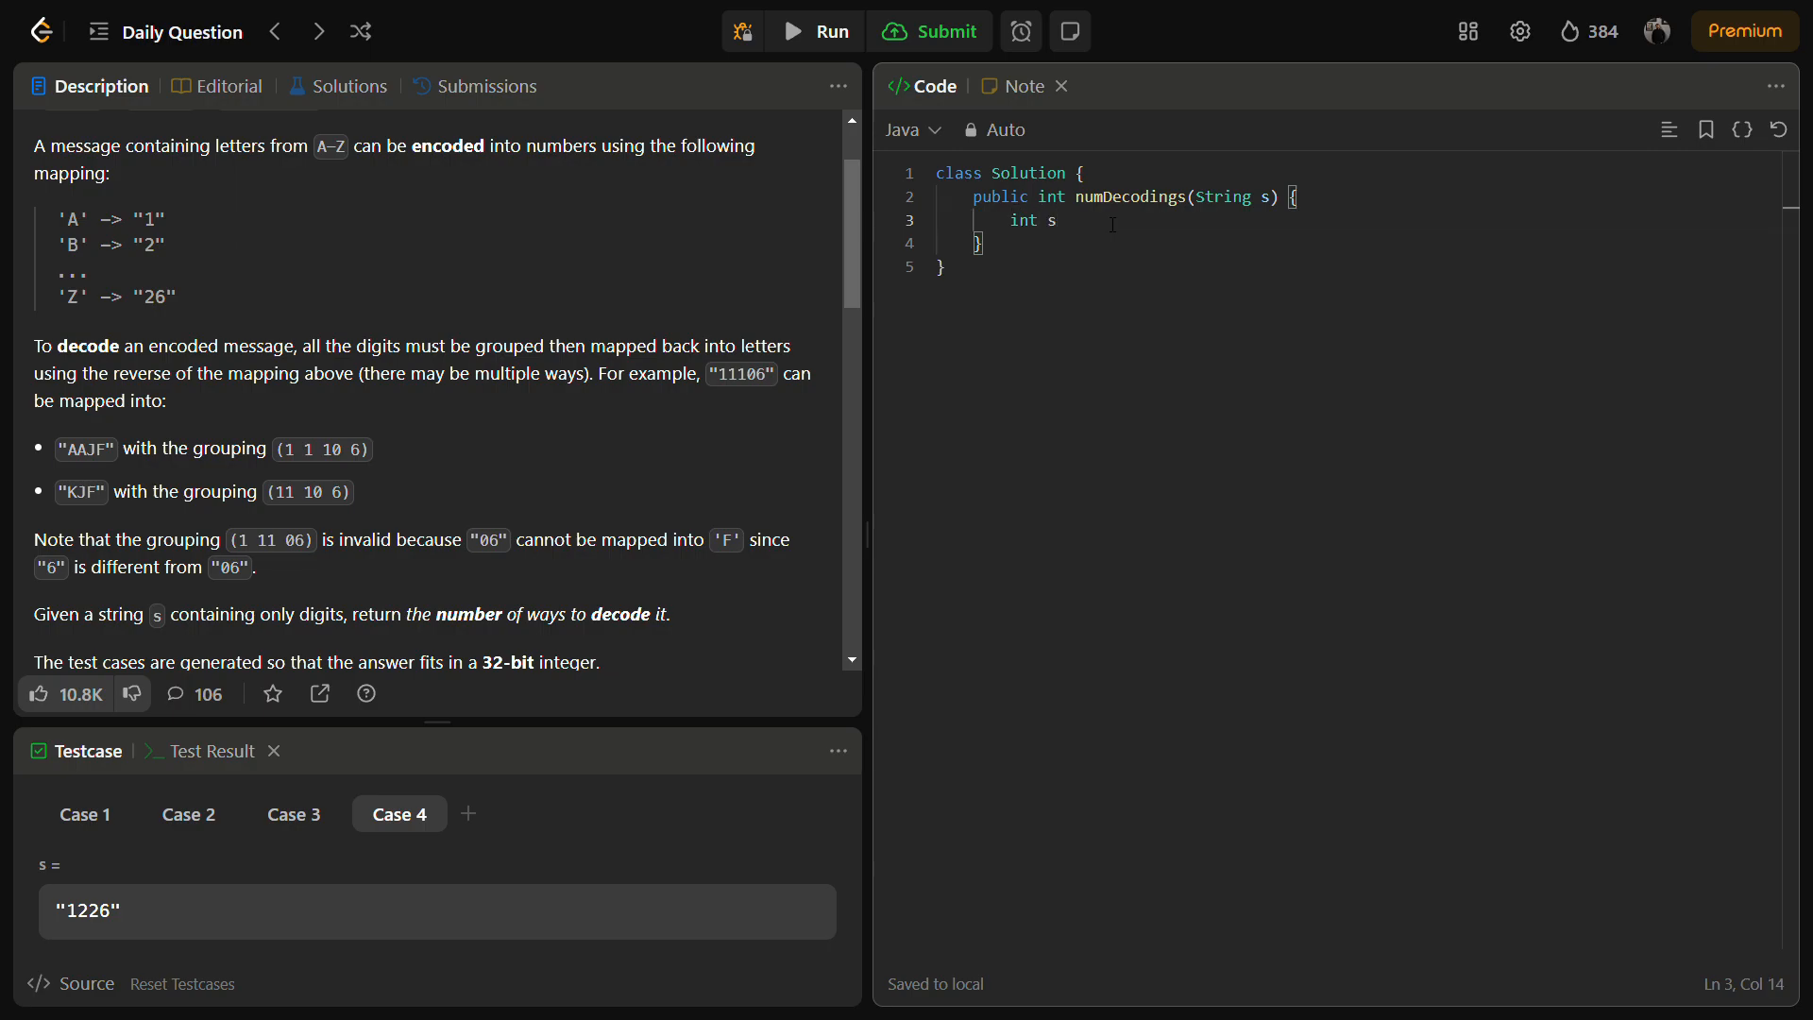
{"action": "type", "text": "n = s.len"}
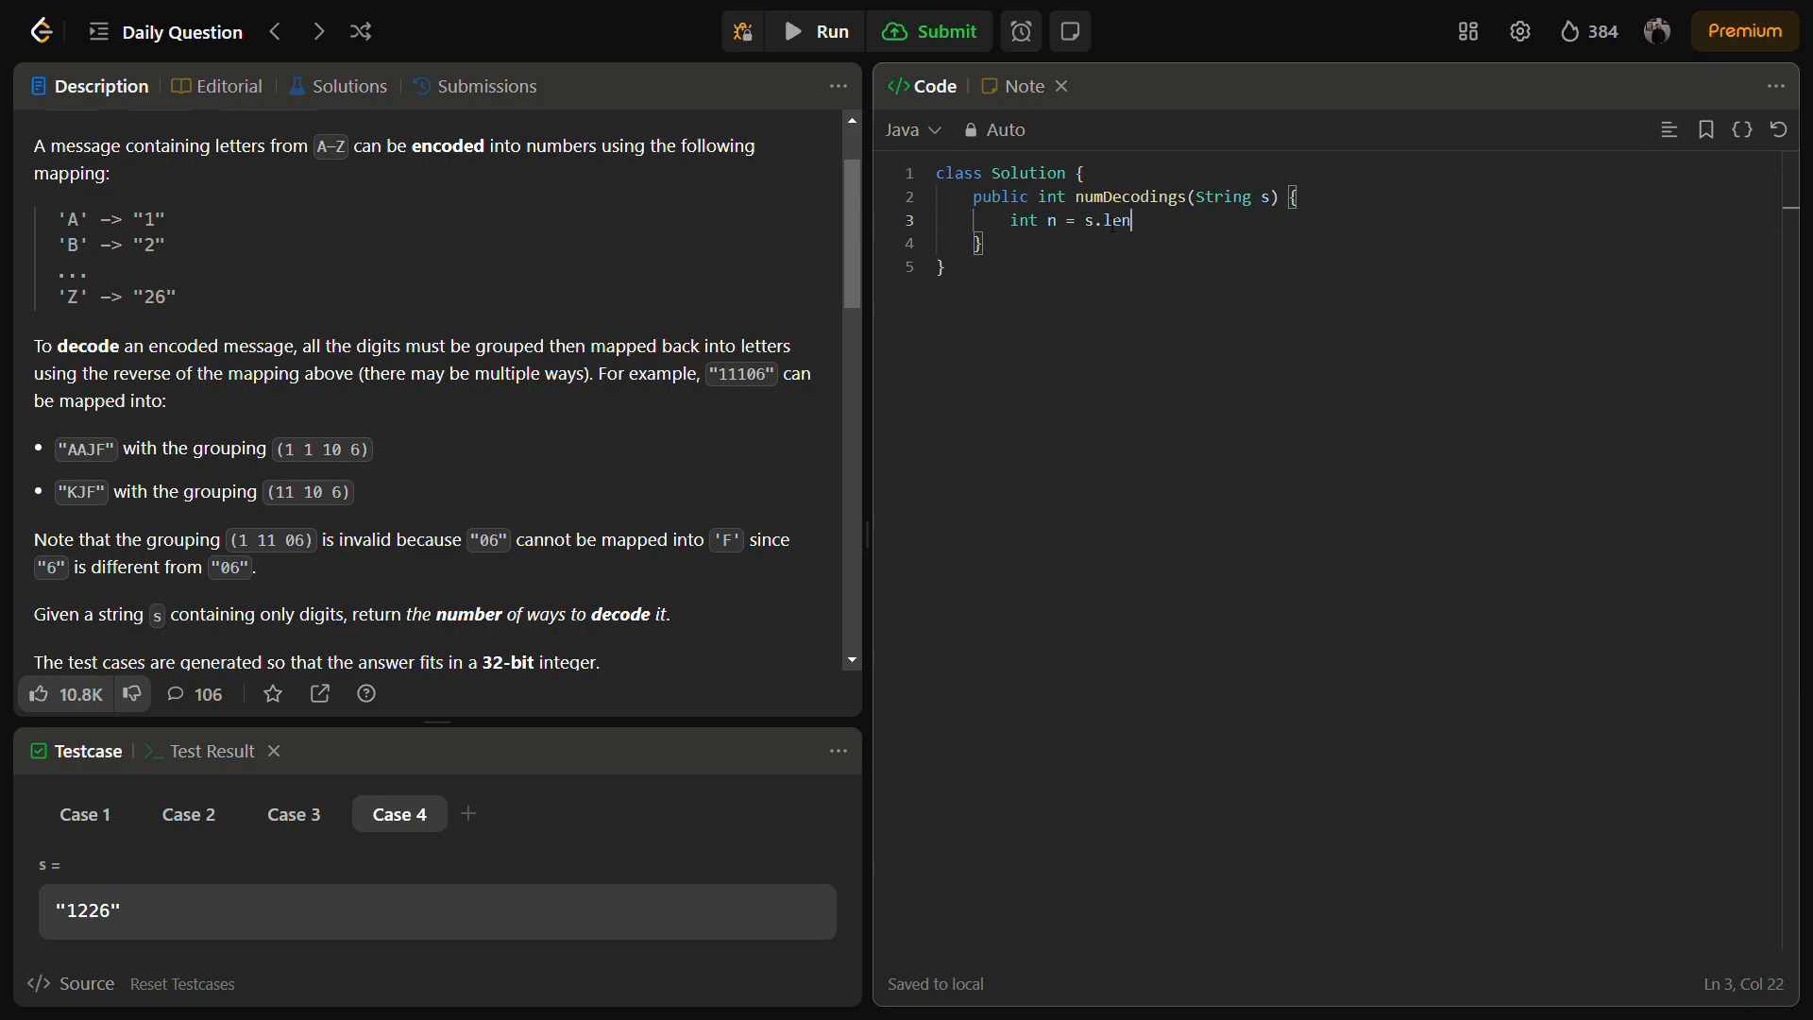
{"action": "type", "text": "gth;"}
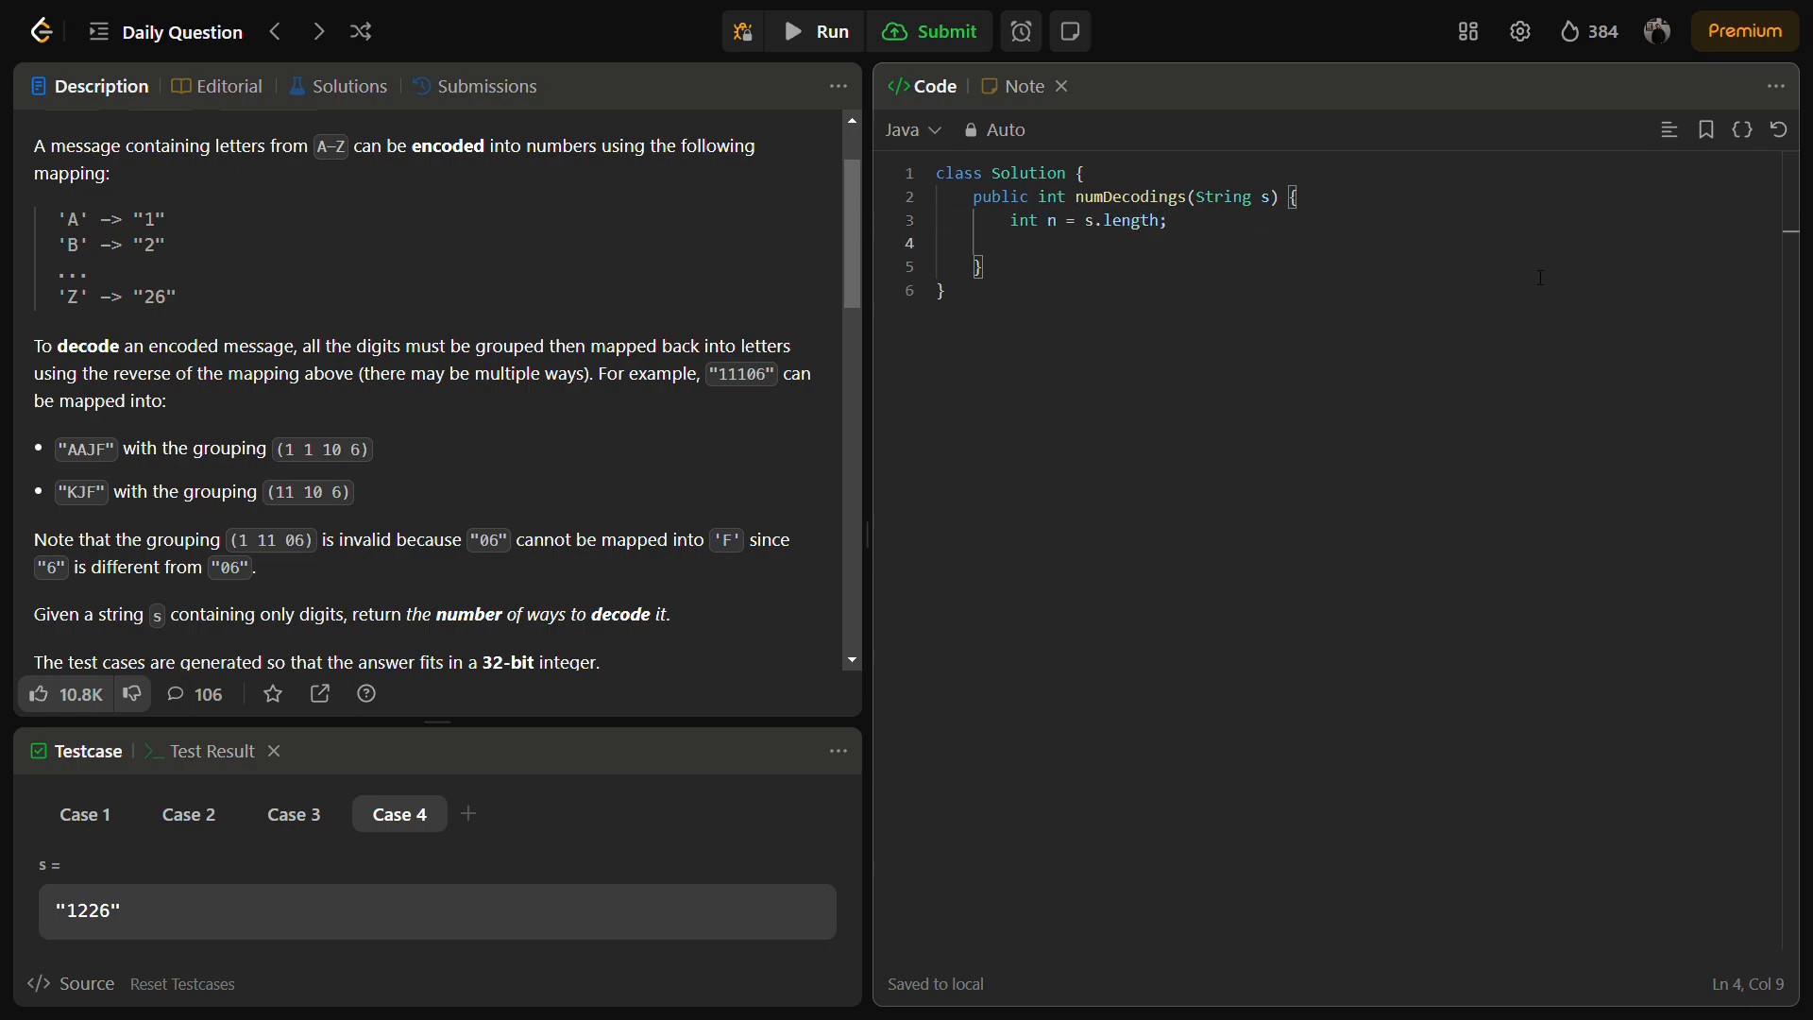
{"action": "type", "text": "int[] dp"}
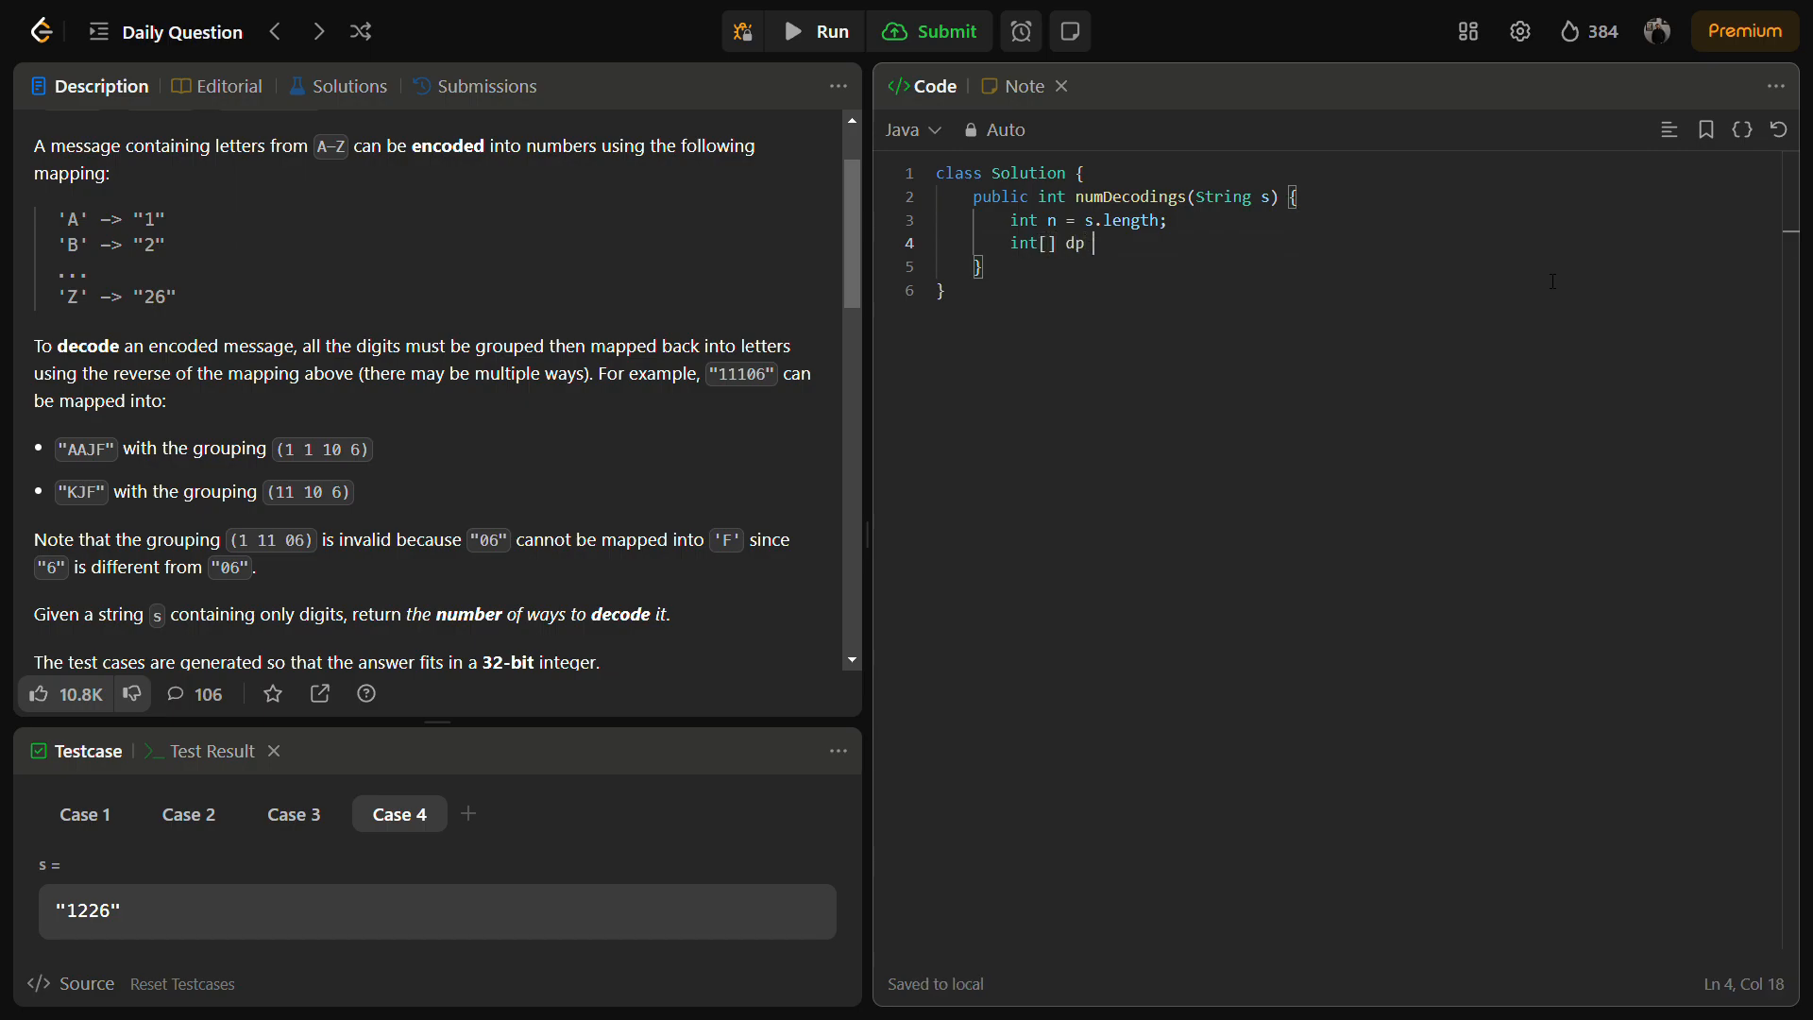
{"action": "type", "text": "= new in"}
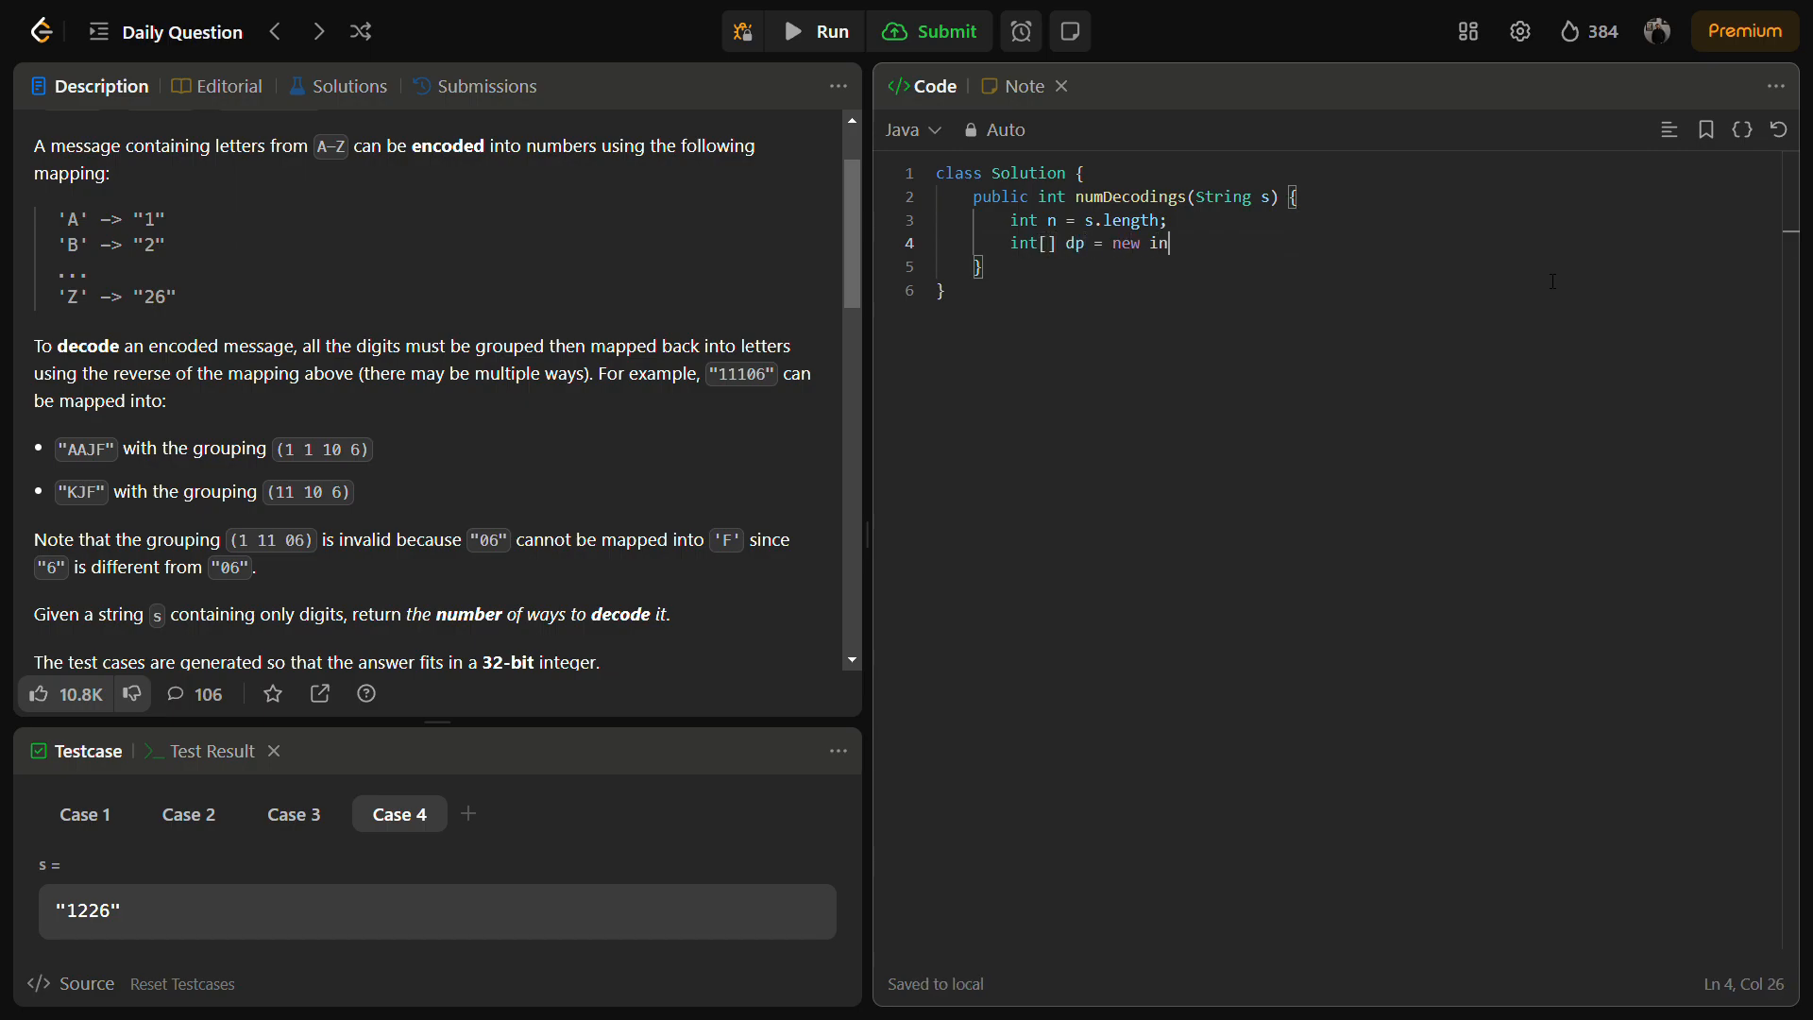
{"action": "type", "text": "[n+1]"}
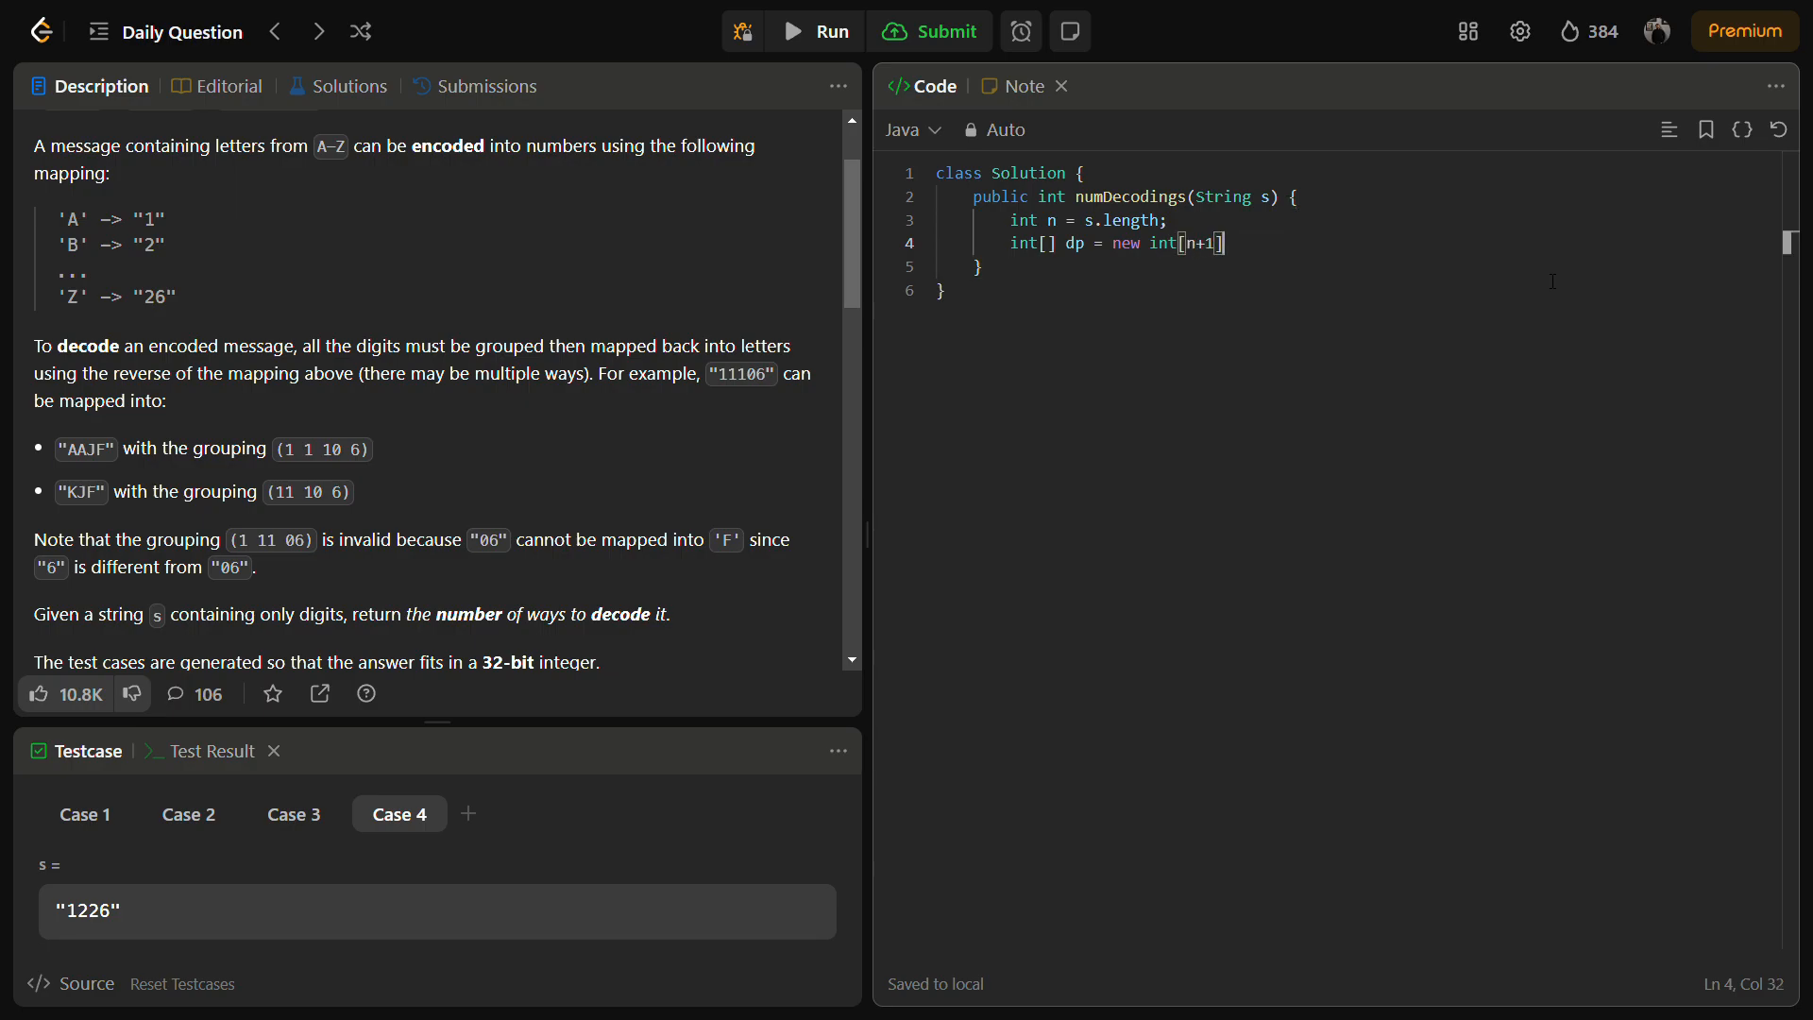
Set dp[n] = 1 on a new line and begin the for loop
{"action": "key", "text": "Enter"}
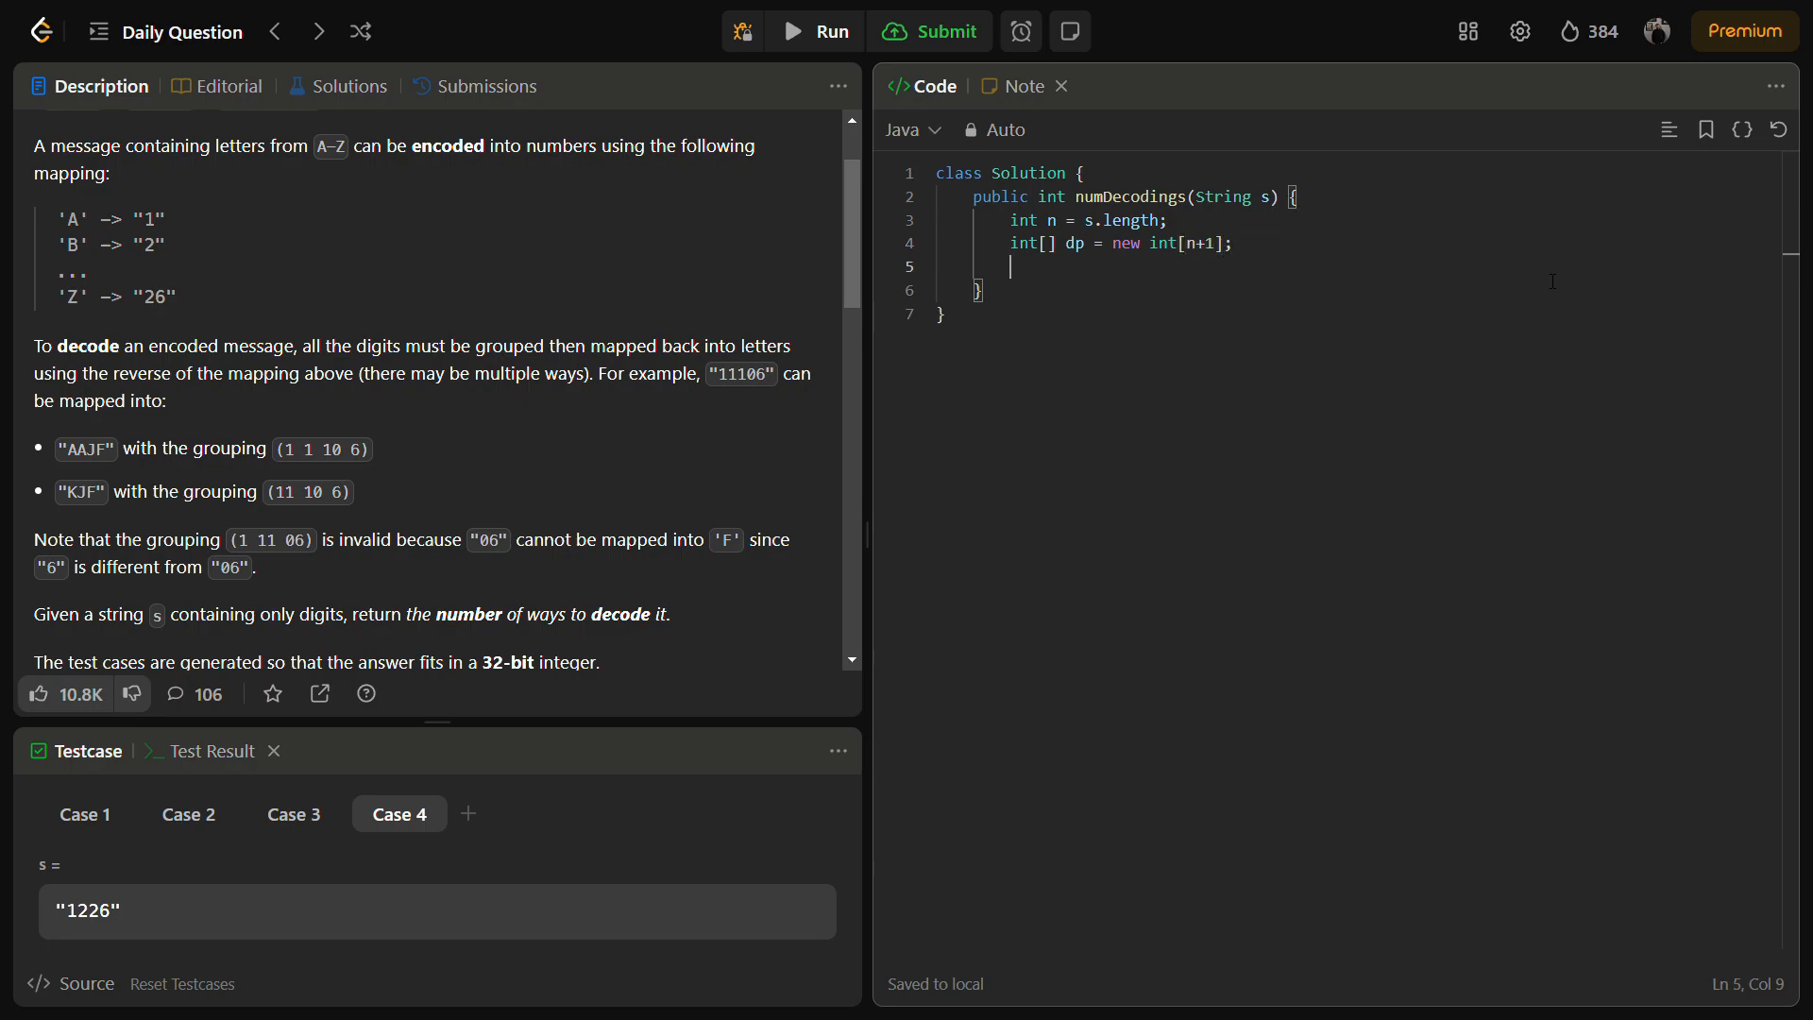
{"action": "type", "text": "dp[n]"}
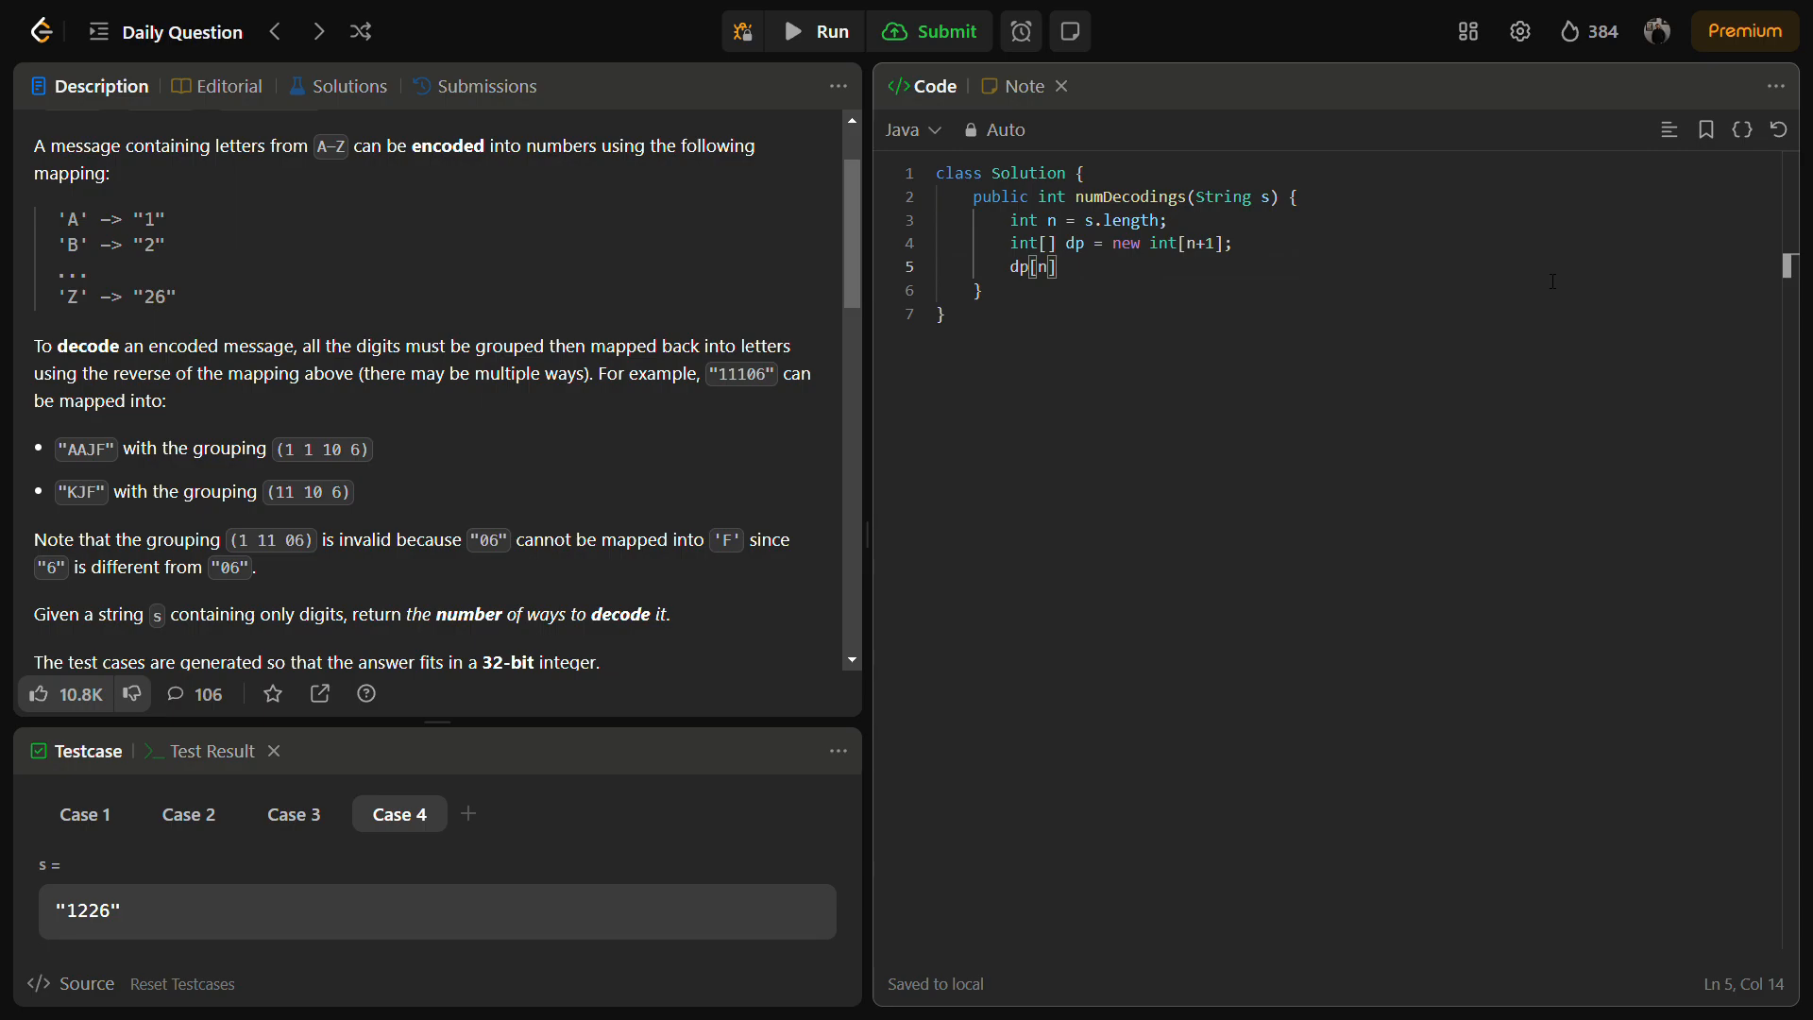
{"action": "type", "text": "= 1;"}
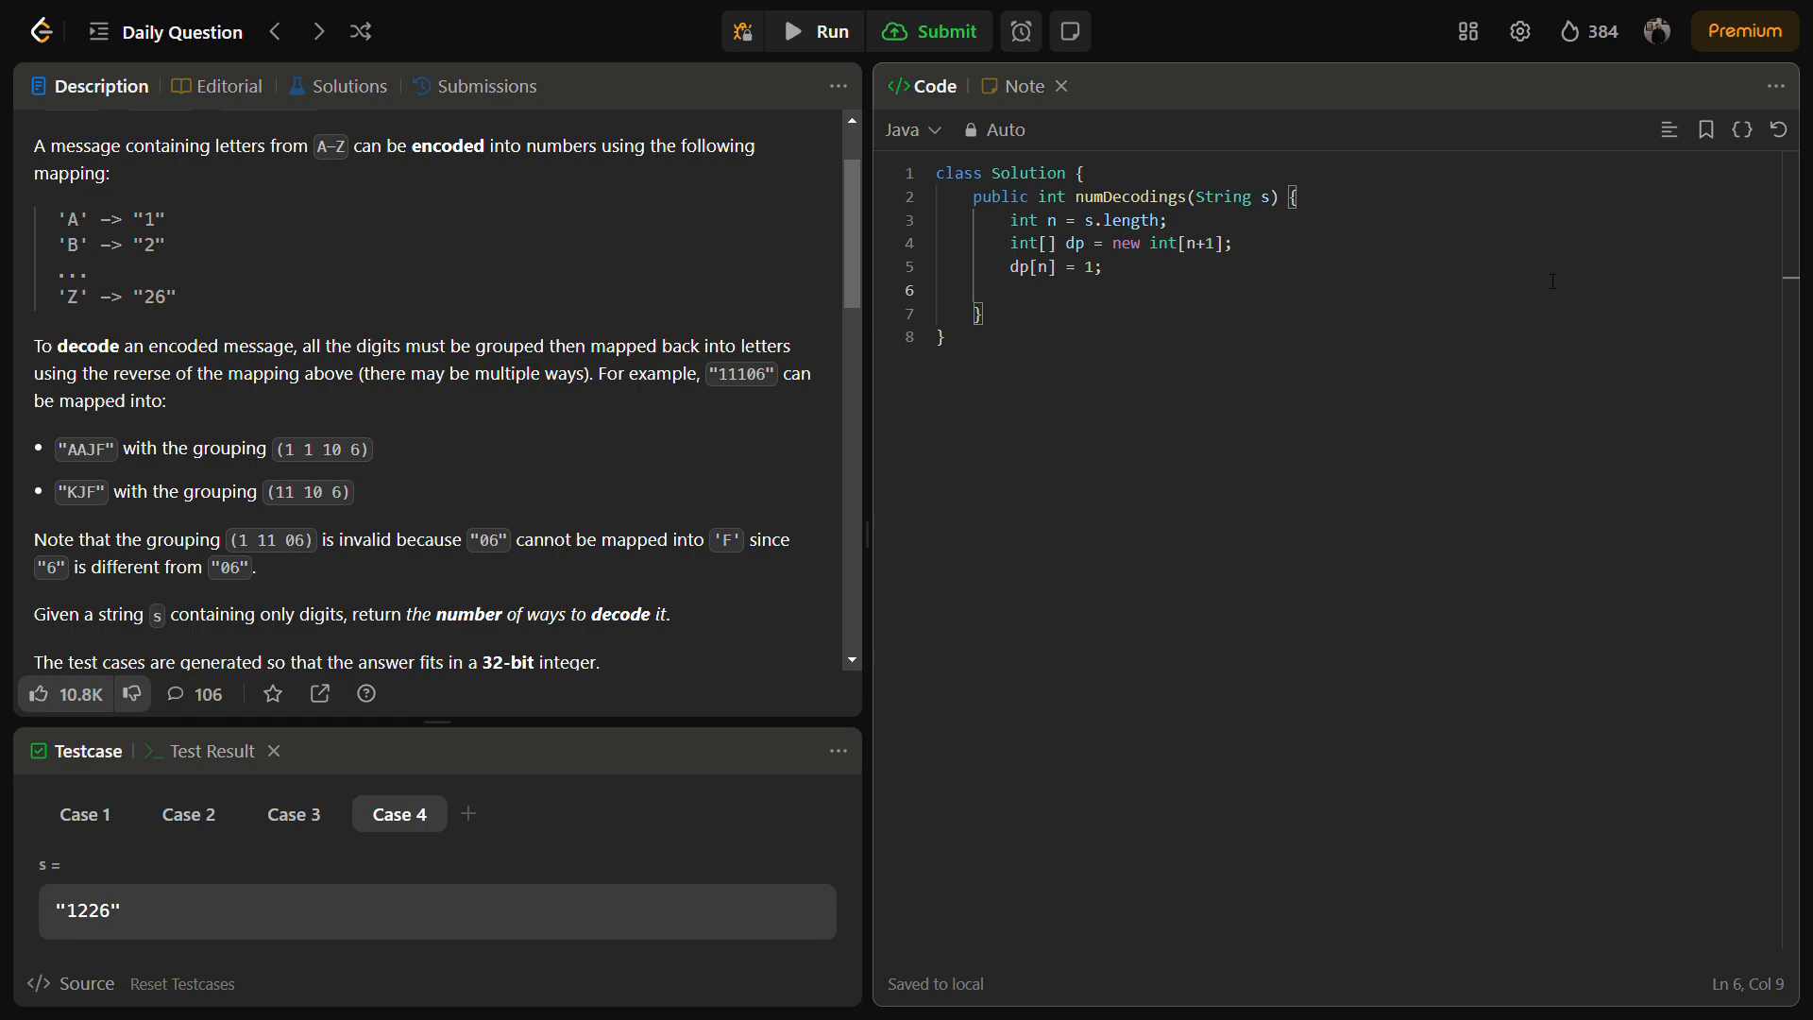
{"action": "type", "text": "for(int"}
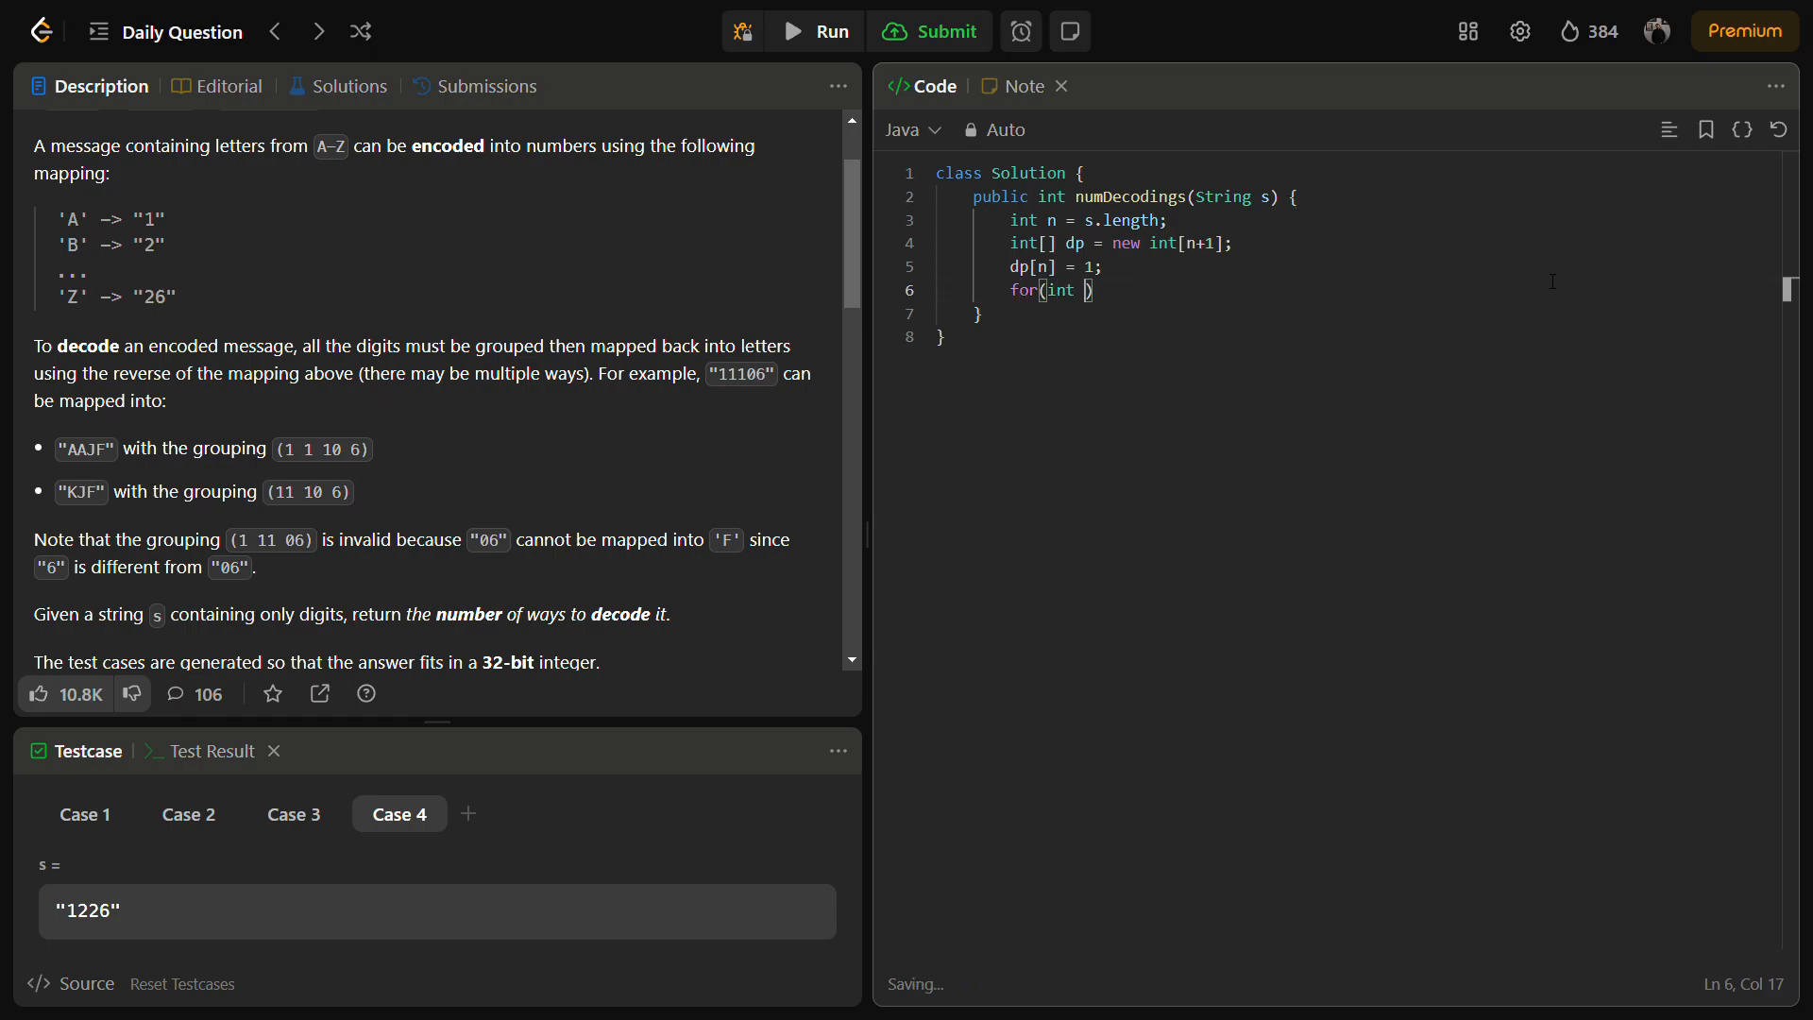
Write the loop header running i from n-1 down to 0
{"action": "type", "text": "i"}
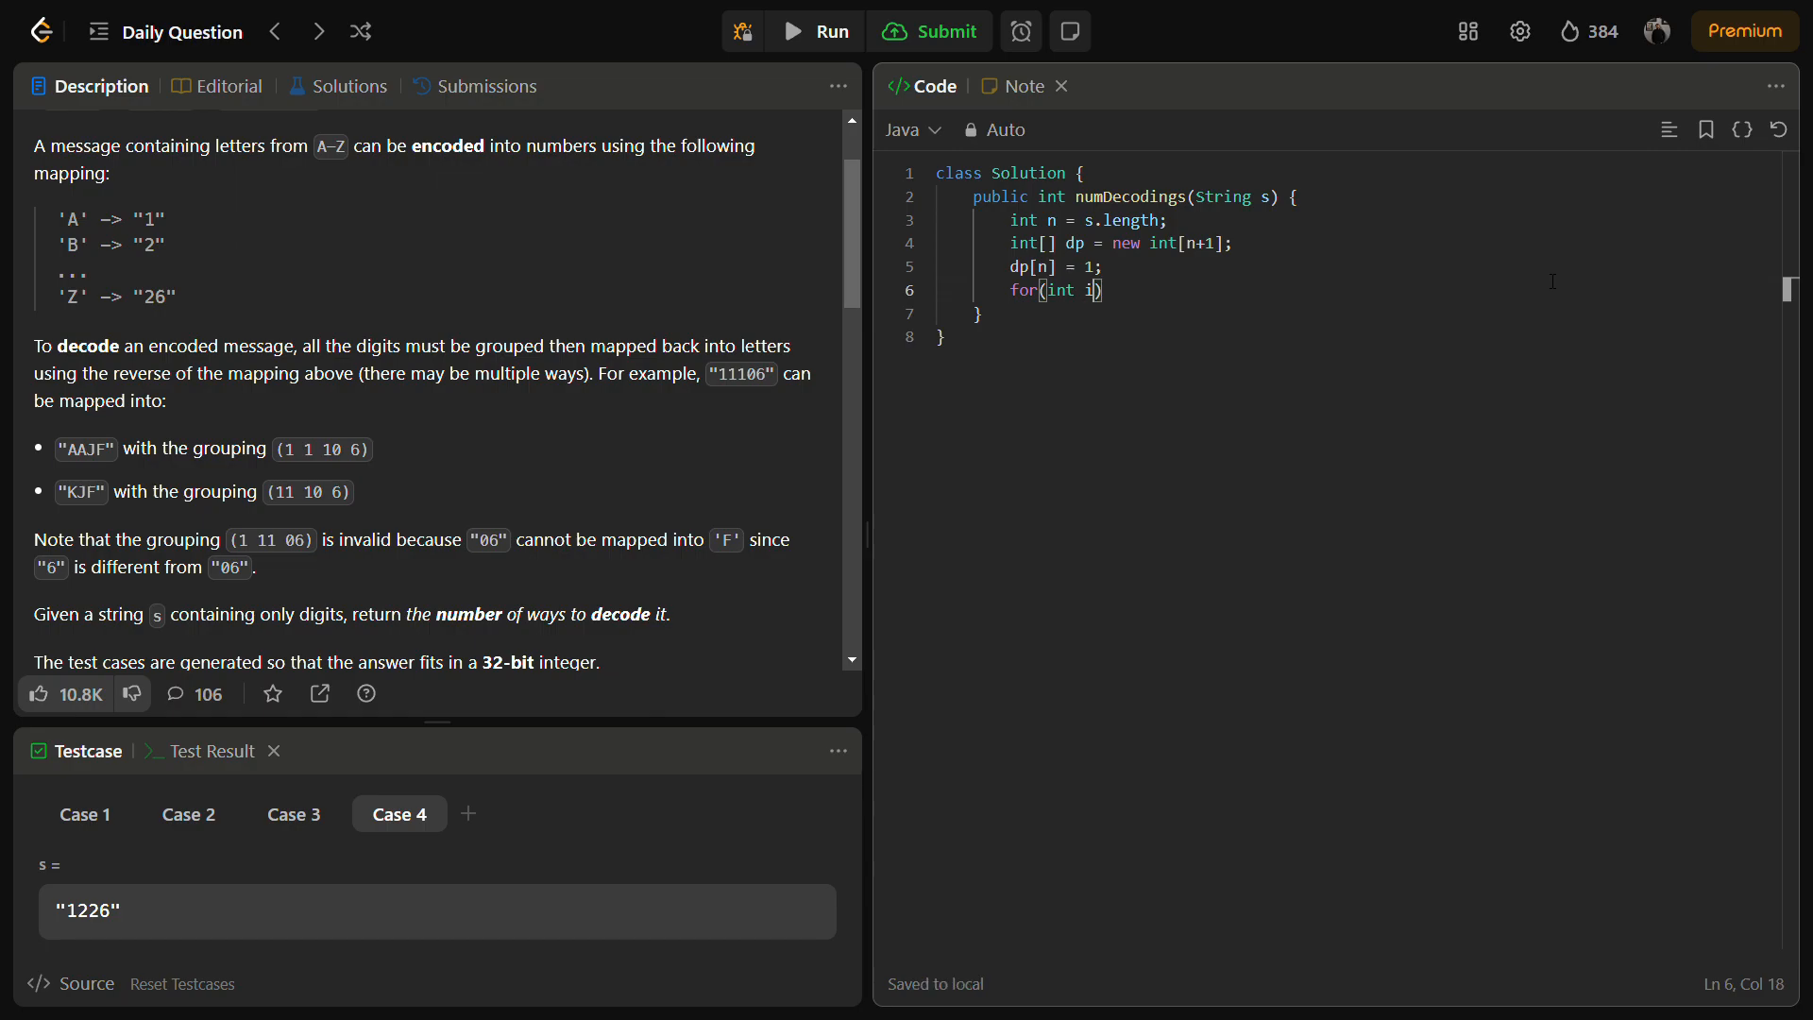
{"action": "type", "text": "= n-1;"}
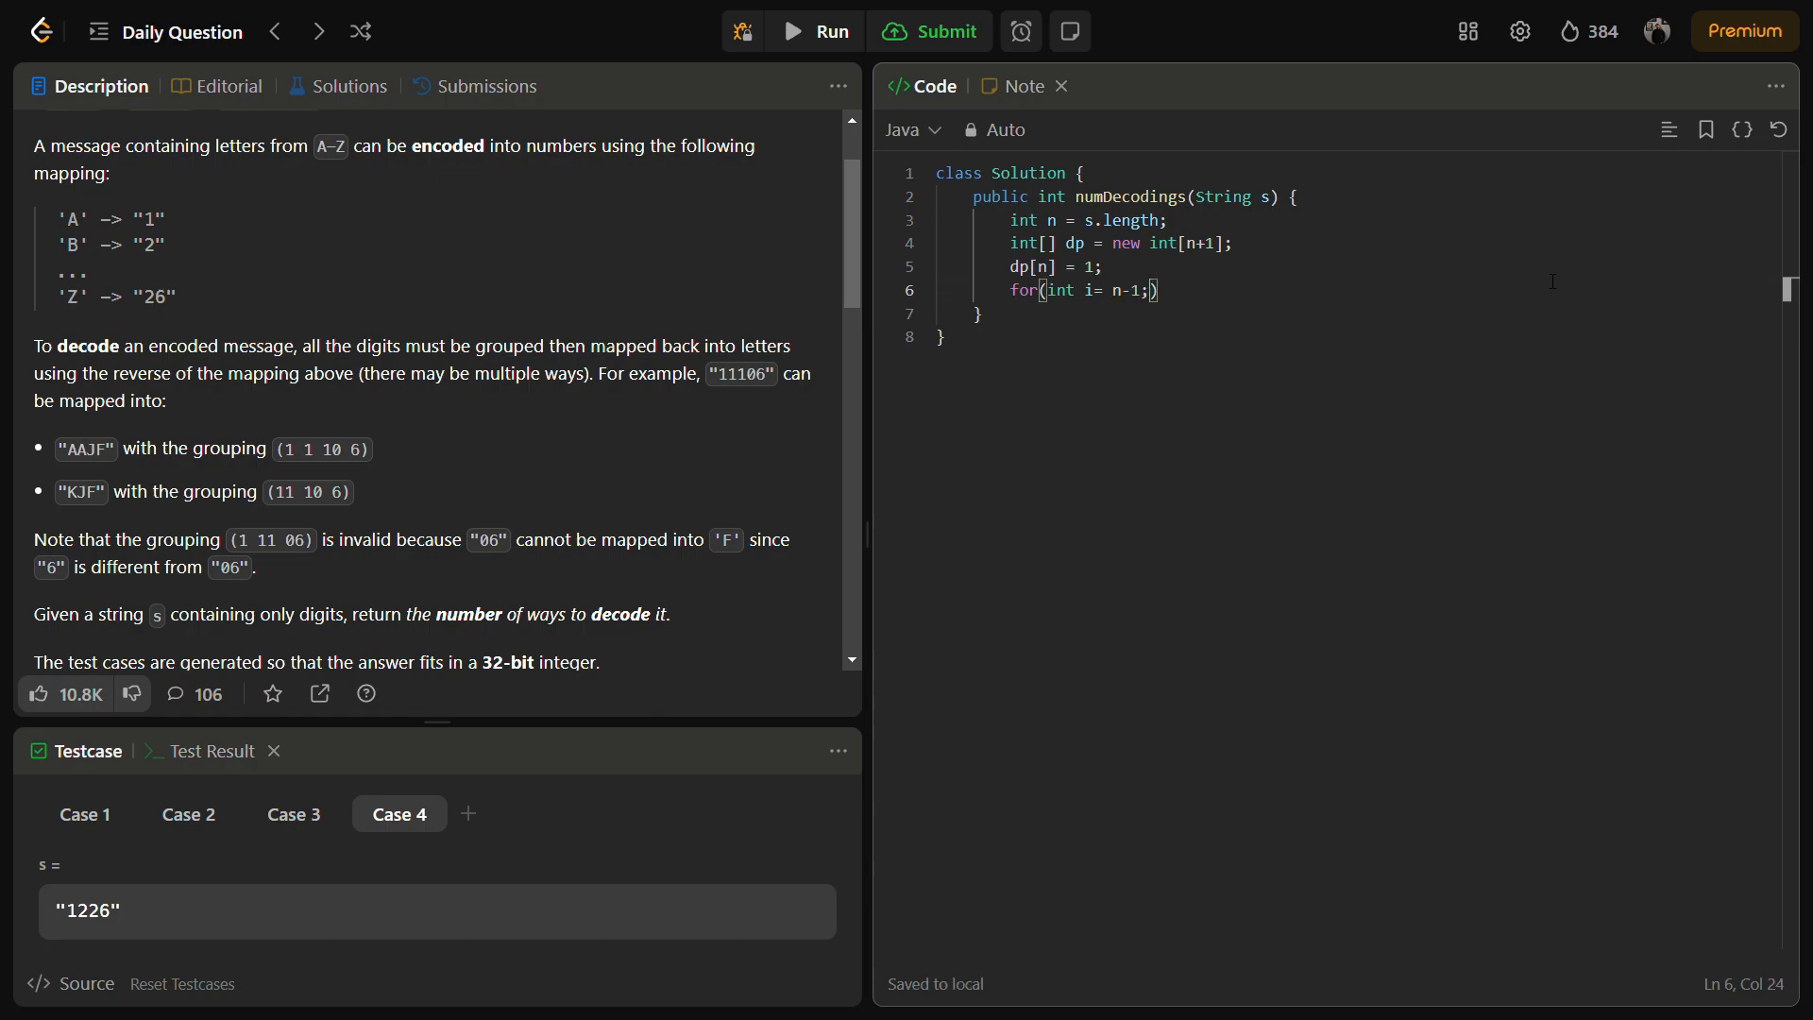
{"action": "type", "text": "i>="}
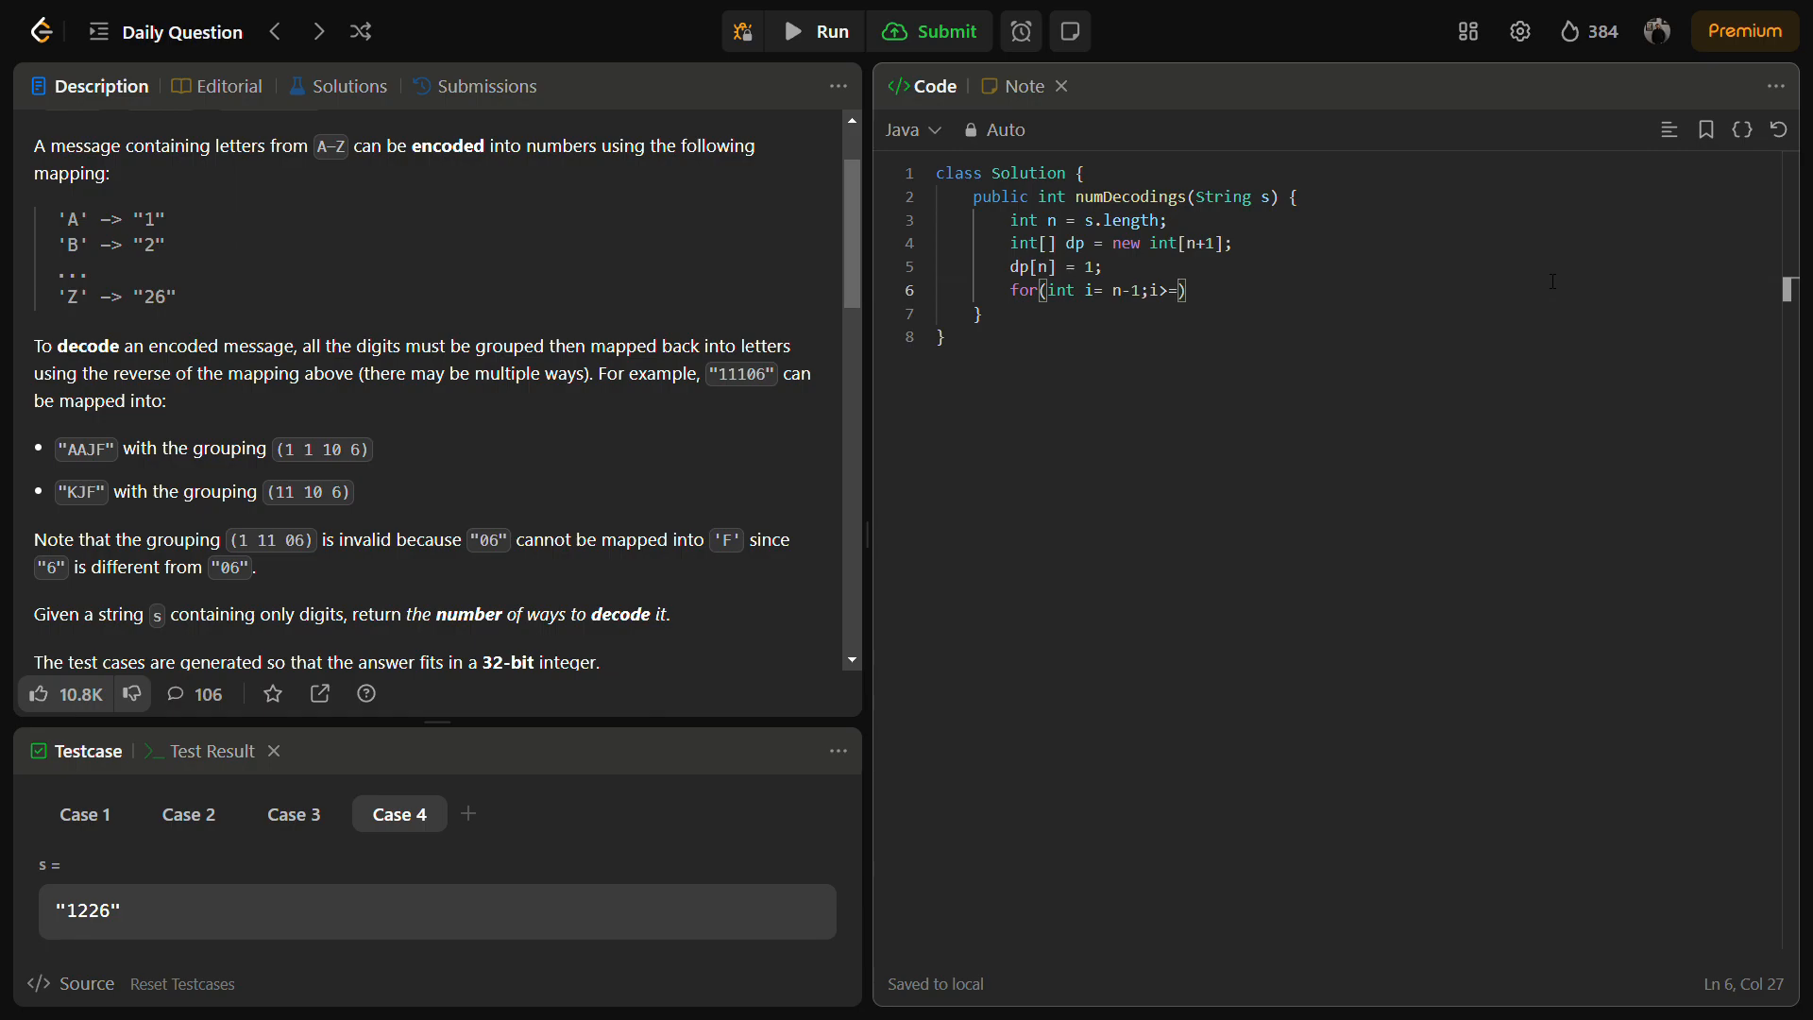
{"action": "type", "text": "0;i--"}
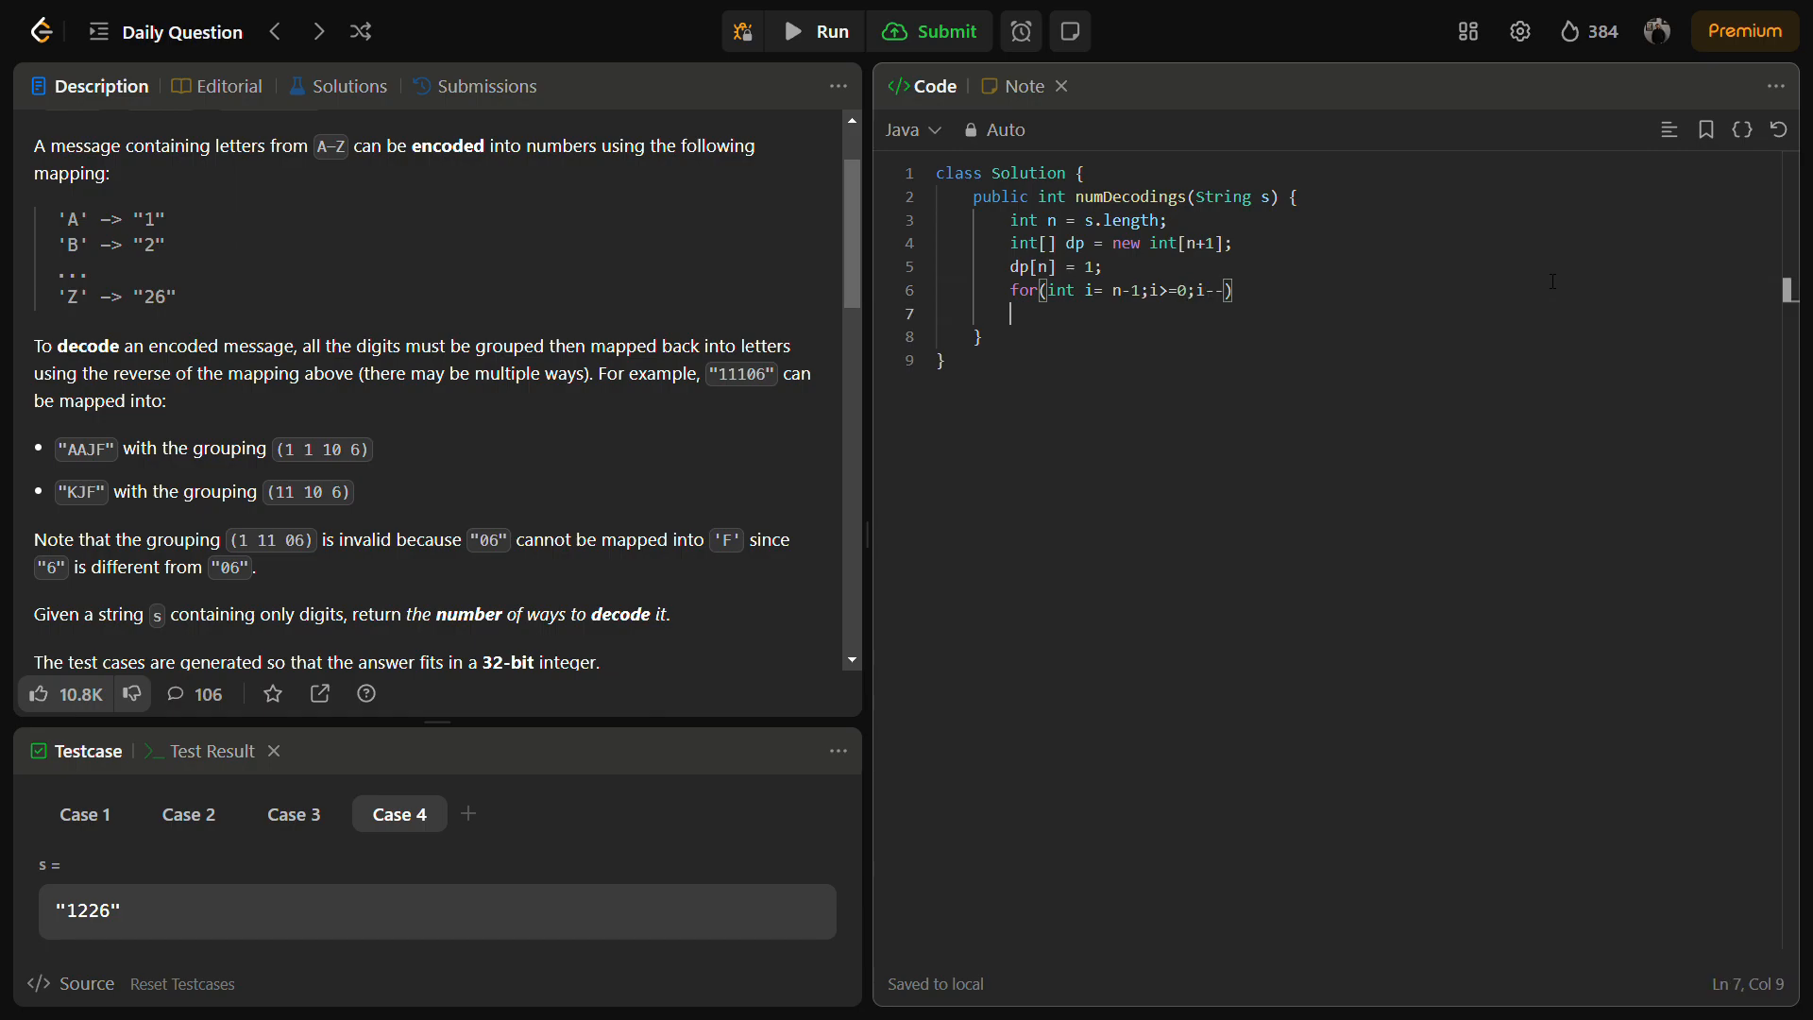
{"action": "type", "text": "{"}
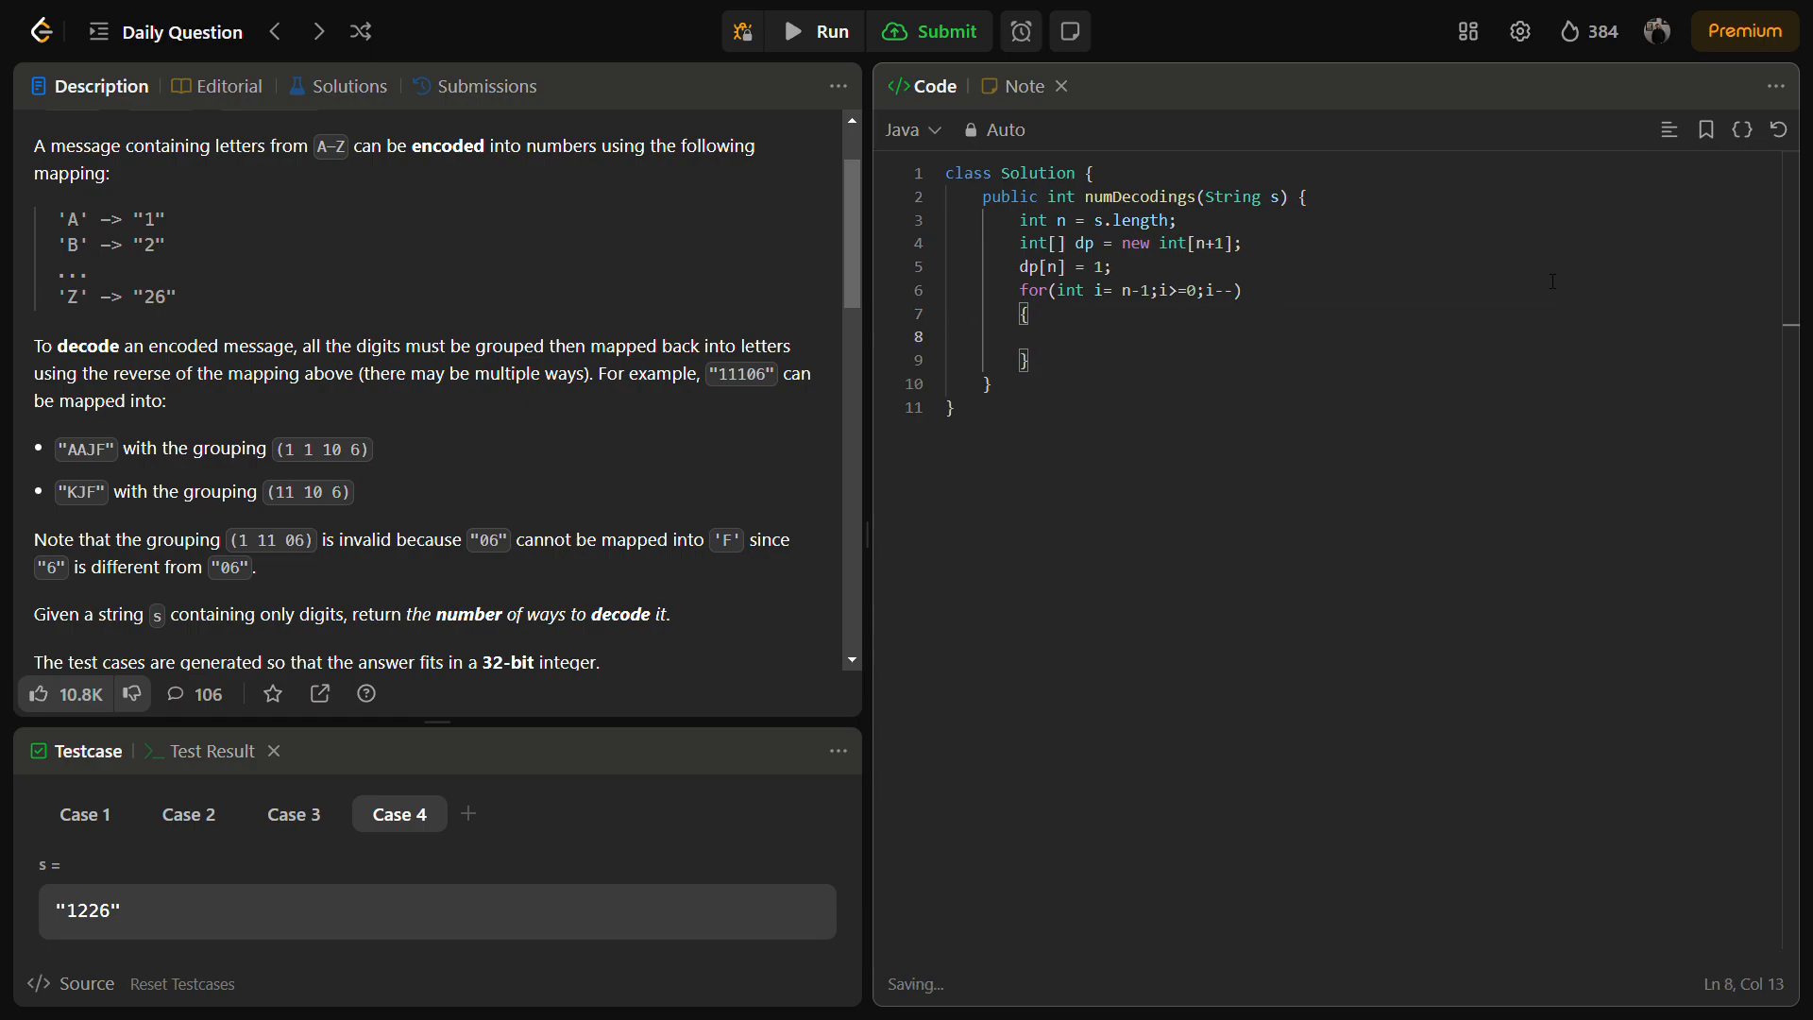
Add a check that s.charAt(i) != '0', setting dp[i] = dp[i+1]
{"action": "type", "text": "if()"}
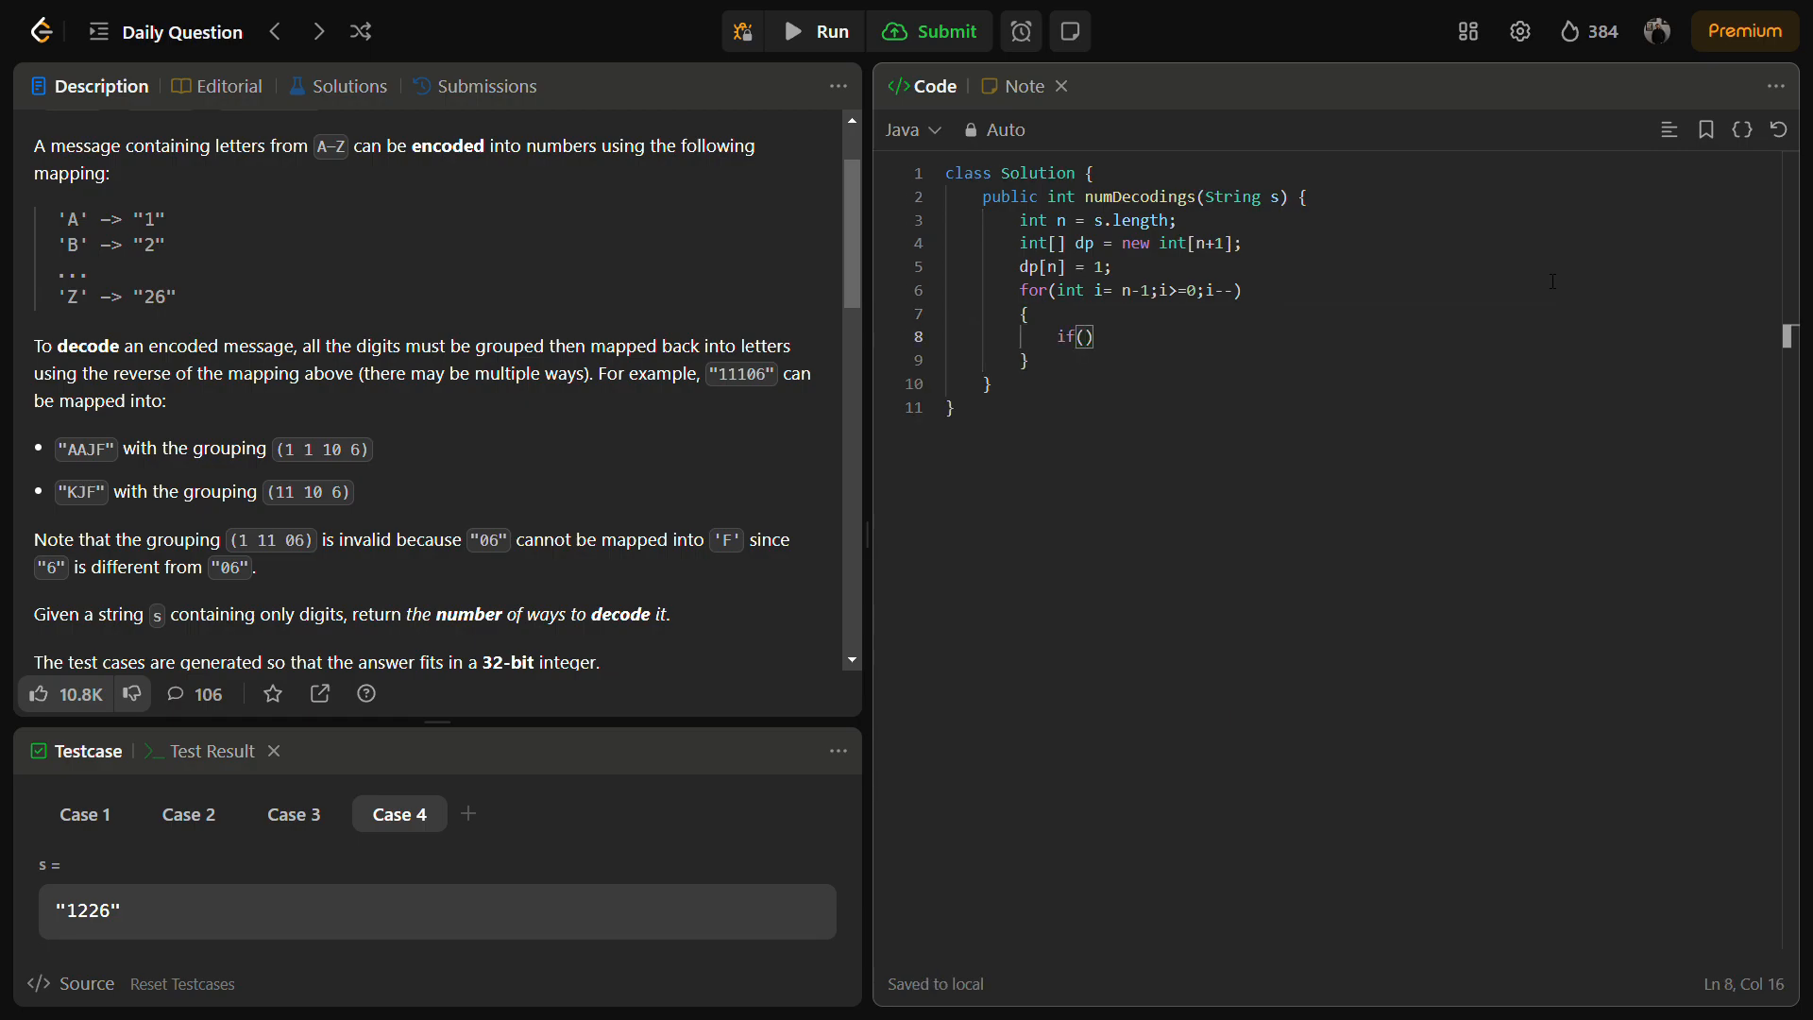
{"action": "type", "text": "s."}
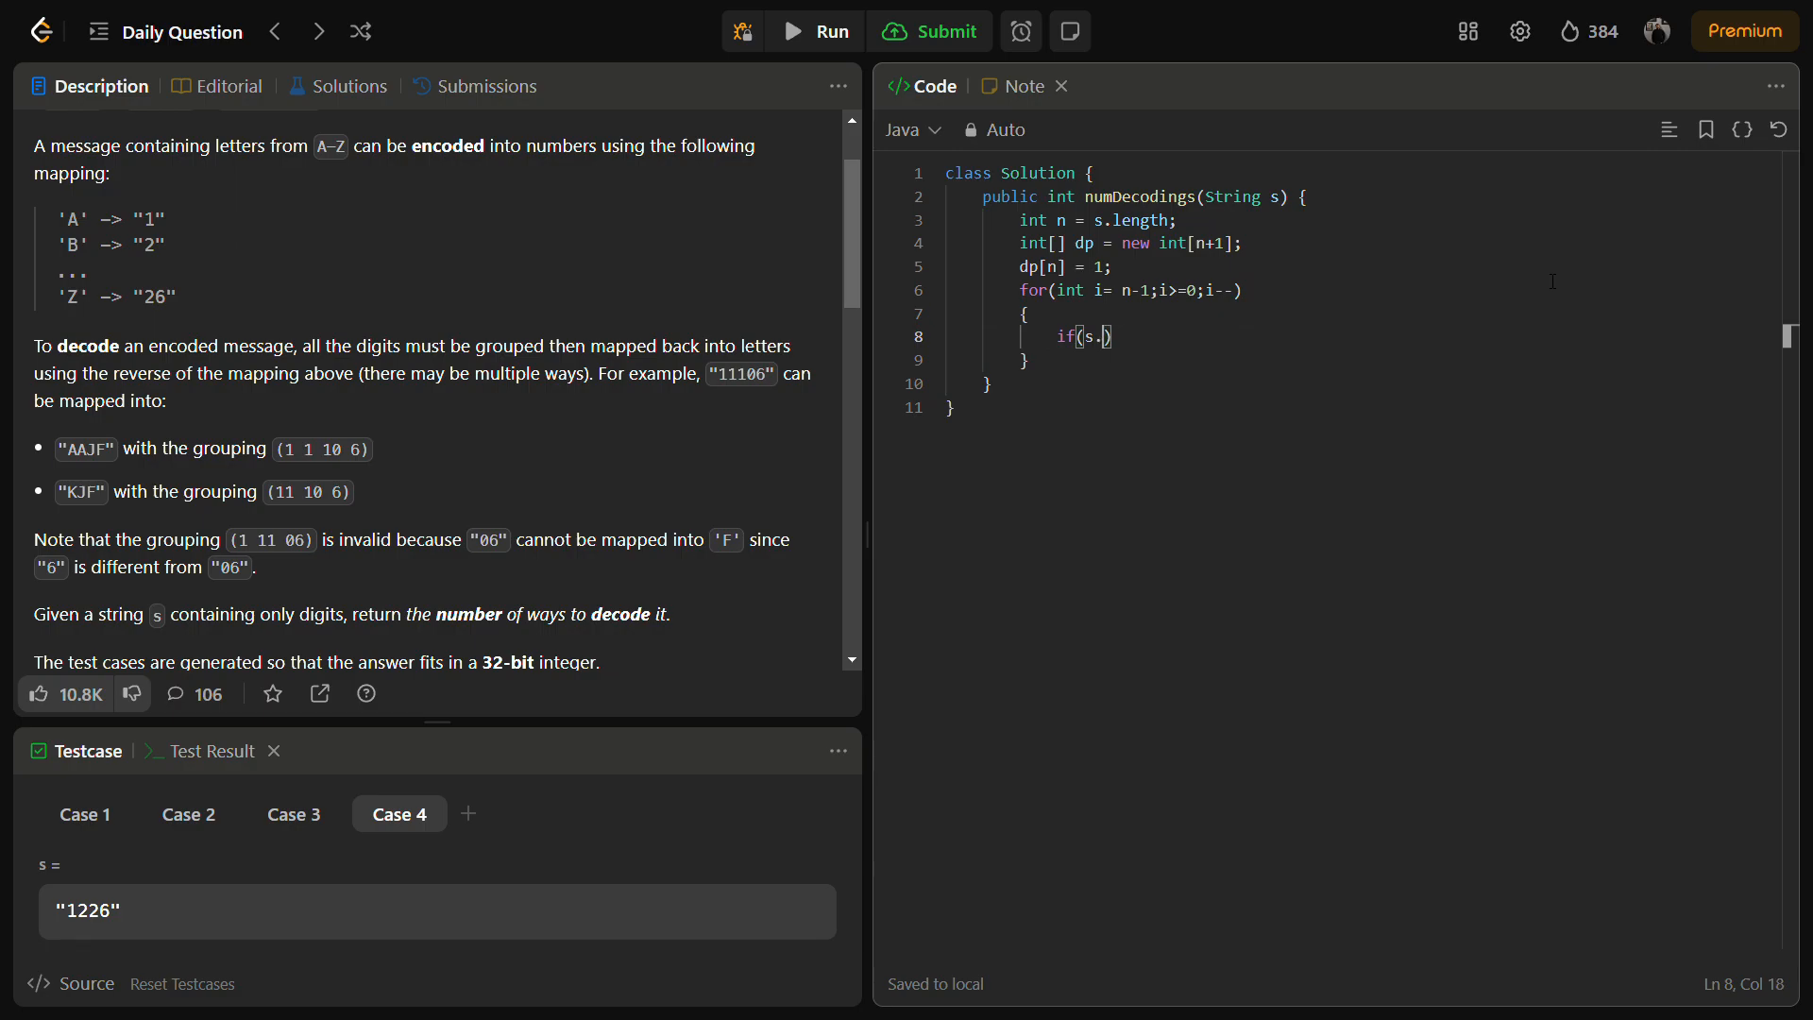
{"action": "type", "text": "charAt"}
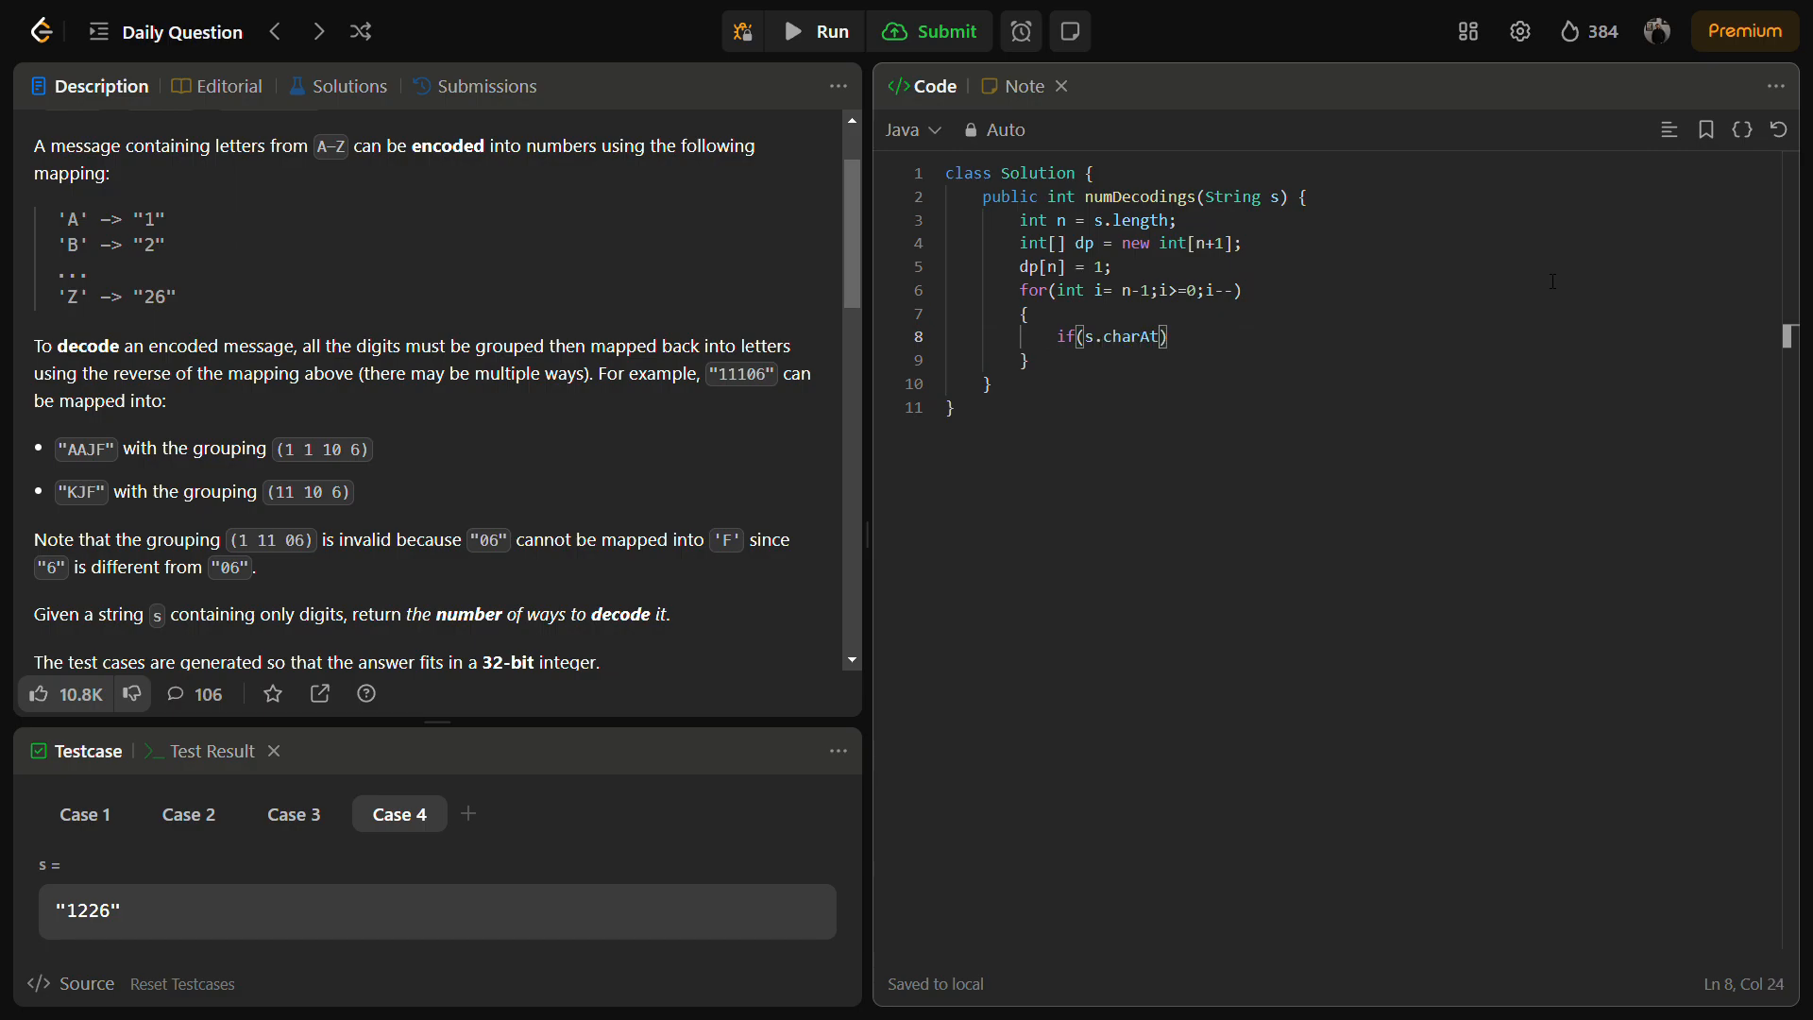
{"action": "type", "text": "("}
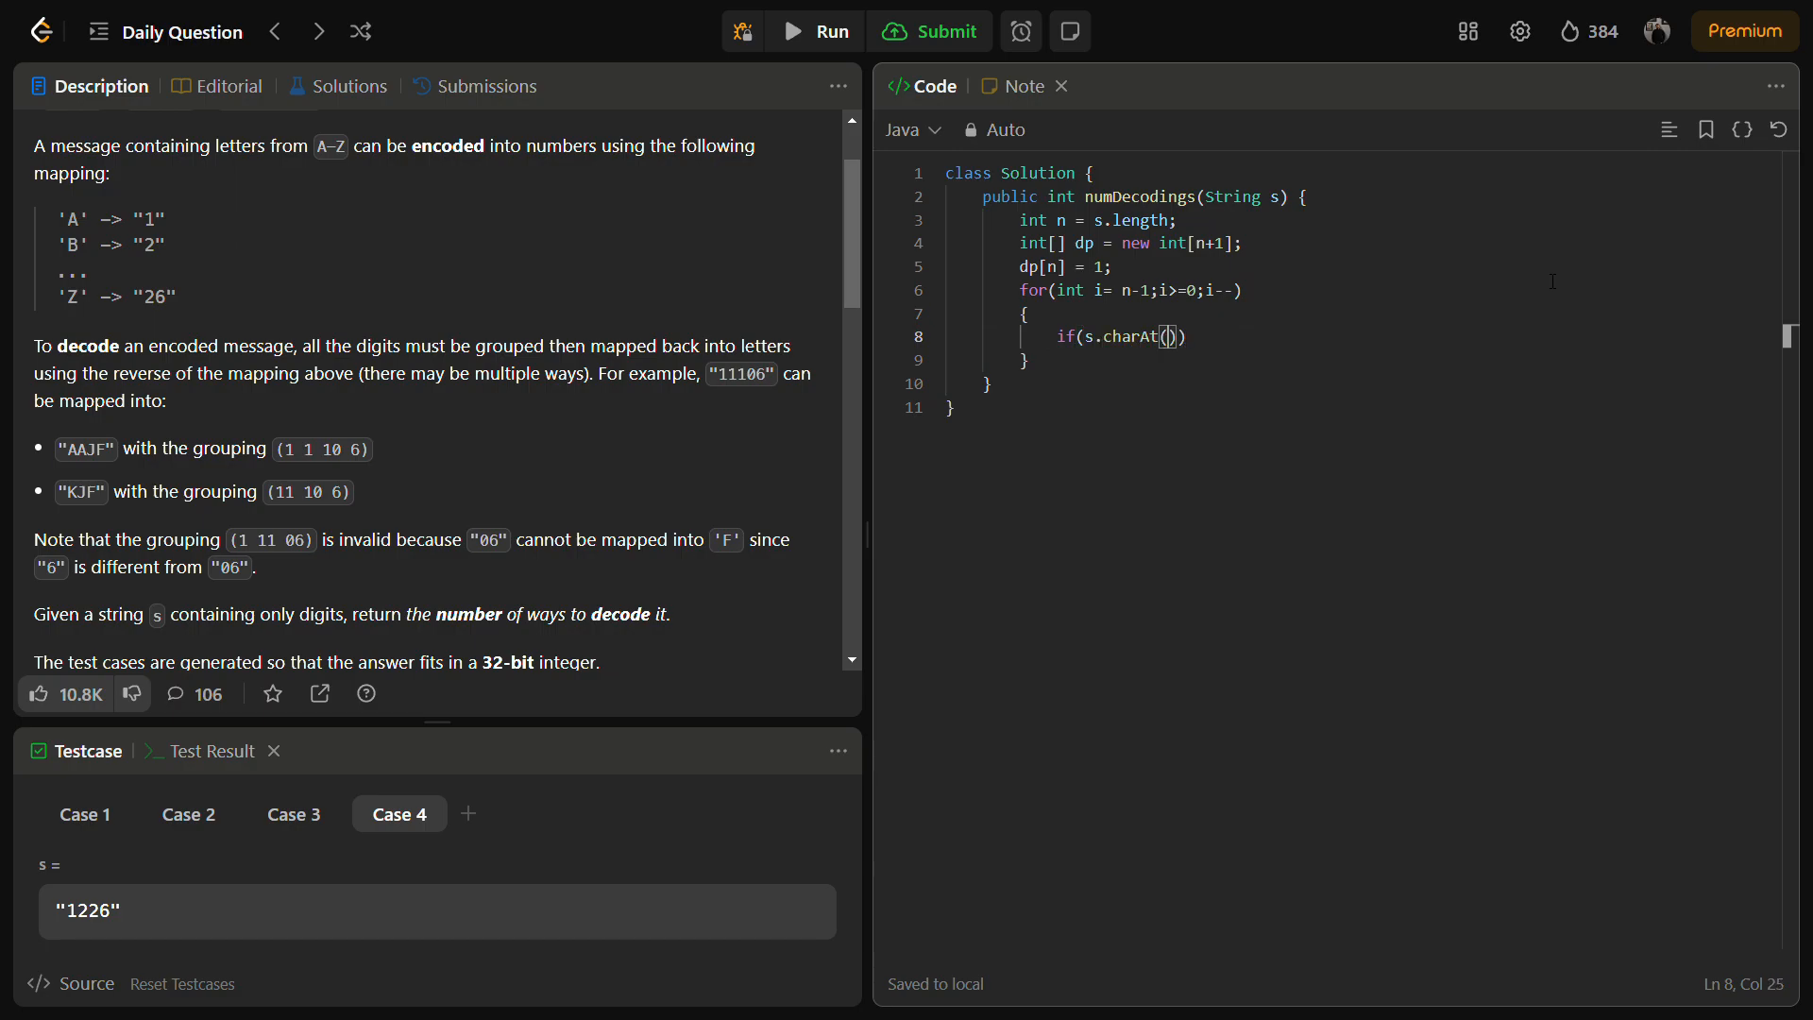
{"action": "type", "text": "i"}
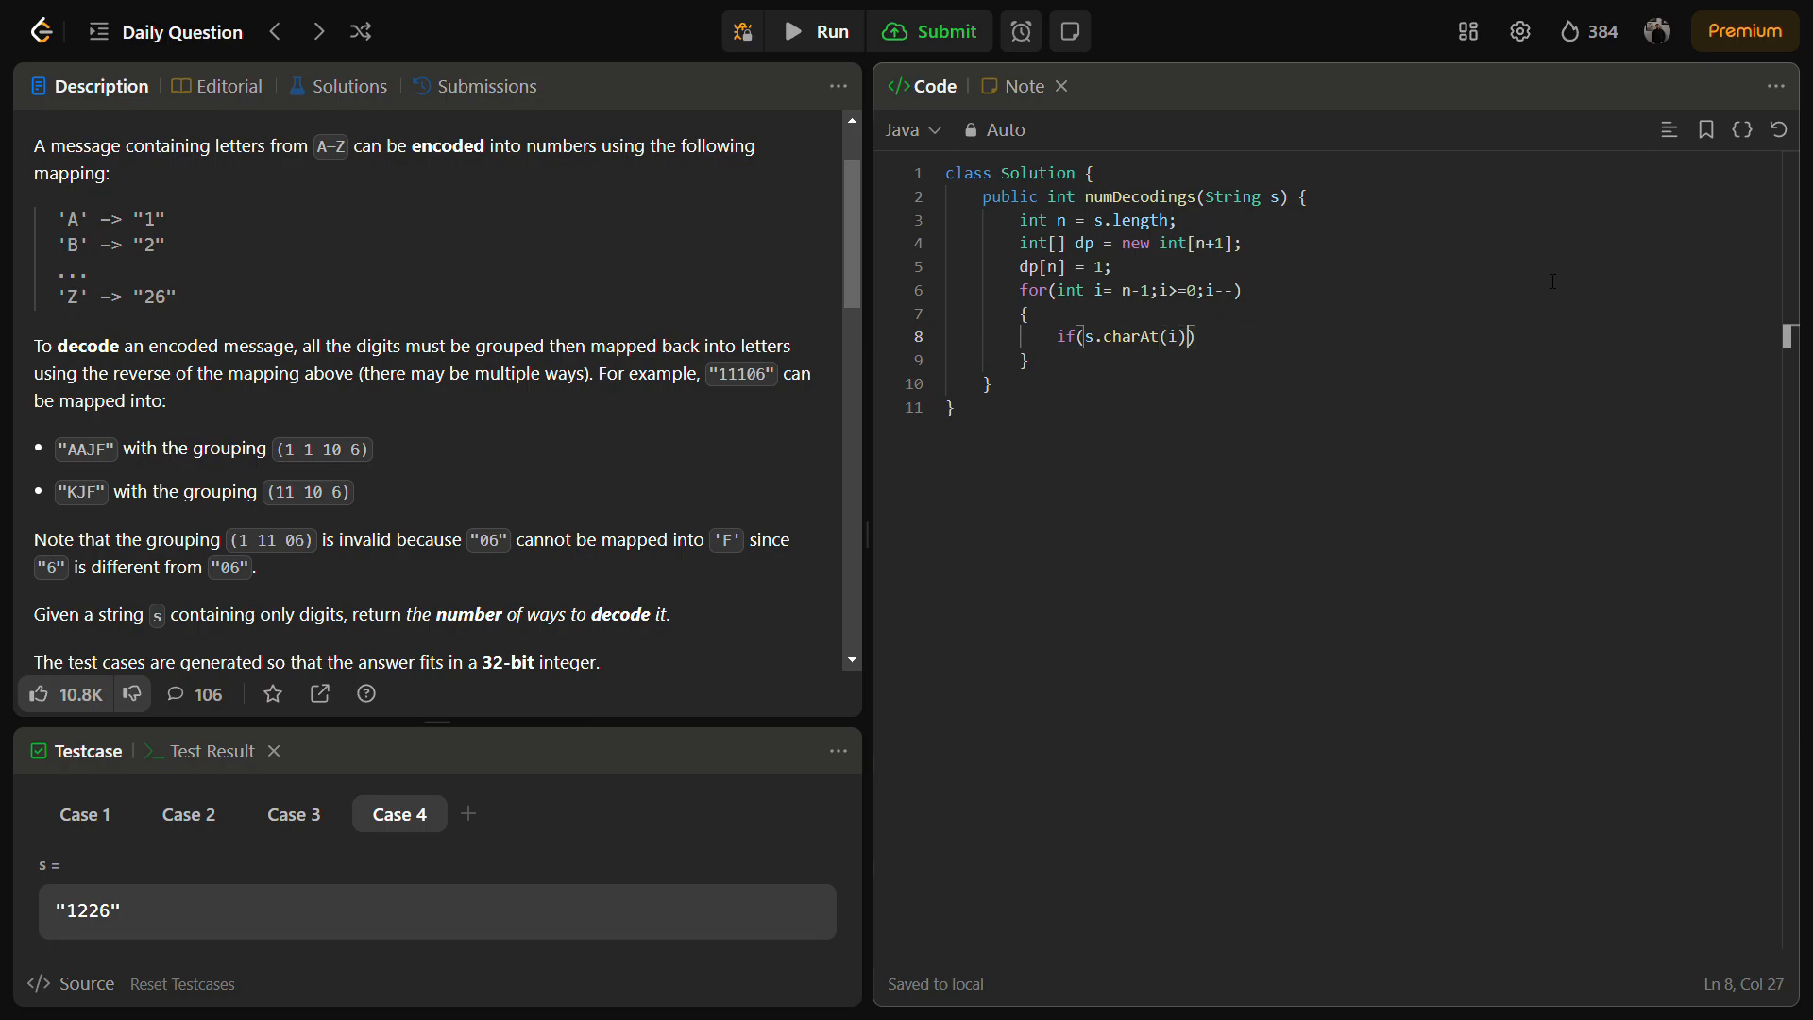
{"action": "type", "text": "!="}
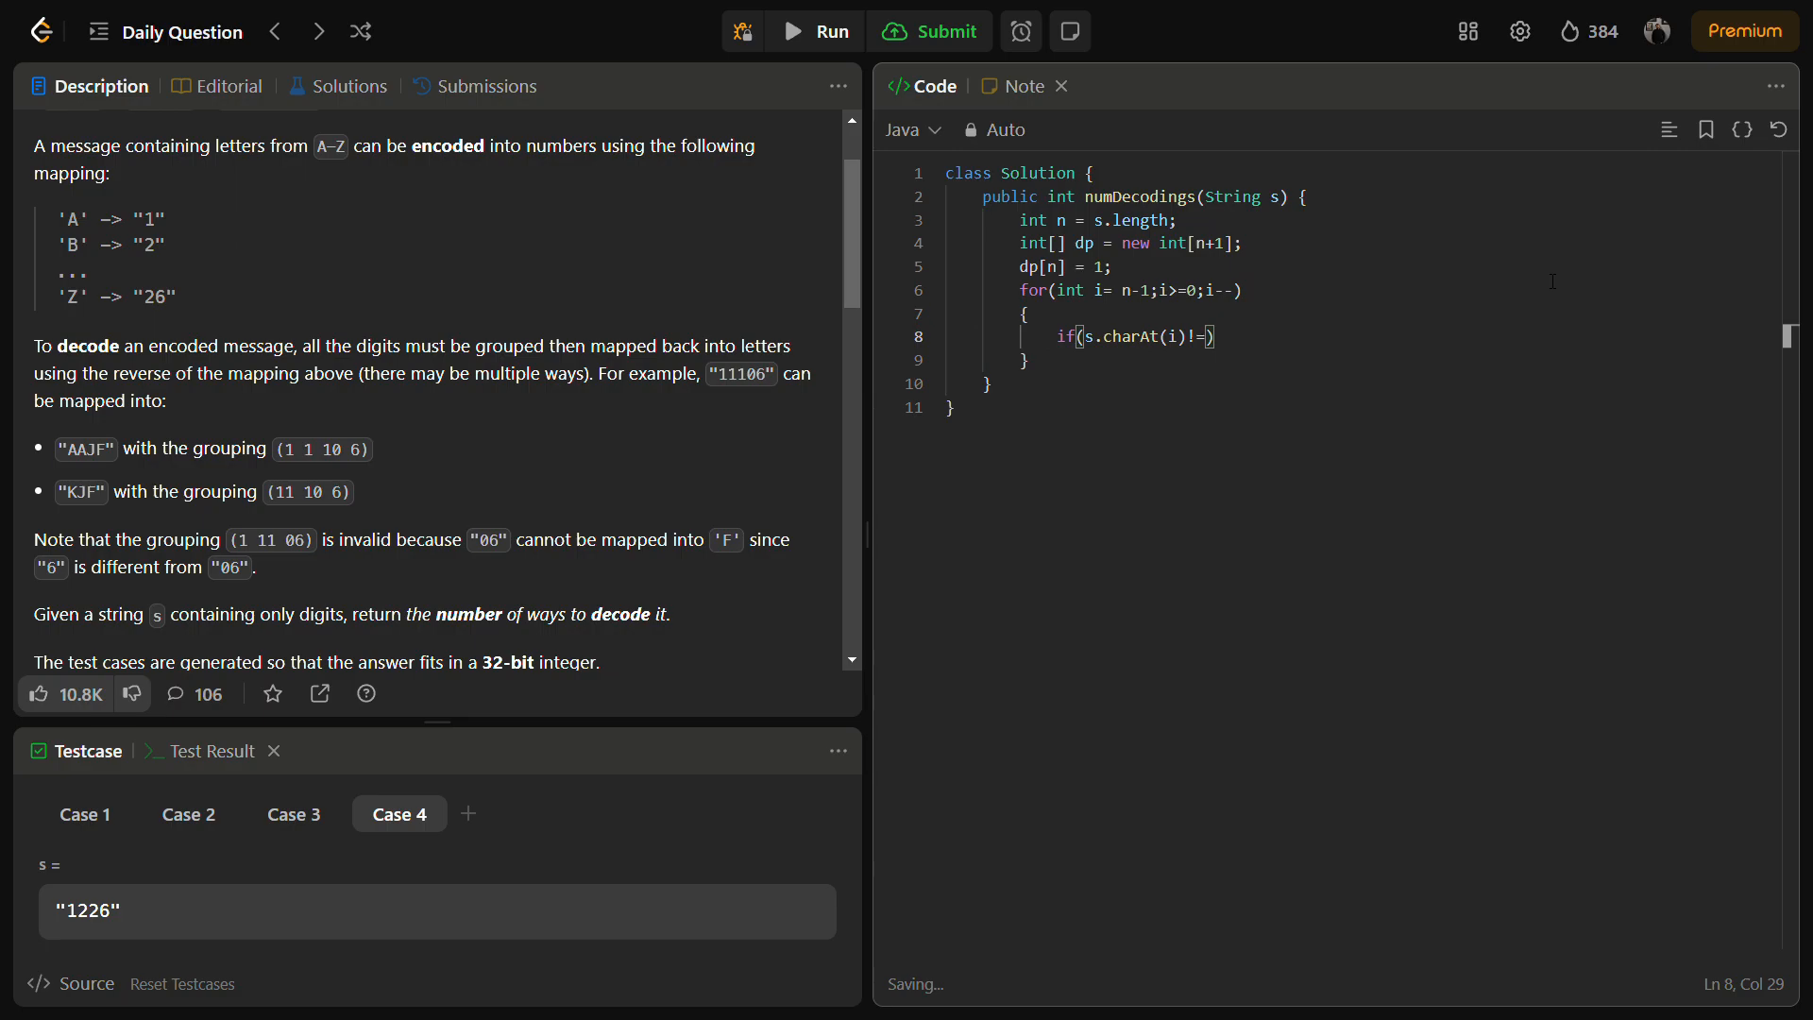
{"action": "type", "text": "'0'"}
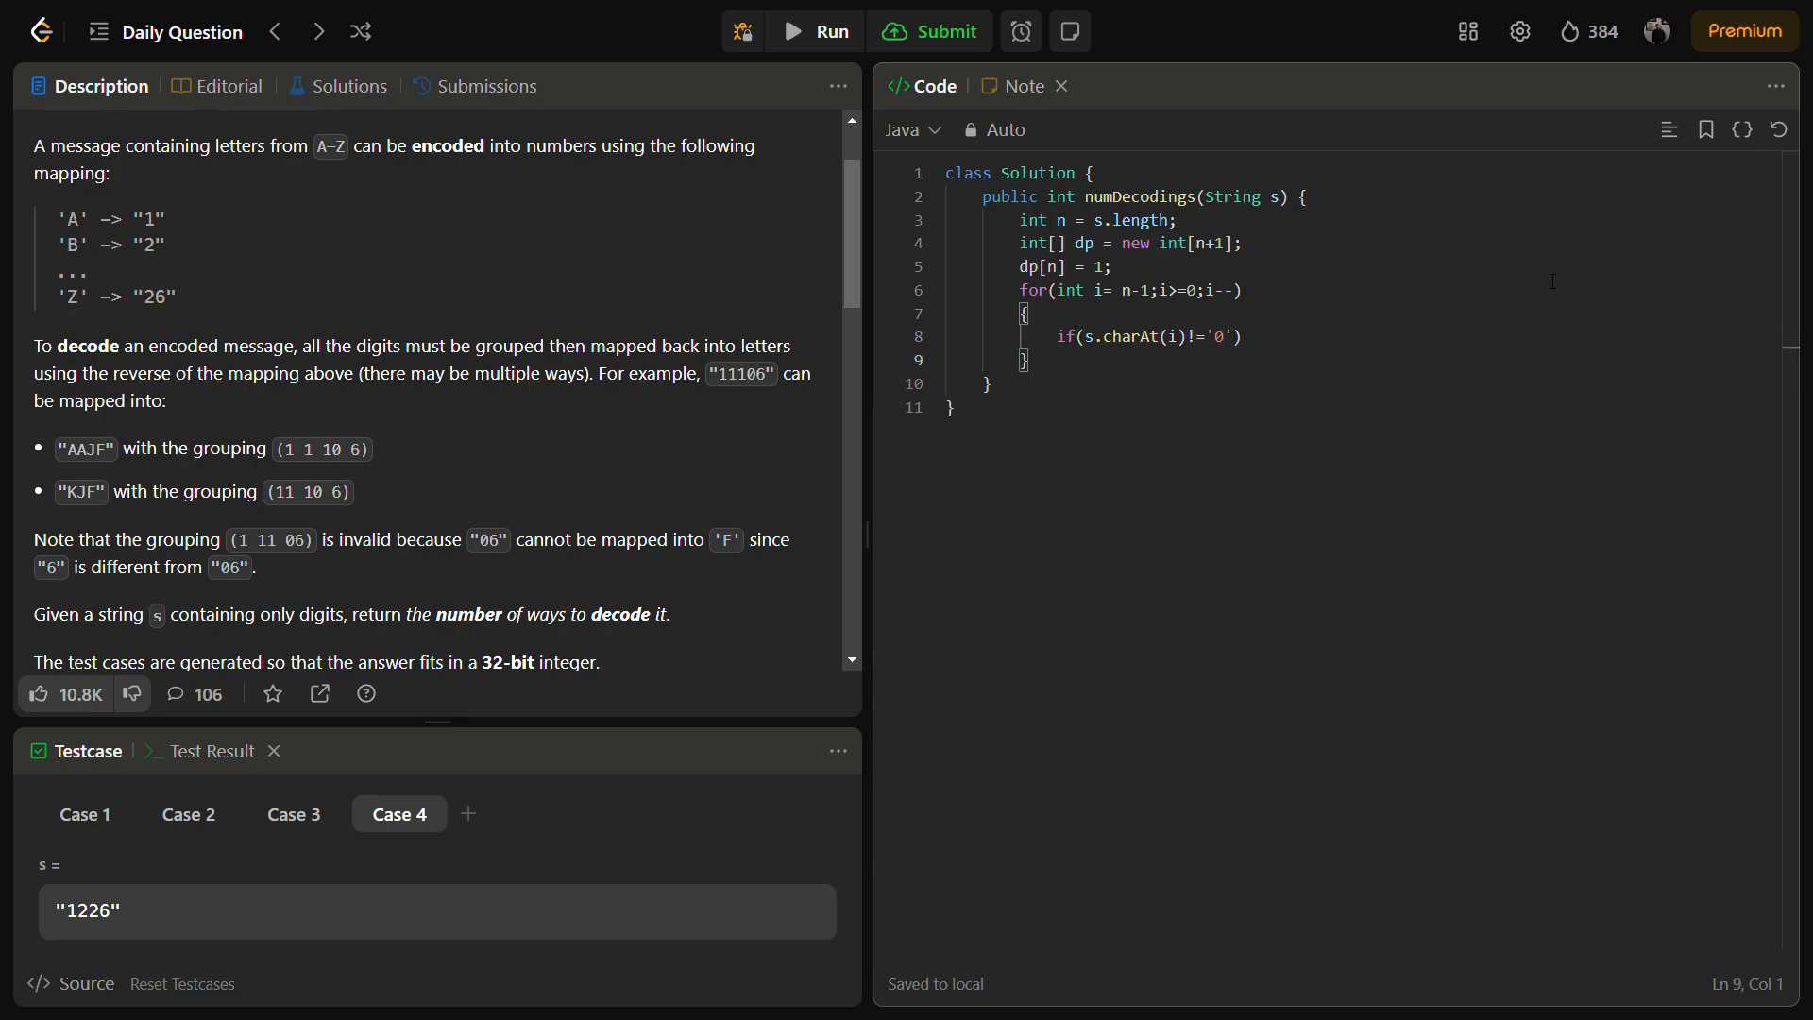
{"action": "key", "text": "Enter"}
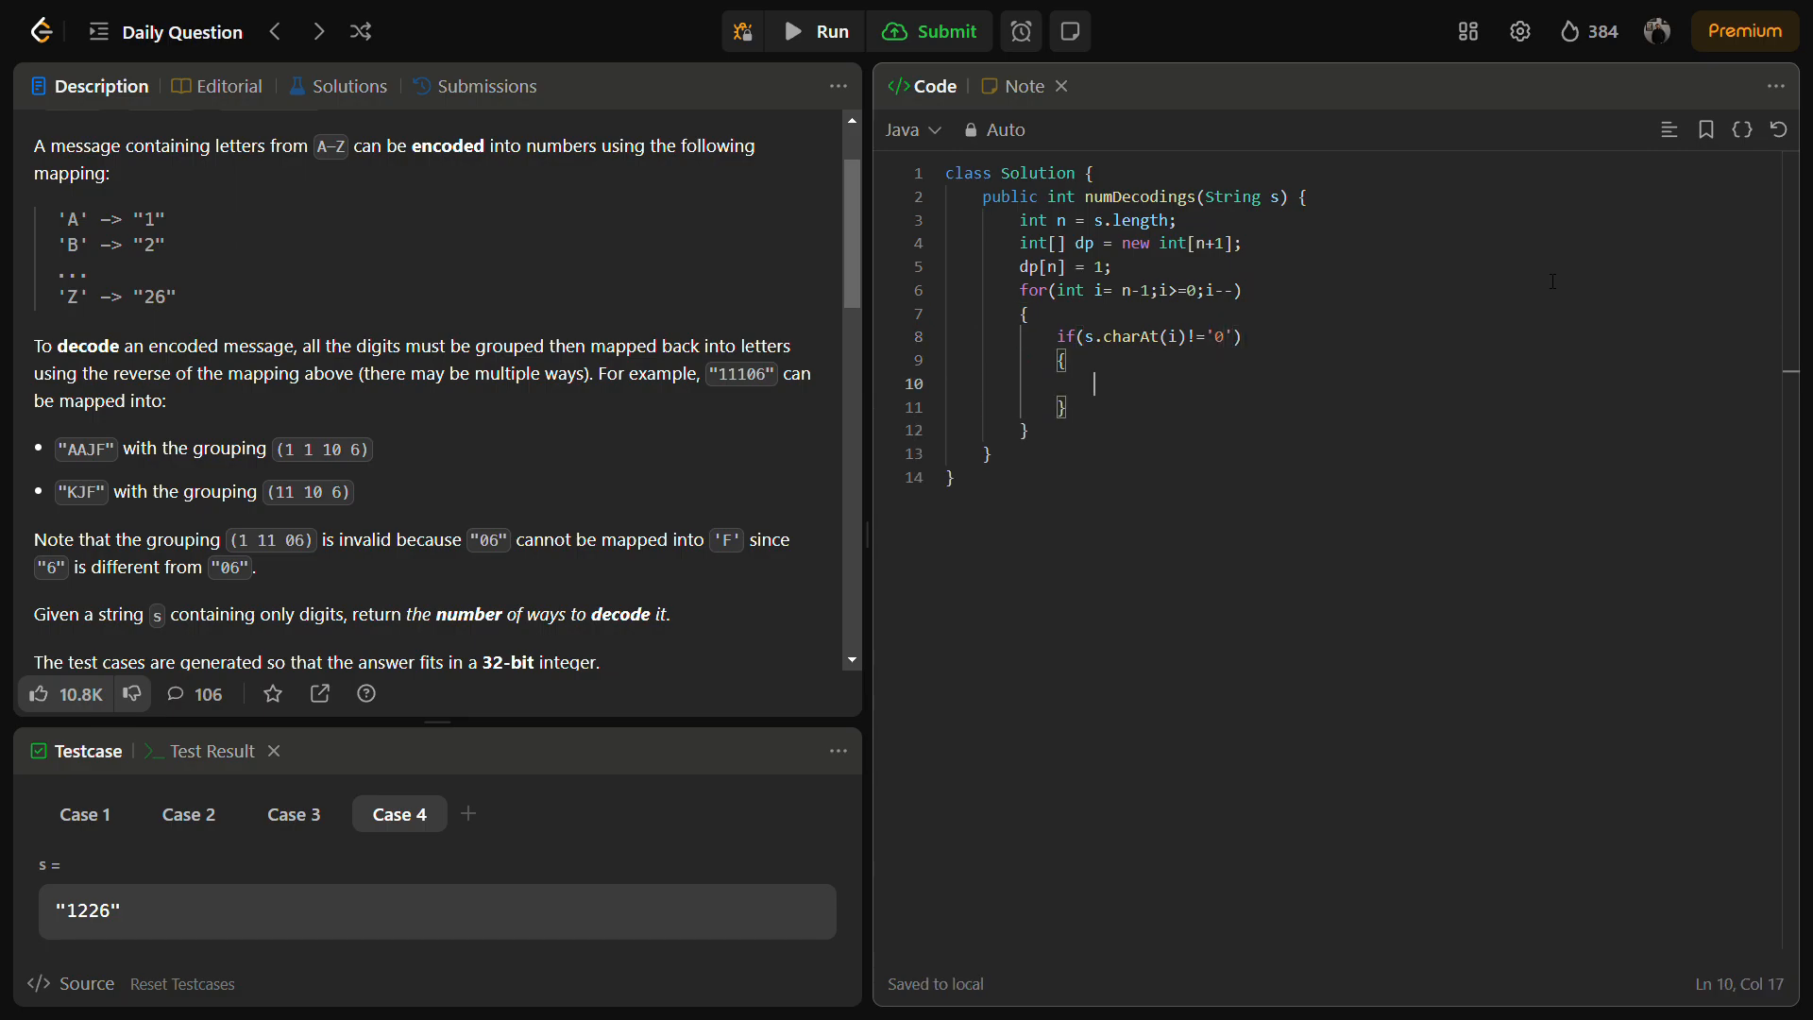
{"action": "type", "text": "dp[i] ="}
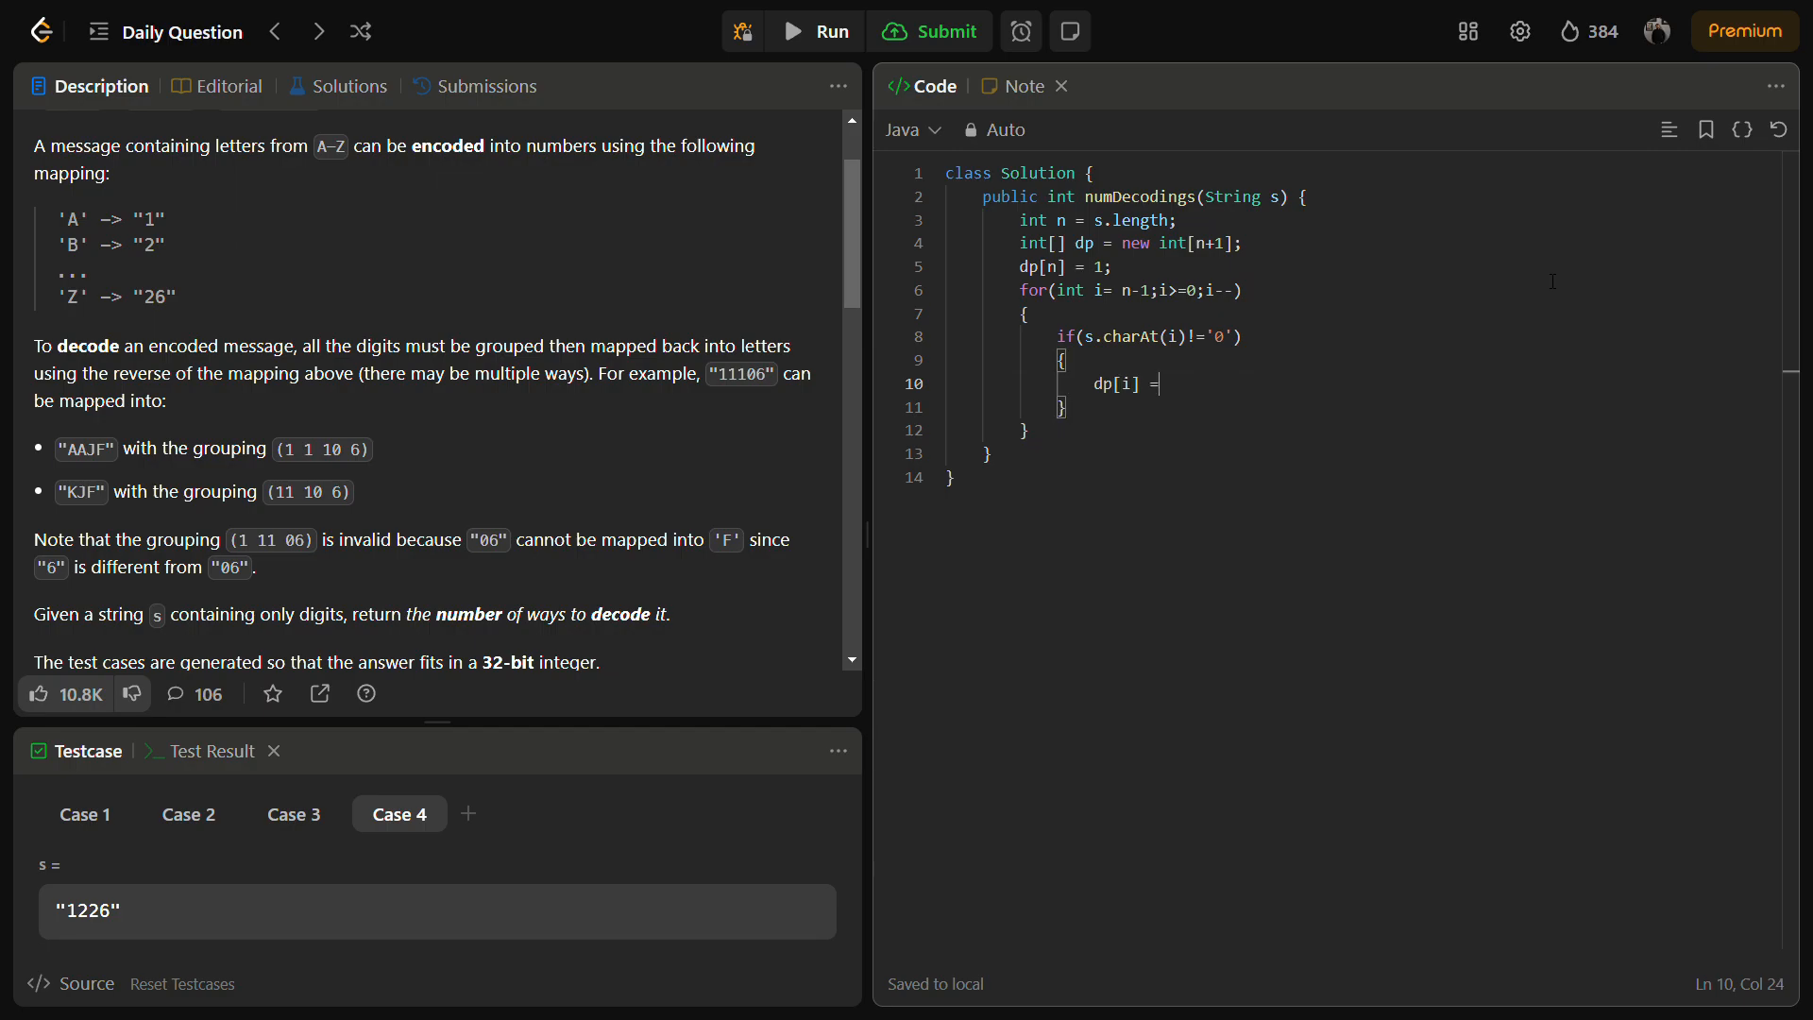
{"action": "type", "text": "dp[i]"}
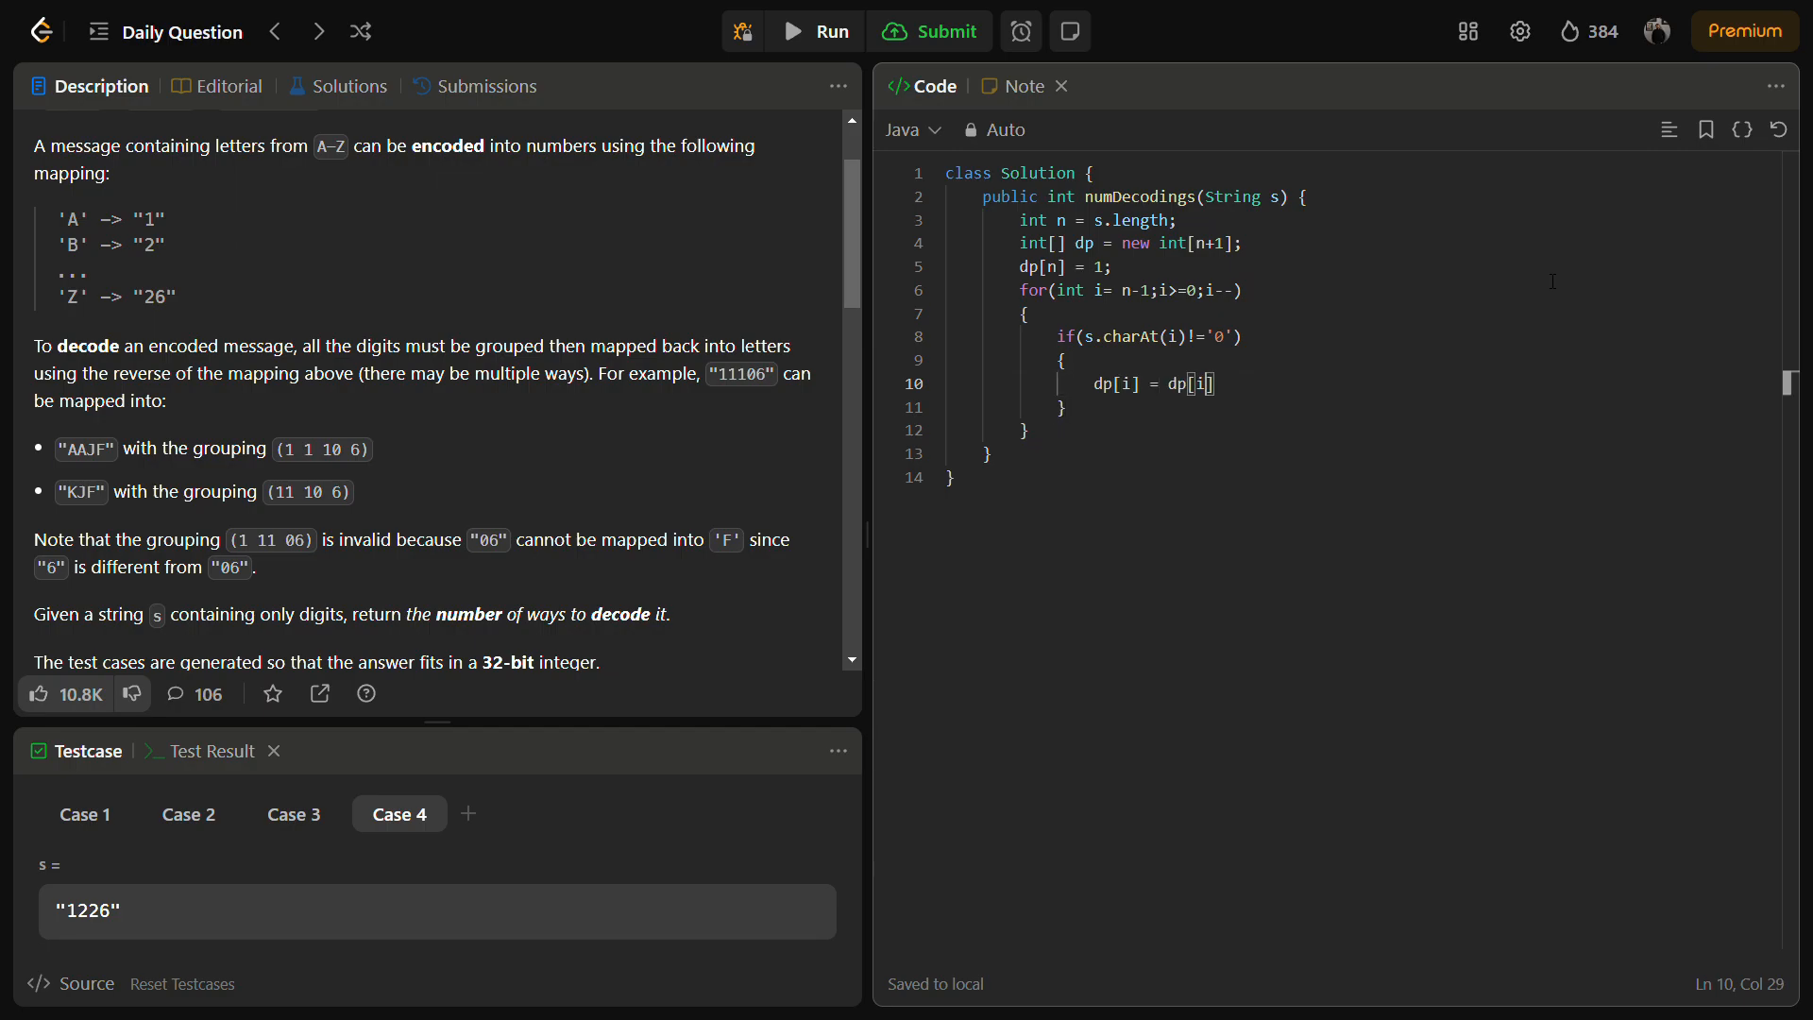
{"action": "type", "text": "+1;"}
{"action": "type", "text": "if"}
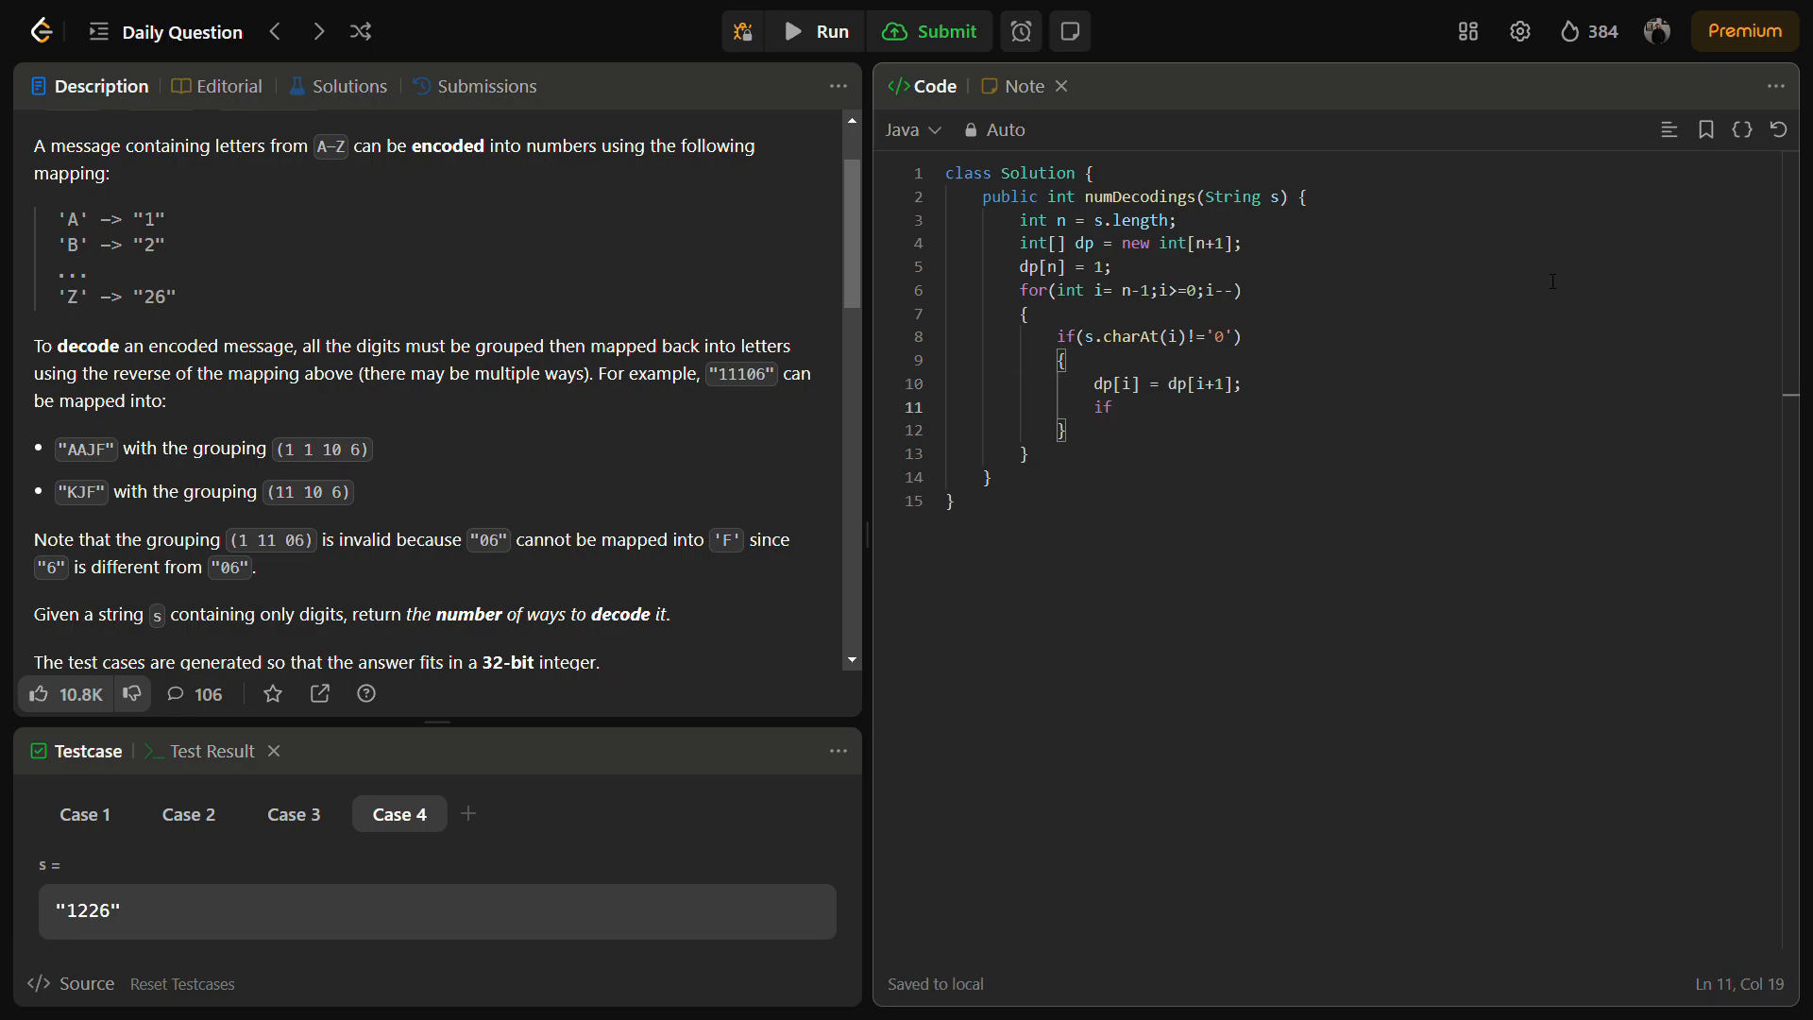
Begin the two-digit condition: i < n-1 and the current digit equals 1
{"action": "type", "text": "(i<"}
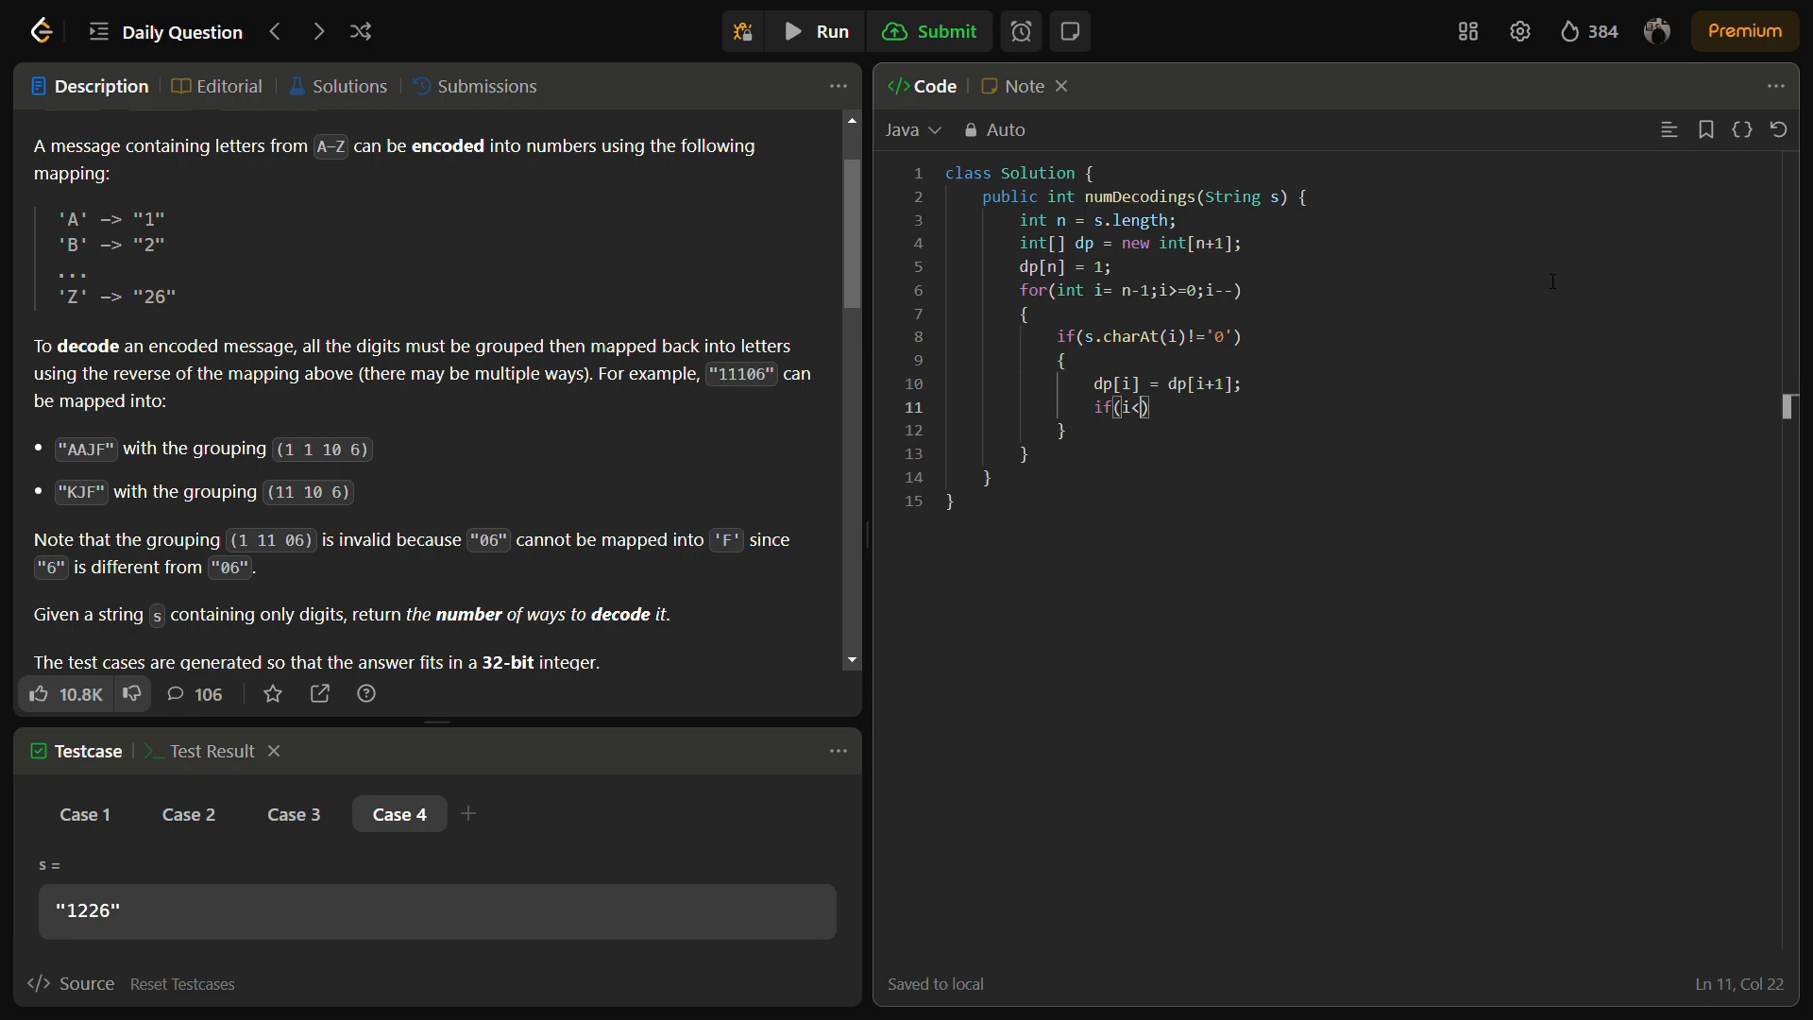
{"action": "type", "text": "n-1 &&"}
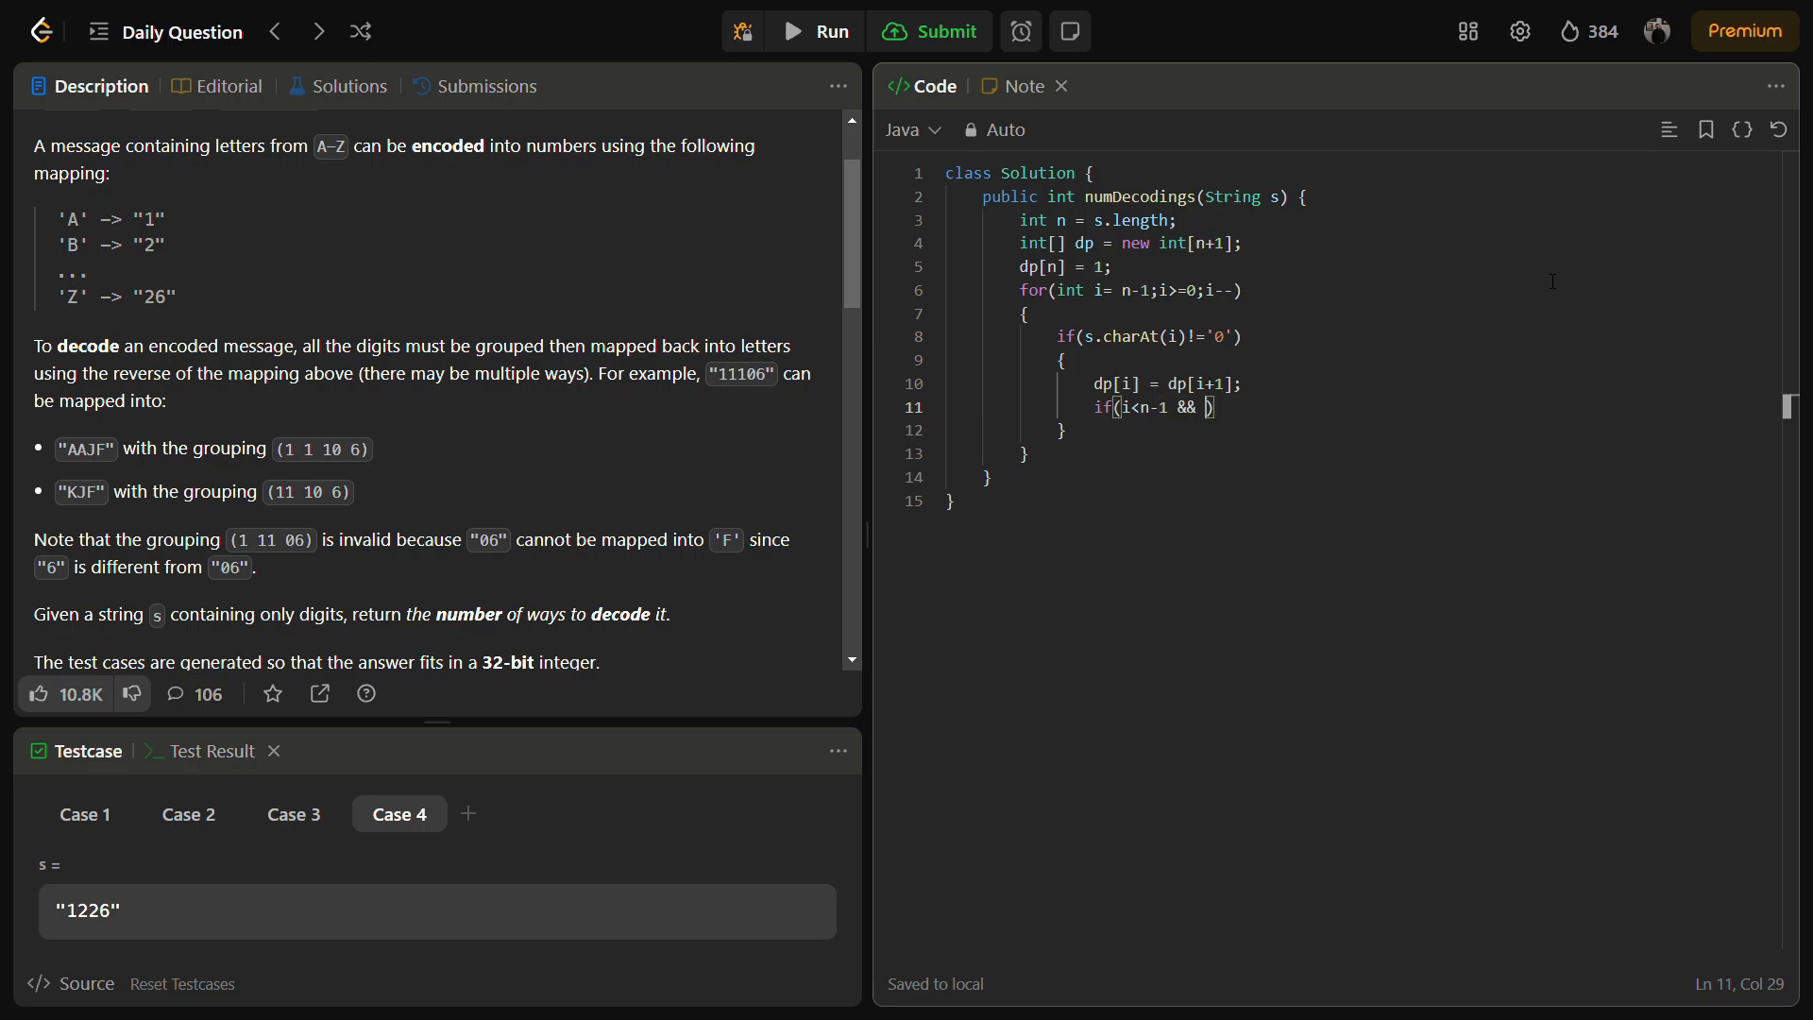
{"action": "type", "text": "("}
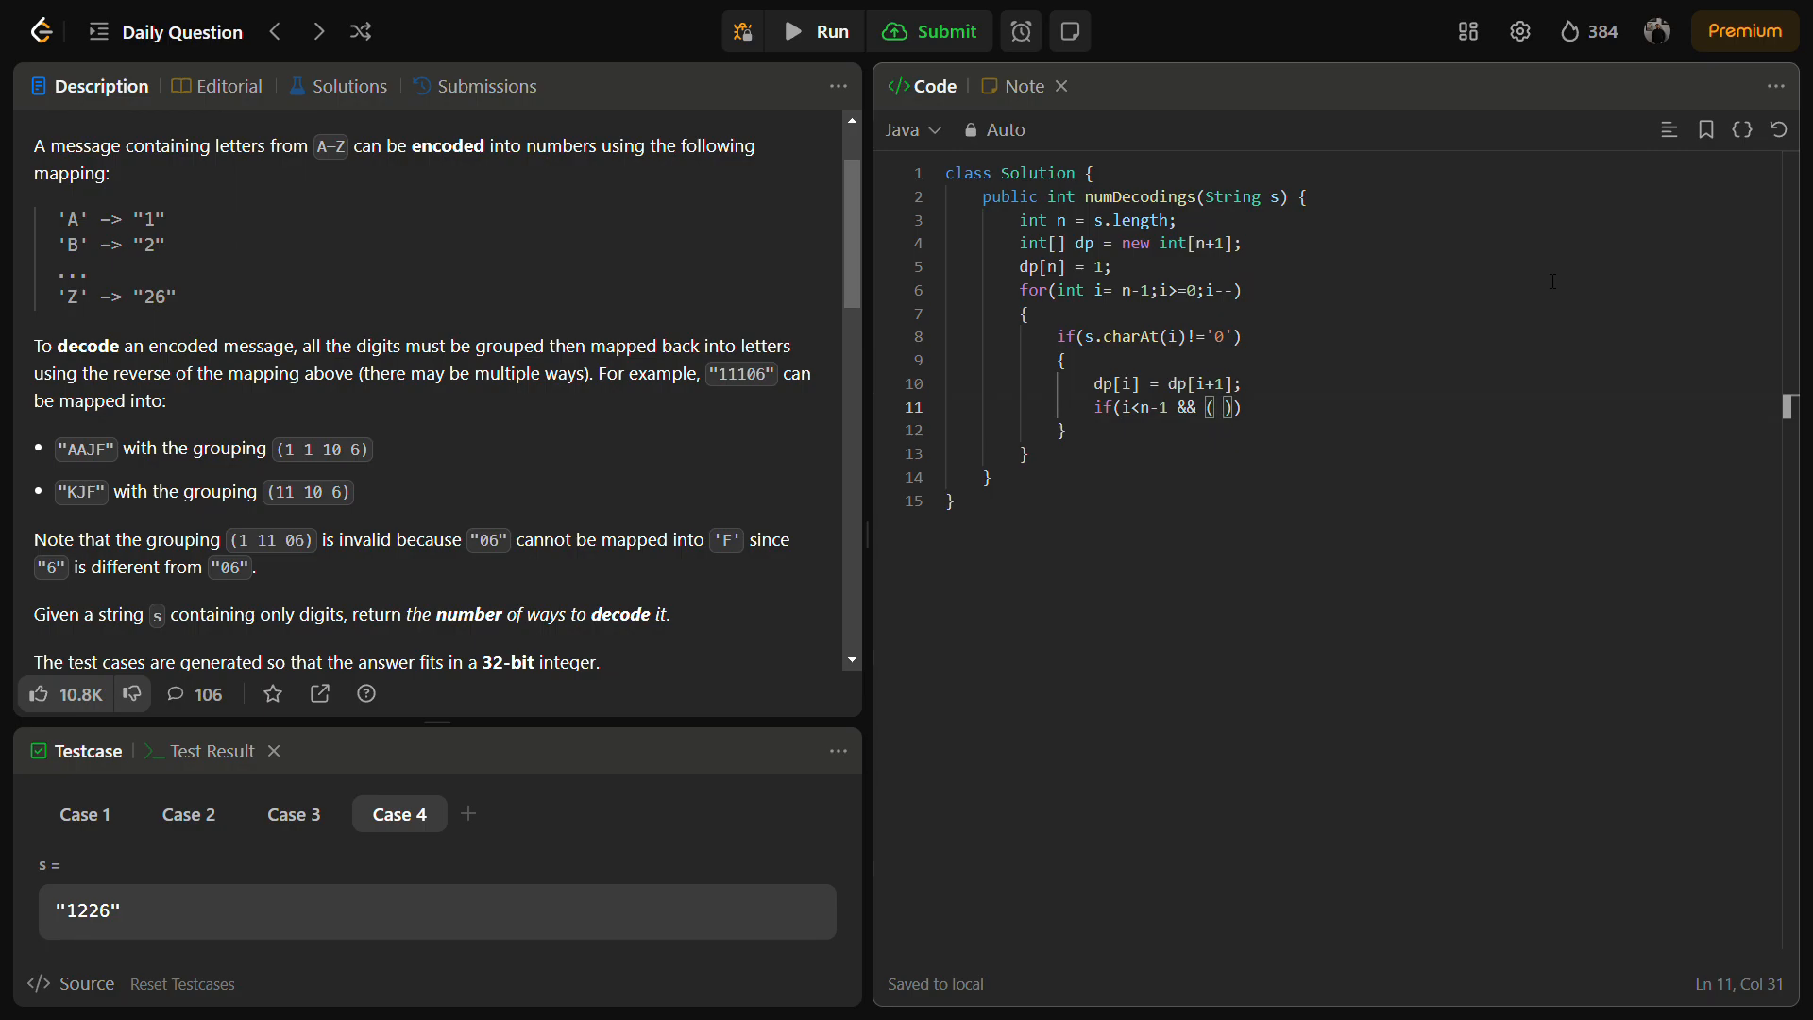
{"action": "type", "text": "s.charA"}
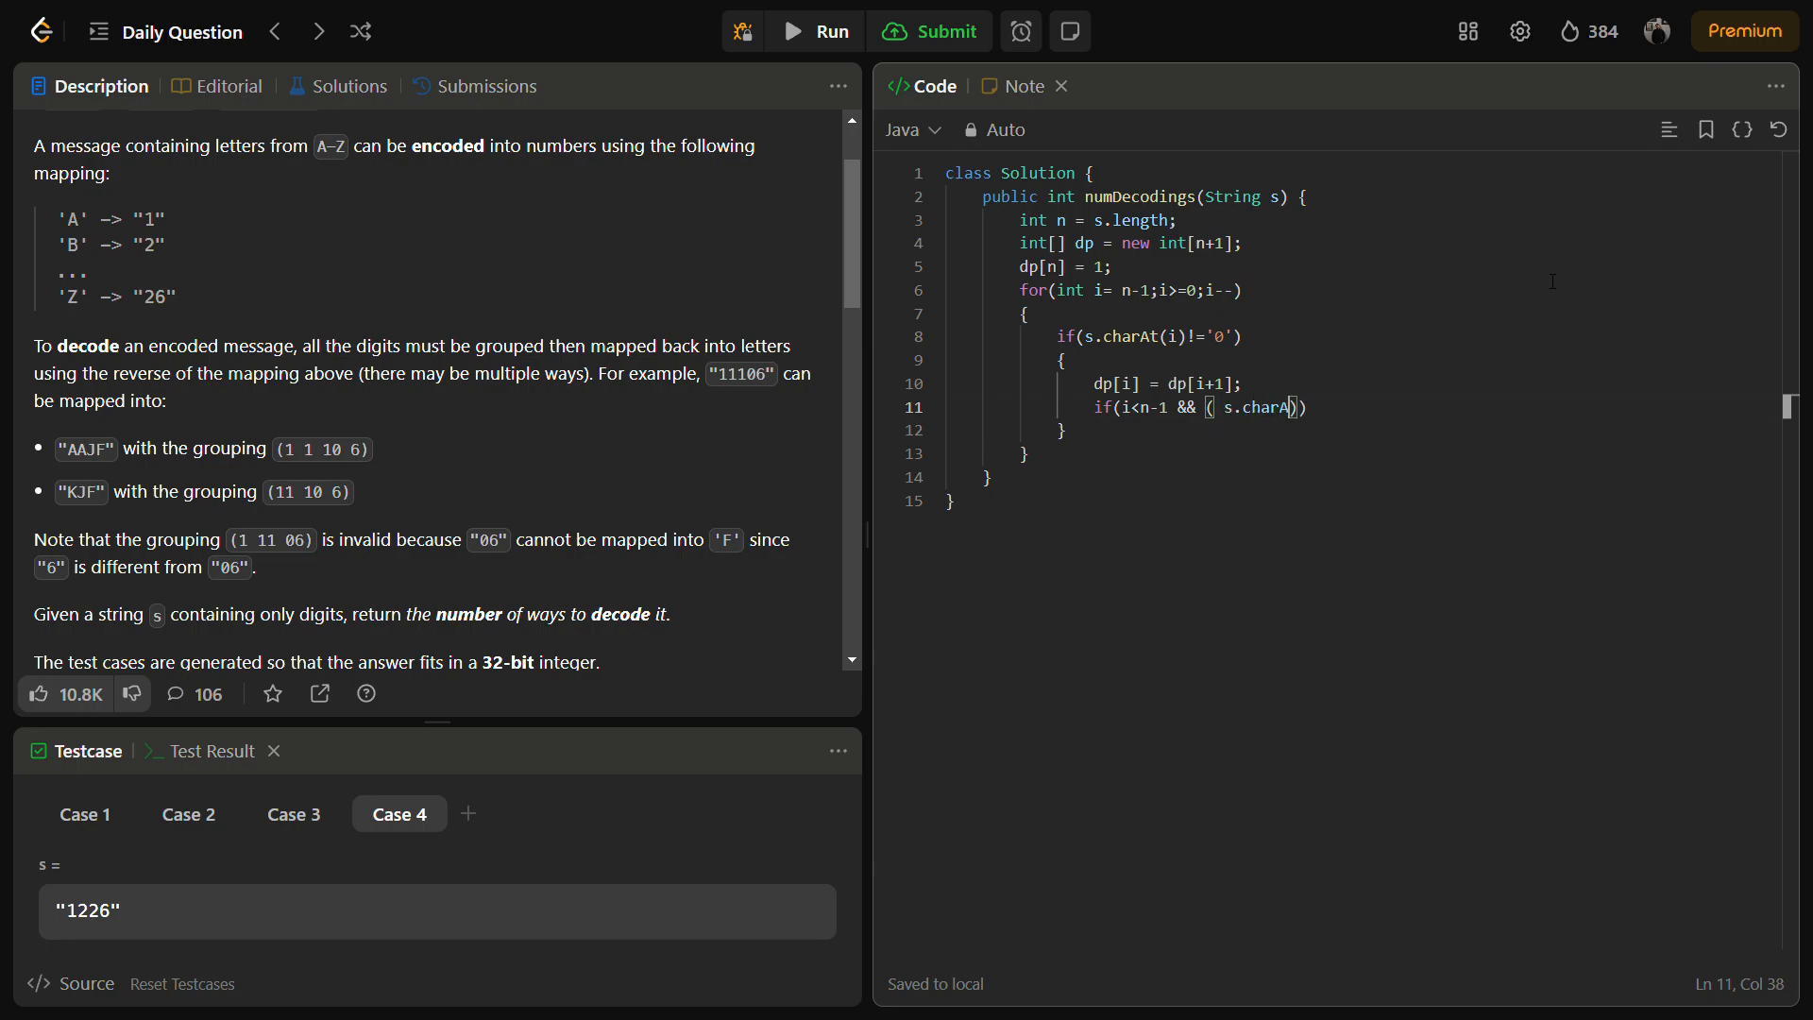
{"action": "type", "text": "i)"}
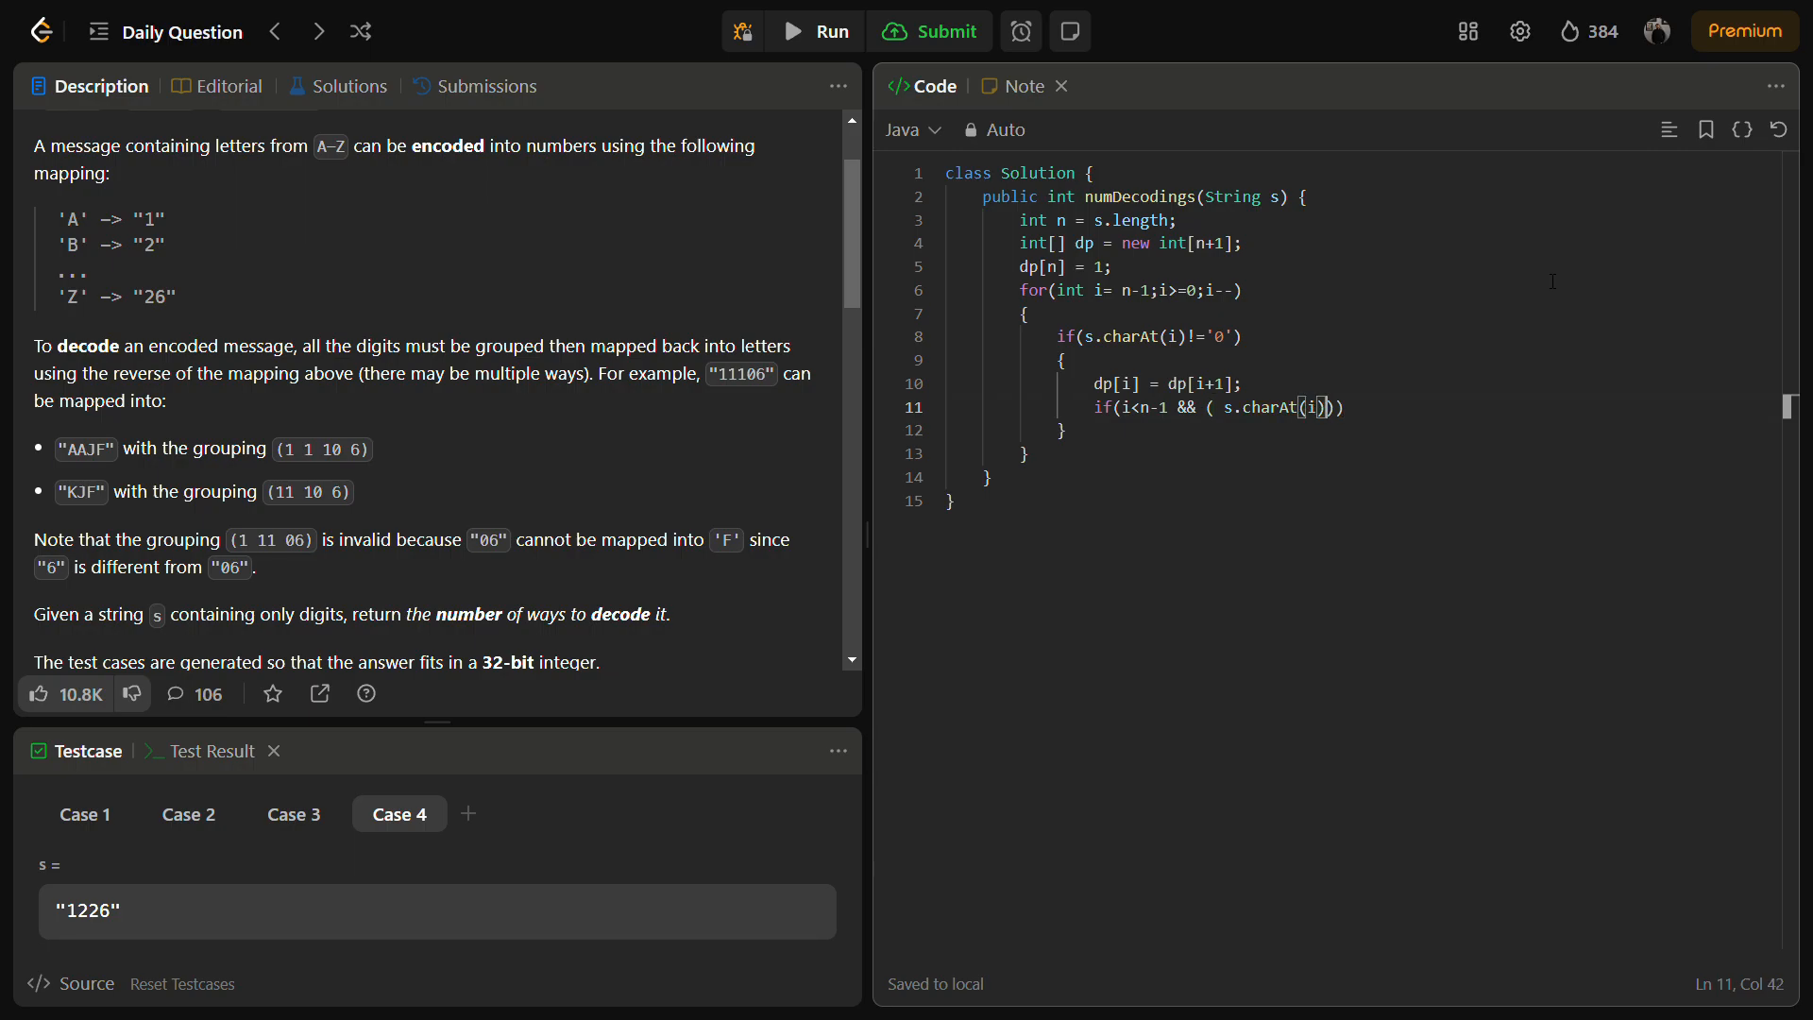
{"action": "type", "text": "=="}
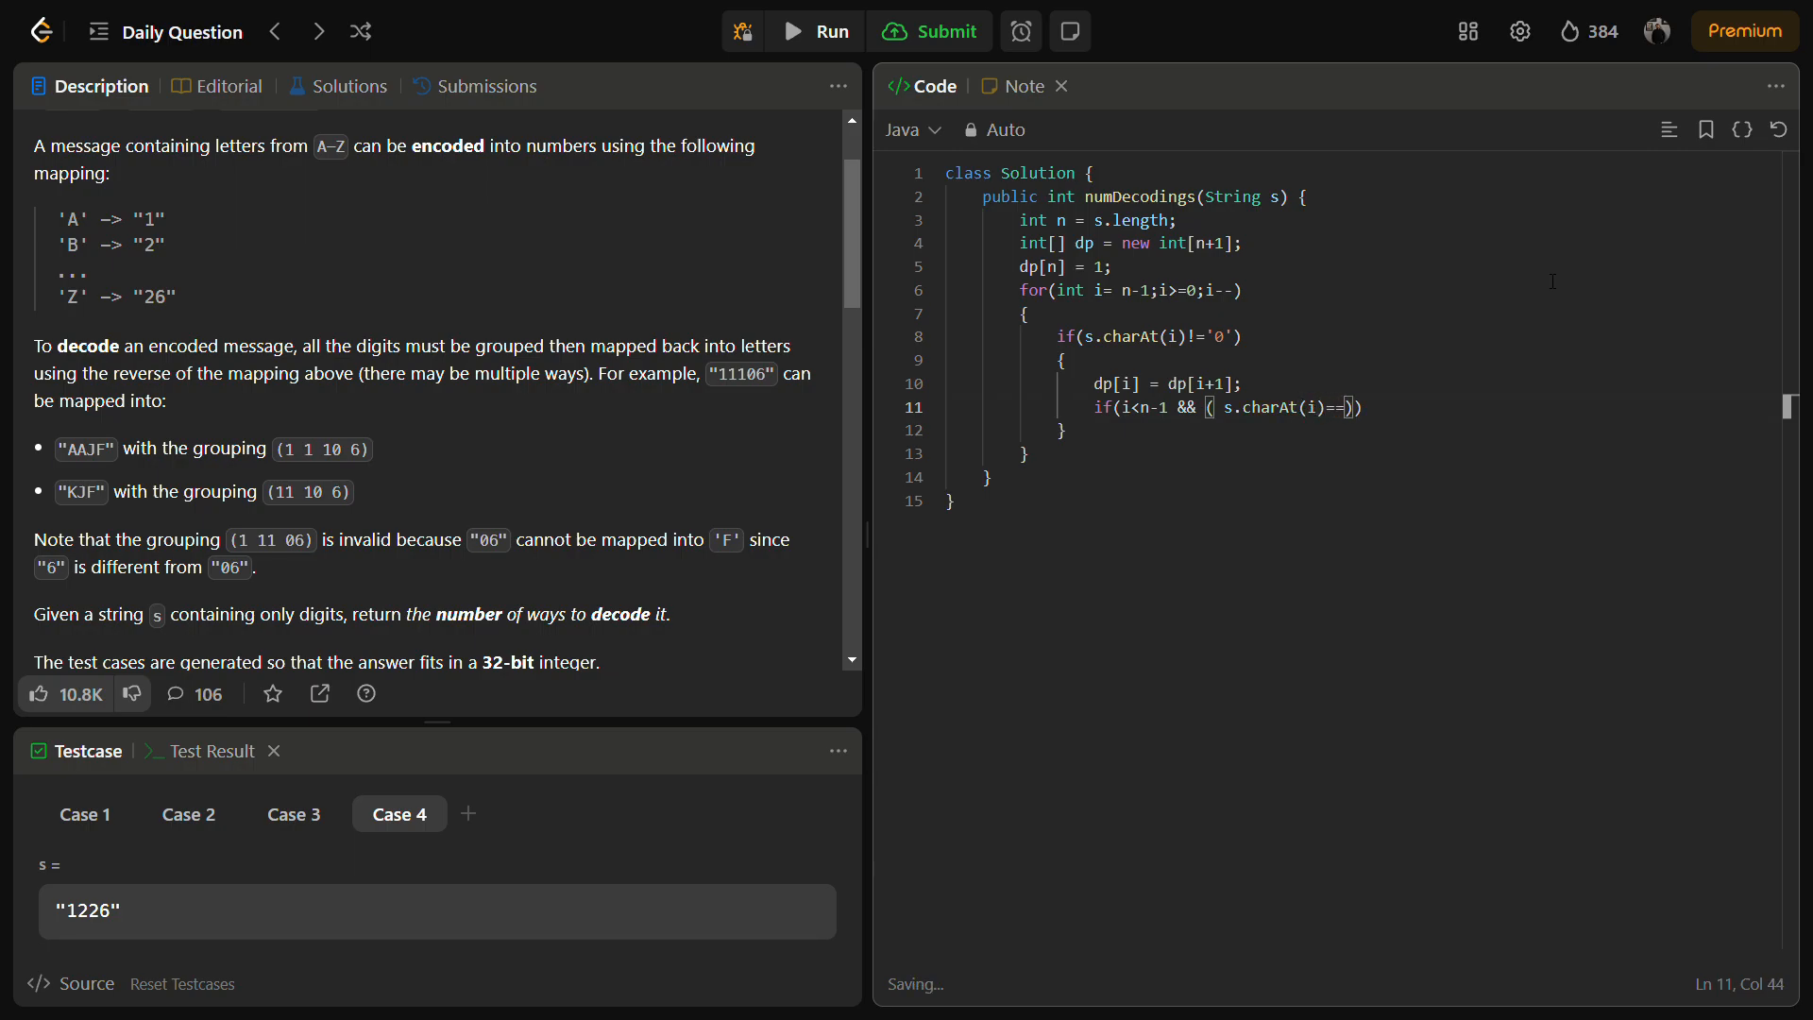
{"action": "type", "text": "1'"}
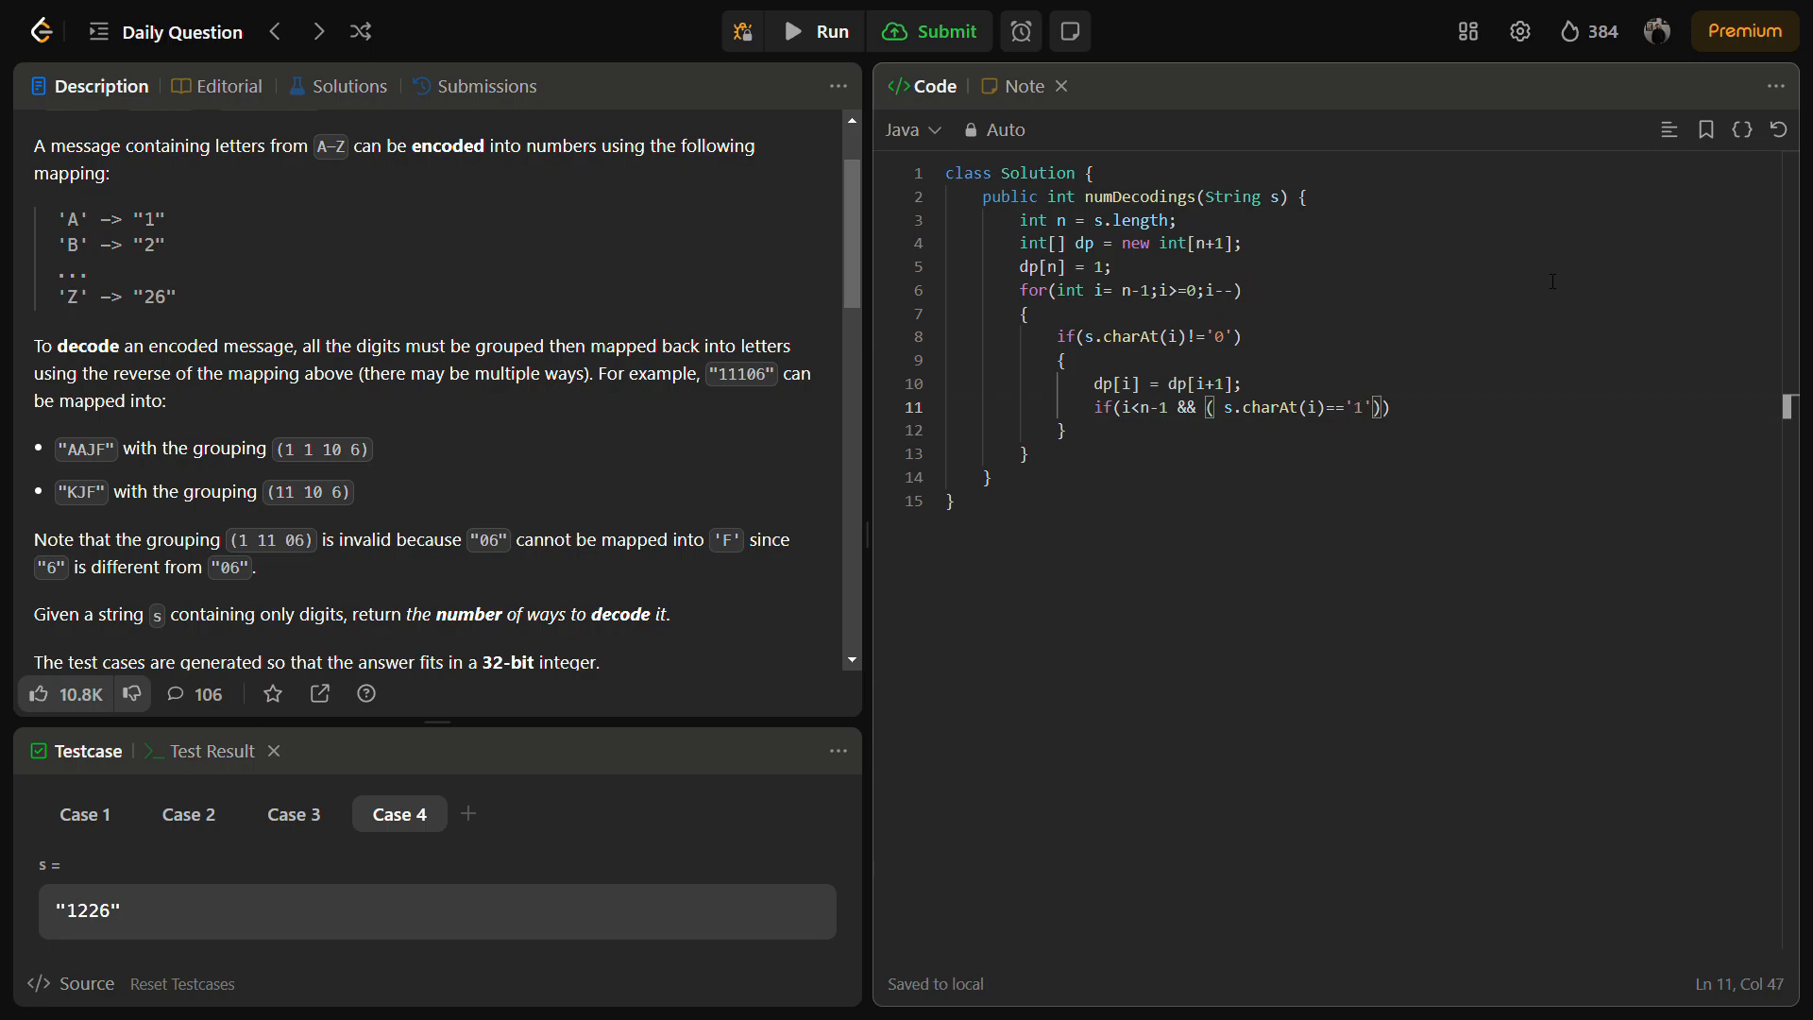
{"action": "type", "text": "||"}
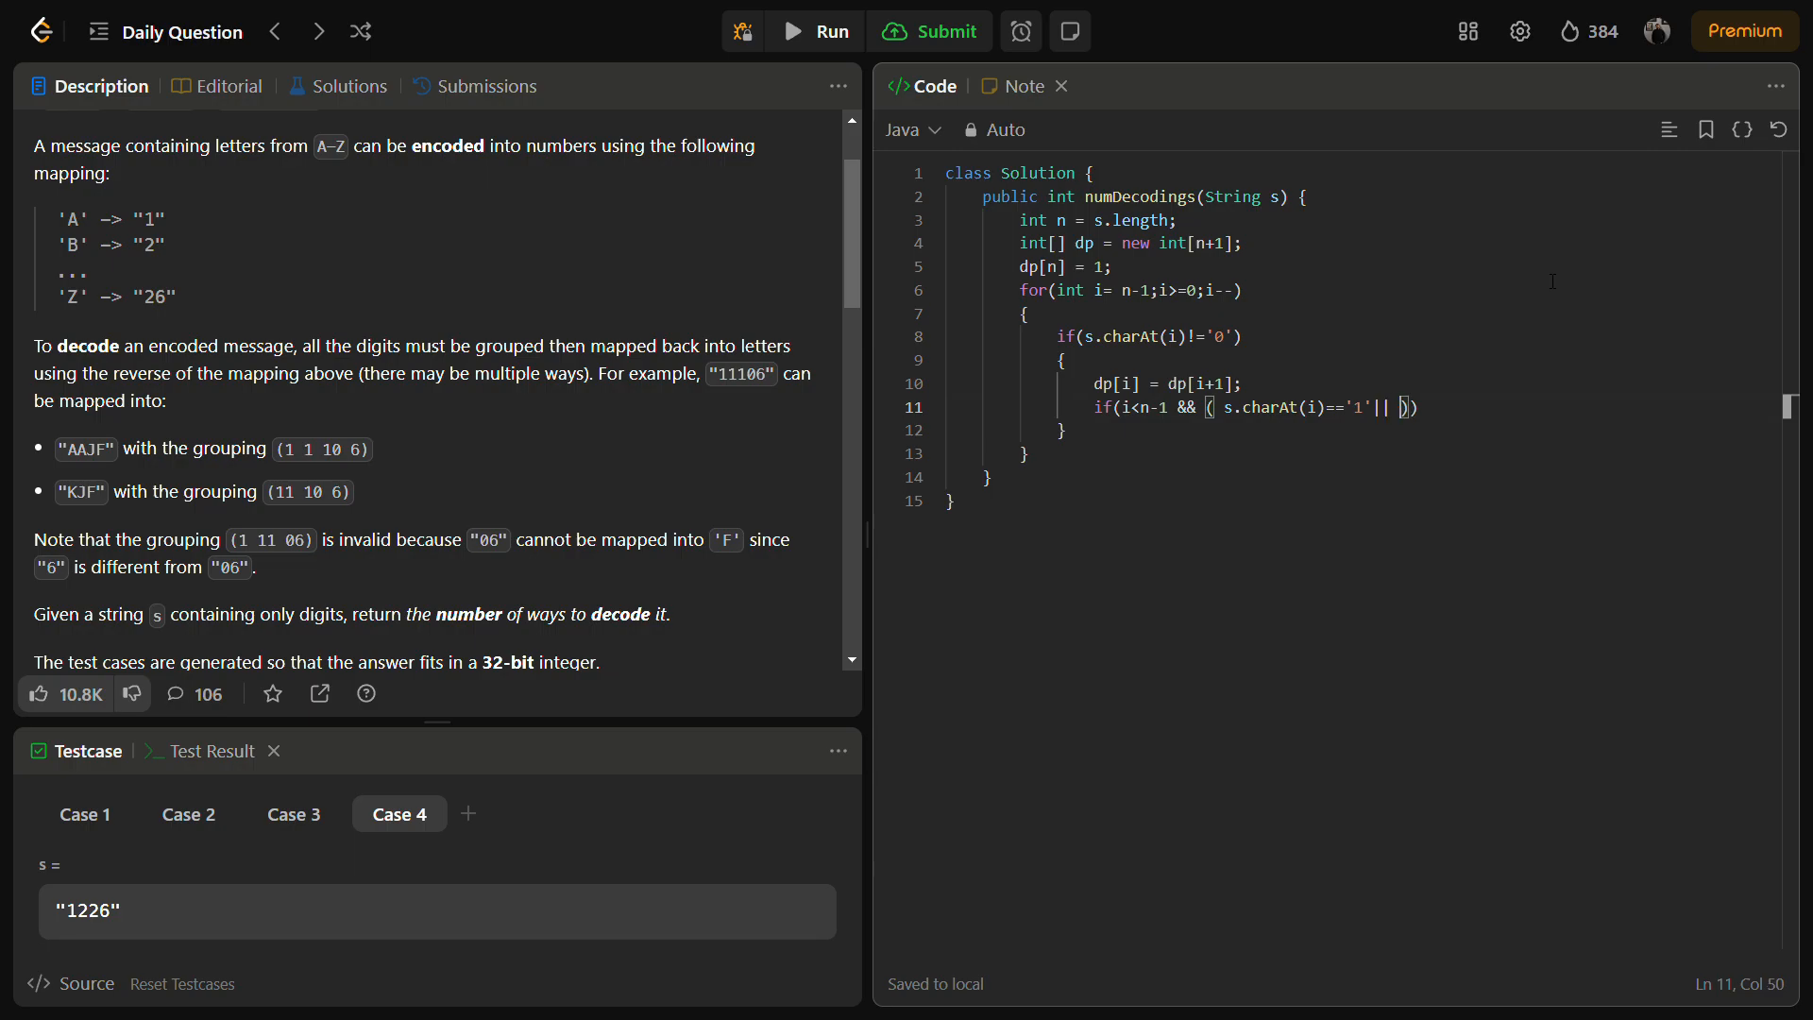
Complete the alternative condition requiring the two-digit code to be below 27
{"action": "type", "text": "s.charA"}
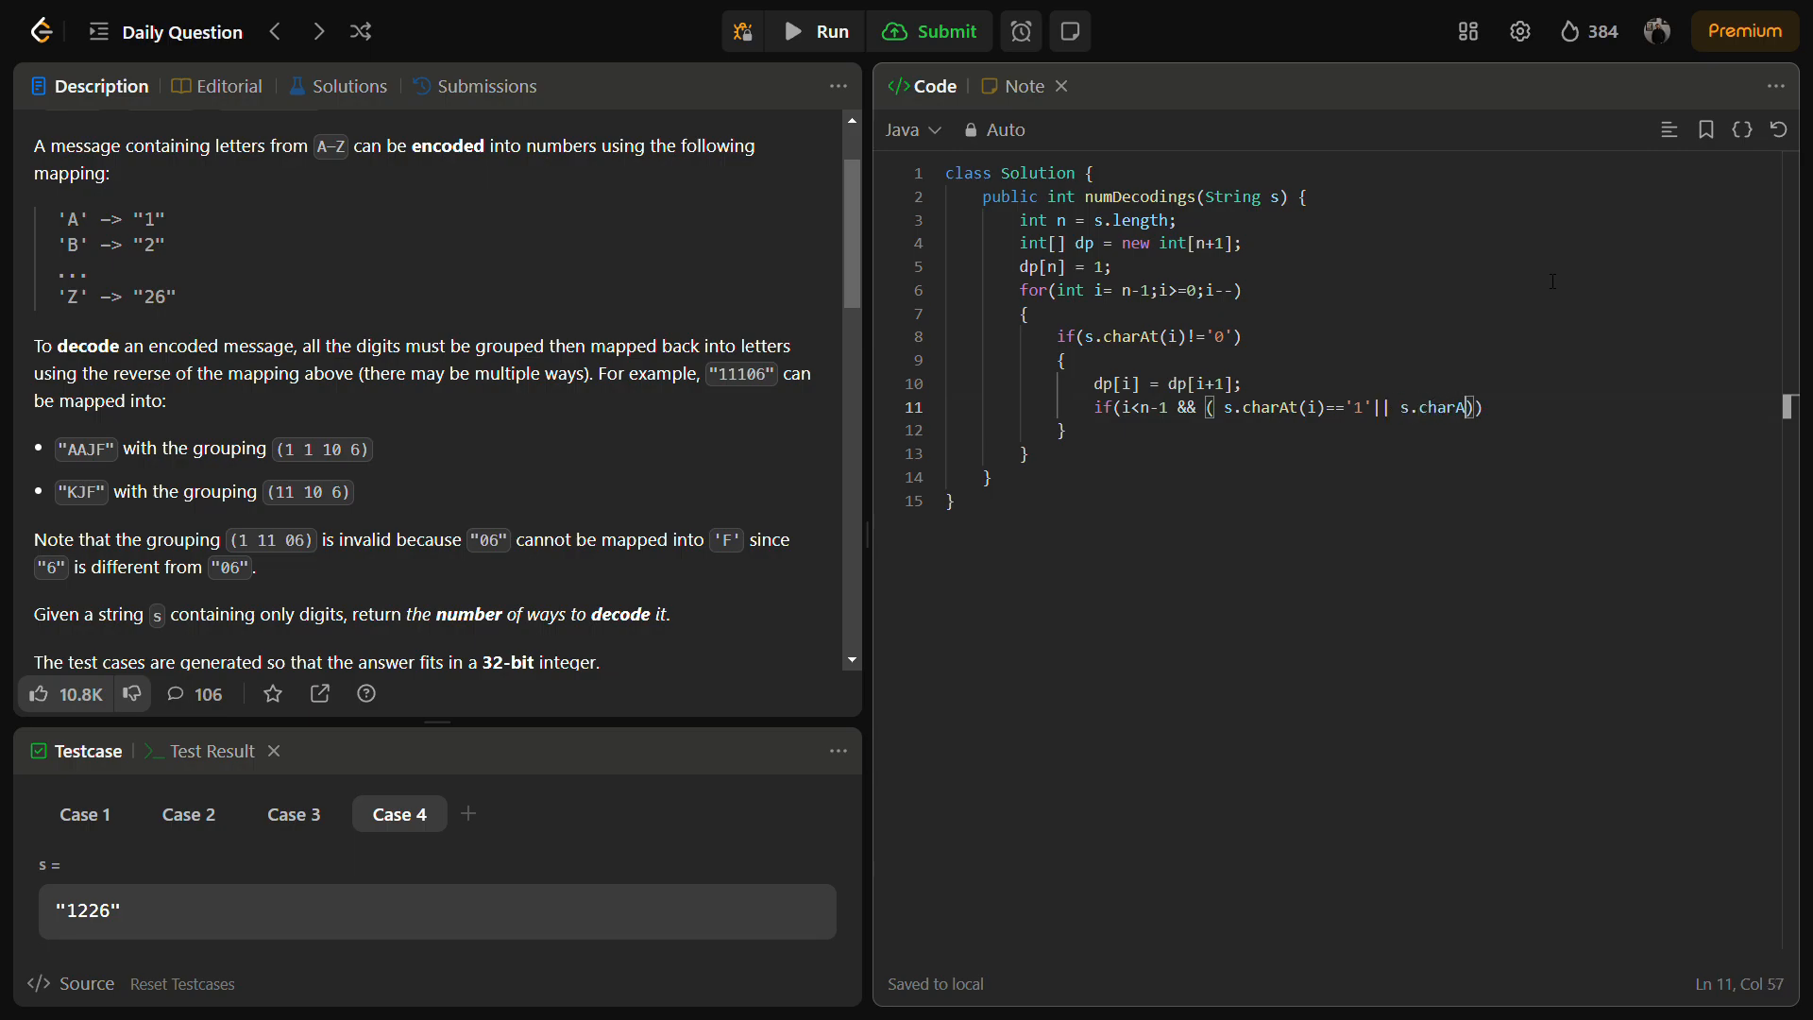
{"action": "type", "text": "t"}
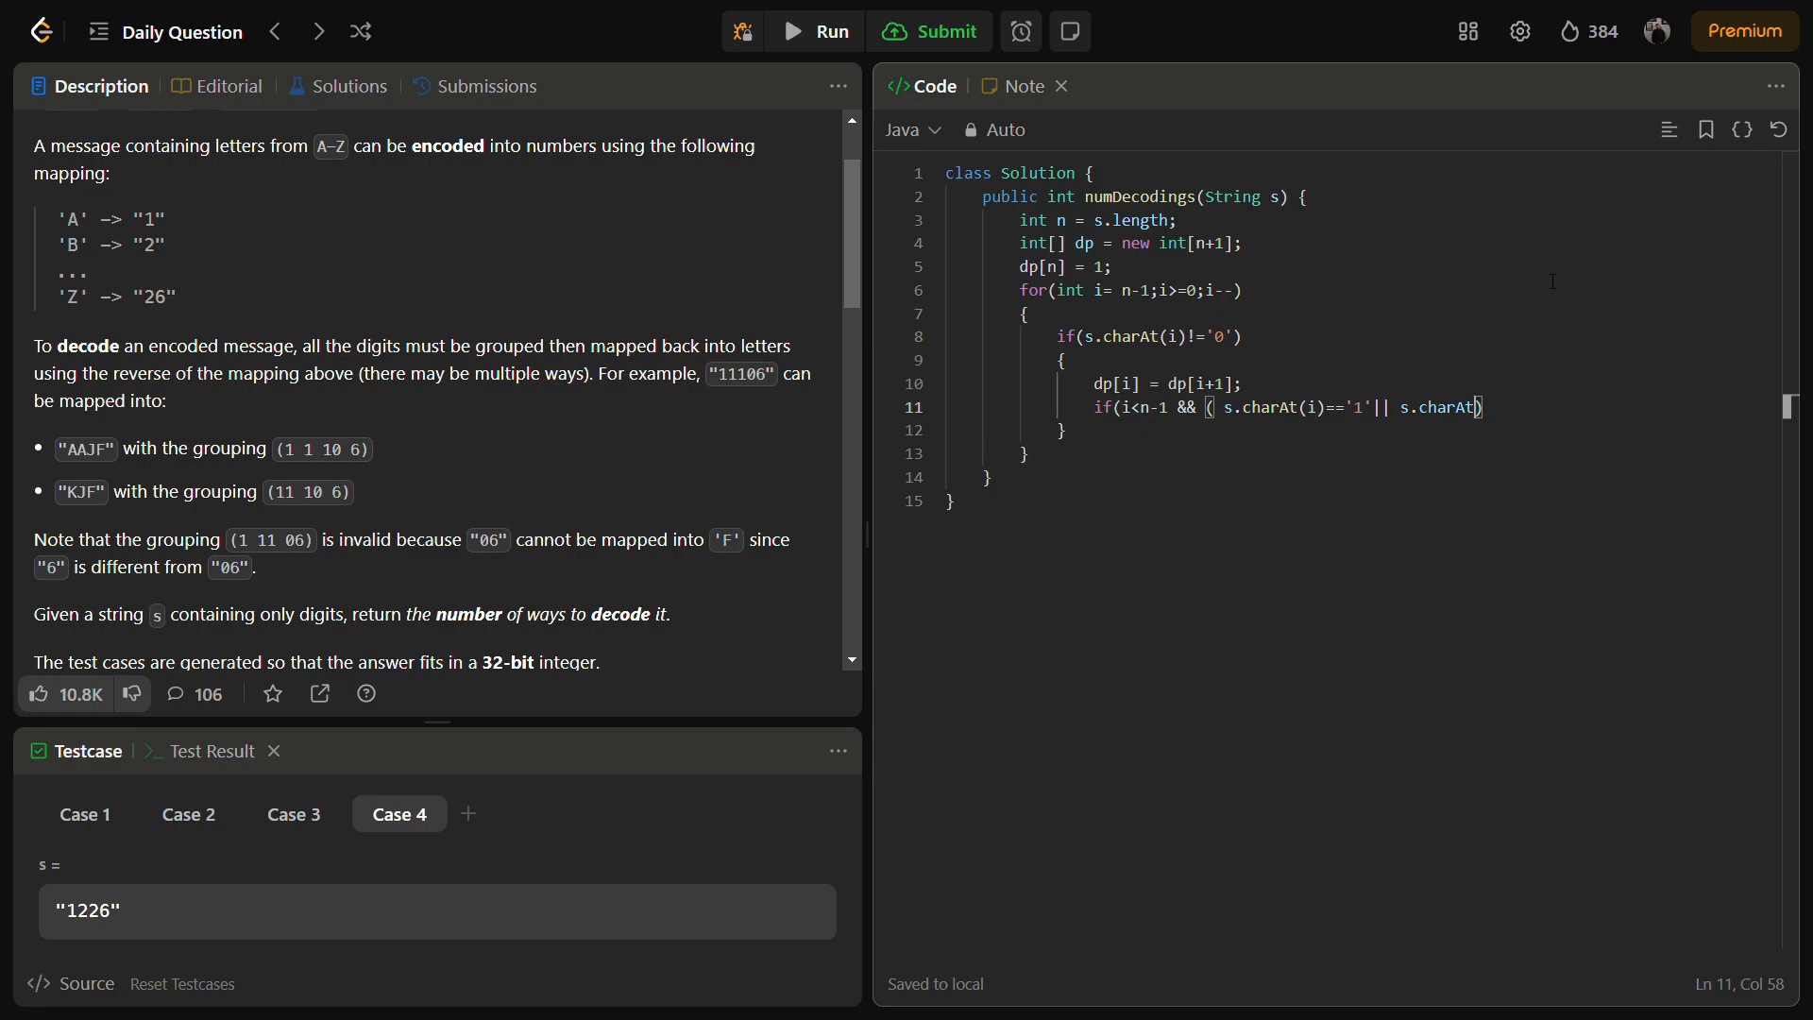
{"action": "type", "text": ")"}
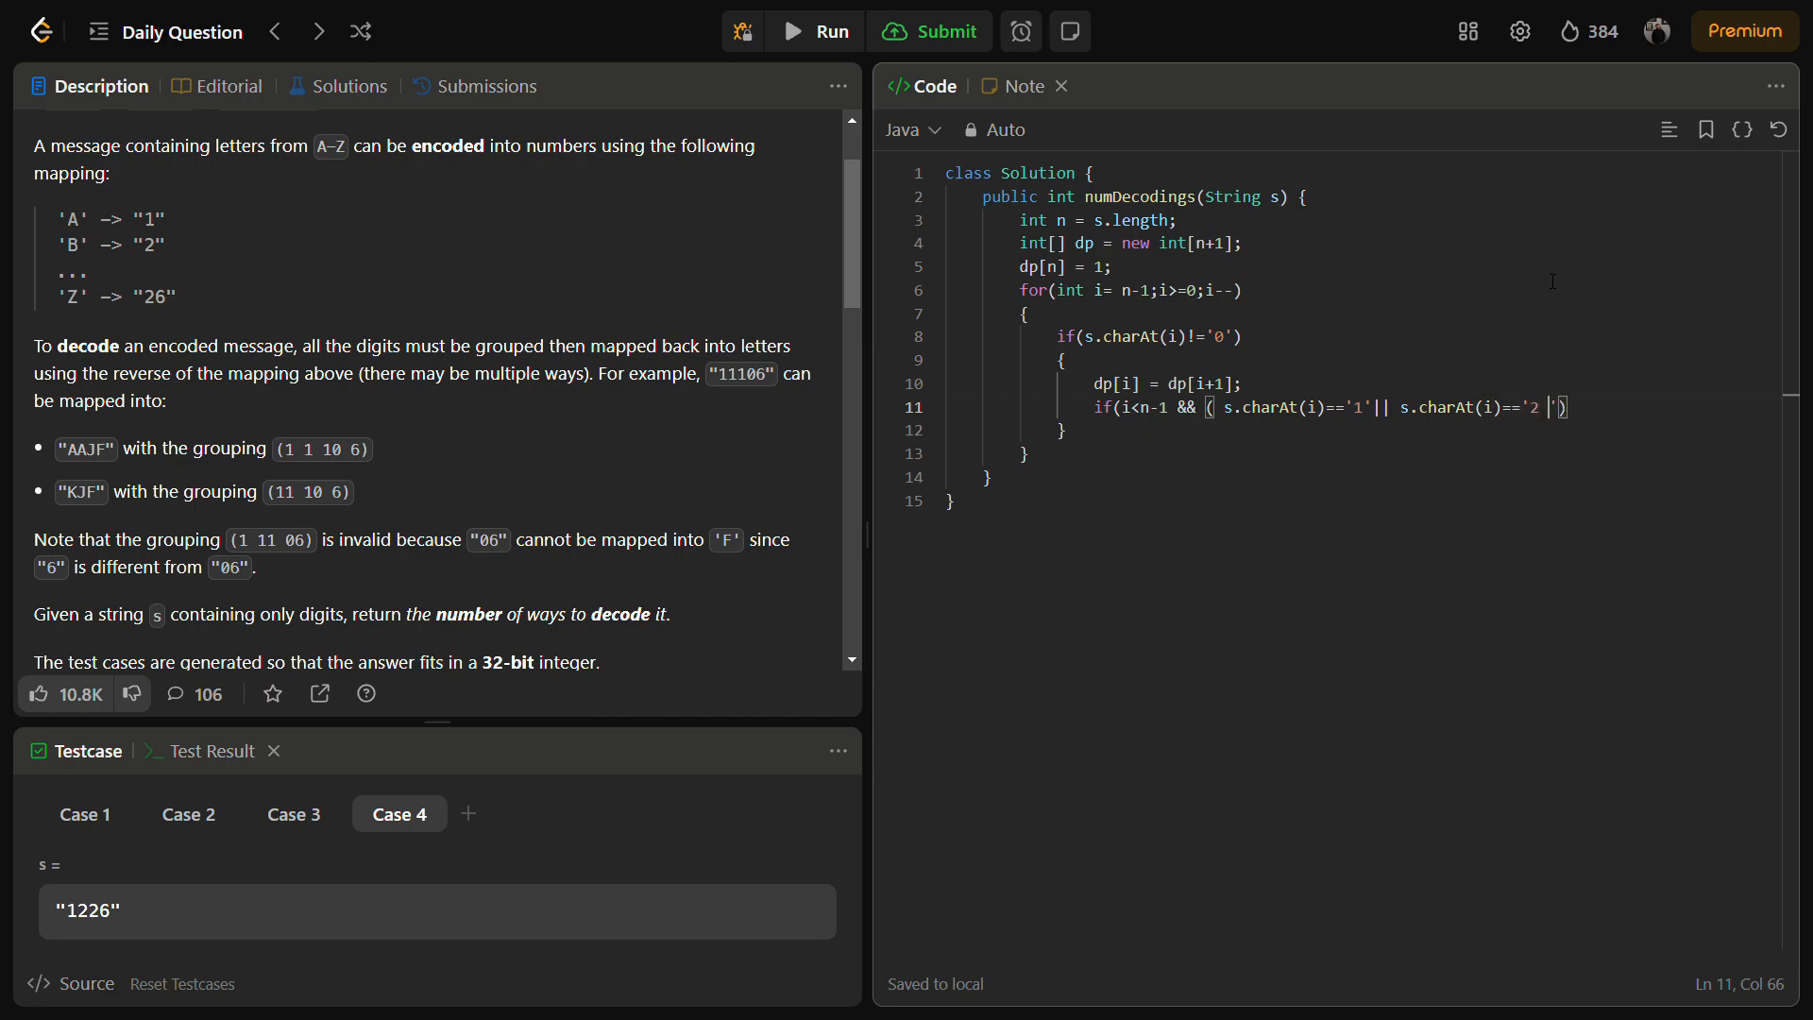
{"action": "type", "text": "&& s.charAt"}
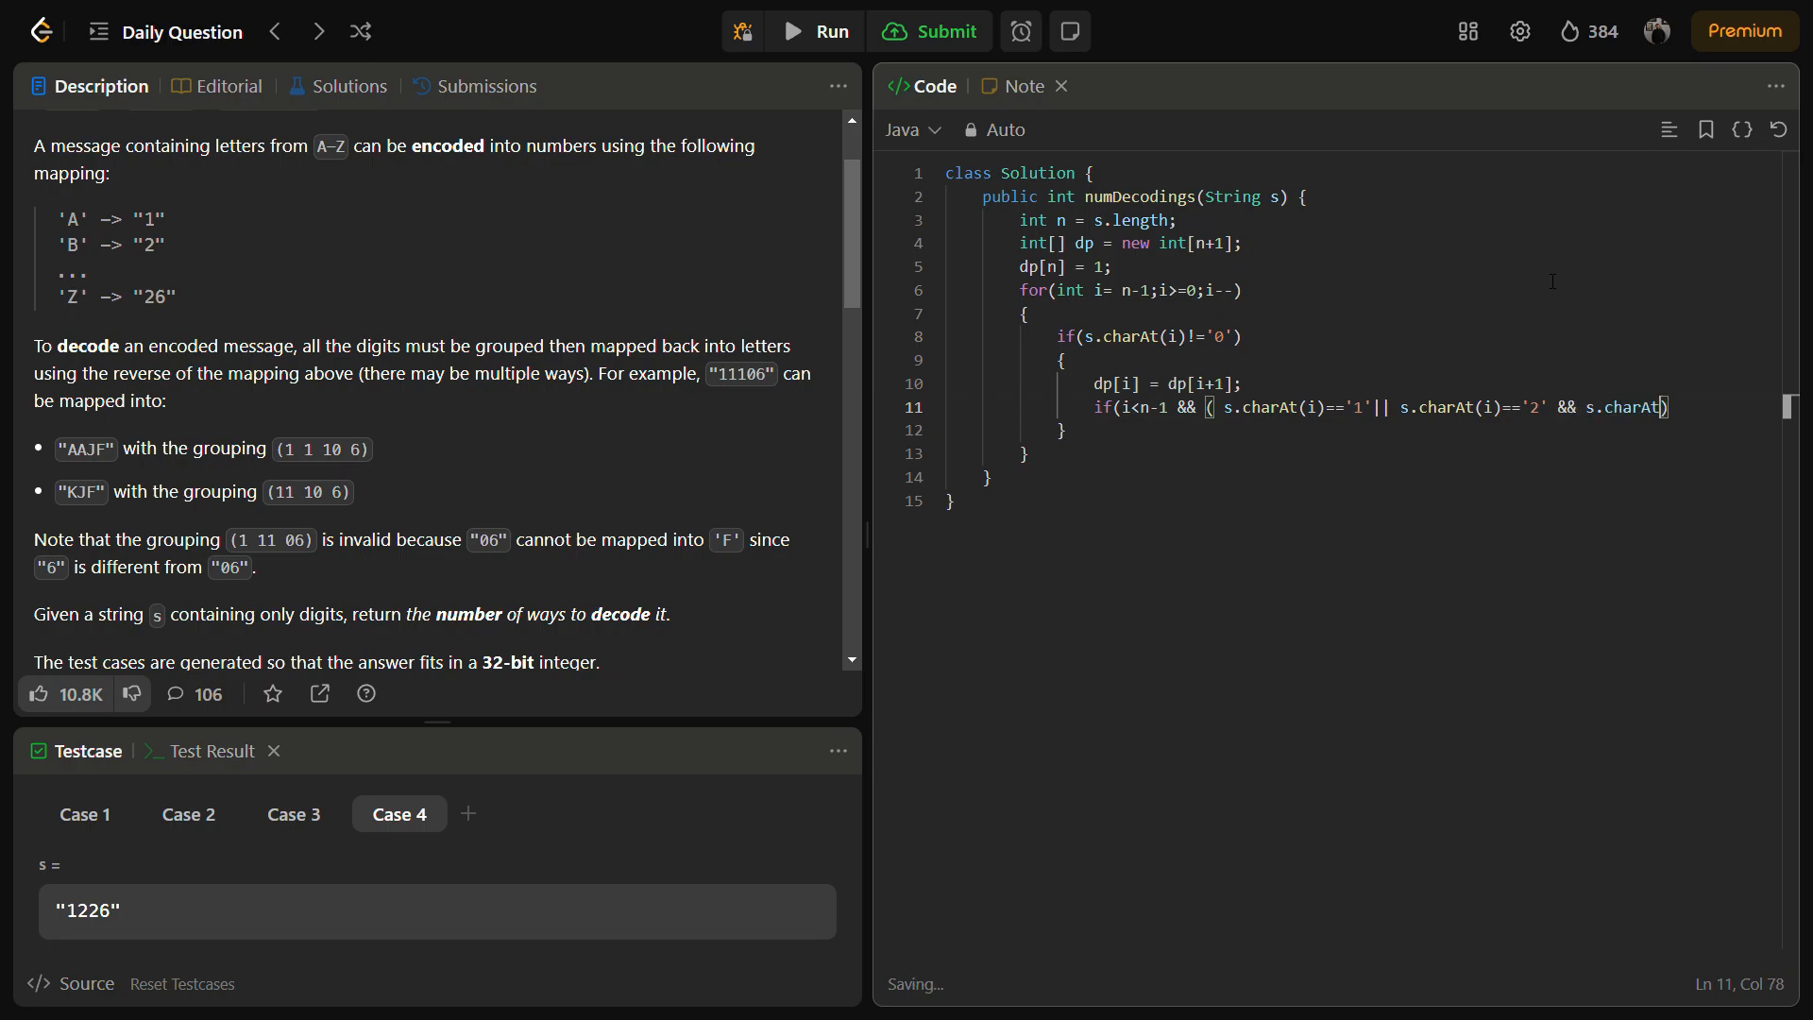
{"action": "type", "text": "(i+1"}
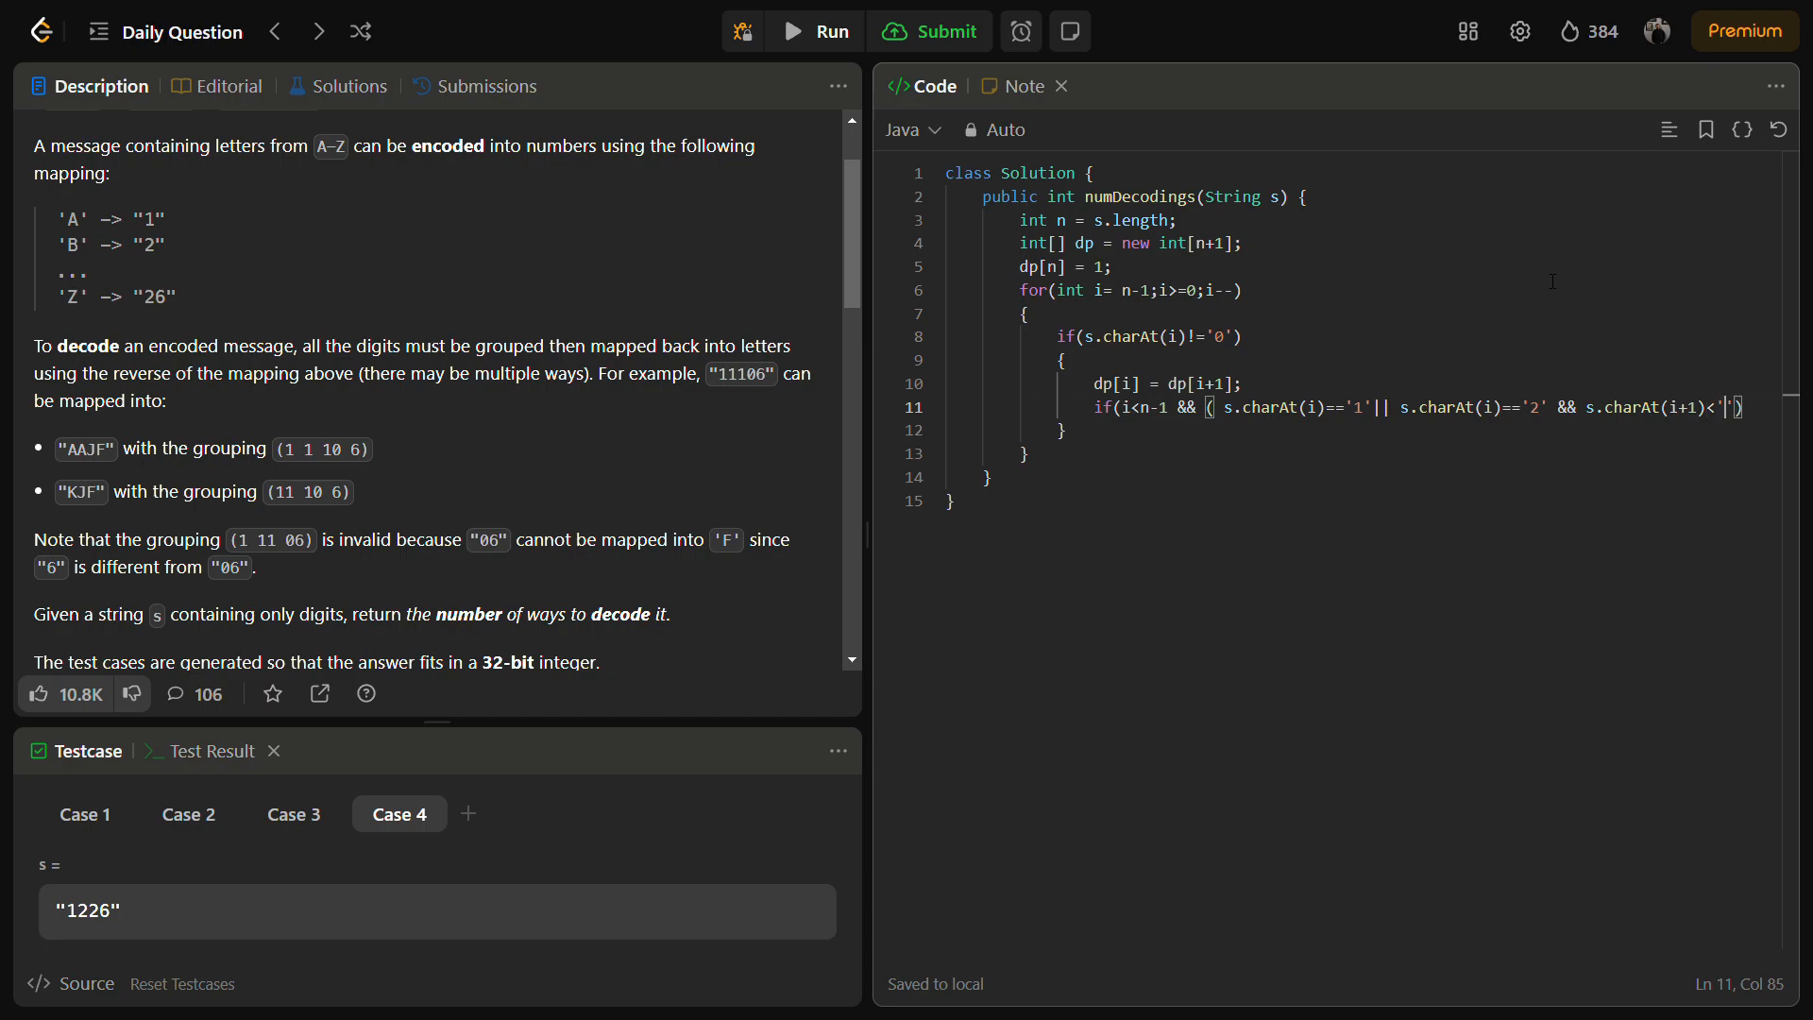
{"action": "type", "text": "7"}
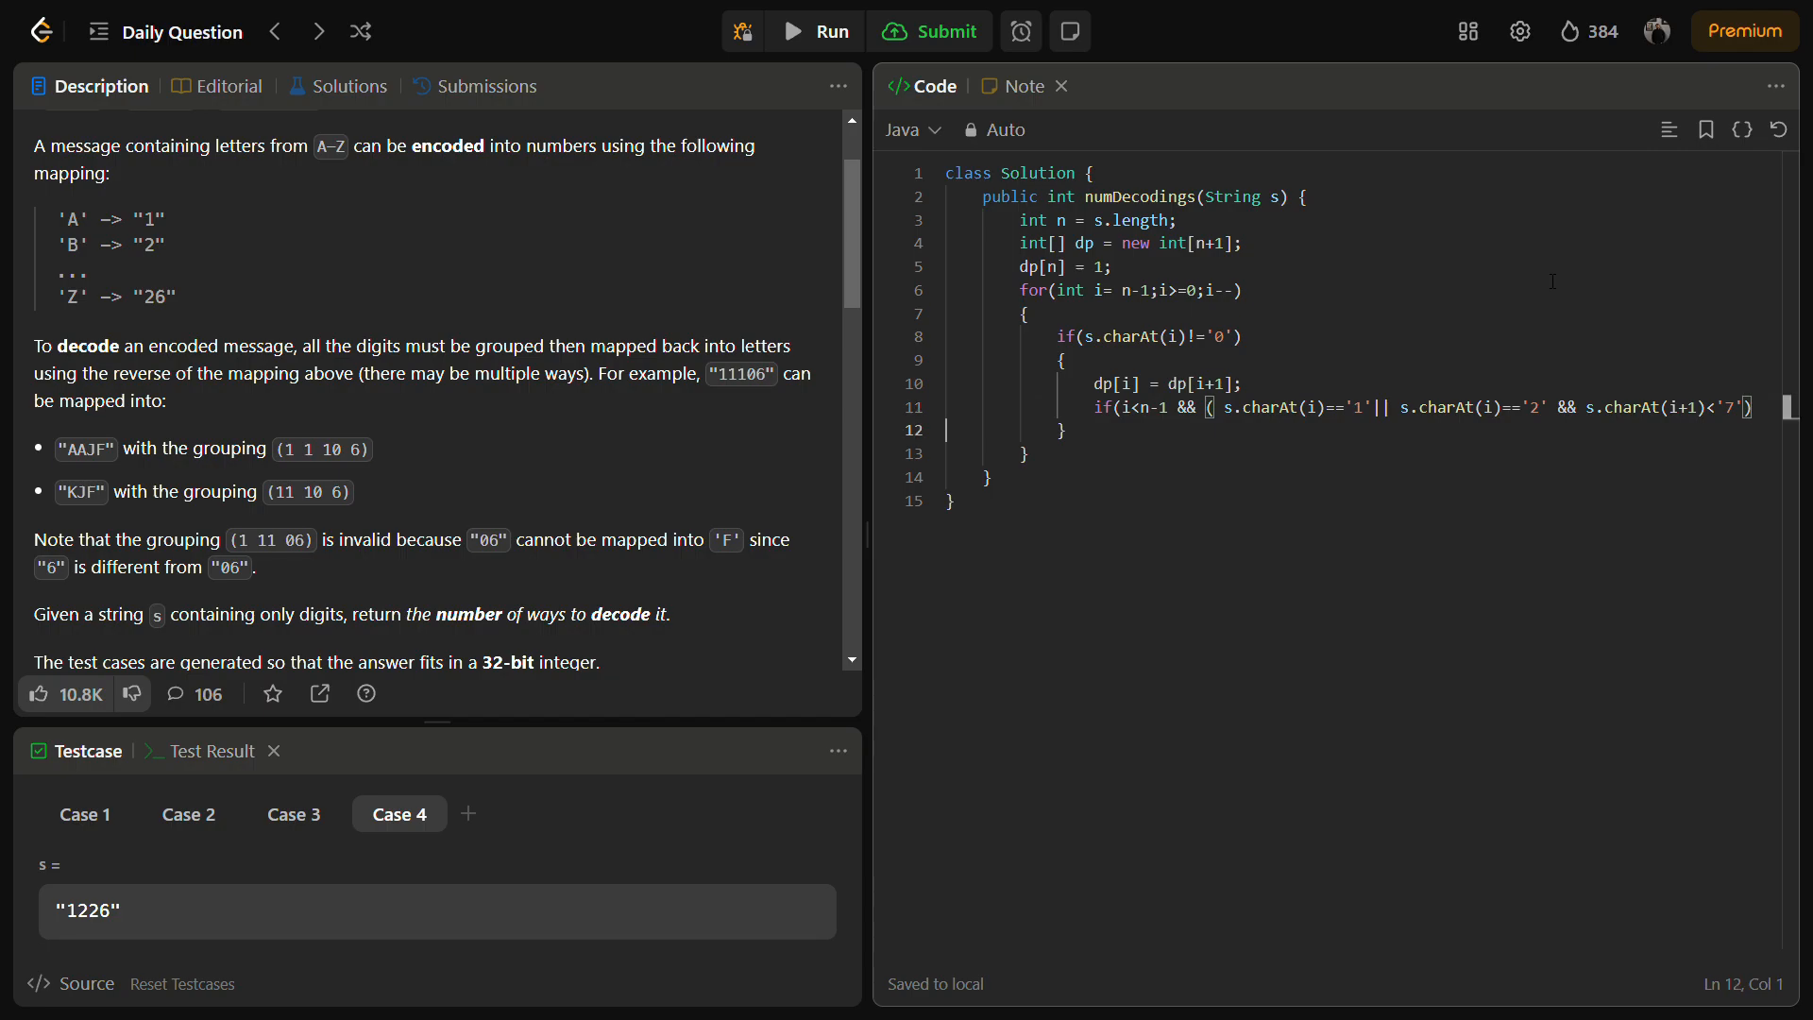
{"action": "key", "text": "enter"}
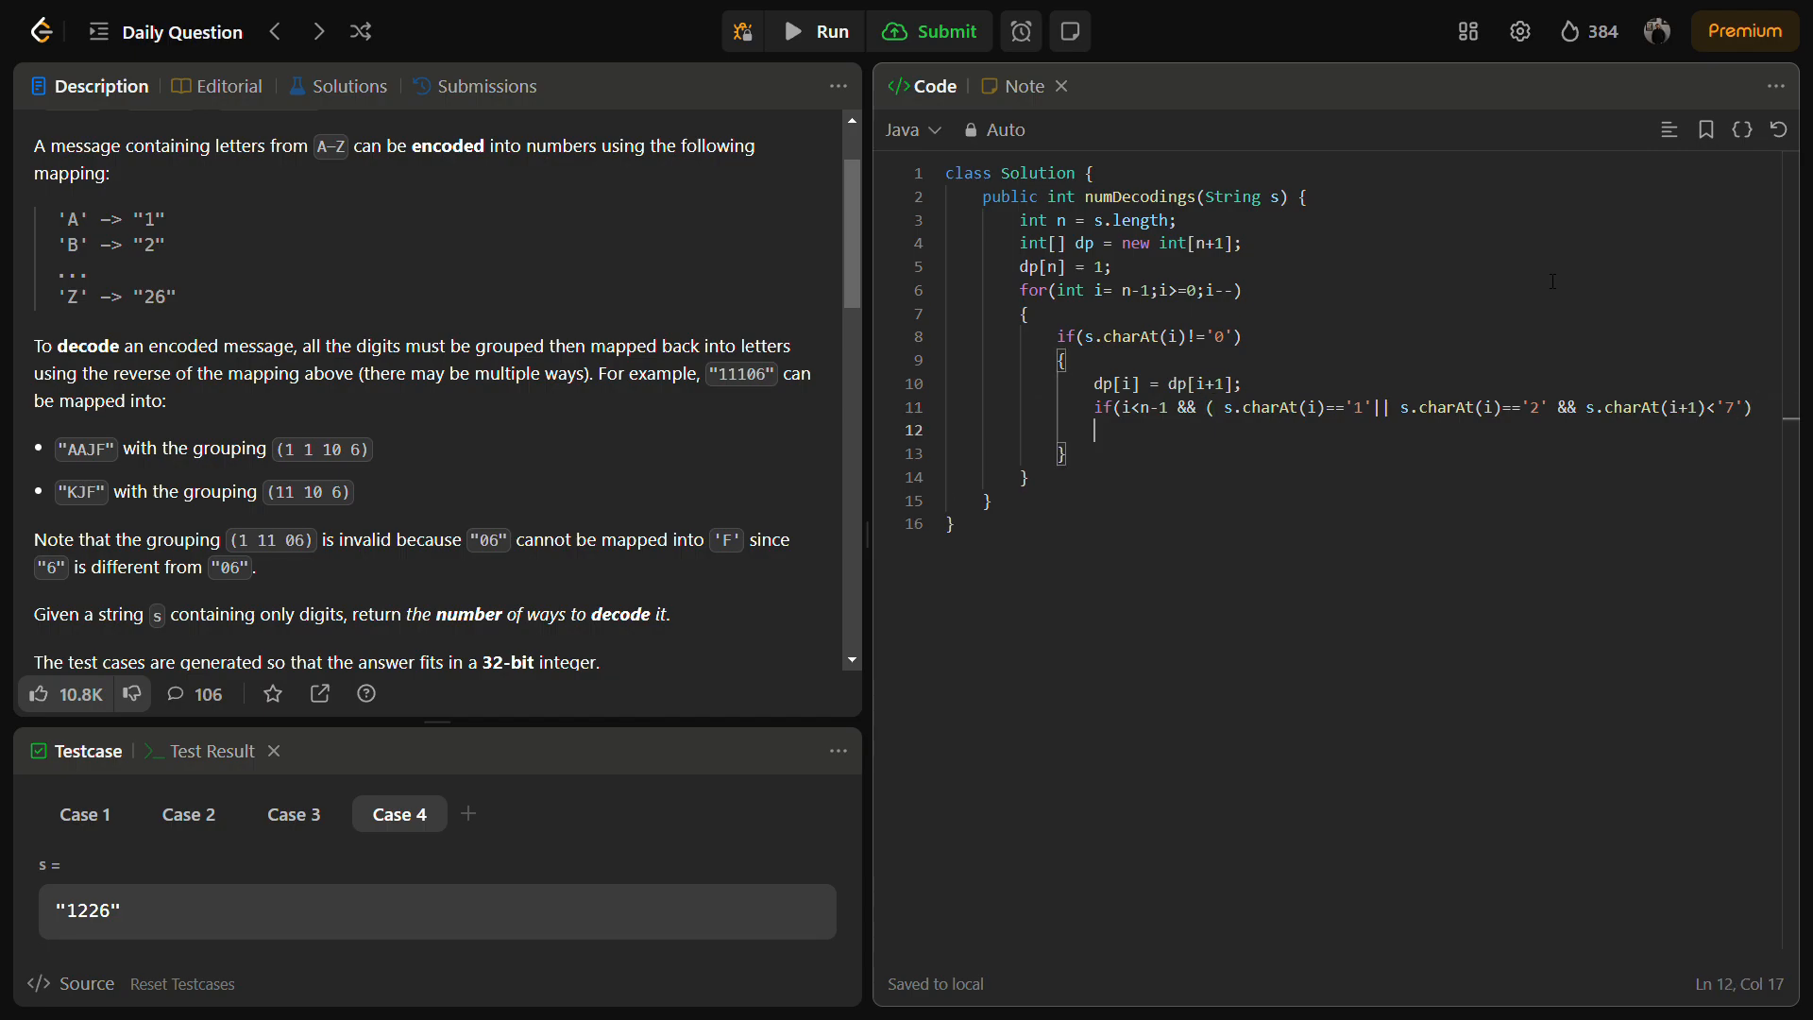
Write dp[i] += dp[i+2]; in the two-digit branch, then type return dp[0]
{"action": "type", "text": "d"}
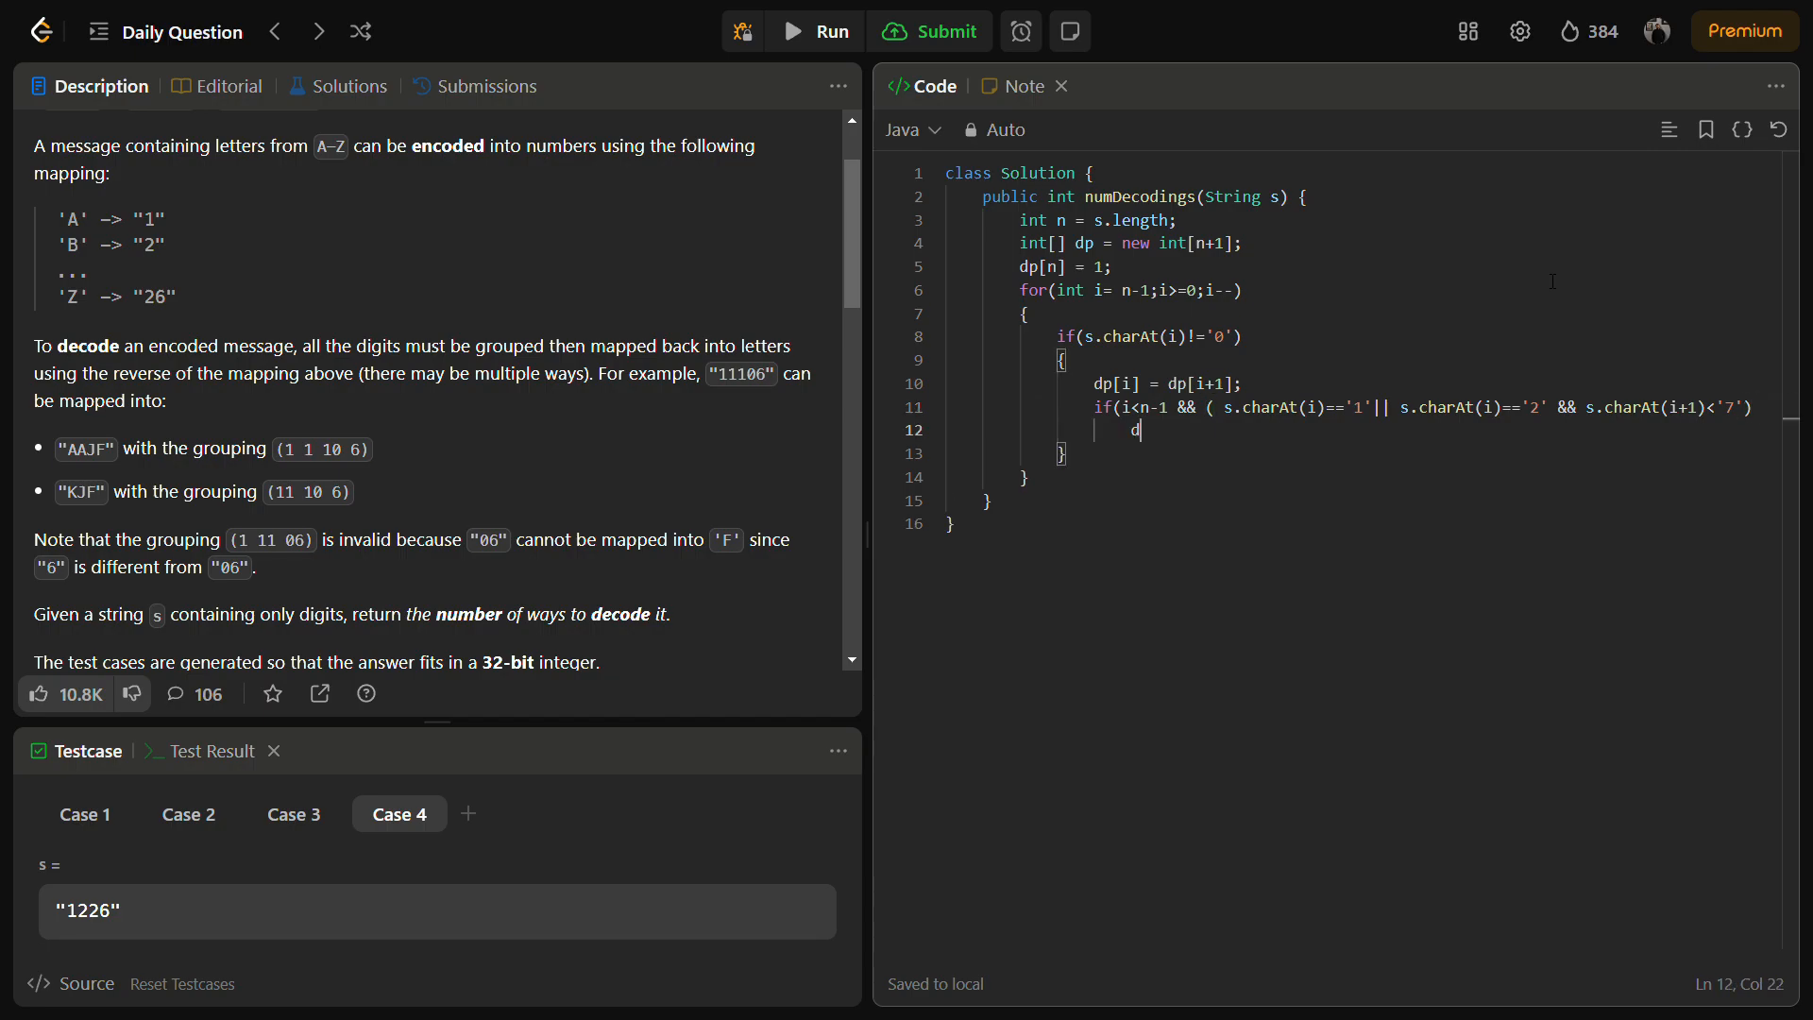
{"action": "type", "text": "p[i]"}
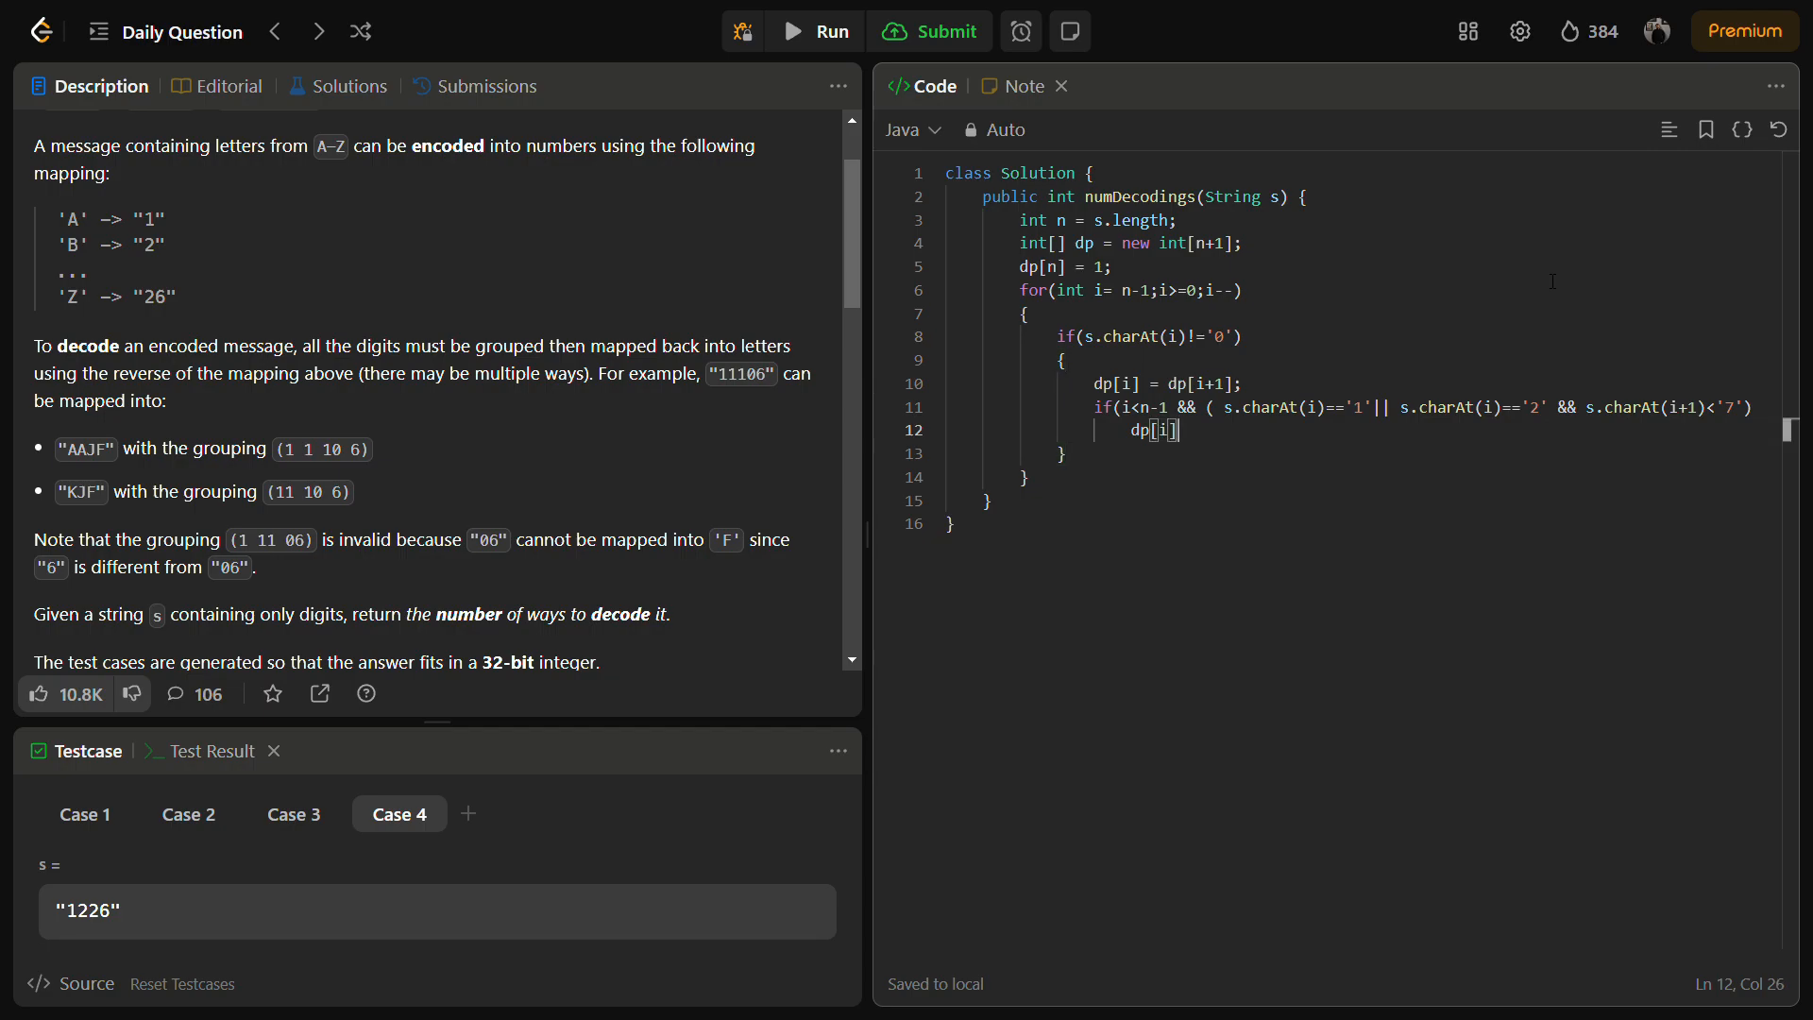
{"action": "type", "text": "+="}
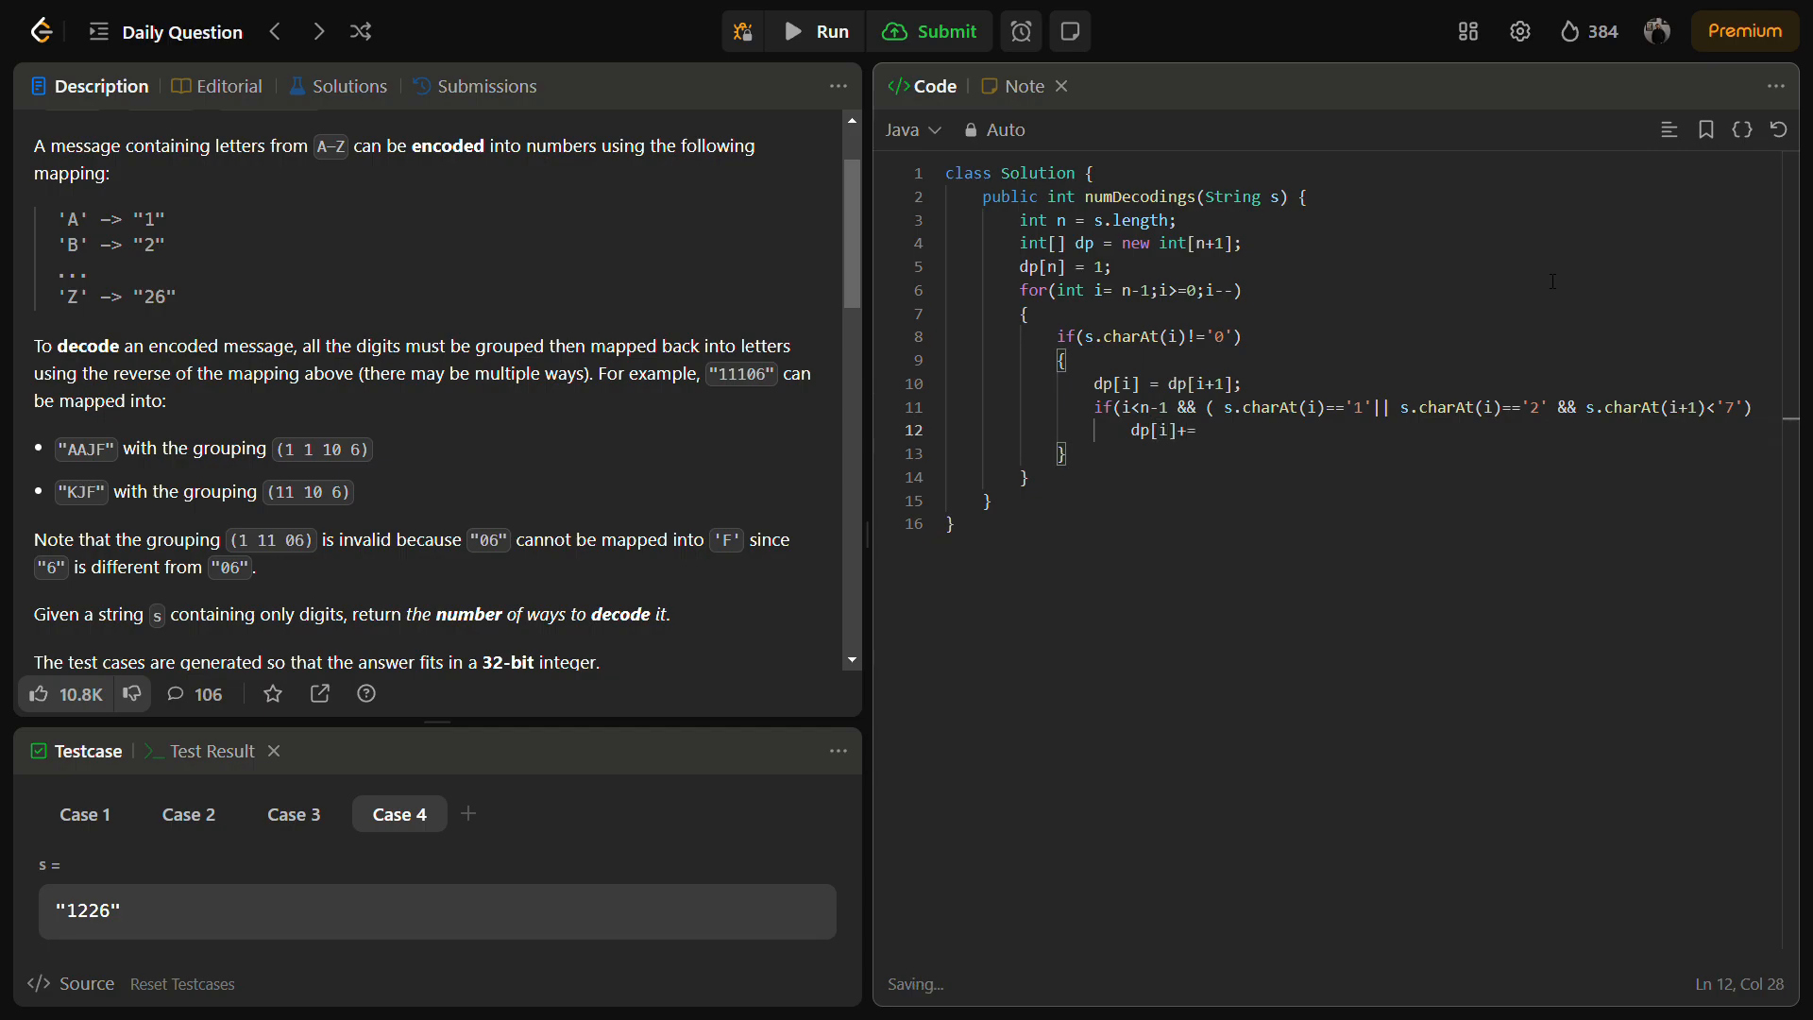
{"action": "type", "text": "dp[]"}
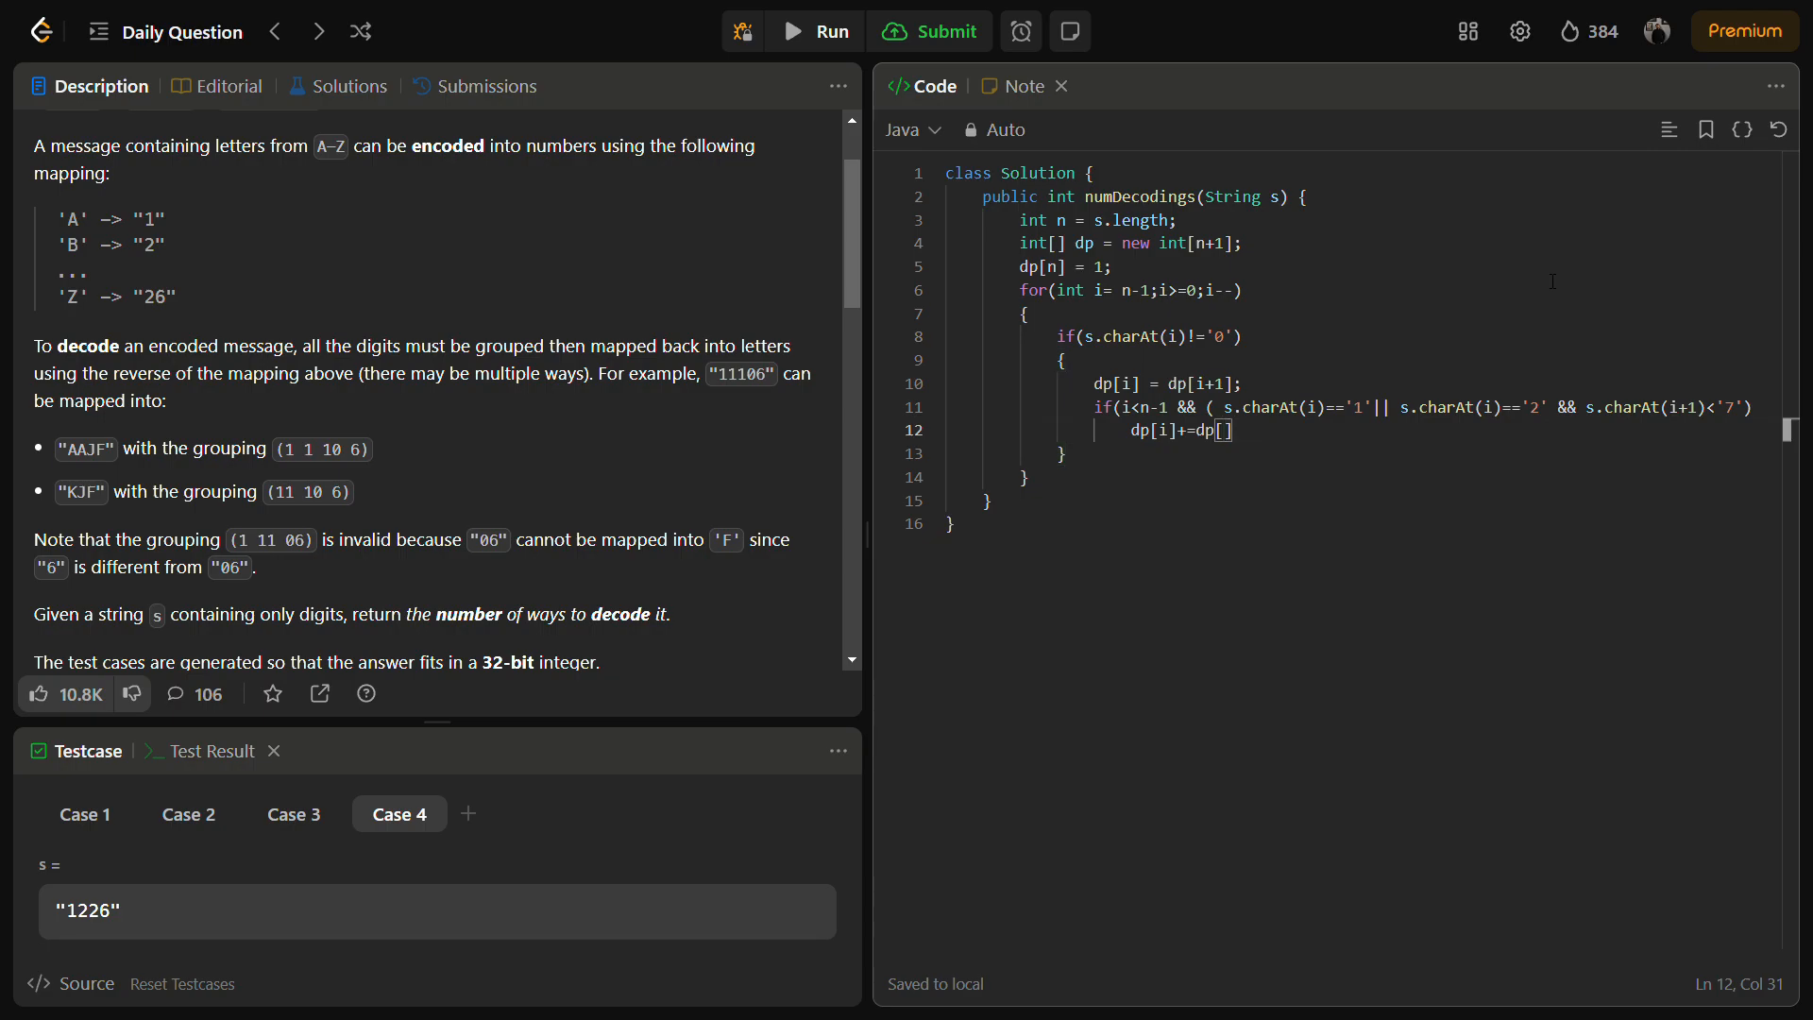
{"action": "type", "text": "i+2];"}
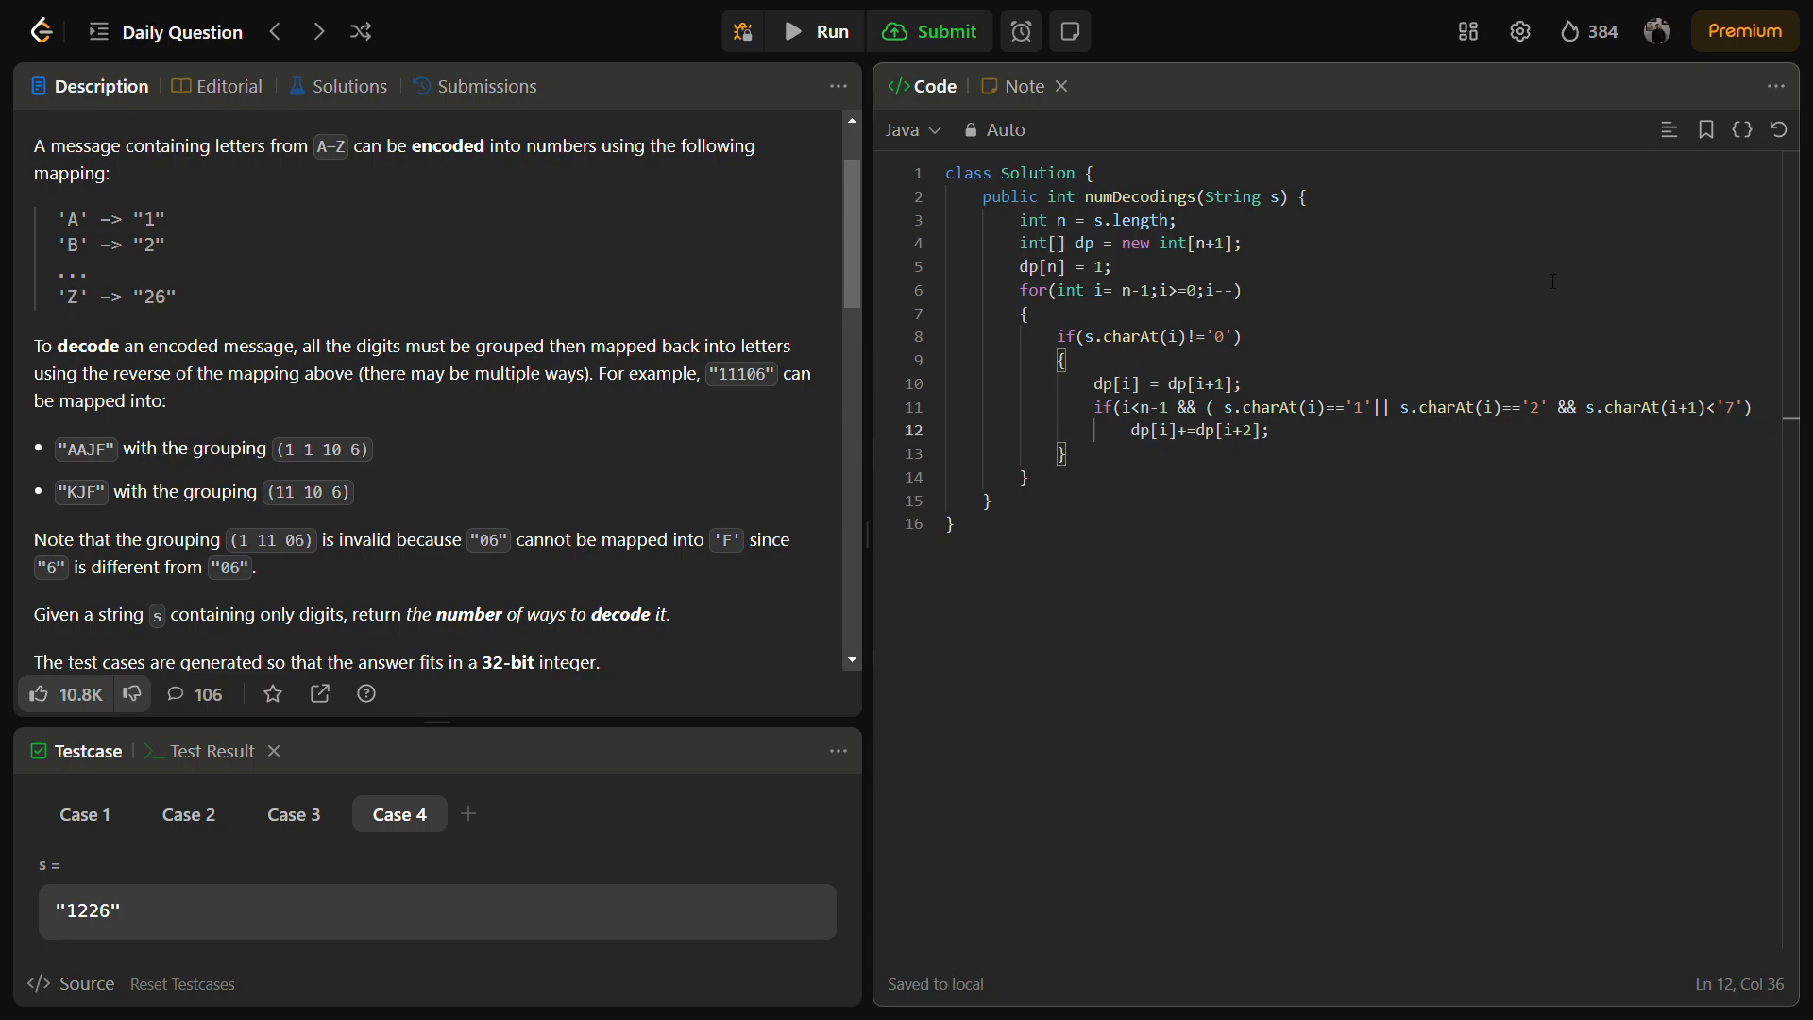
{"action": "type", "text": "r"}
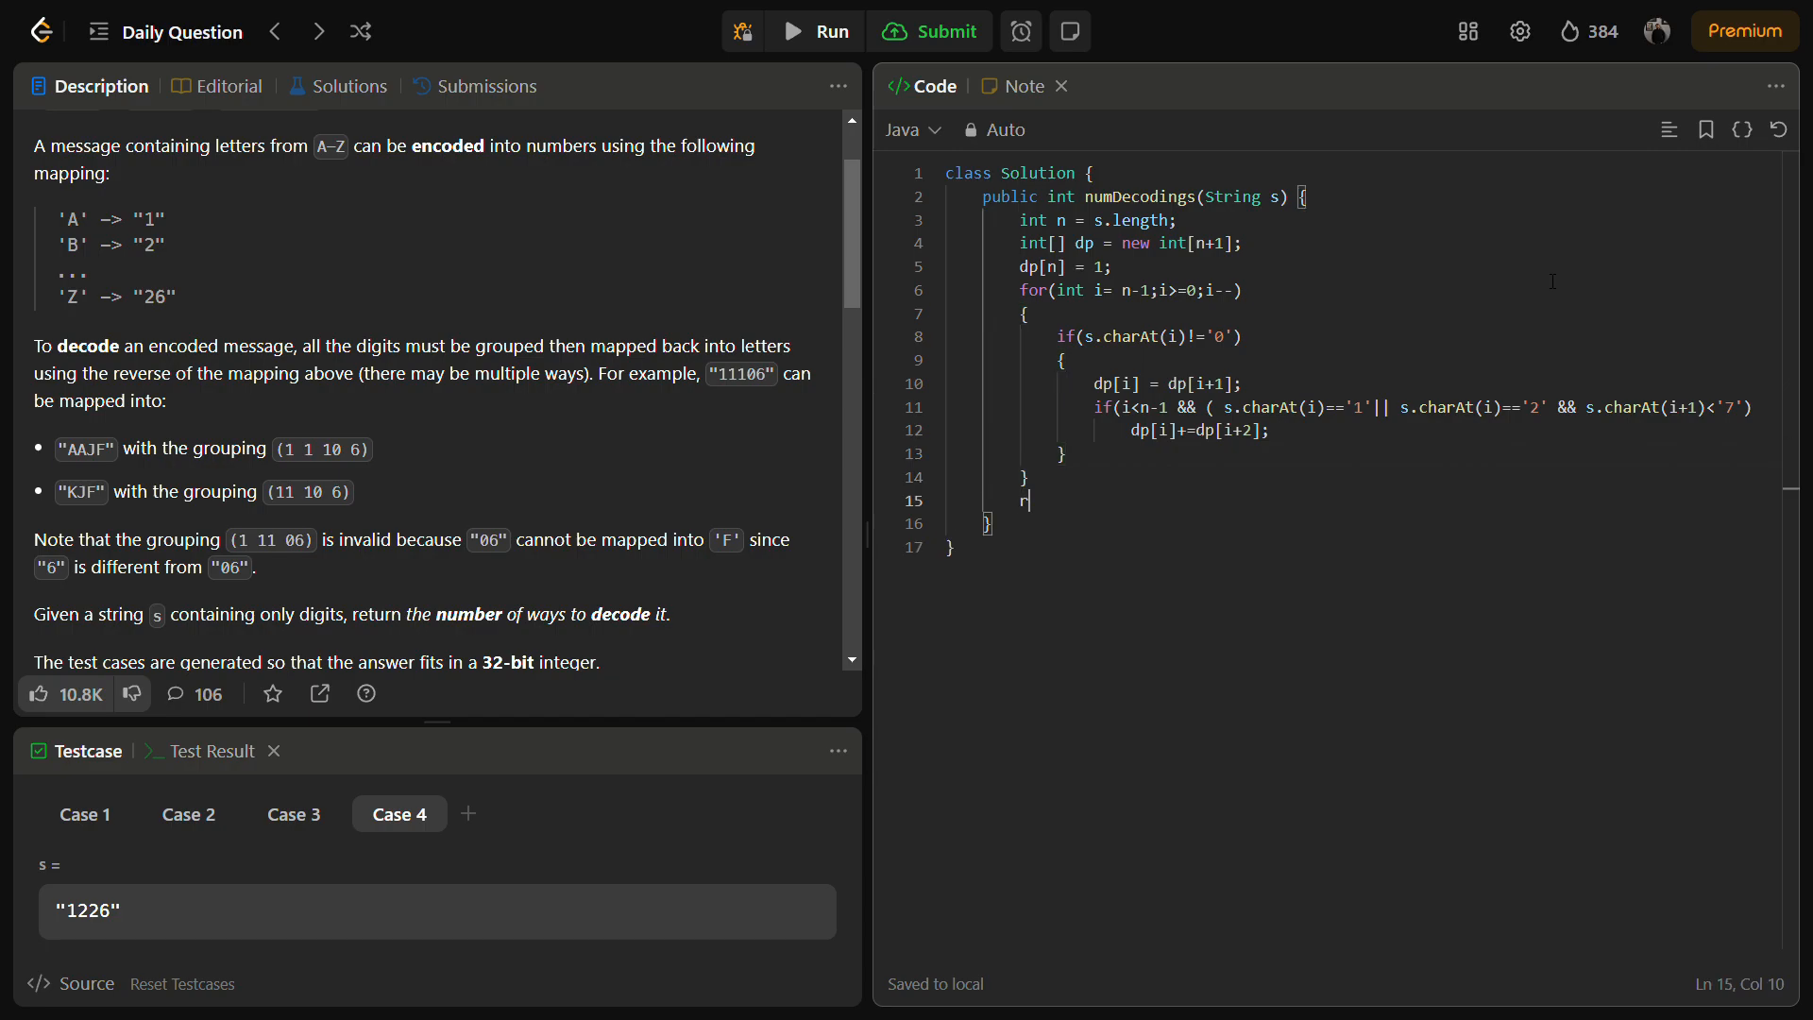
{"action": "type", "text": "eturn dp[]"}
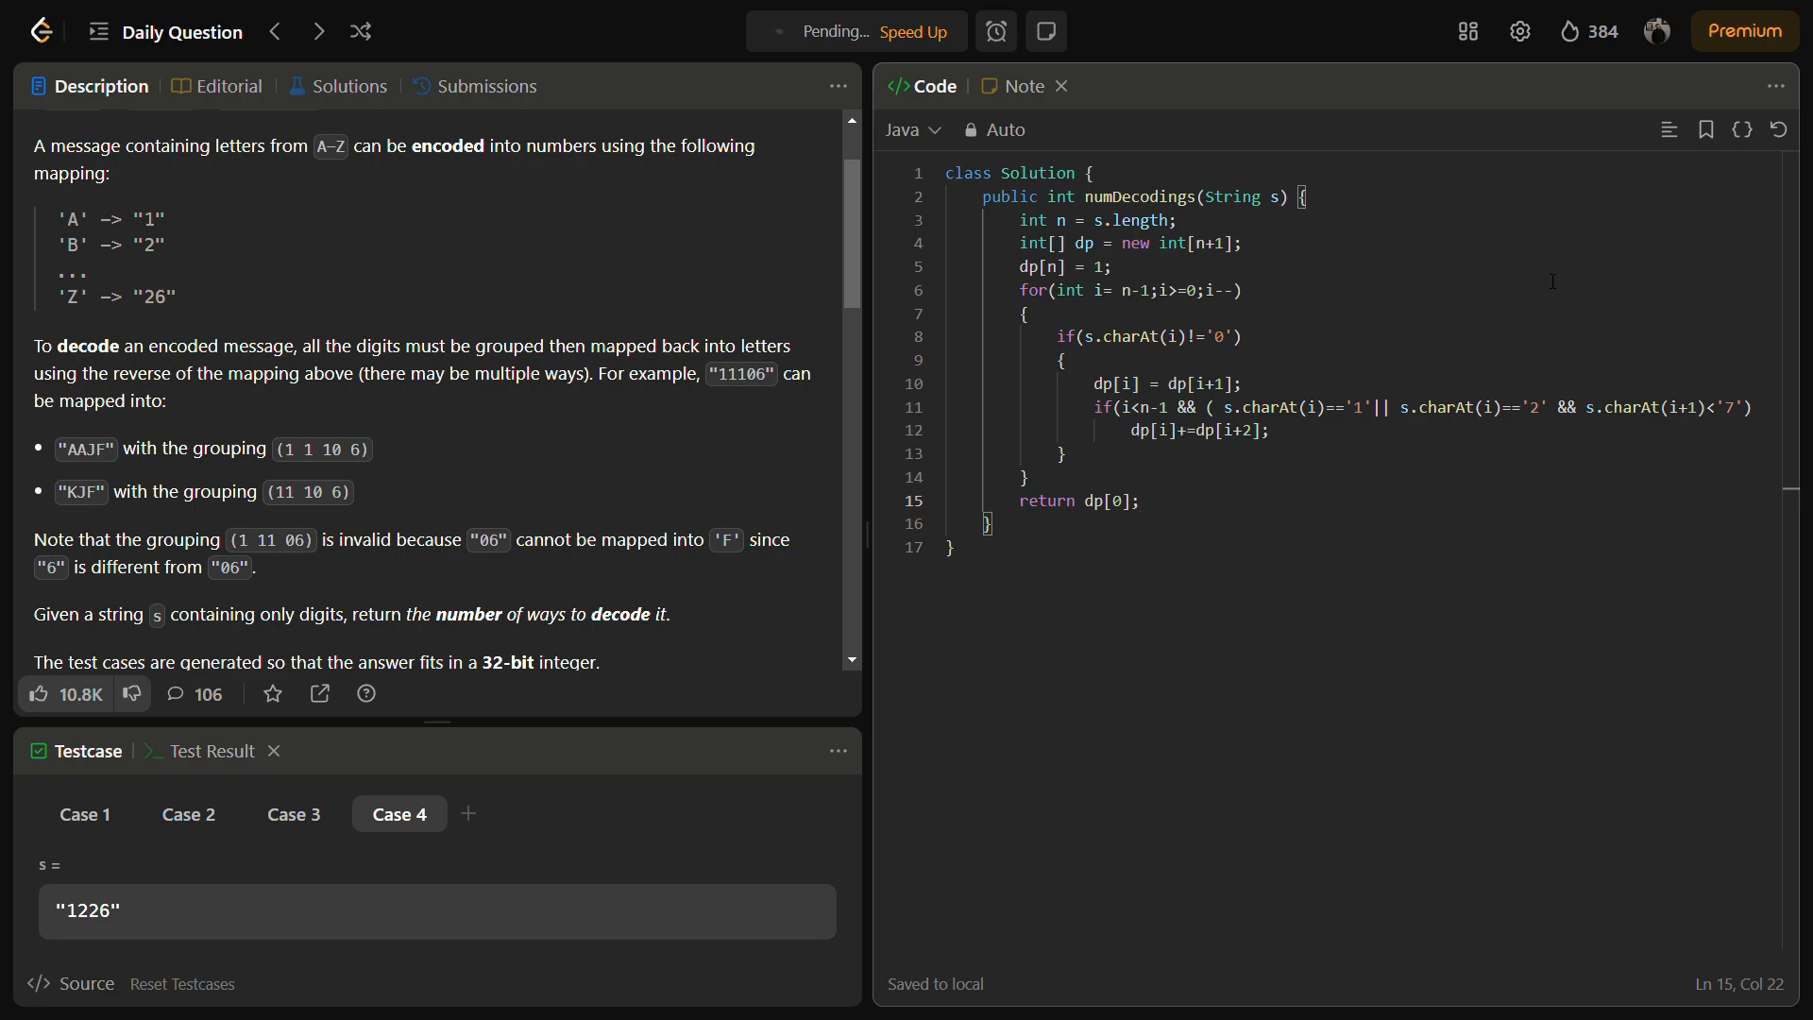
Run the solution on the test cases, surfacing the ')' expected error on line 11
{"action": "left_click", "coordinate": [813, 31]}
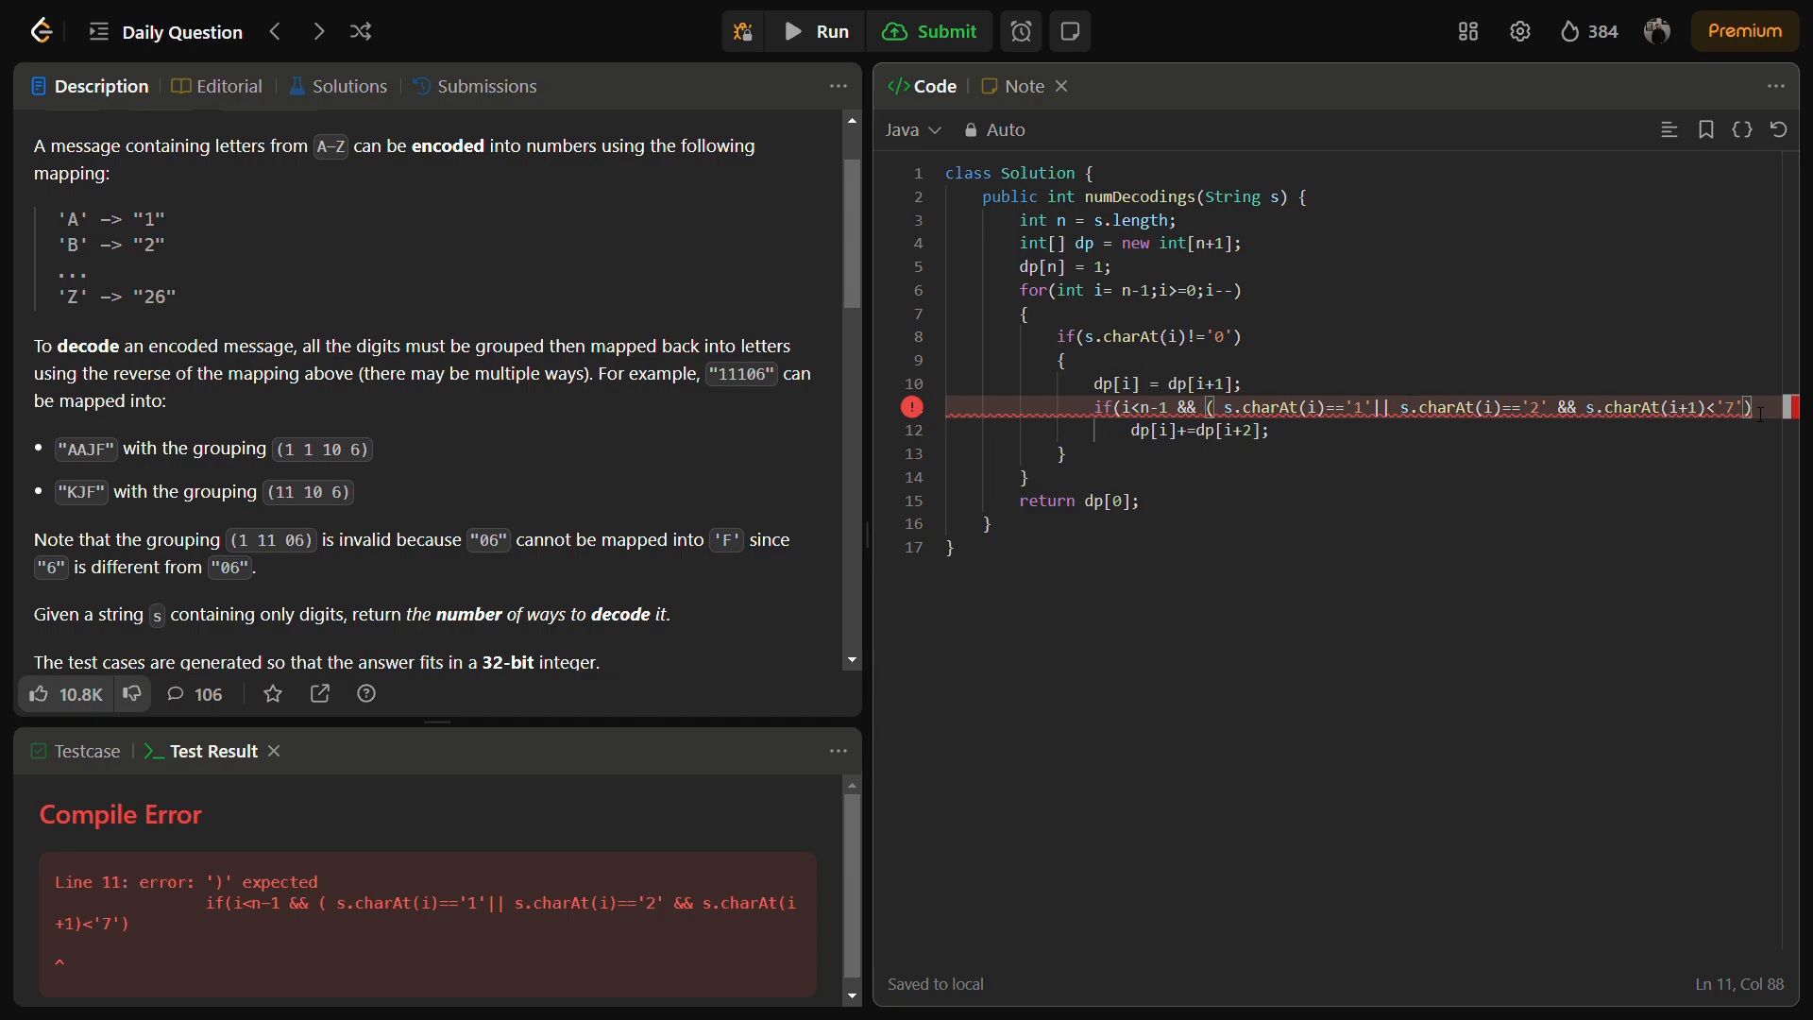
{"action": "mouse_move", "coordinate": [690, 877]}
{"action": "type", "text": ")"}
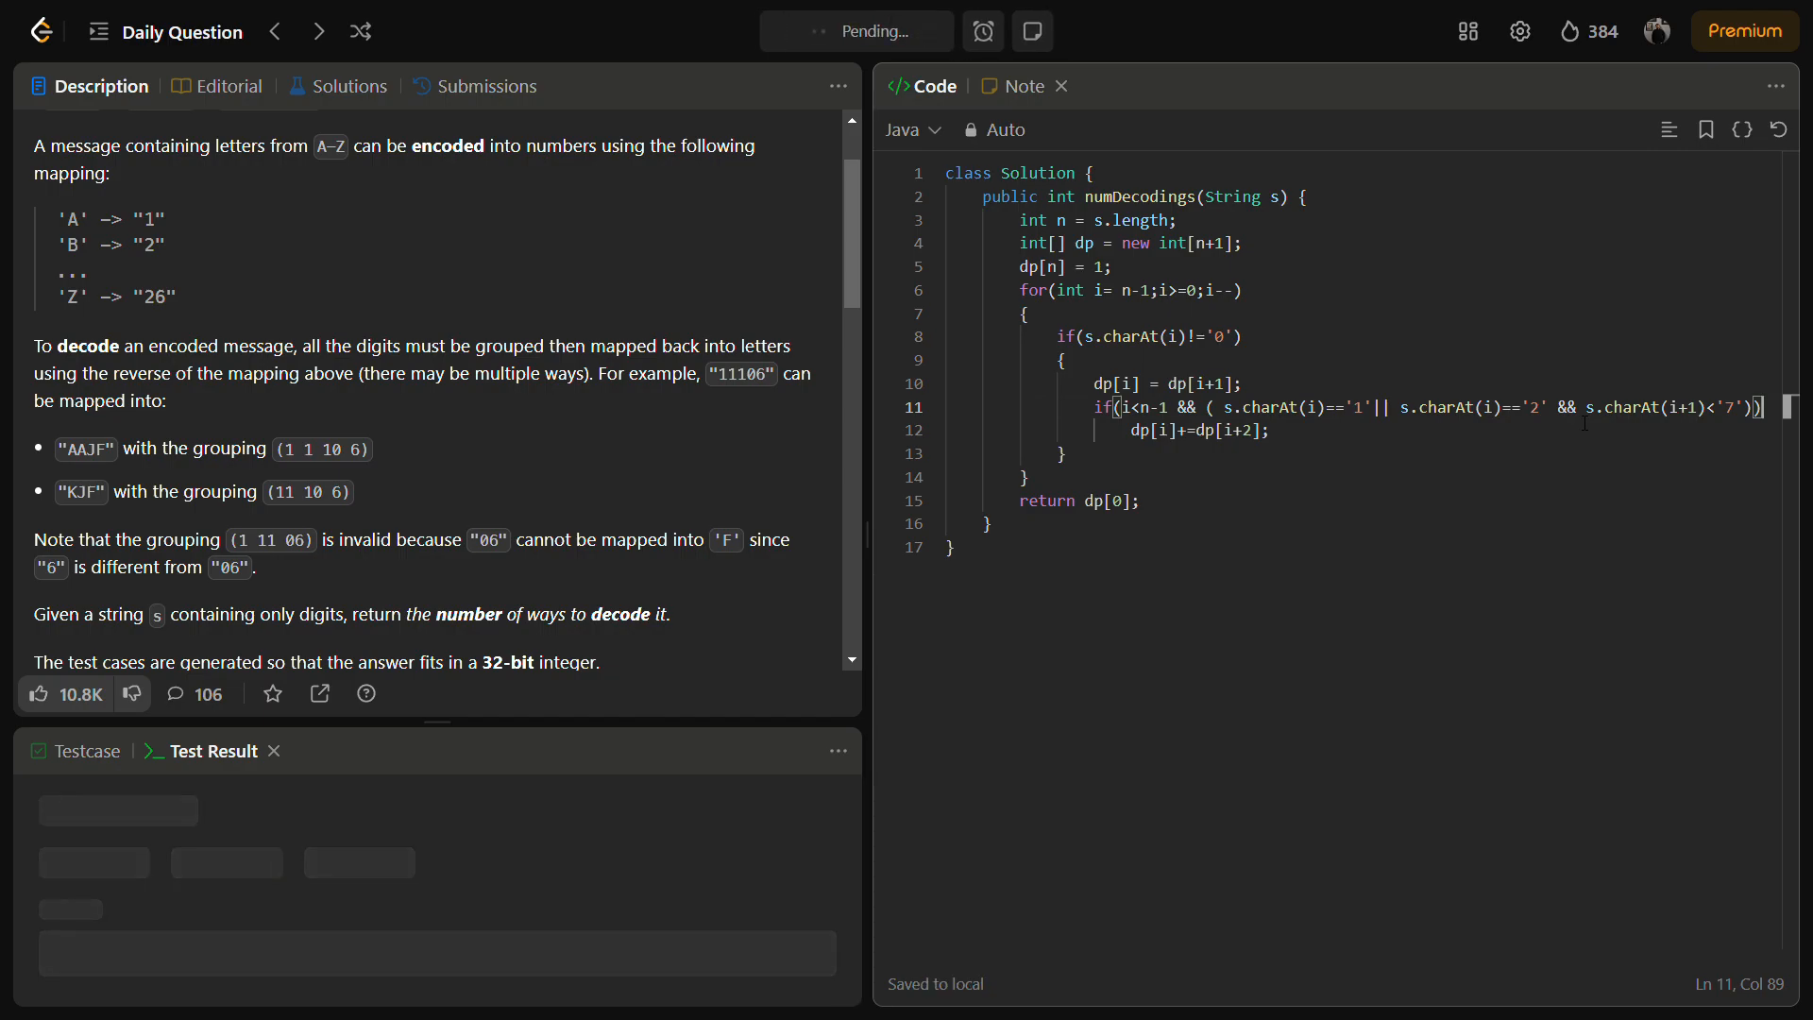
Rerun the corrected code to get Accepted, then submit it for judging
{"action": "left_click", "coordinate": [855, 31]}
{"action": "type", "text": "()"}
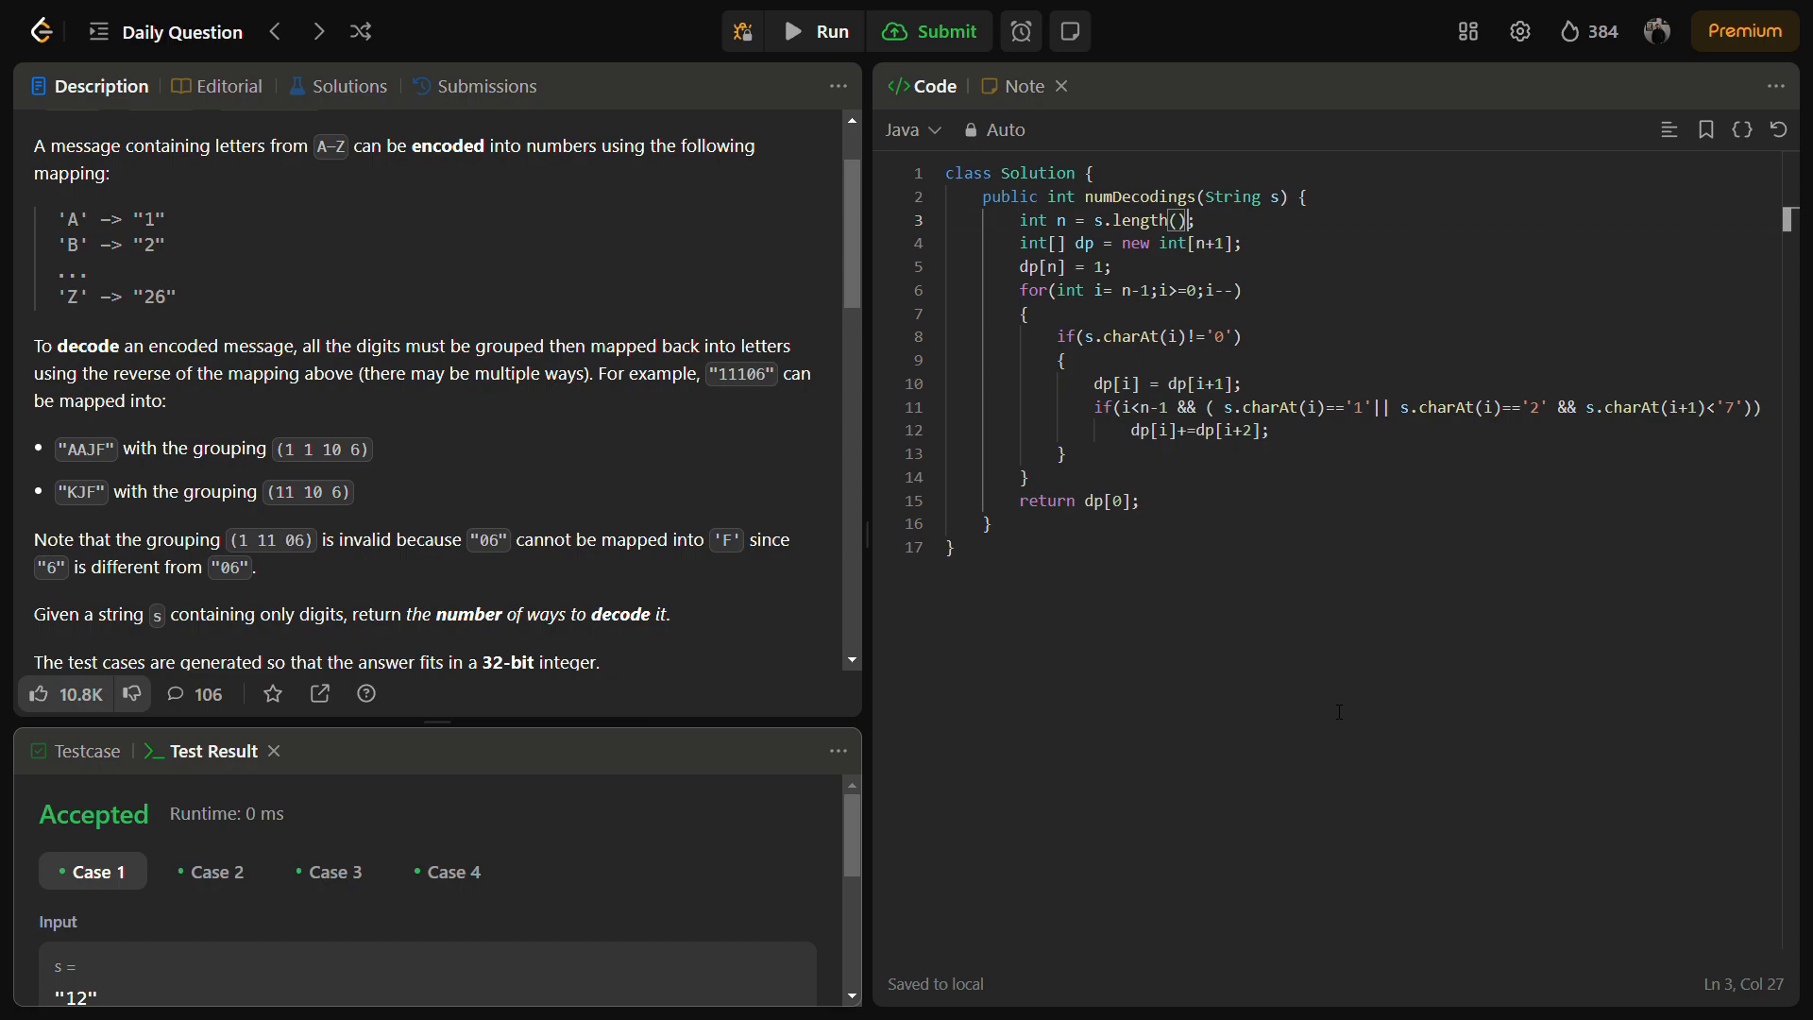
{"action": "left_click", "coordinate": [928, 32]}
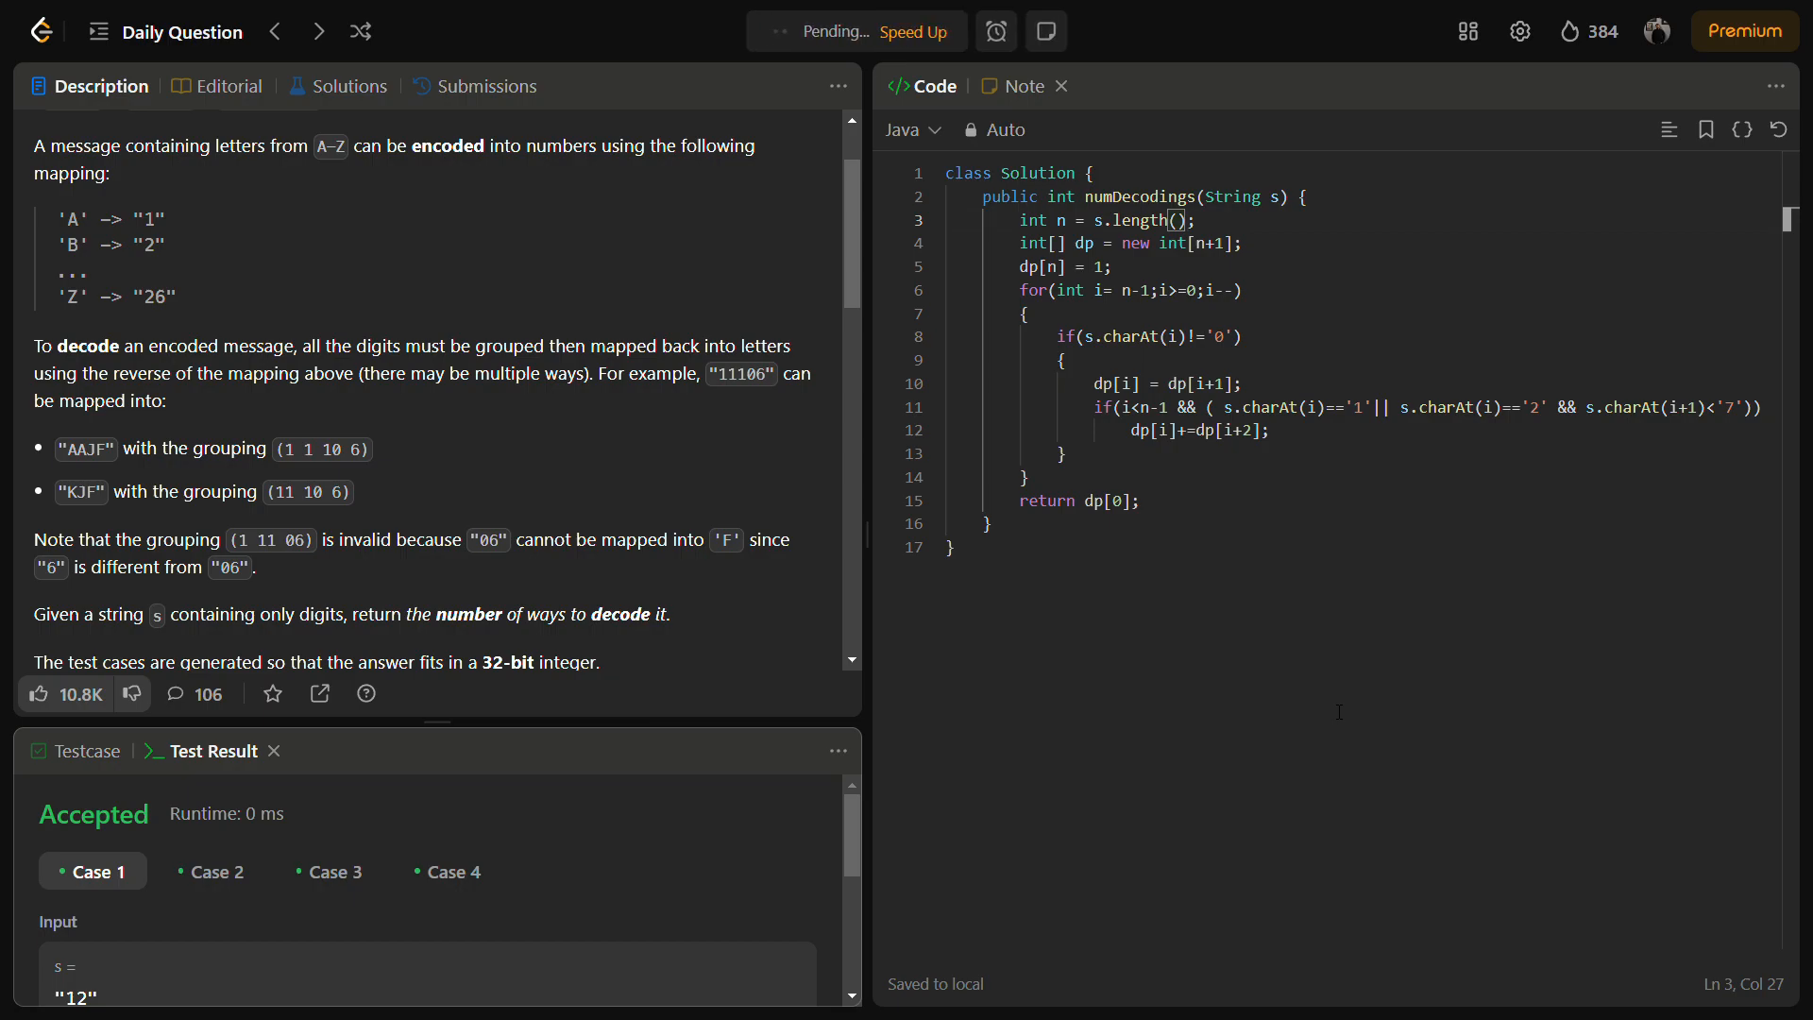
Check the Accepted submission result and close the Daily Coding Challenge Completed popup
{"action": "left_click", "coordinate": [934, 31]}
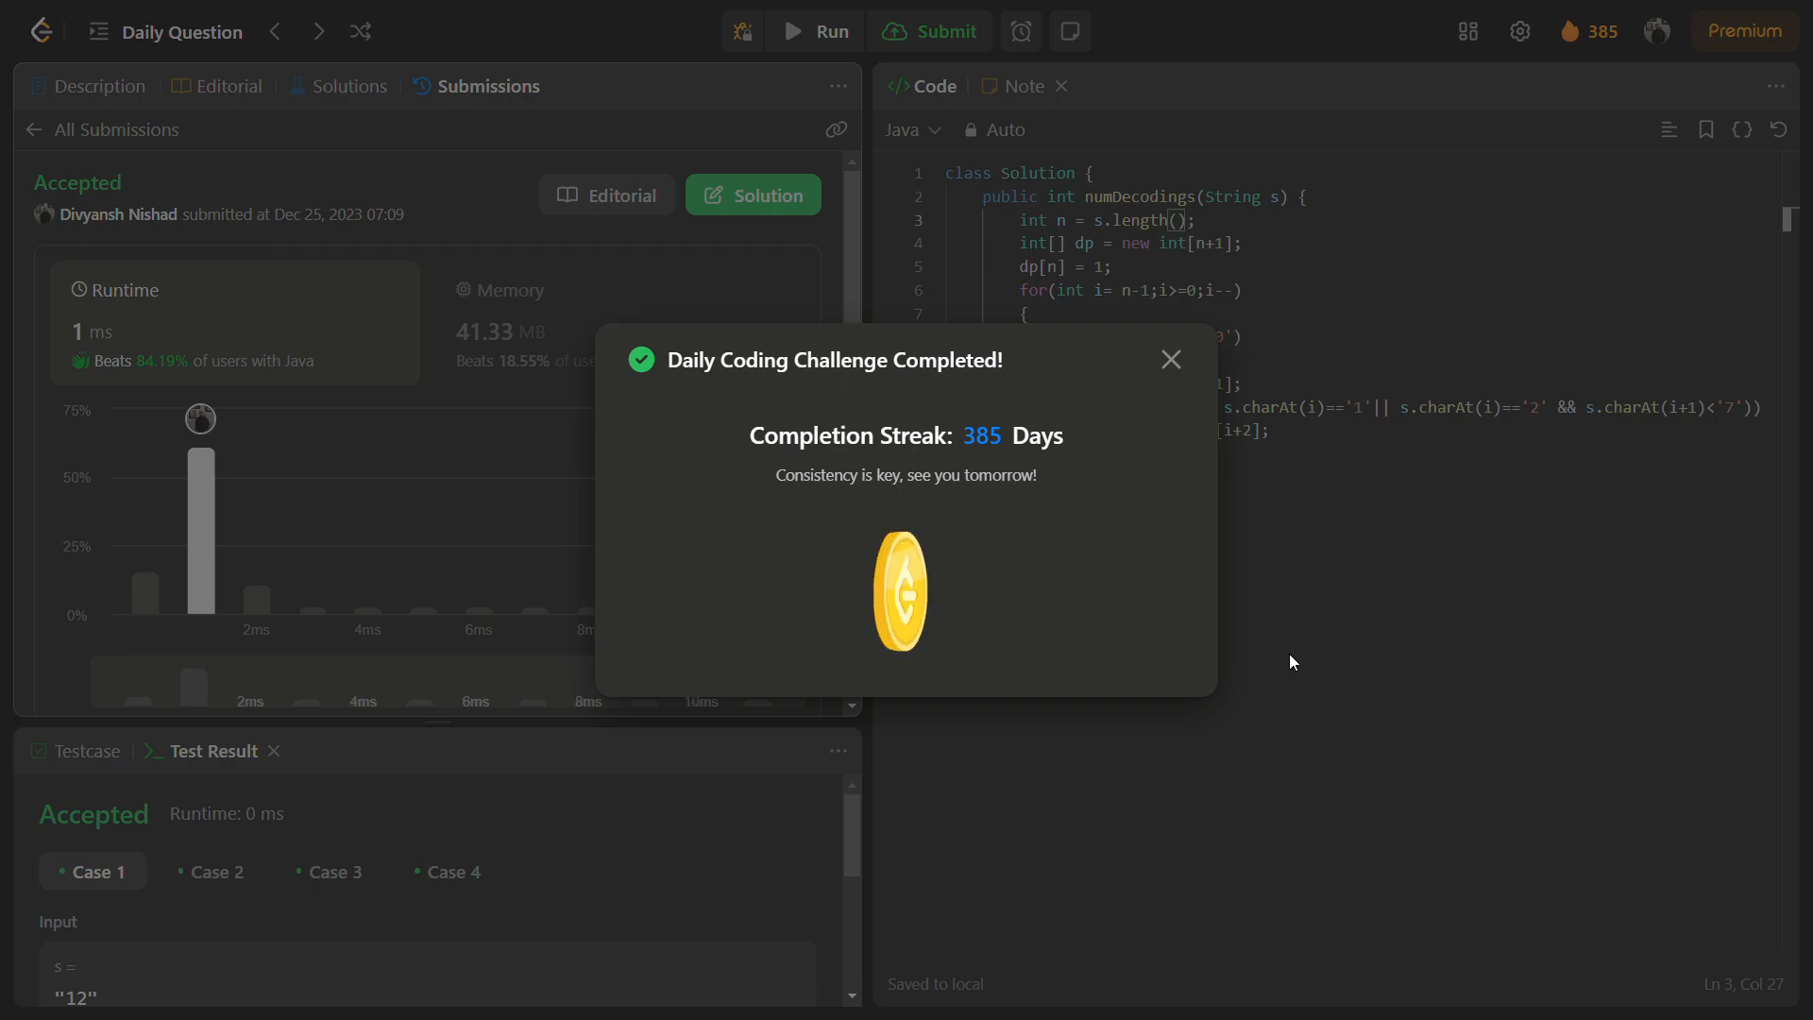
{"action": "left_click", "coordinate": [1169, 360]}
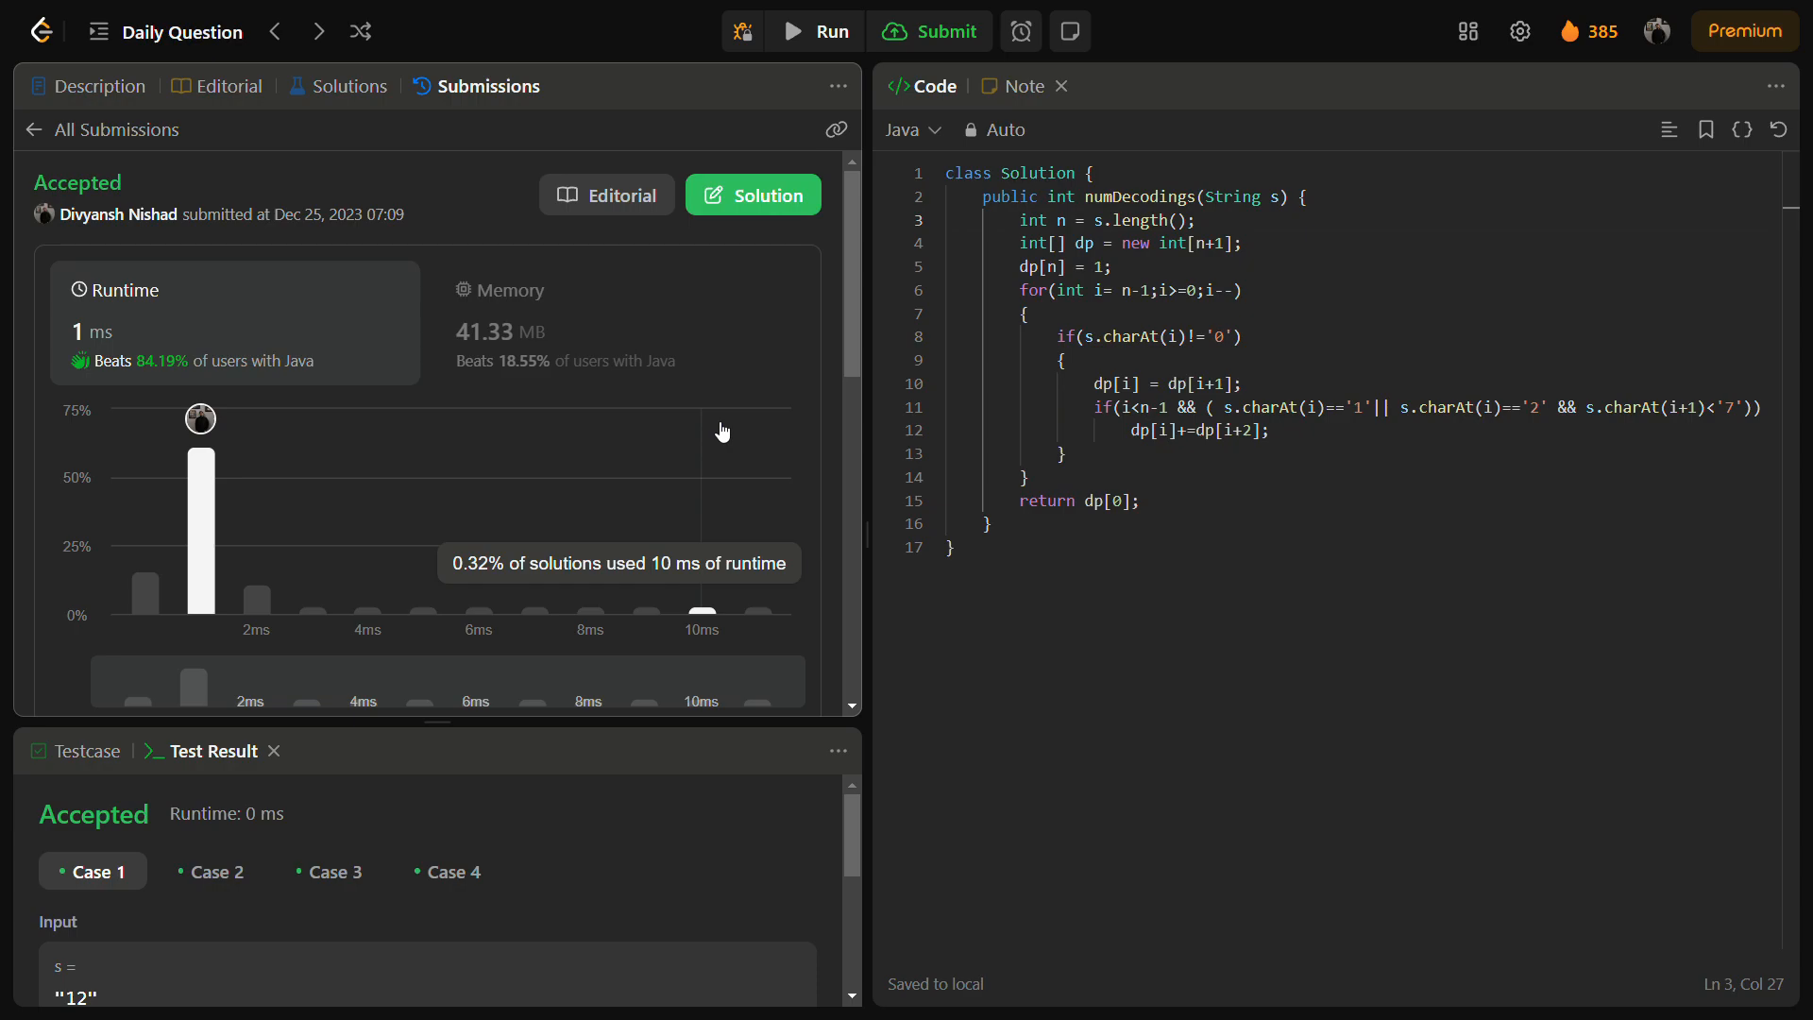
{"action": "mouse_move", "coordinate": [350, 86]}
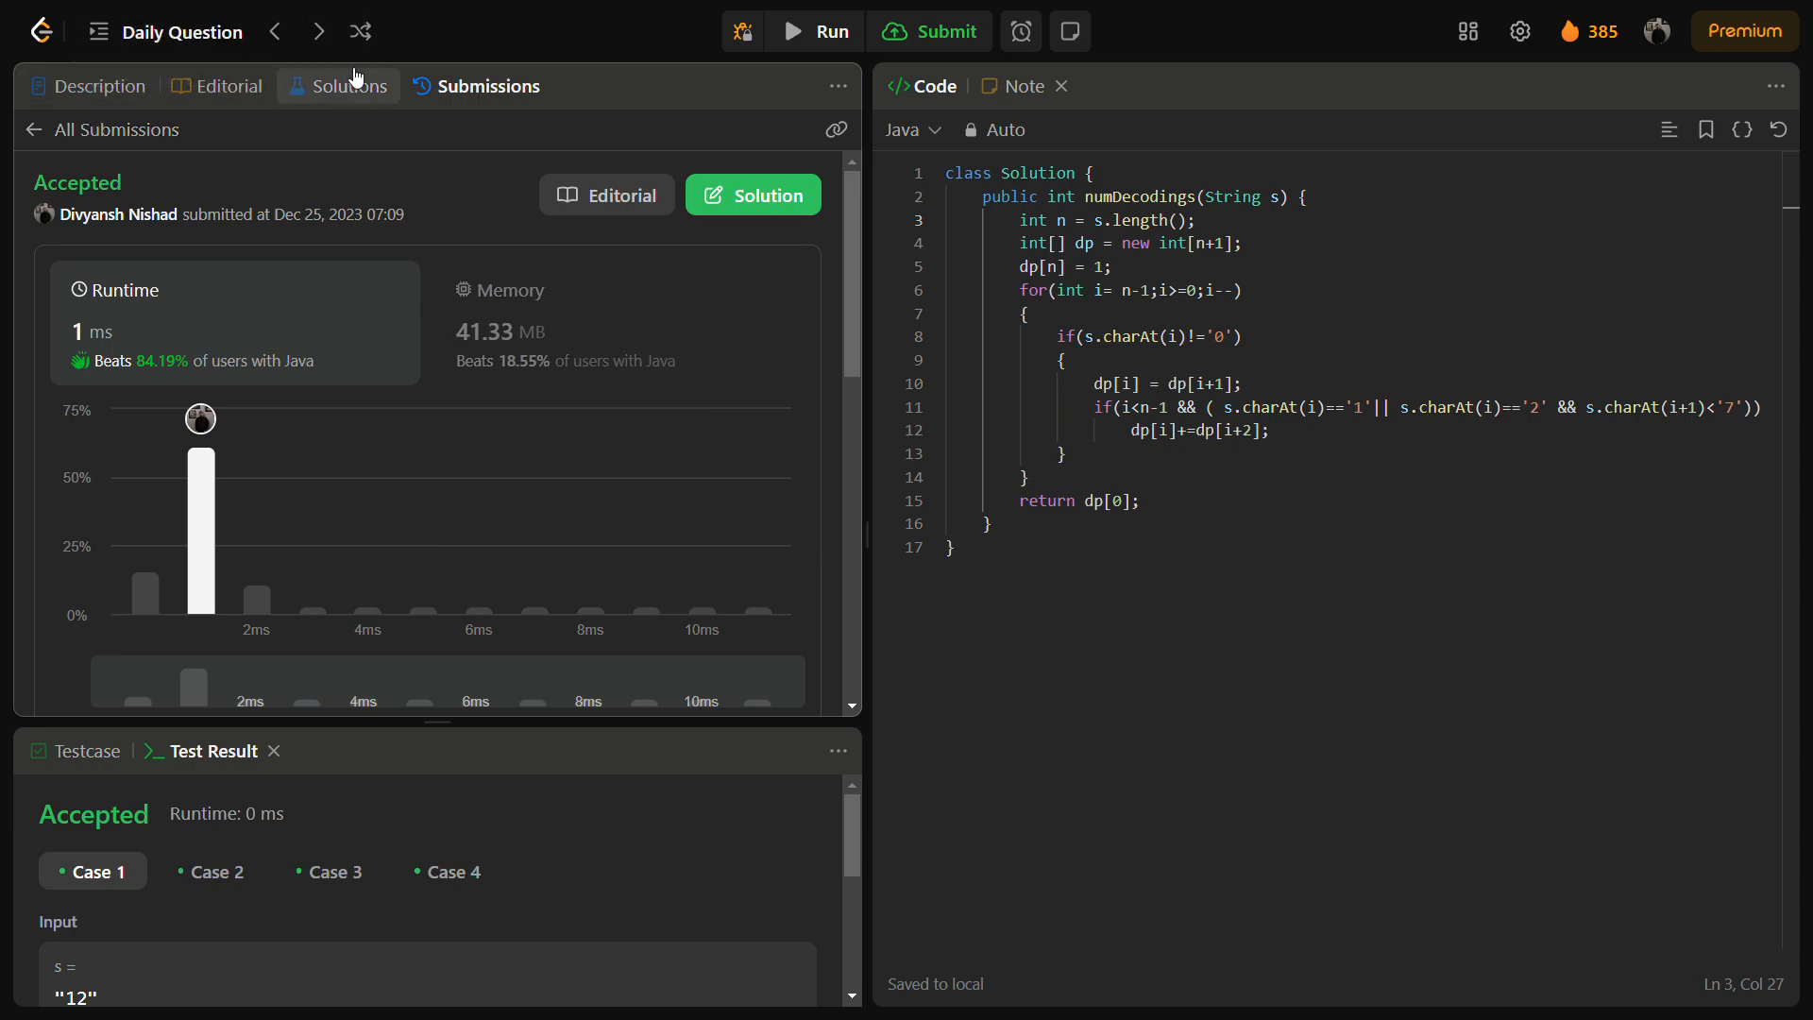
Browse Solutions and read lancertech6's 'Beats 100%' Tabulation DP Java post
{"action": "left_click", "coordinate": [346, 86]}
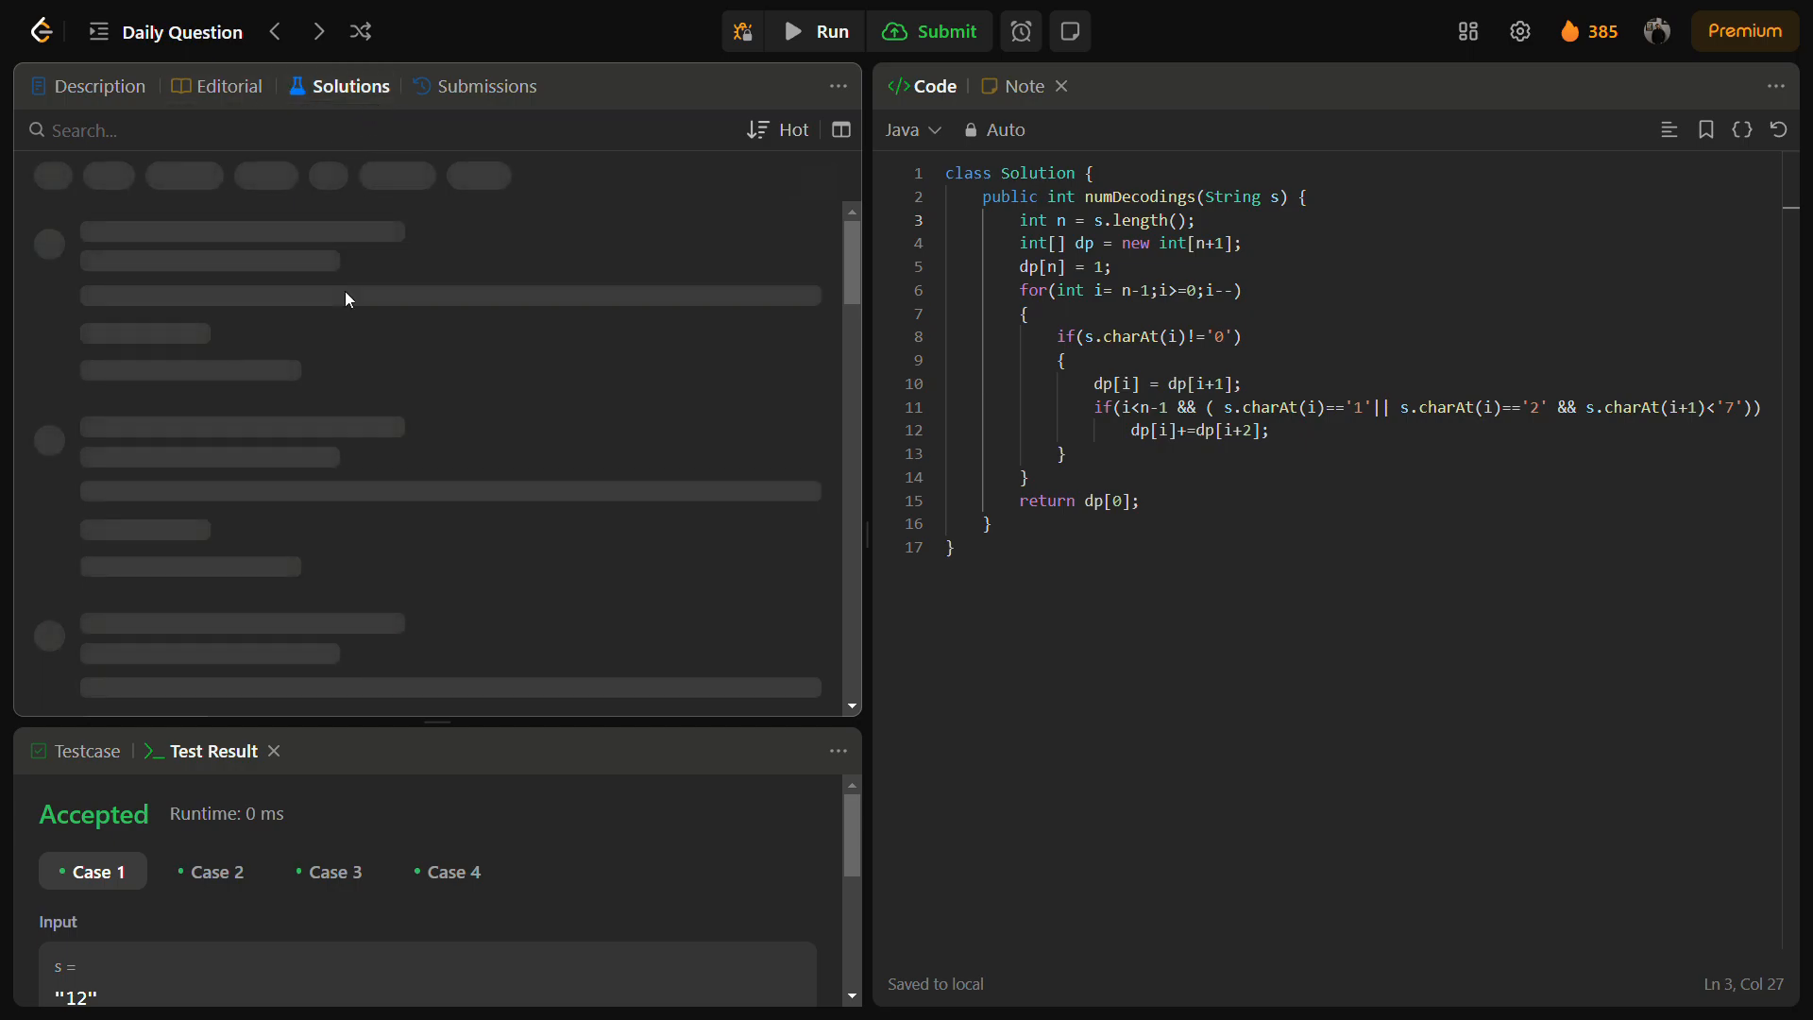
{"action": "mouse_move", "coordinate": [256, 414]}
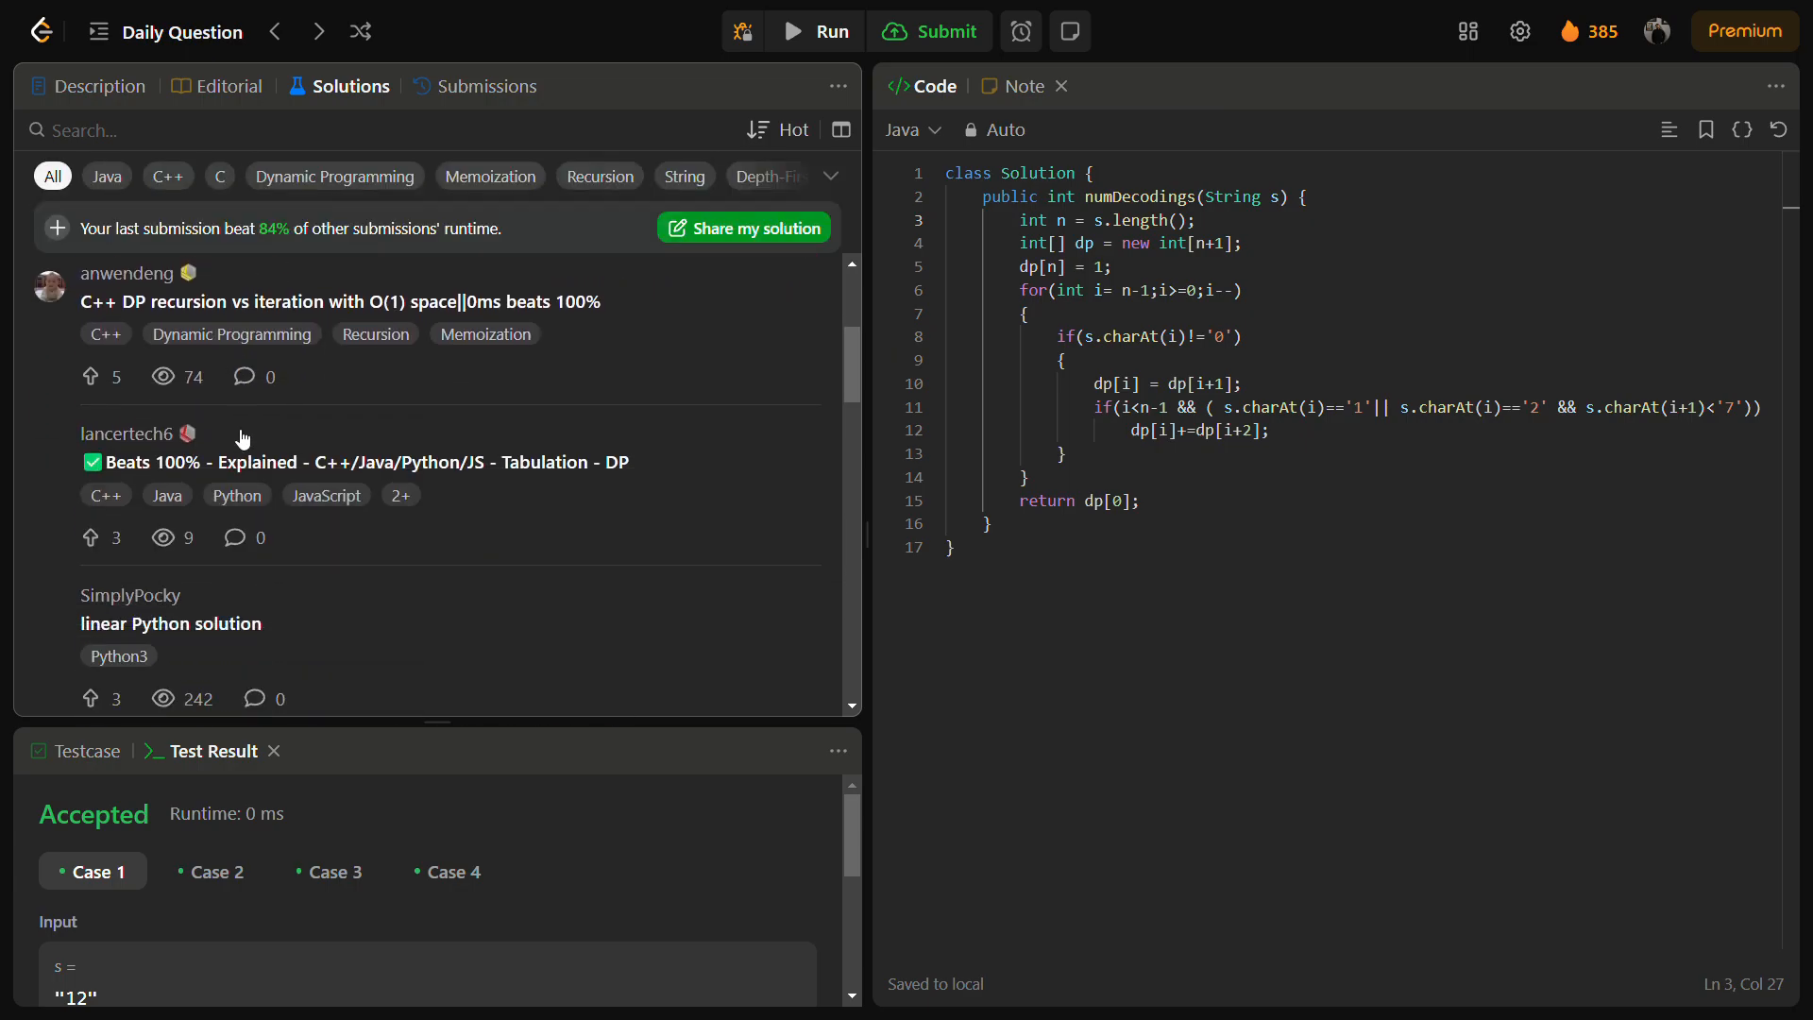
{"action": "scroll", "scroll_direction": "down", "scroll_amount": 3}
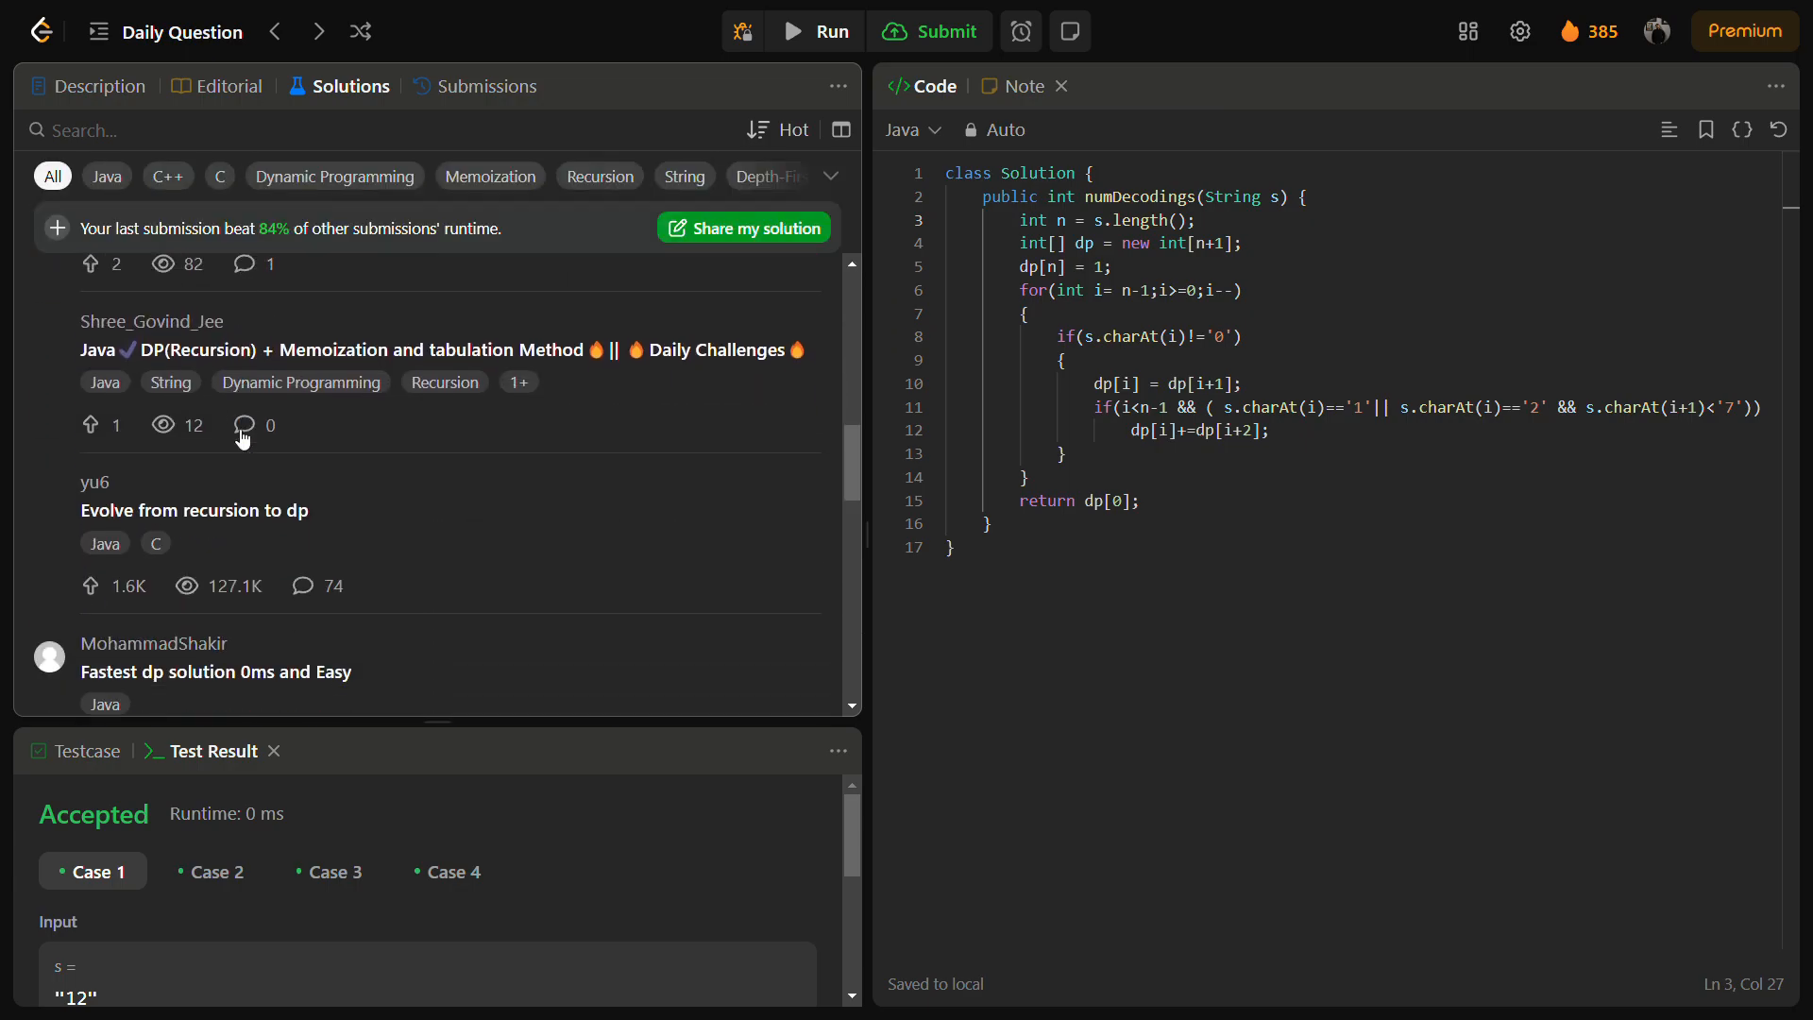
{"action": "scroll", "scroll_direction": "down", "scroll_amount": 3}
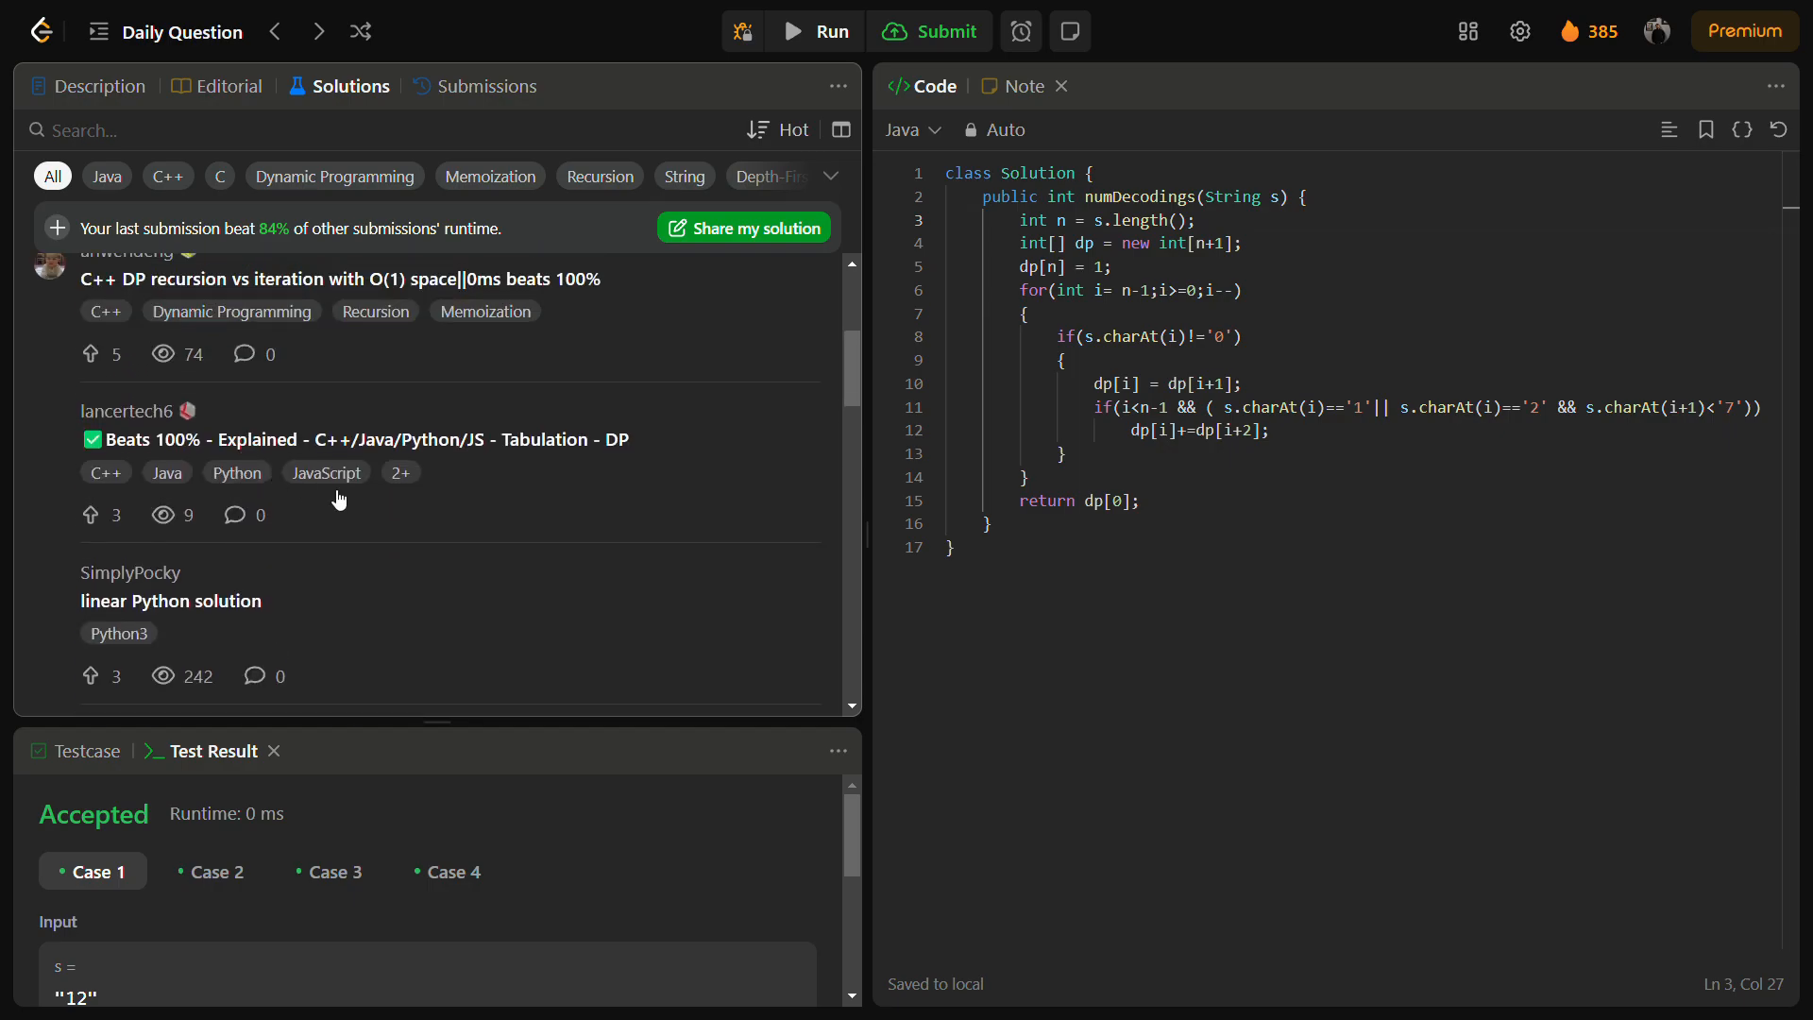
{"action": "left_click", "coordinate": [338, 438]}
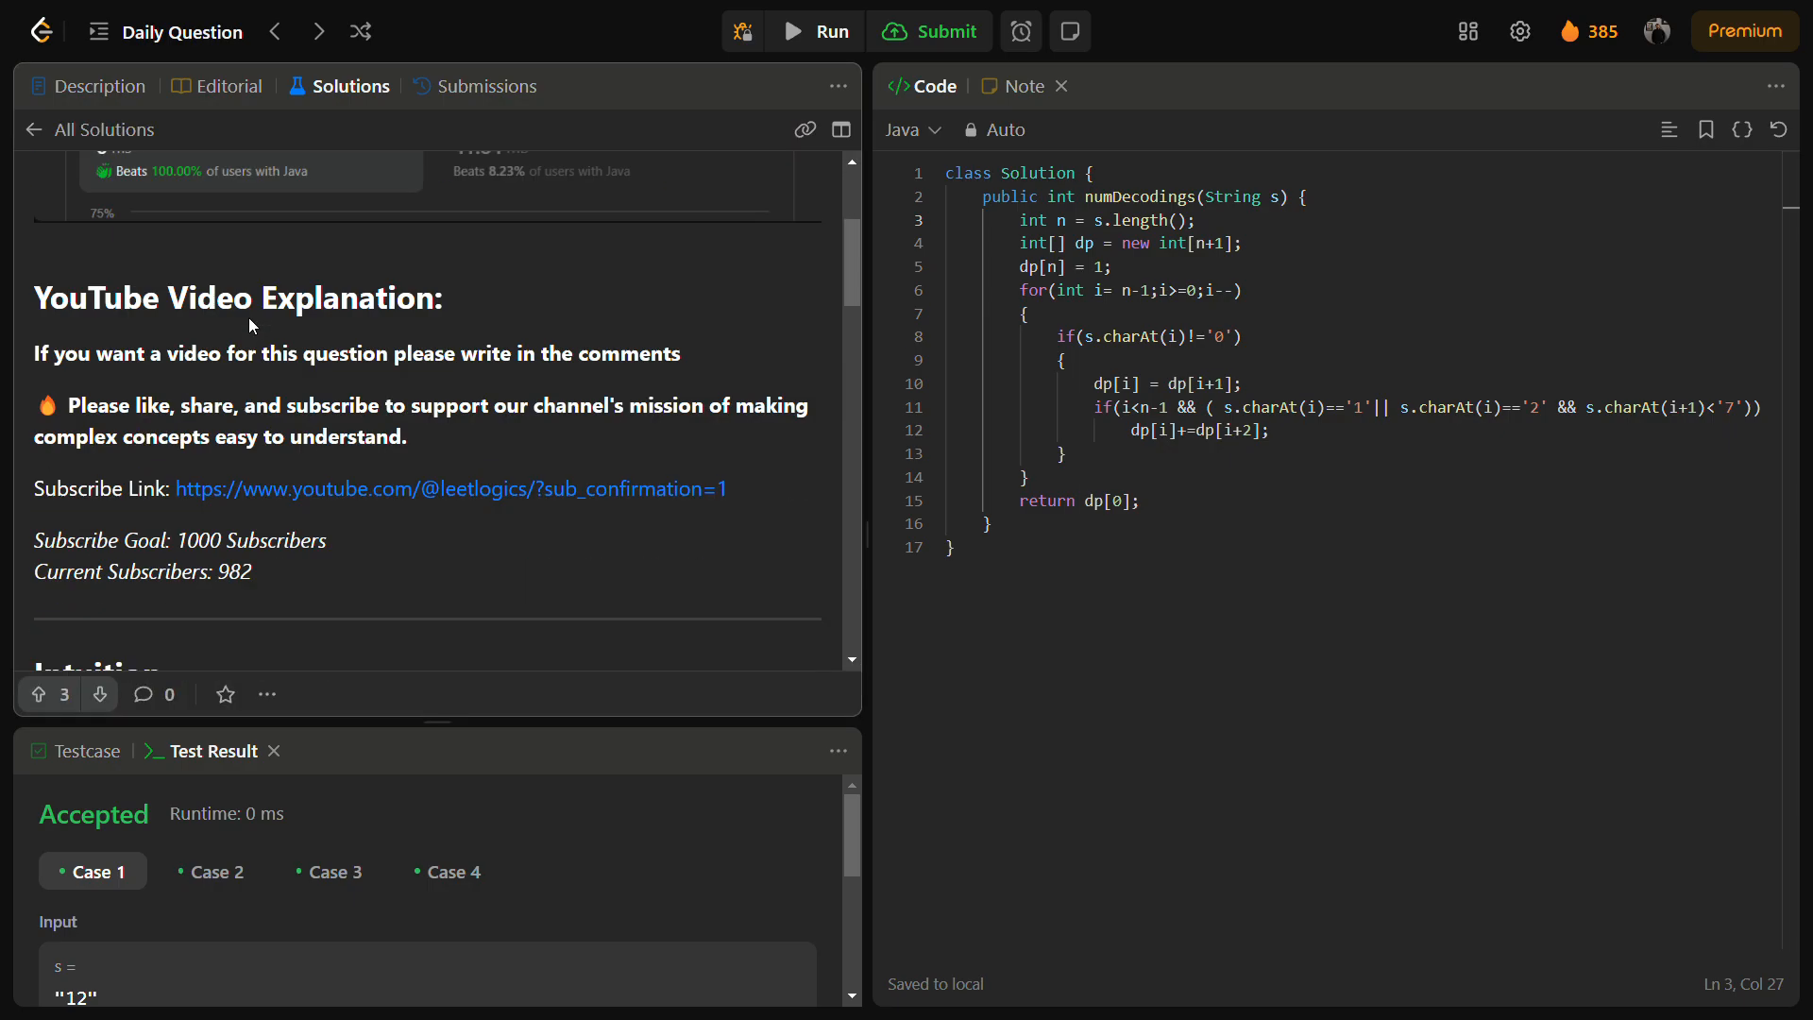
{"action": "scroll", "scroll_direction": "down", "scroll_amount": 3}
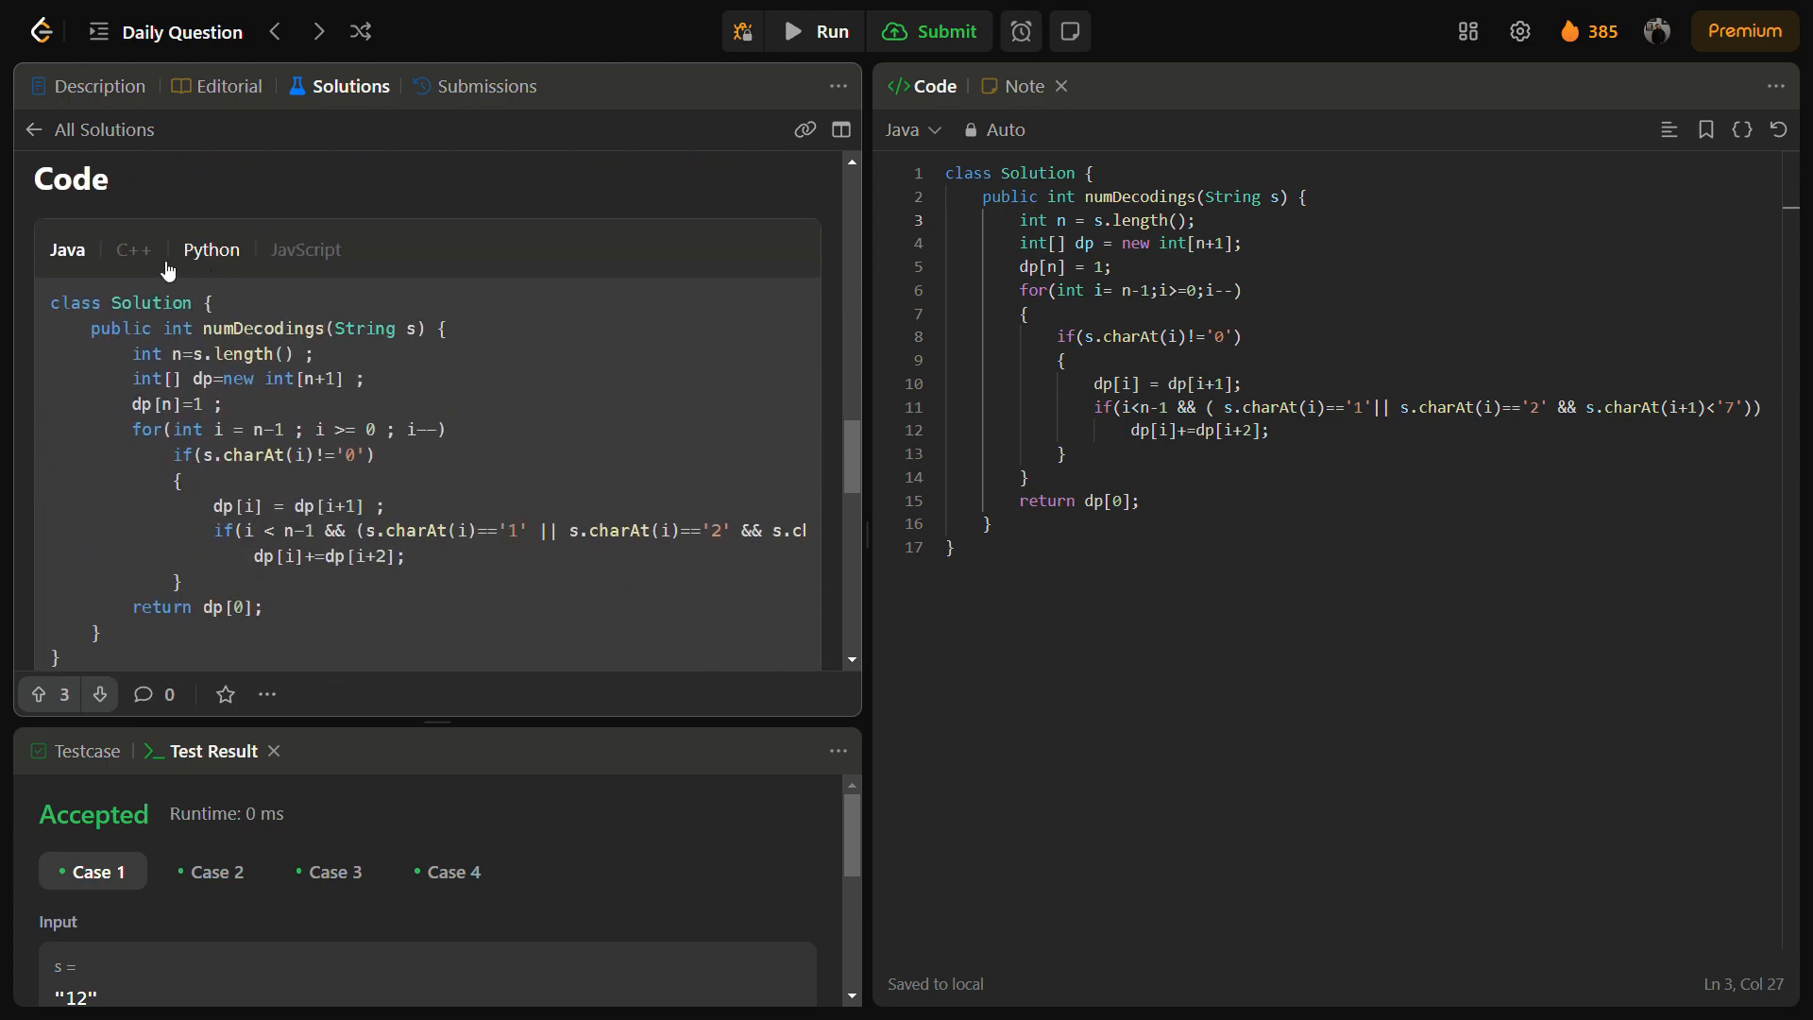
{"action": "left_click", "coordinate": [305, 250]}
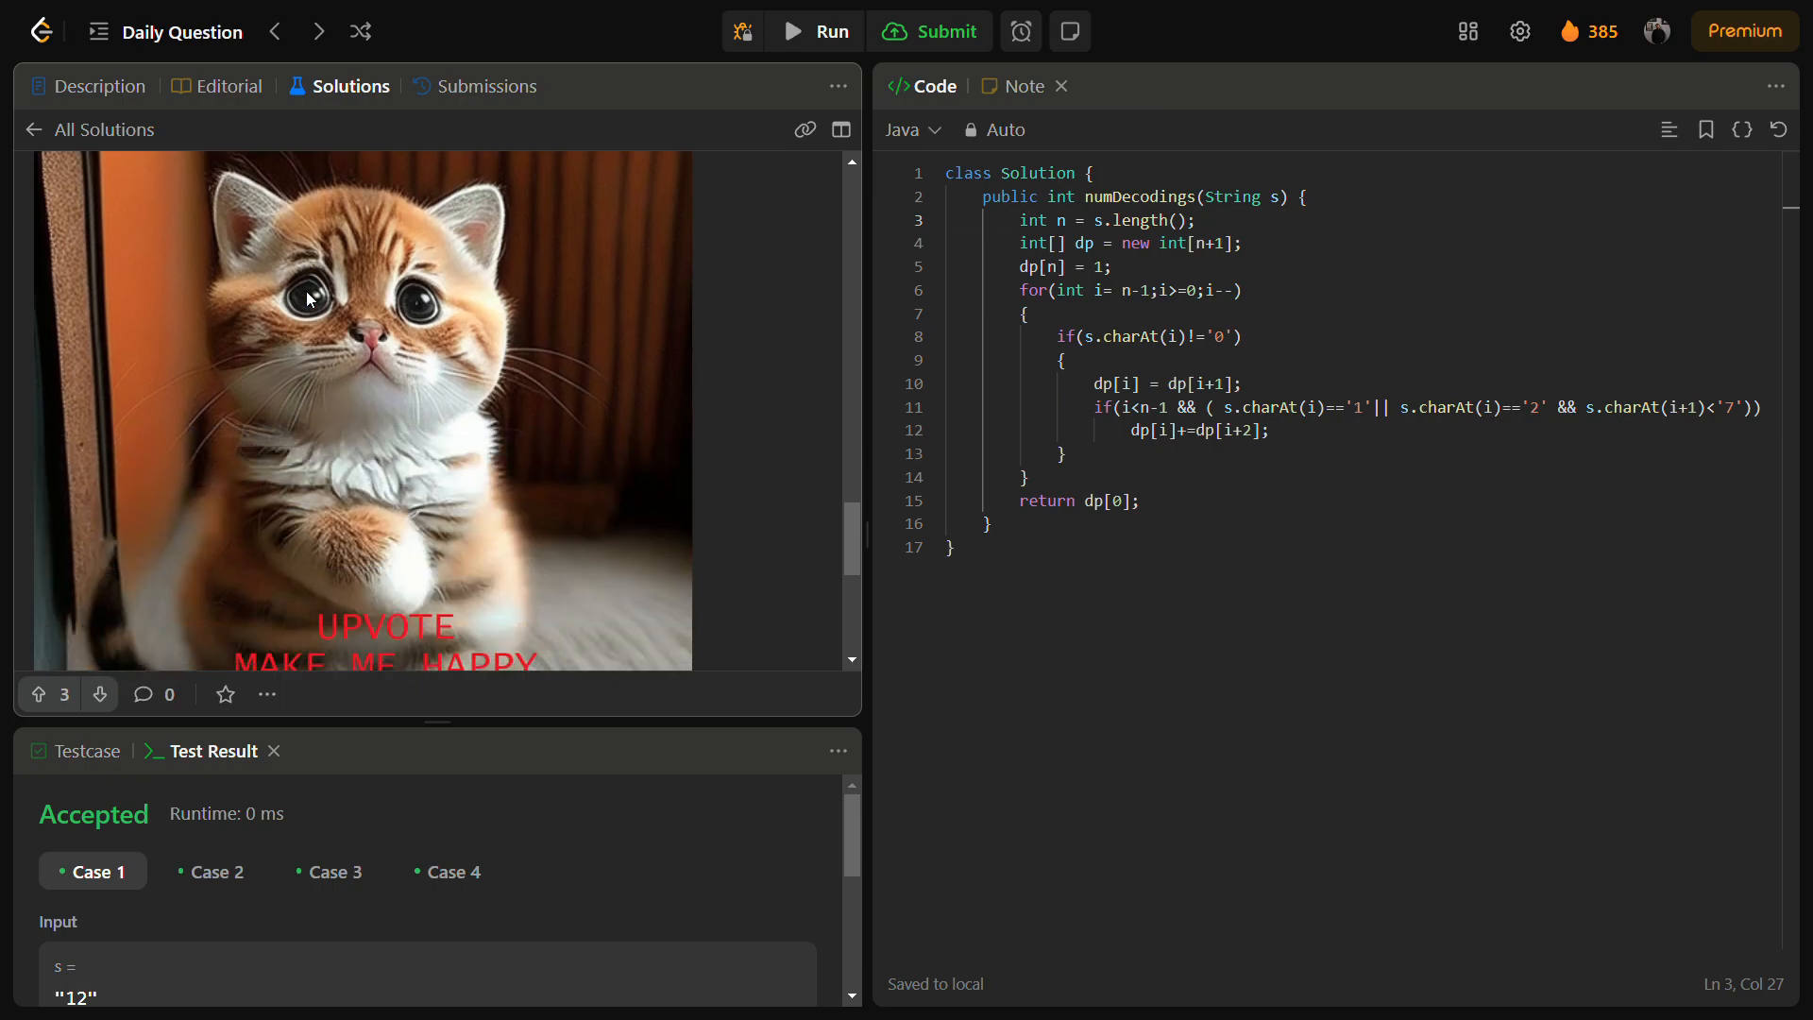
{"action": "mouse_move", "coordinate": [414, 575]}
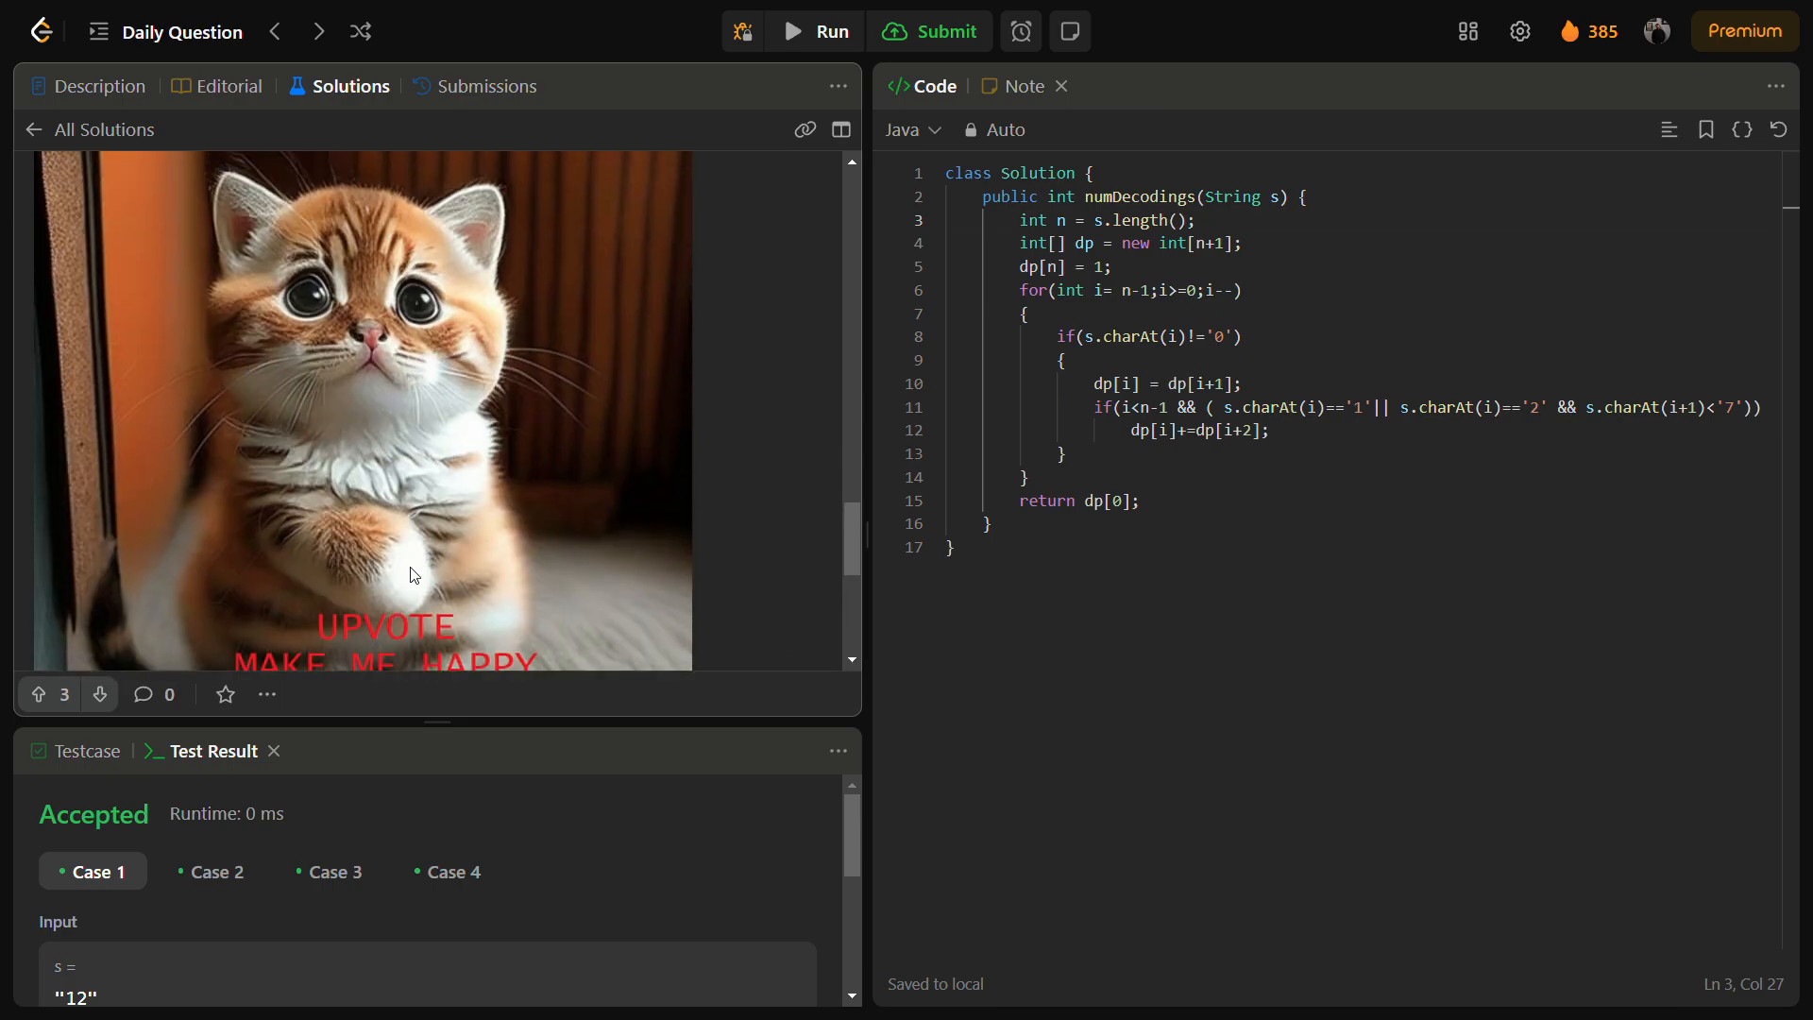
{"action": "mouse_move", "coordinate": [1691, 138]}
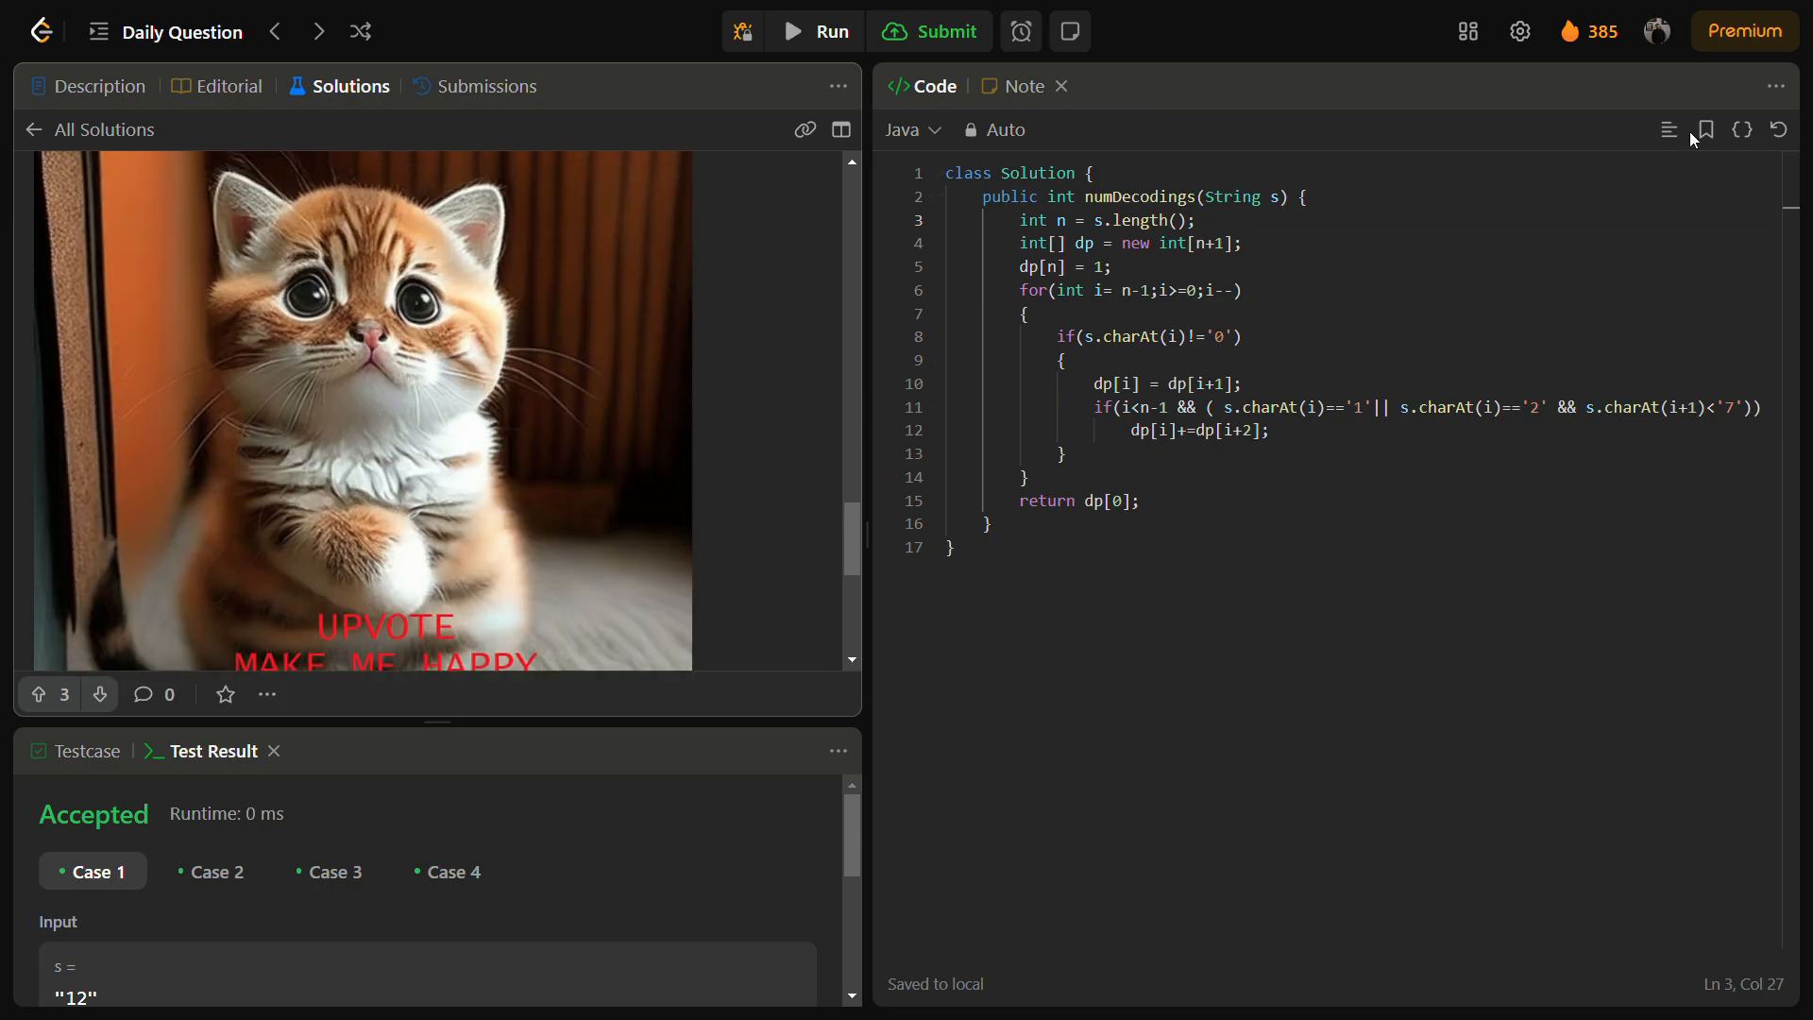